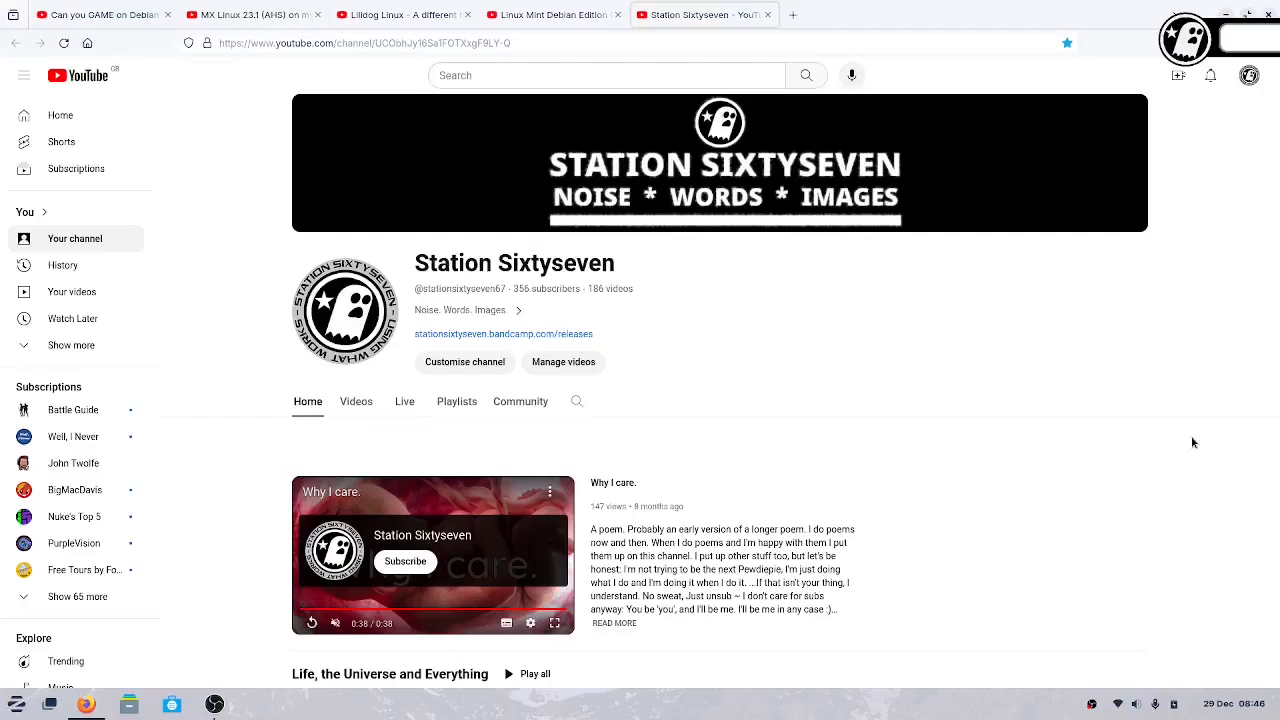
mouse_move(710, 258)
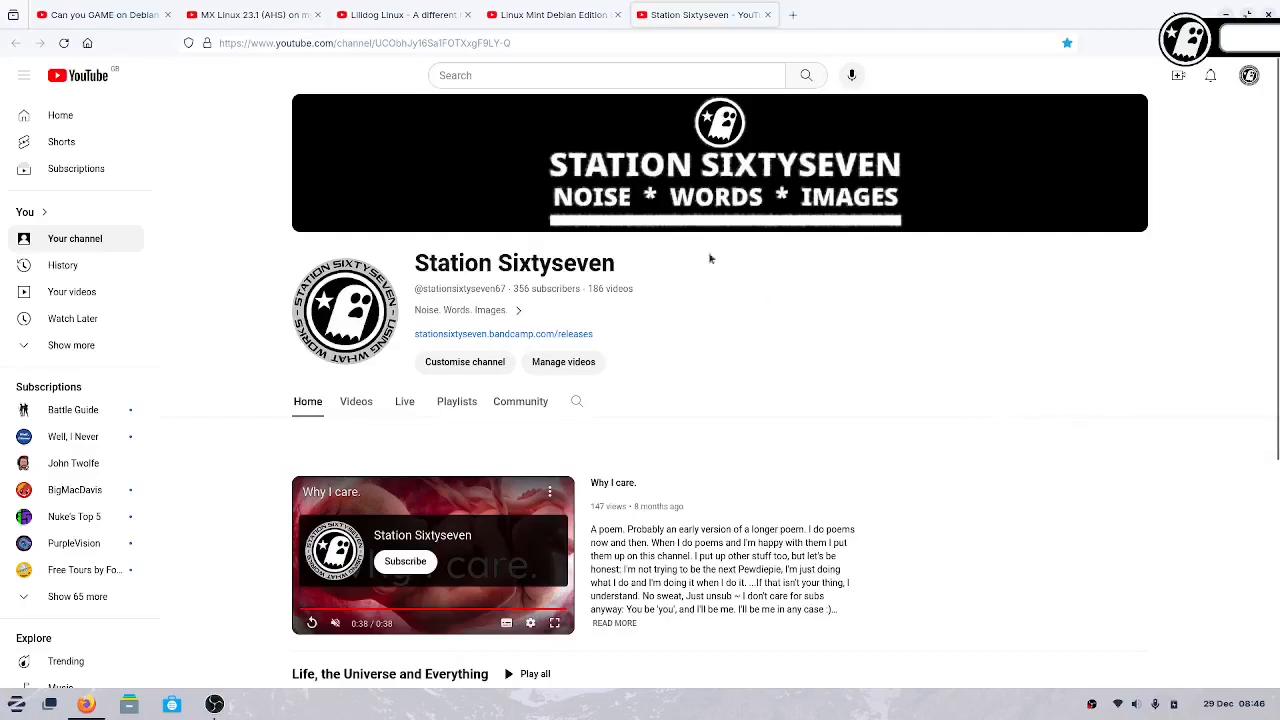
Switch to the browser tab with the 'Can you GAME on Debian Gnome?' video.
left_click(554, 14)
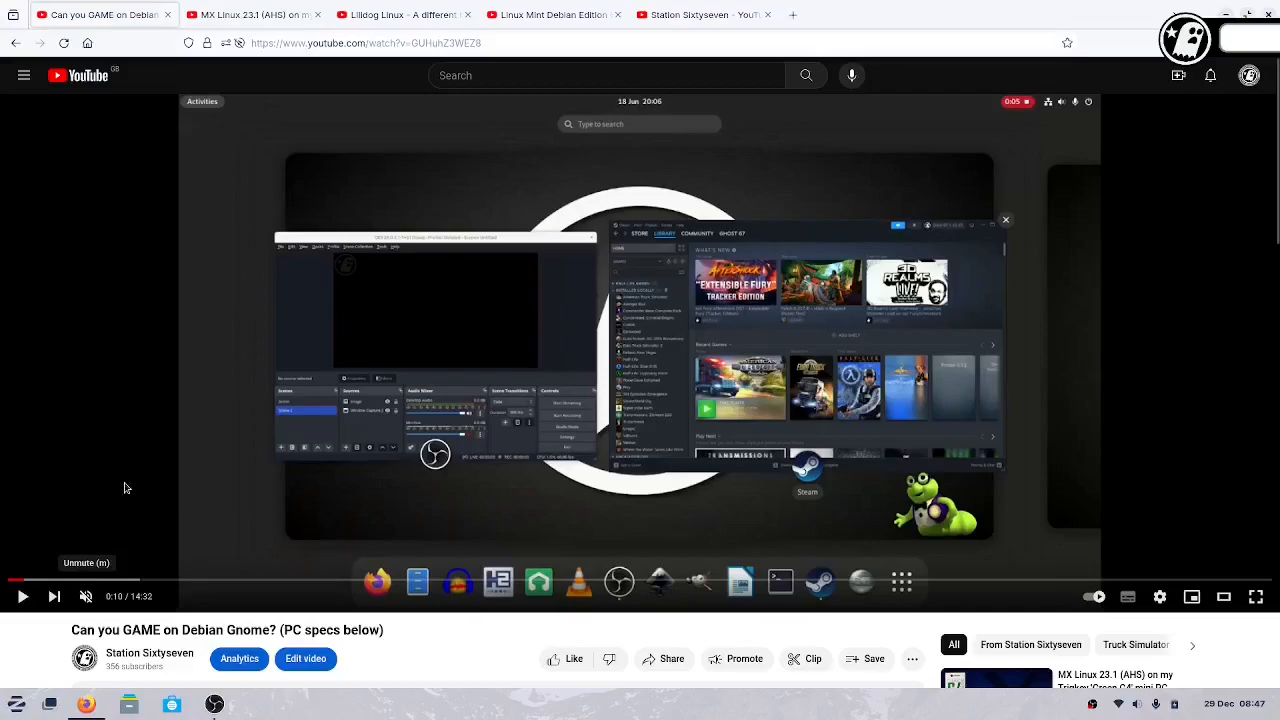
Play the Debian Gnome gaming video with sound, then pause it.
left_click(24, 596)
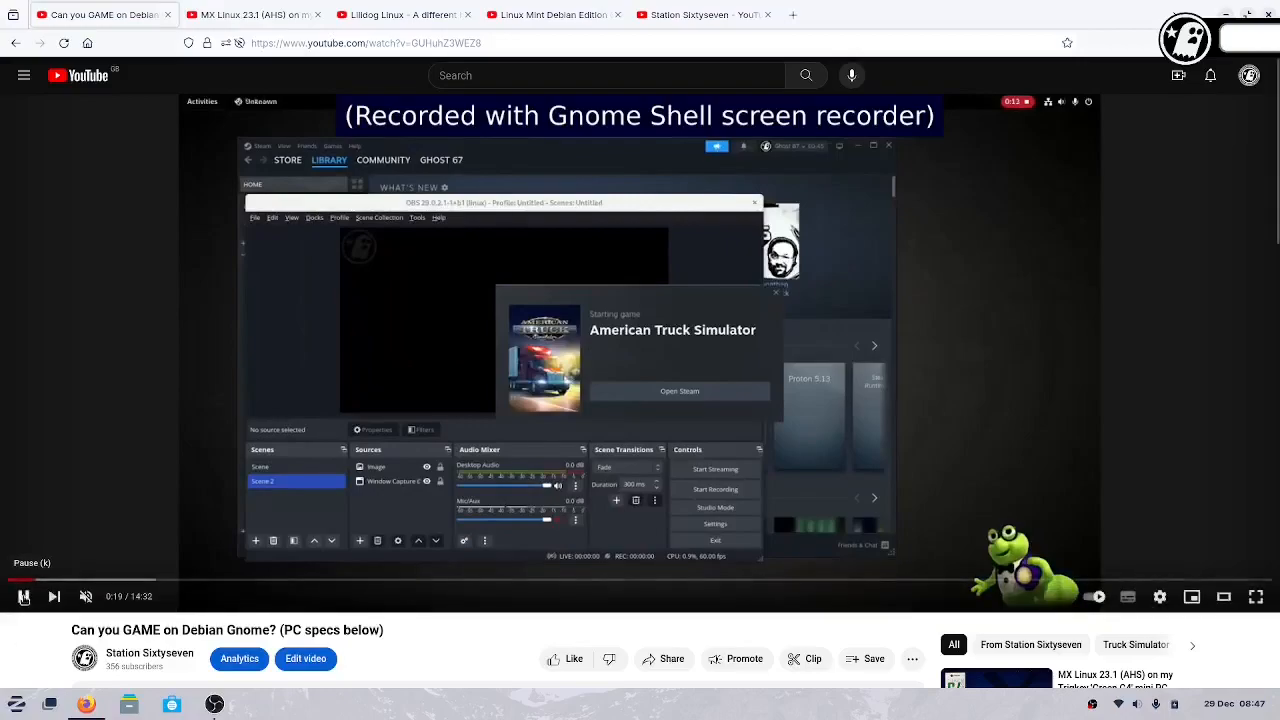
left_click(680, 390)
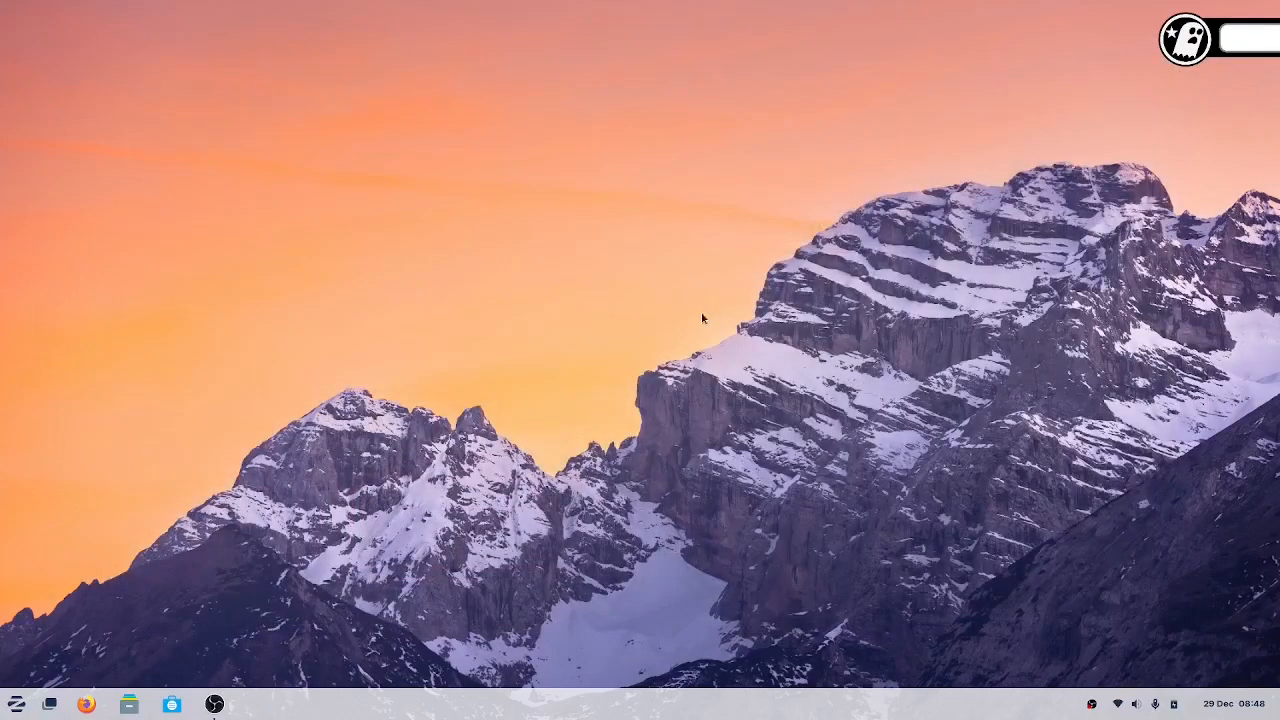
mouse_move(544, 384)
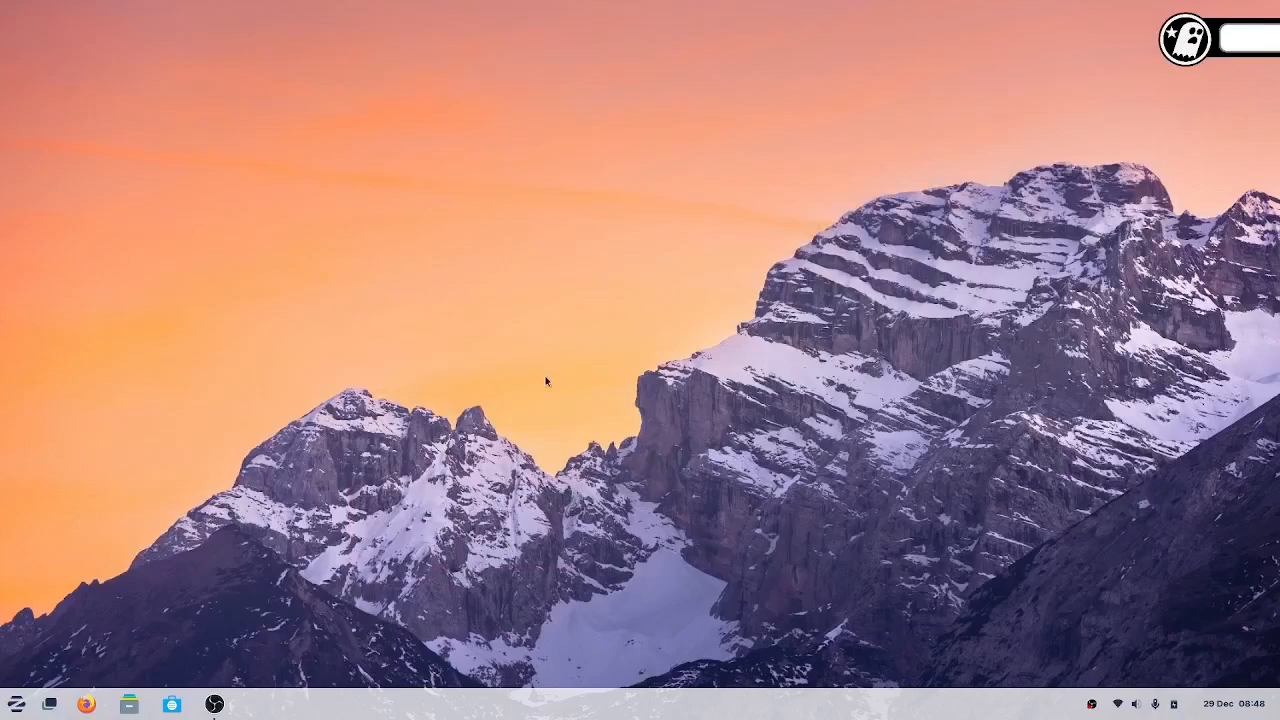
mouse_move(552, 380)
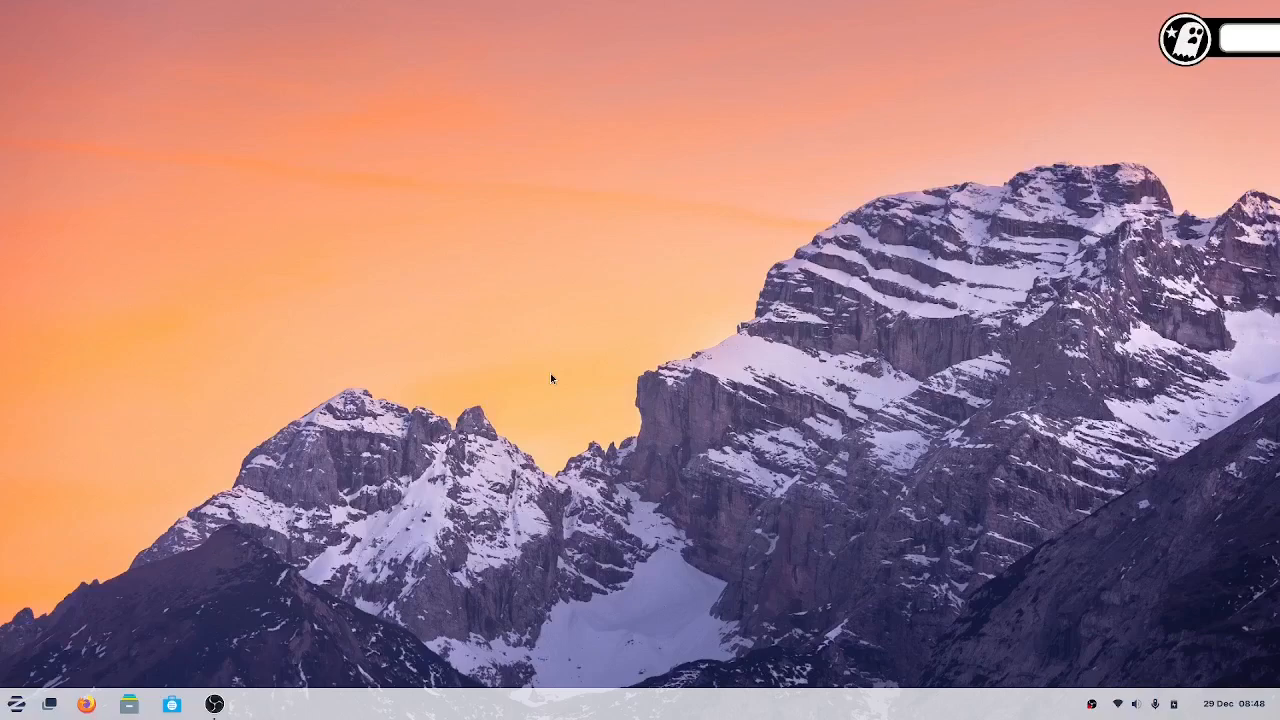
mouse_move(690, 512)
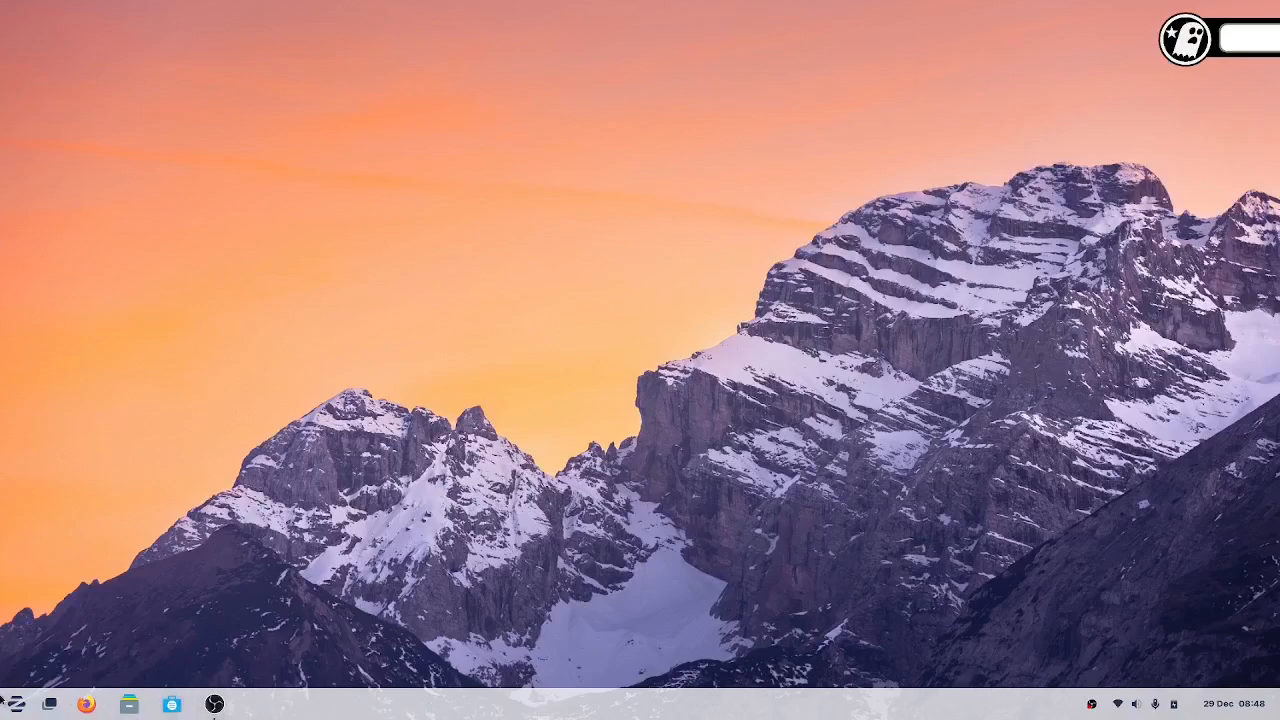
Launch Zorin Appearance from the Zorin applications menu.
left_click(28, 704)
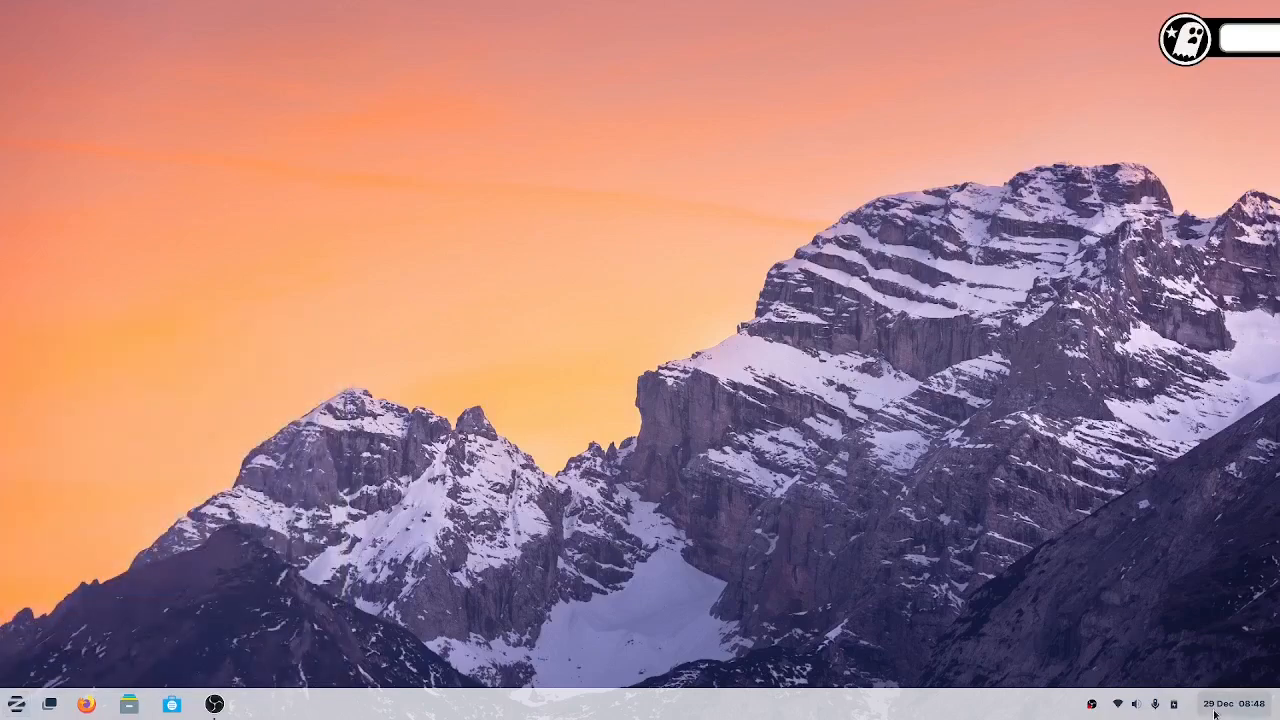
mouse_move(1200, 704)
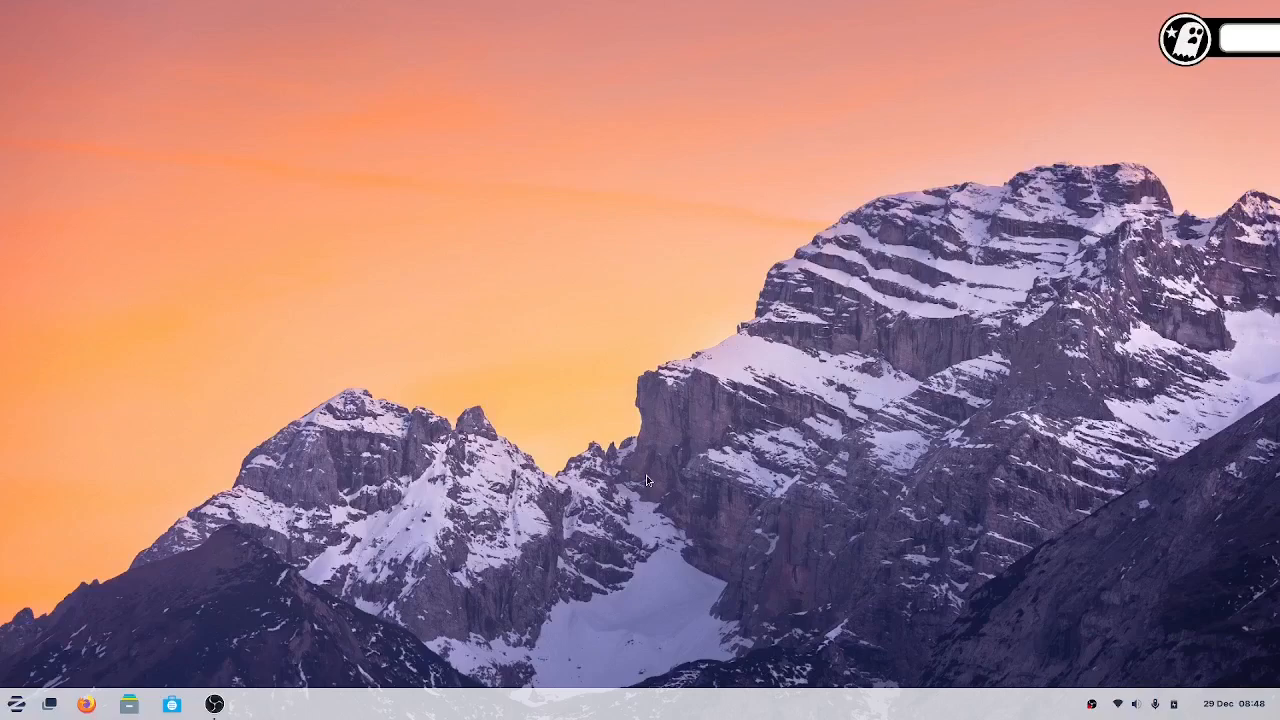
mouse_move(532, 438)
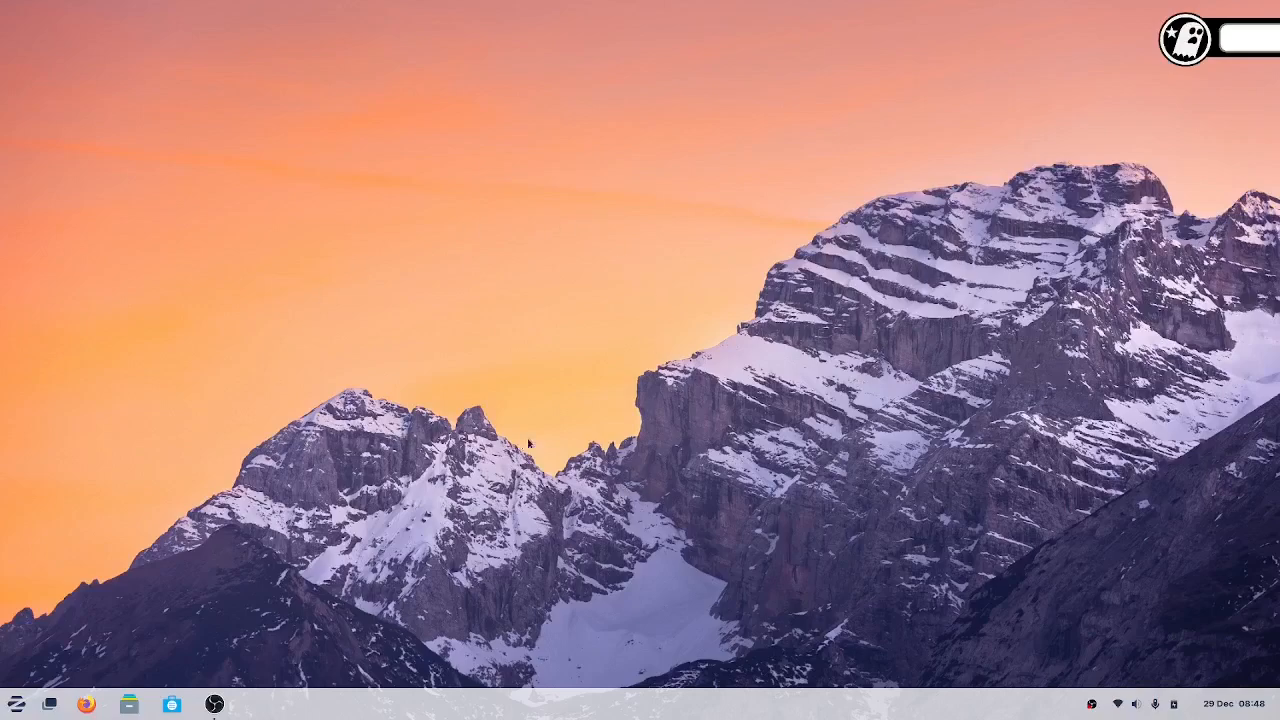
mouse_move(496, 288)
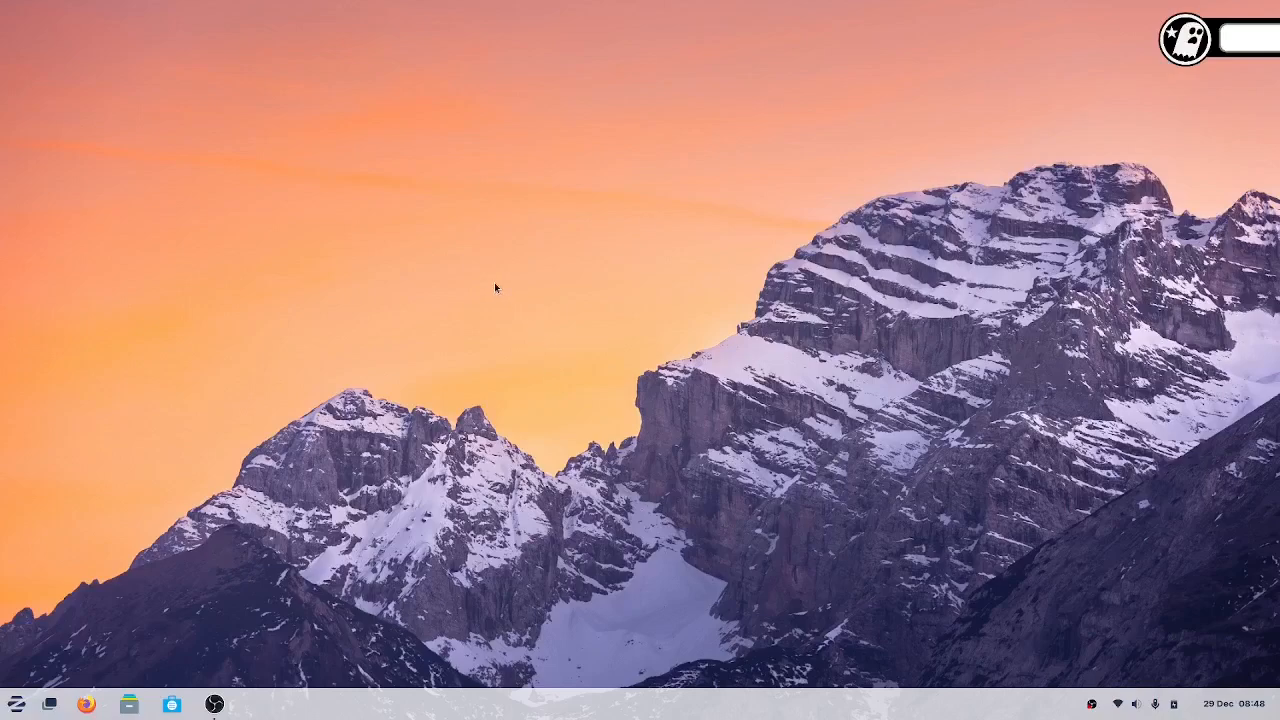
mouse_move(330, 280)
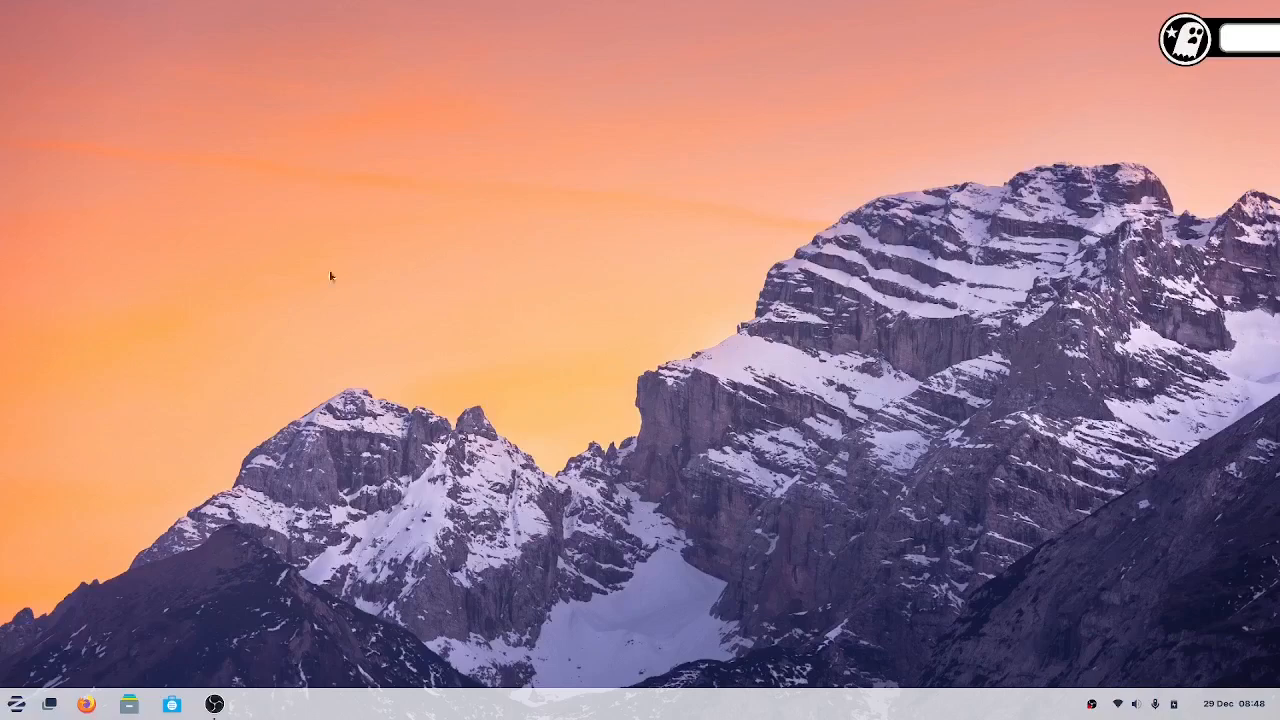
left_click(14, 702)
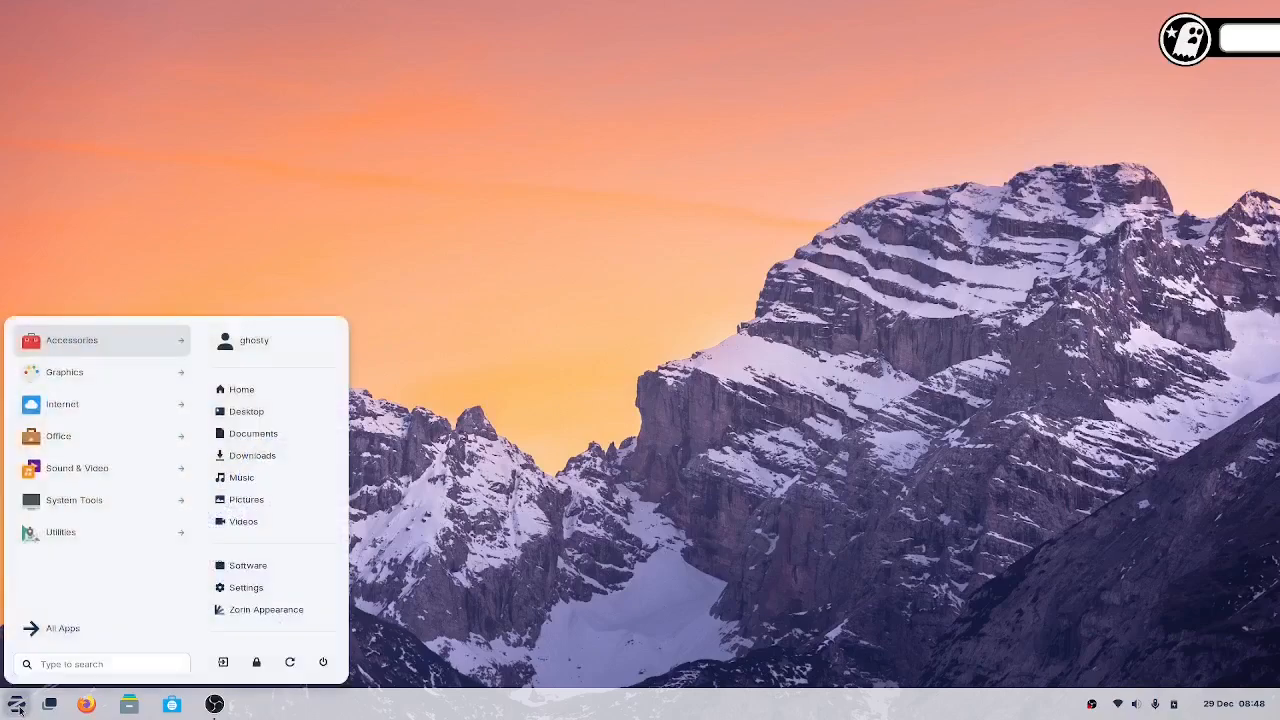
mouse_move(46, 486)
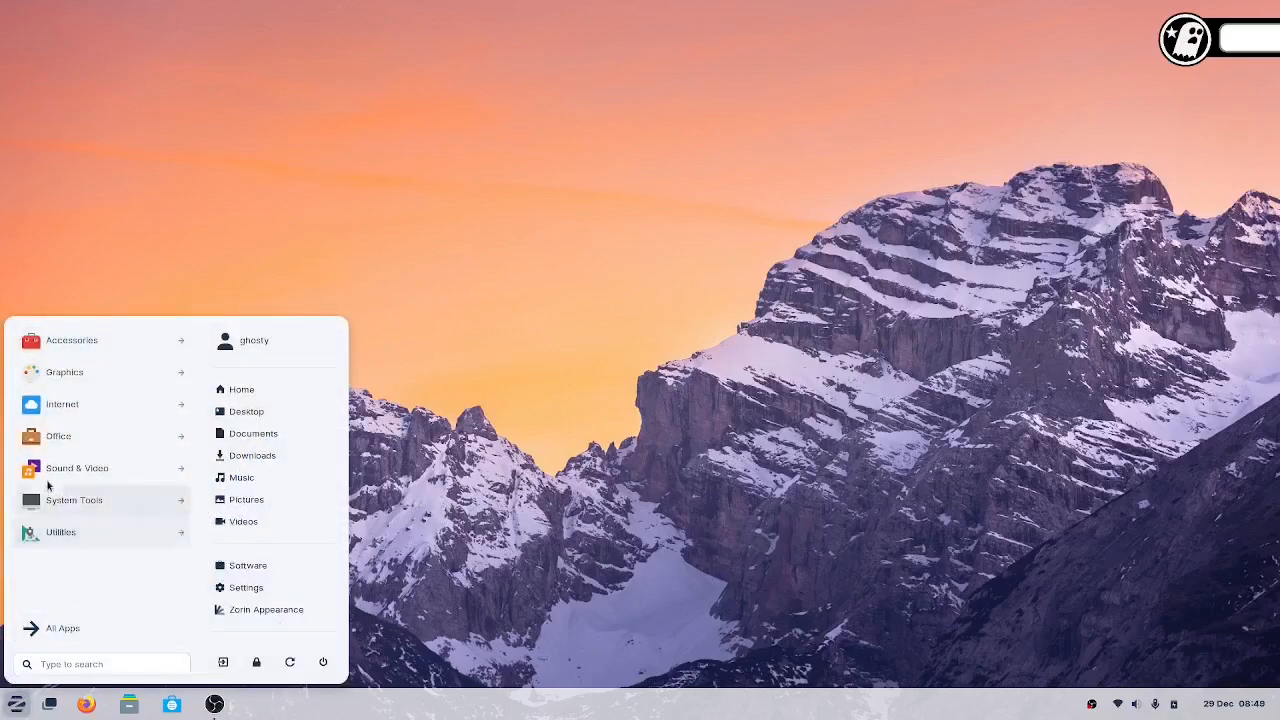
mouse_move(246, 588)
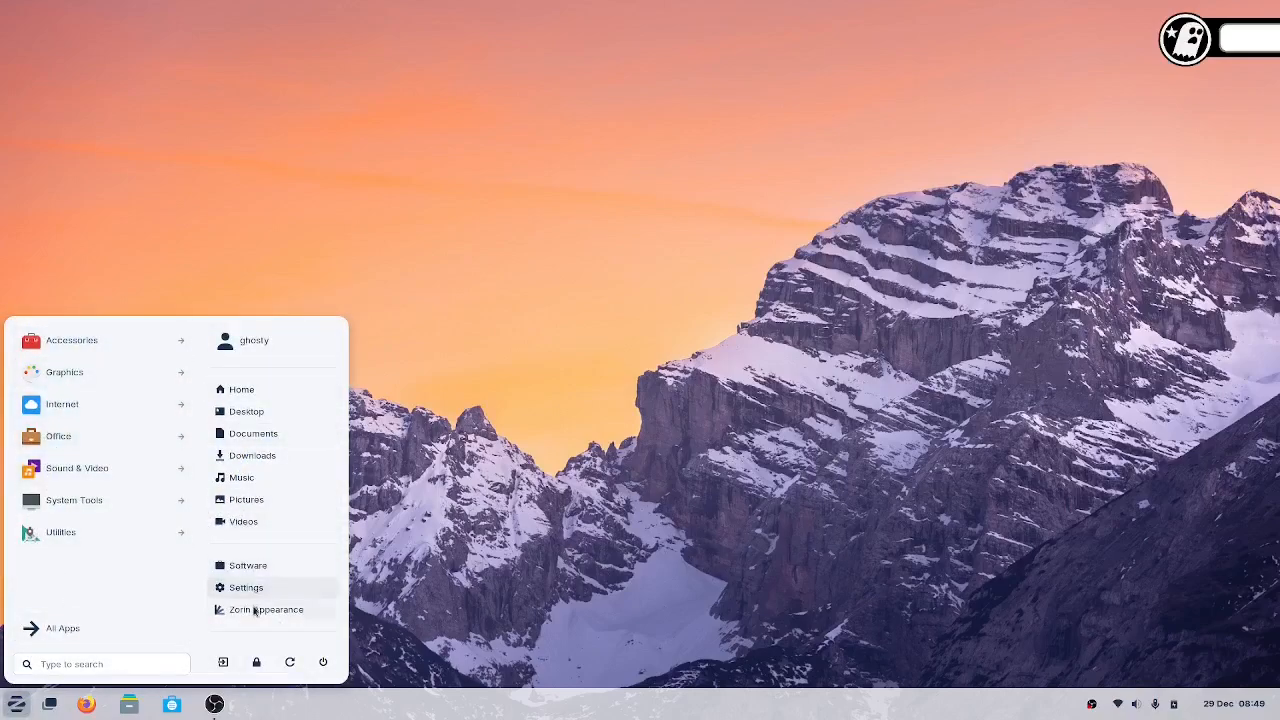
left_click(270, 608)
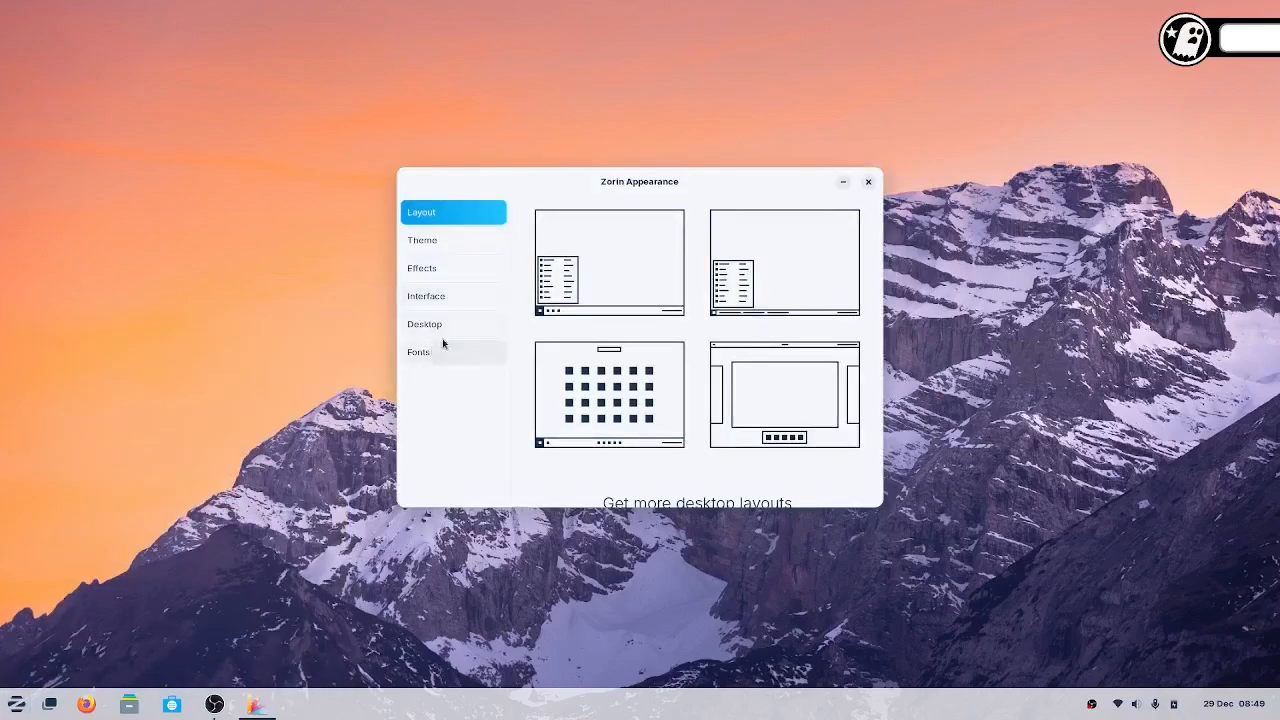
mouse_move(612, 310)
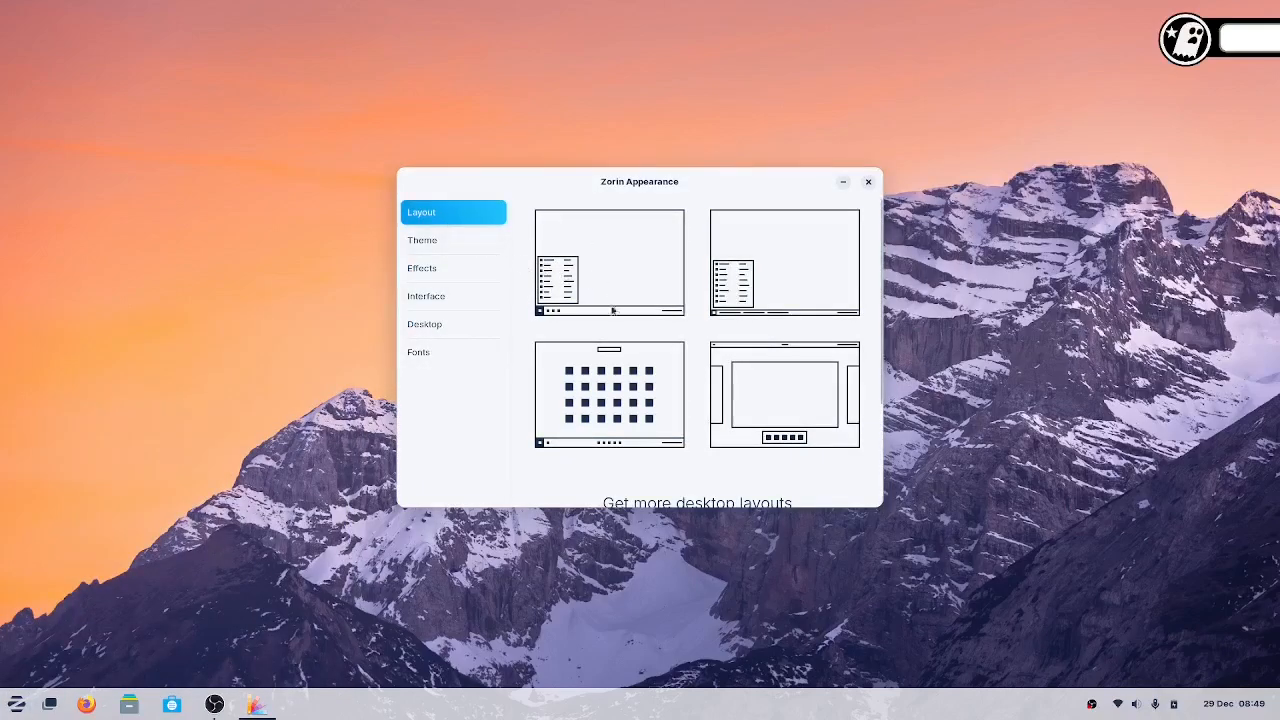
Try the classic full-width taskbar layout and the app-grid layout with centred taskbar.
scroll("down", 3)
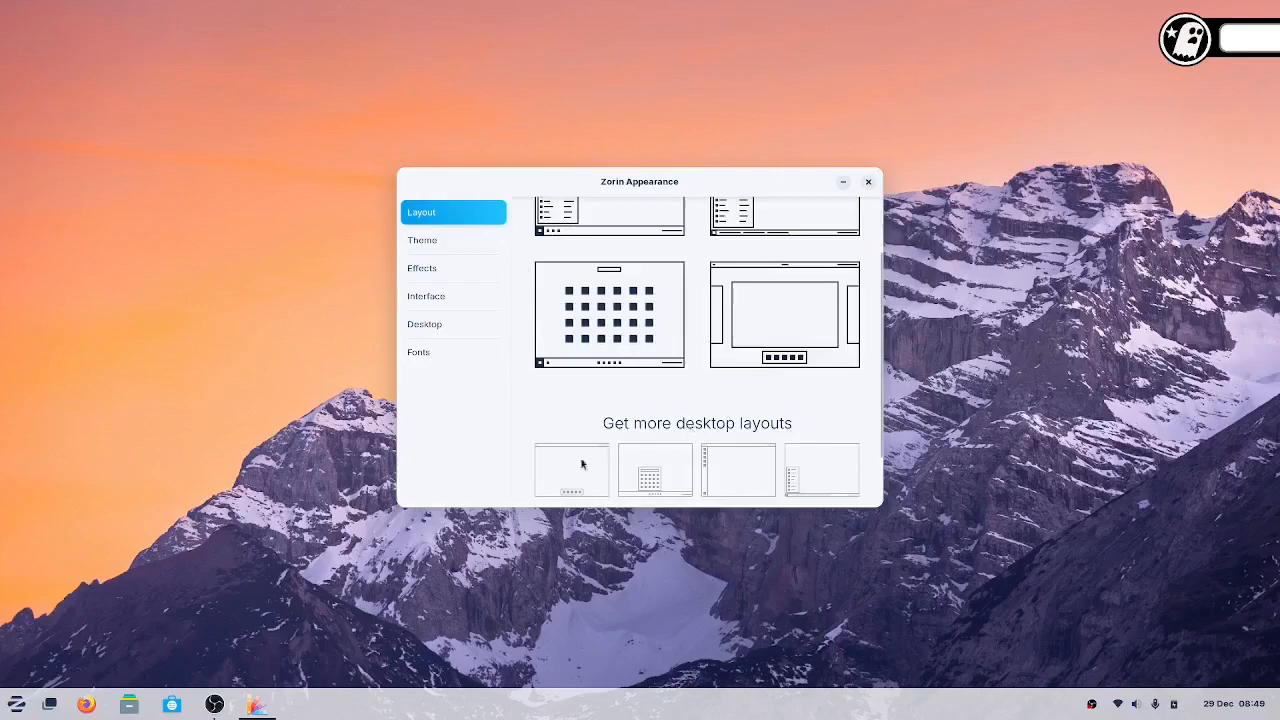
mouse_move(768, 476)
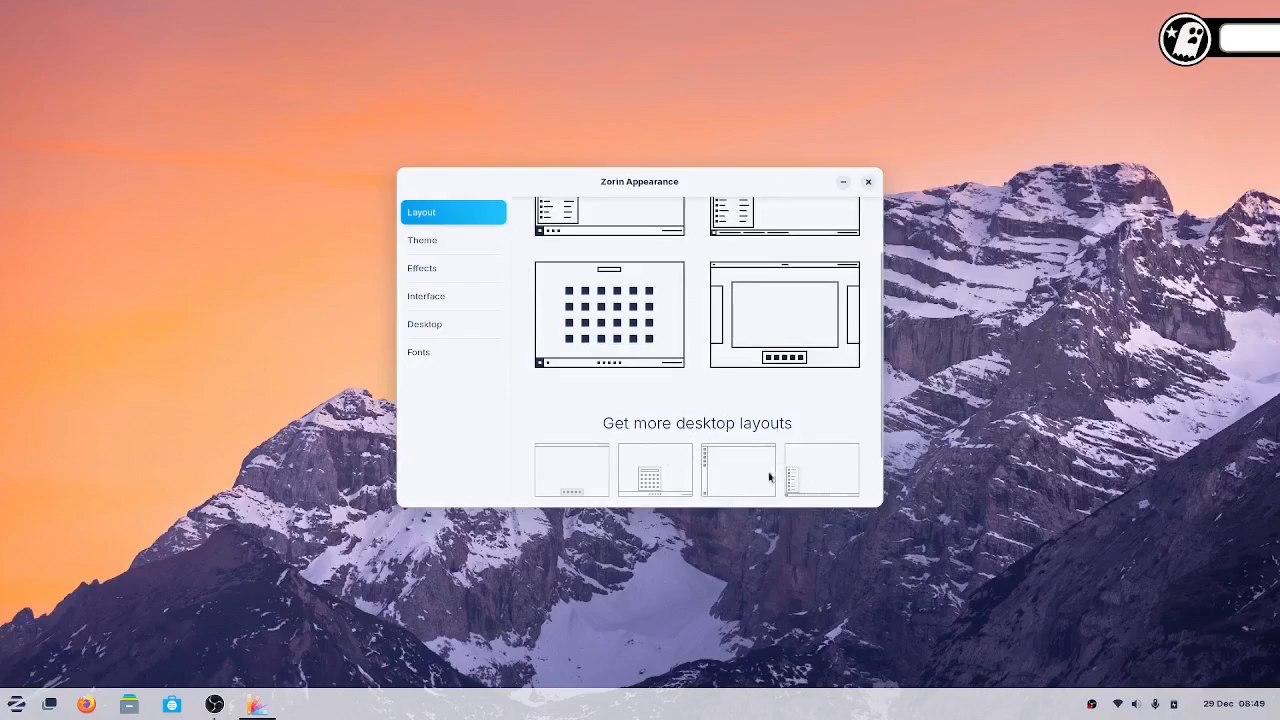
mouse_move(652, 468)
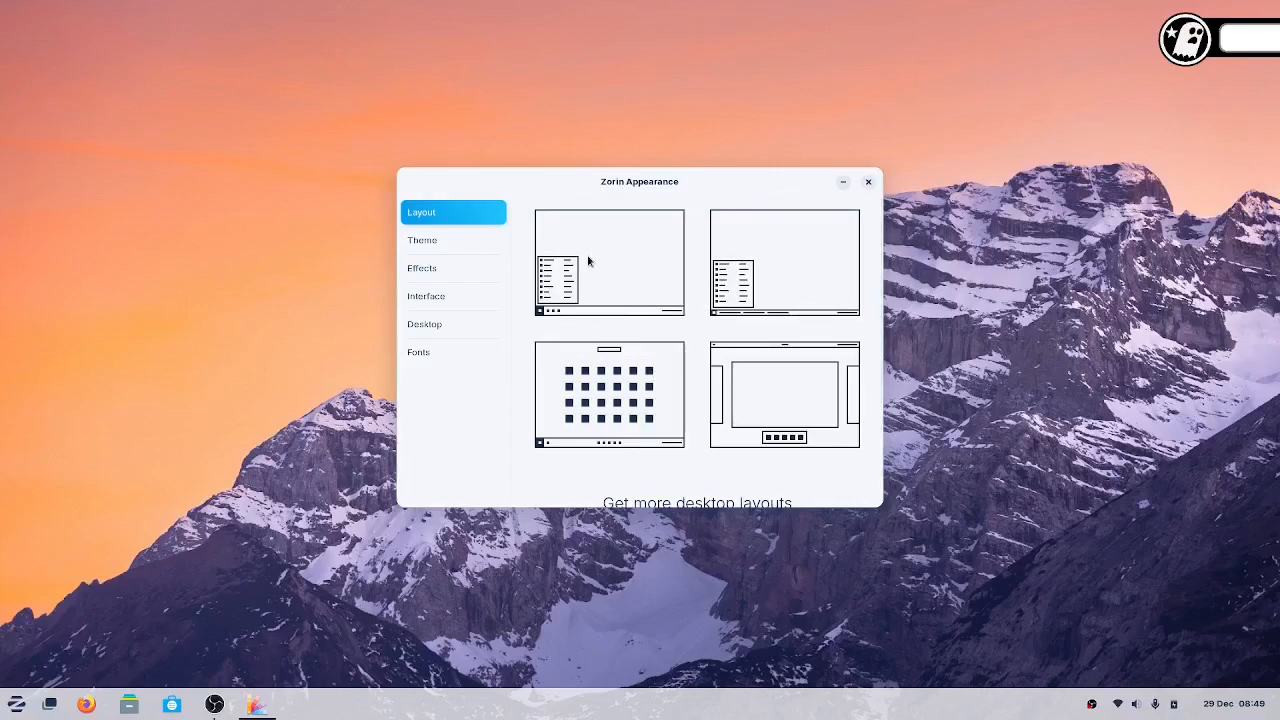
mouse_move(604, 248)
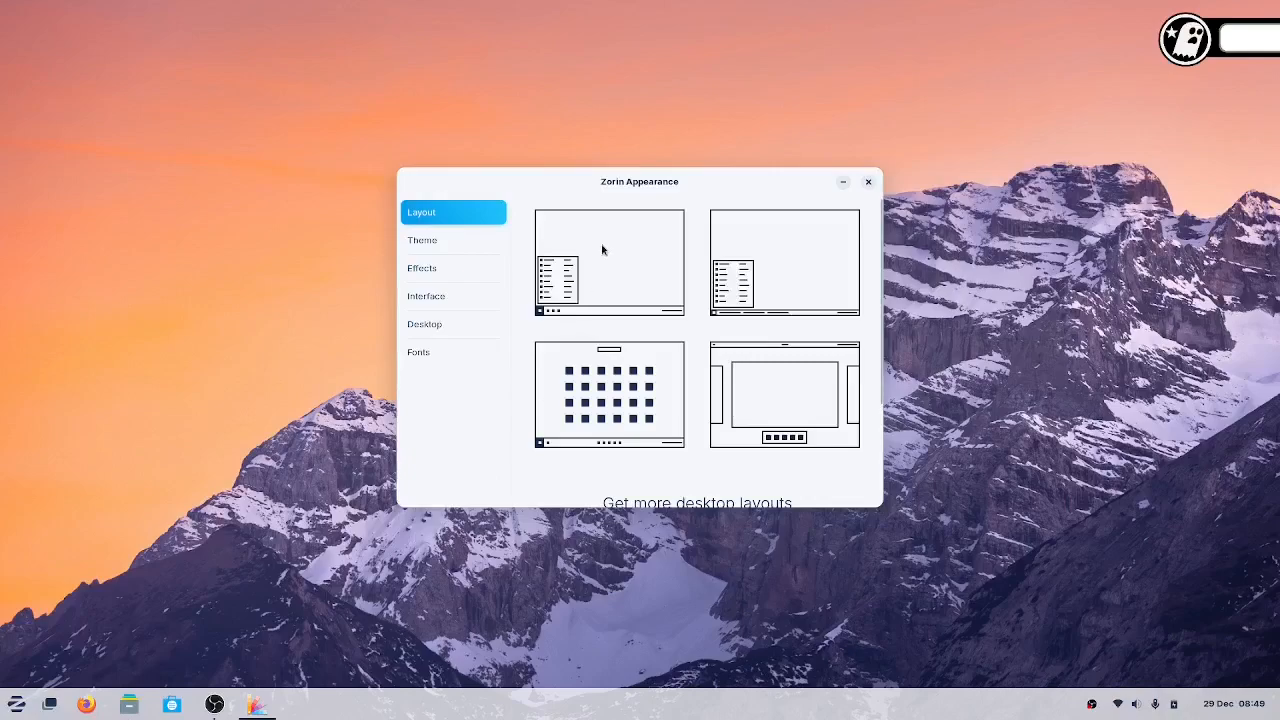
left_click(784, 262)
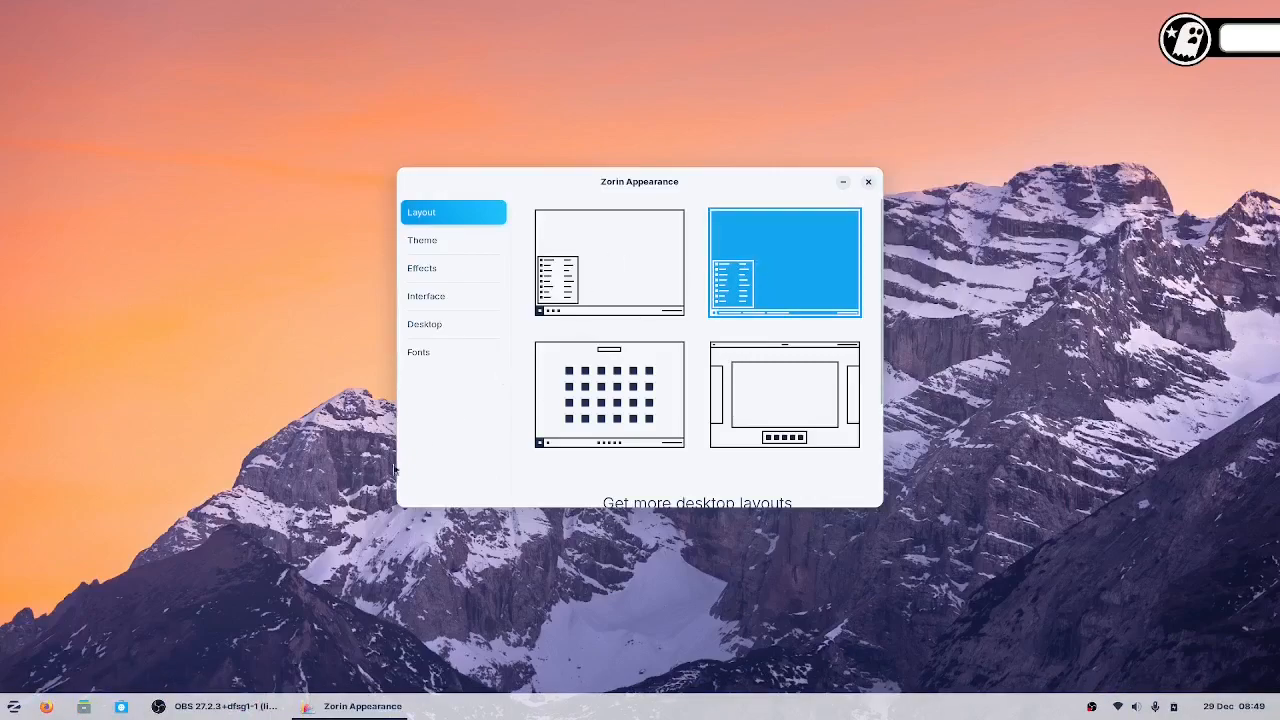
mouse_move(624, 280)
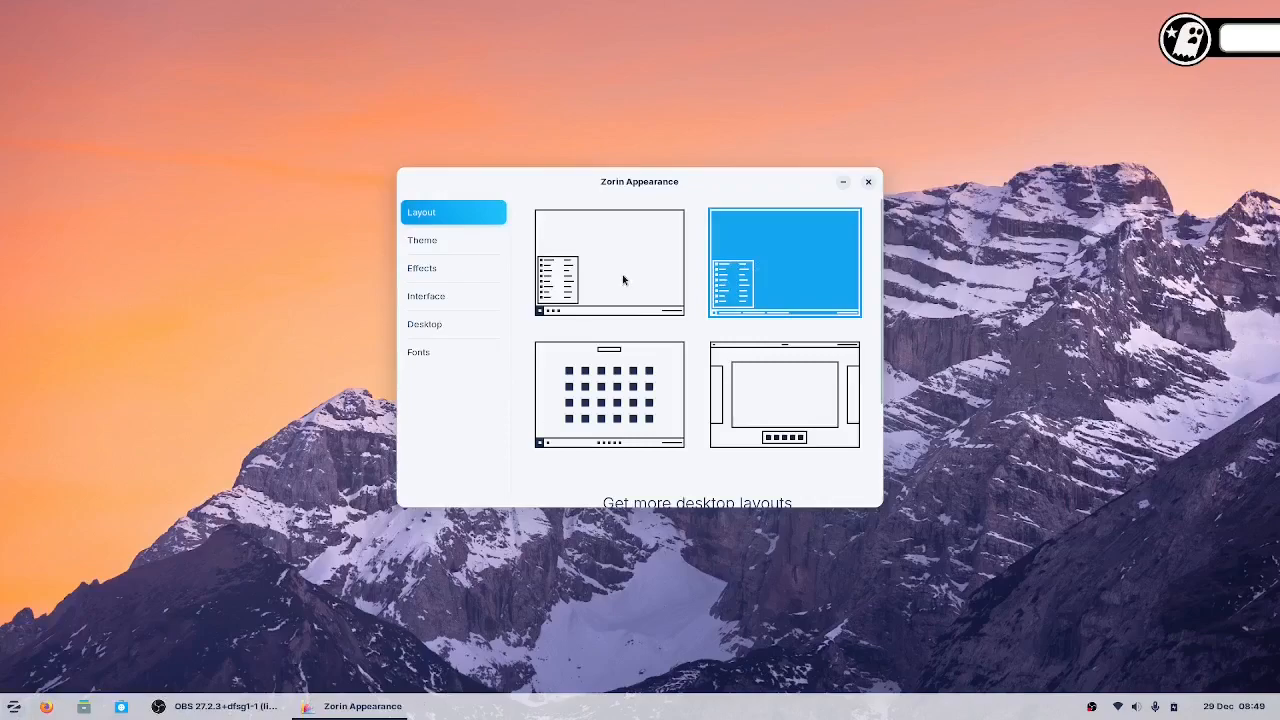
left_click(608, 262)
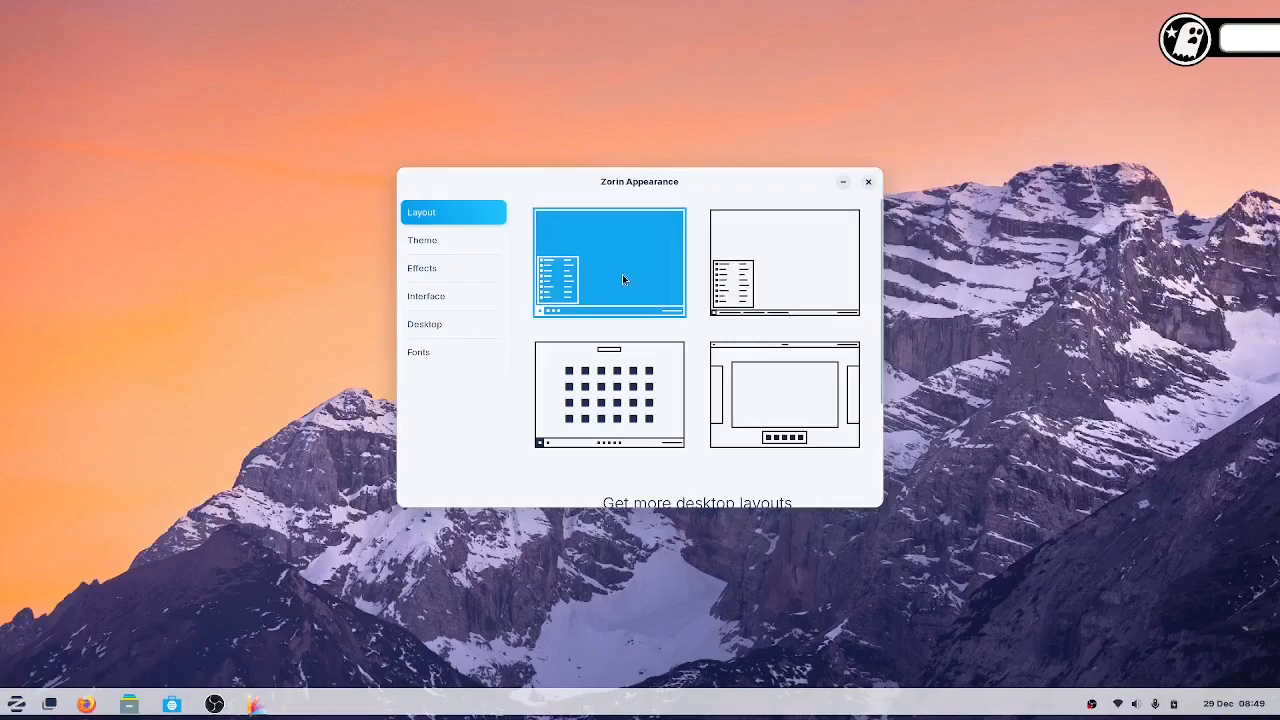
mouse_move(604, 300)
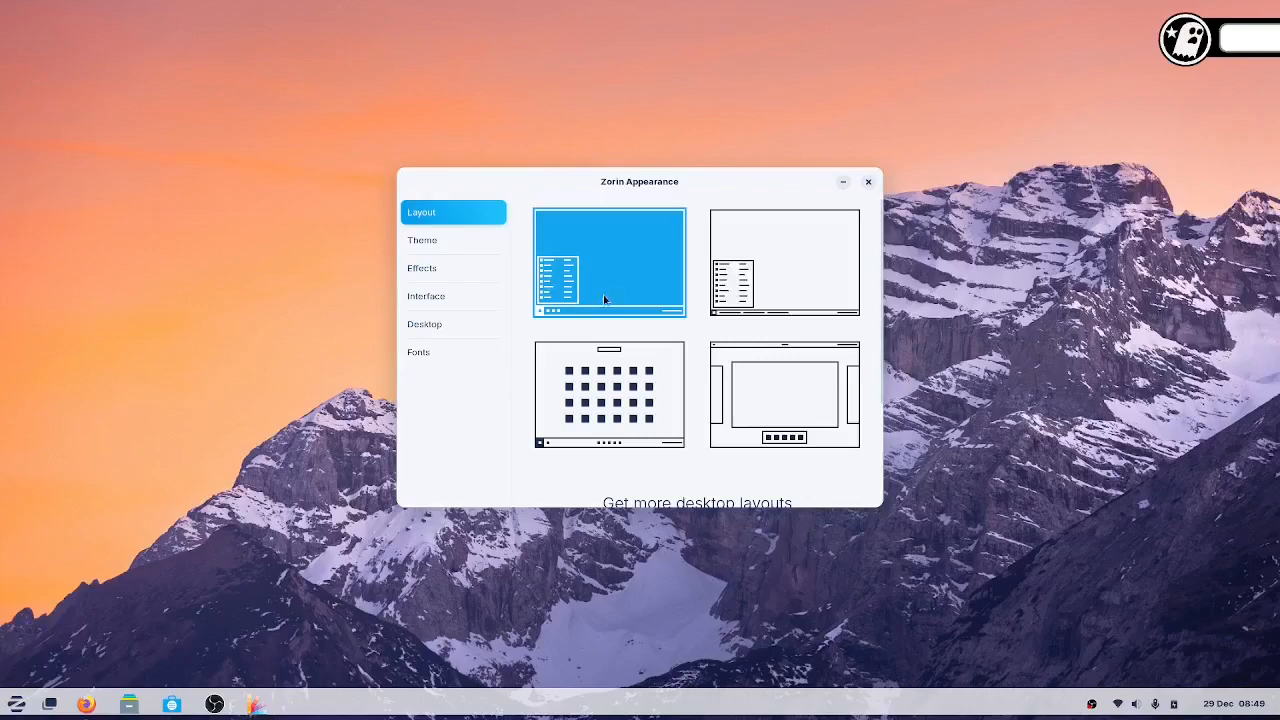
left_click(784, 262)
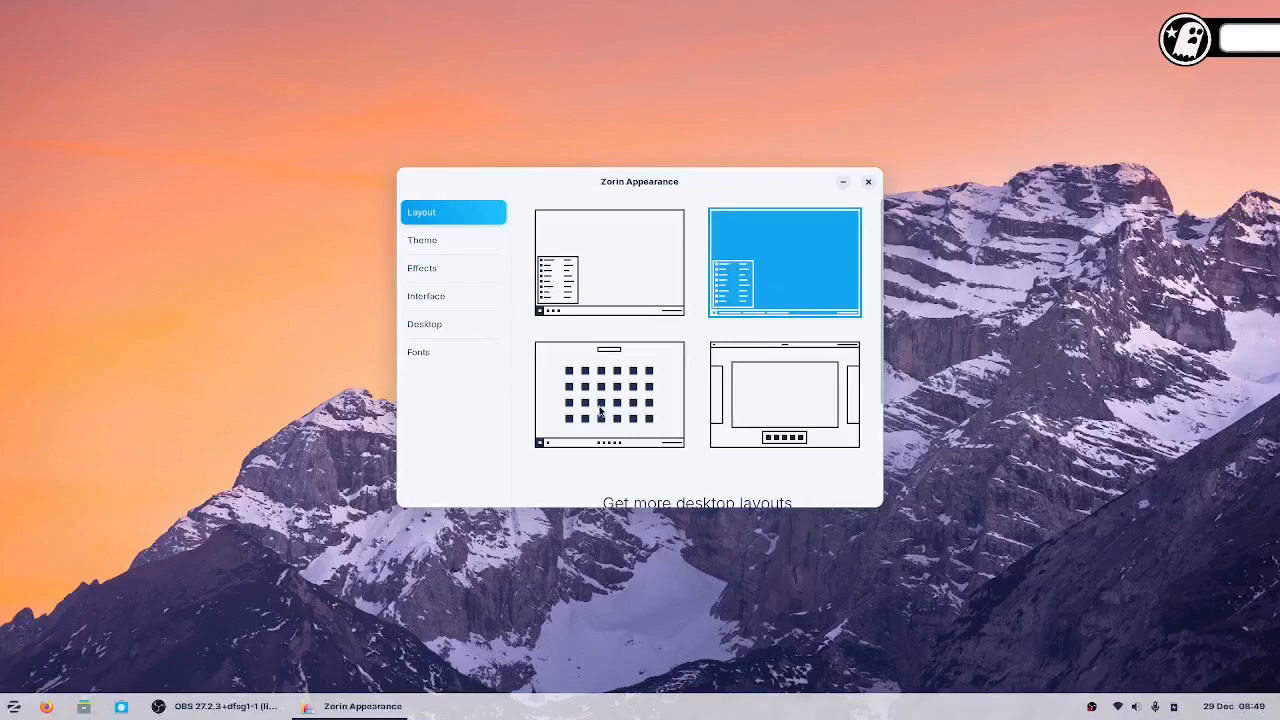
left_click(608, 396)
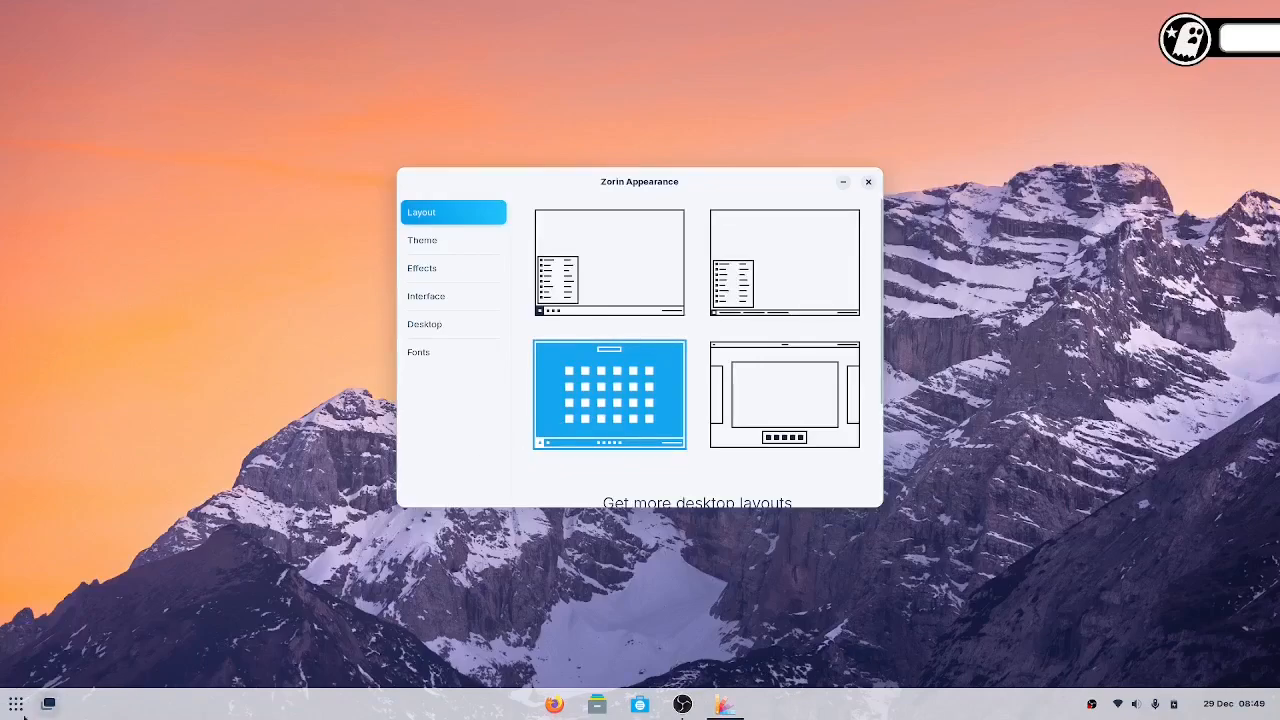
Try another layout, then return to the first layout with a bottom taskbar.
left_click(16, 700)
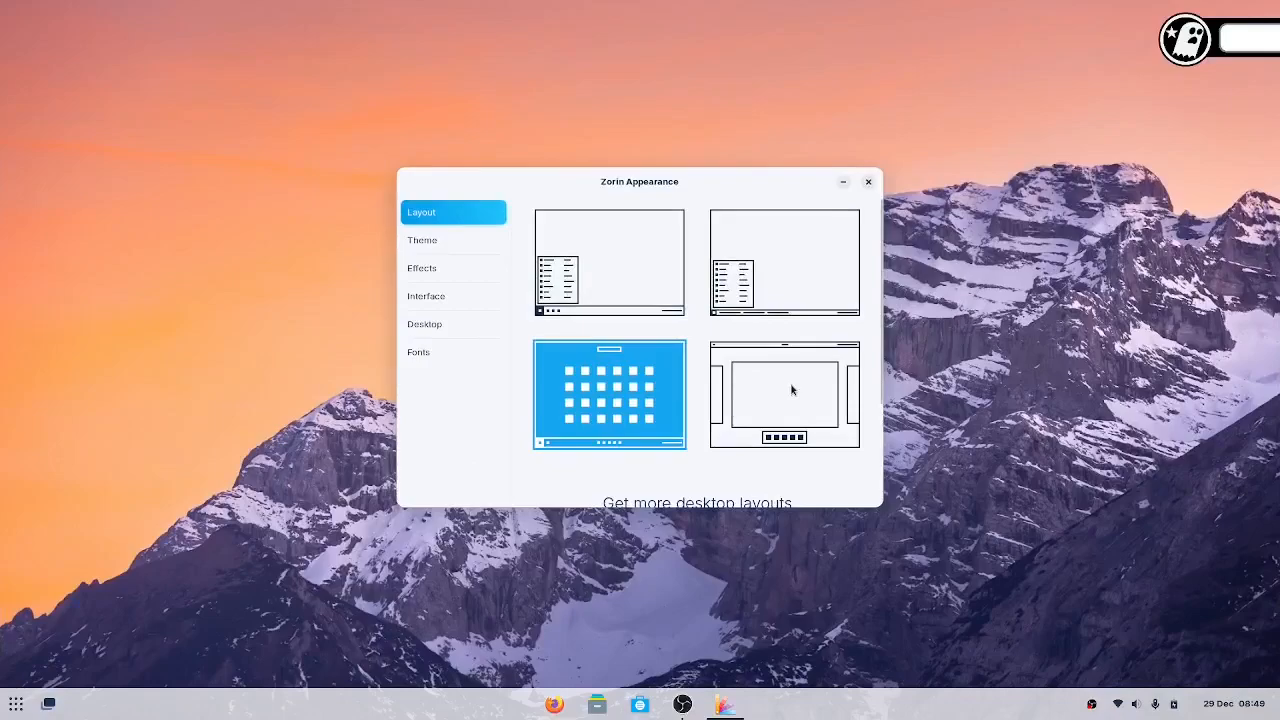
left_click(784, 396)
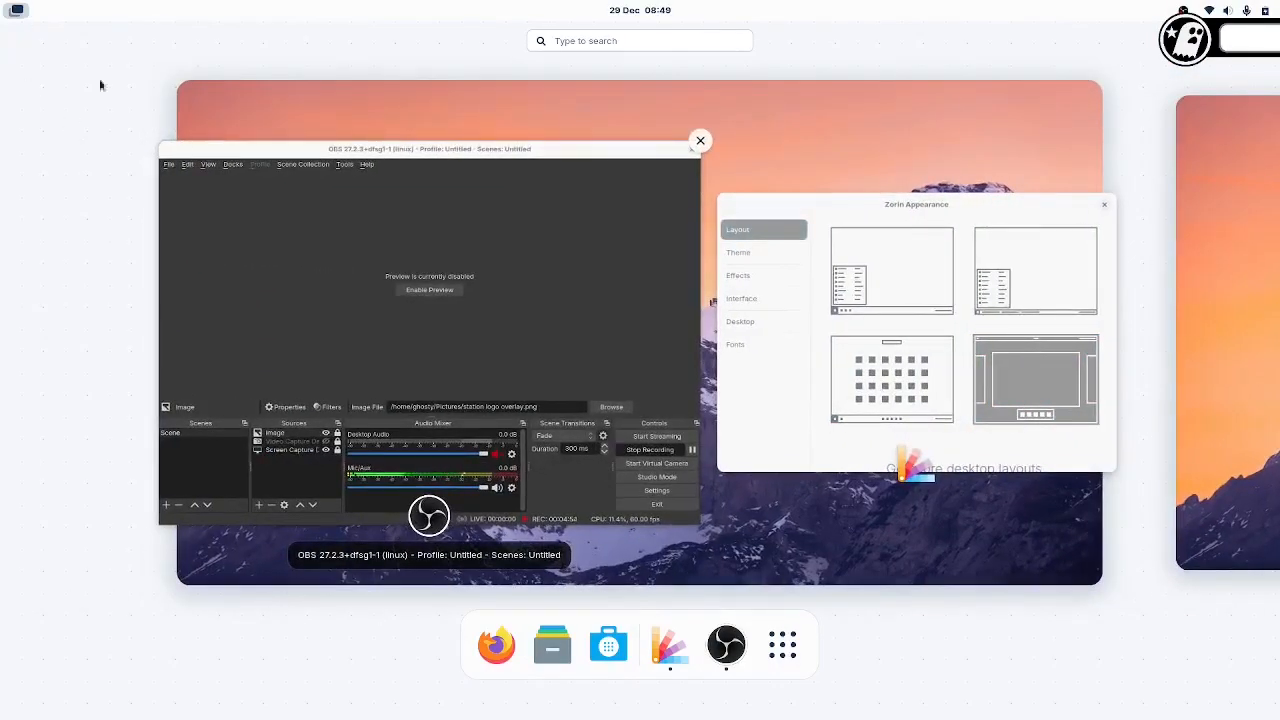
left_click(700, 140)
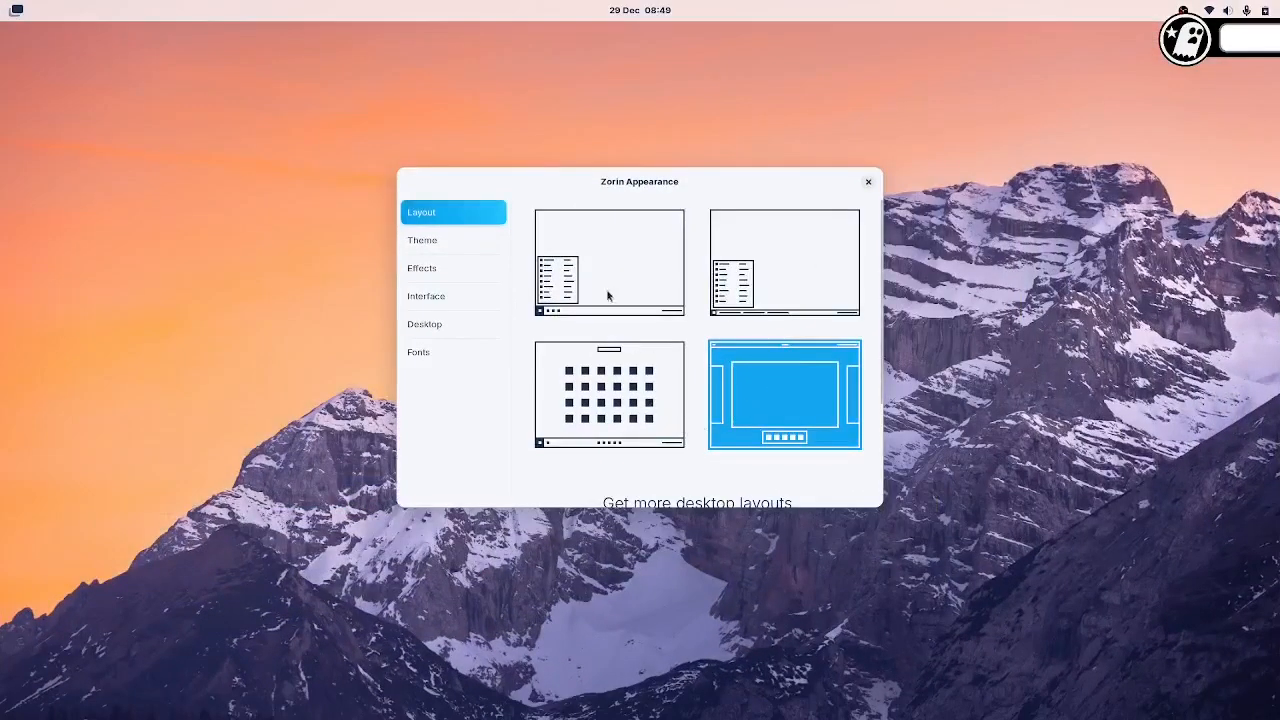
left_click(608, 264)
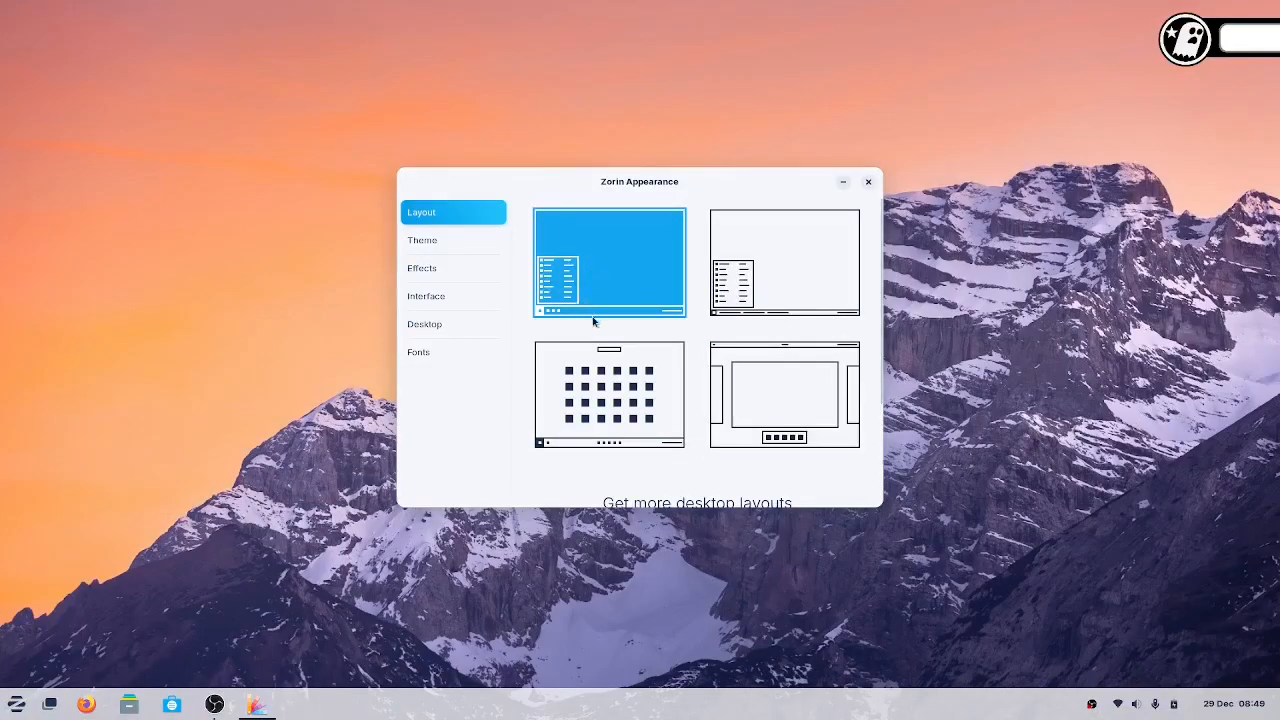
In the Theme section, apply the dark background style to the whole desktop.
left_click(452, 240)
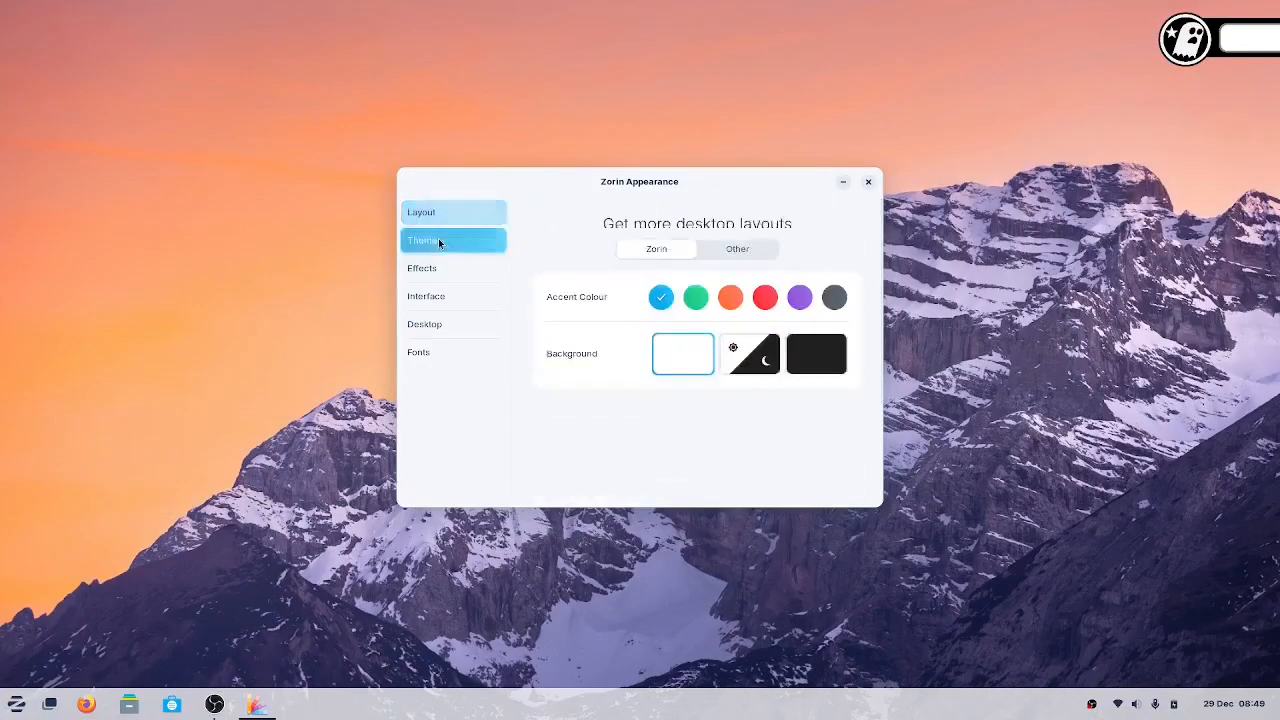
left_click(452, 240)
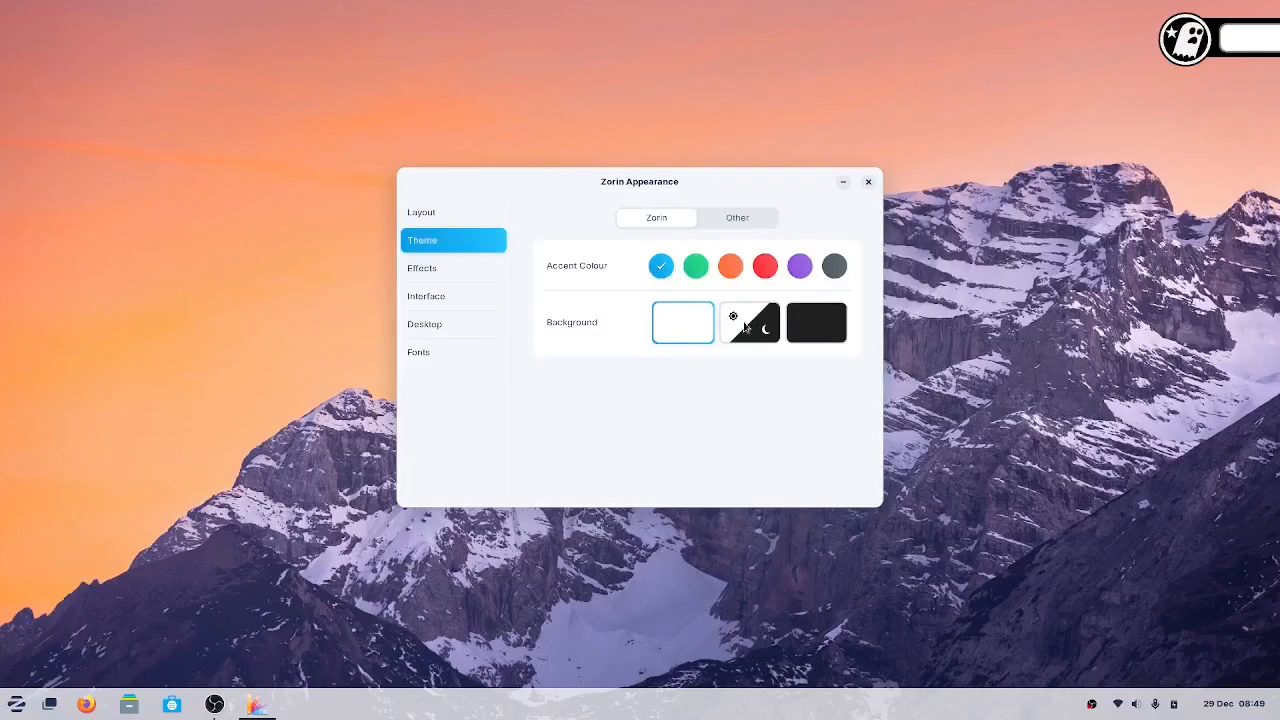
mouse_move(840, 334)
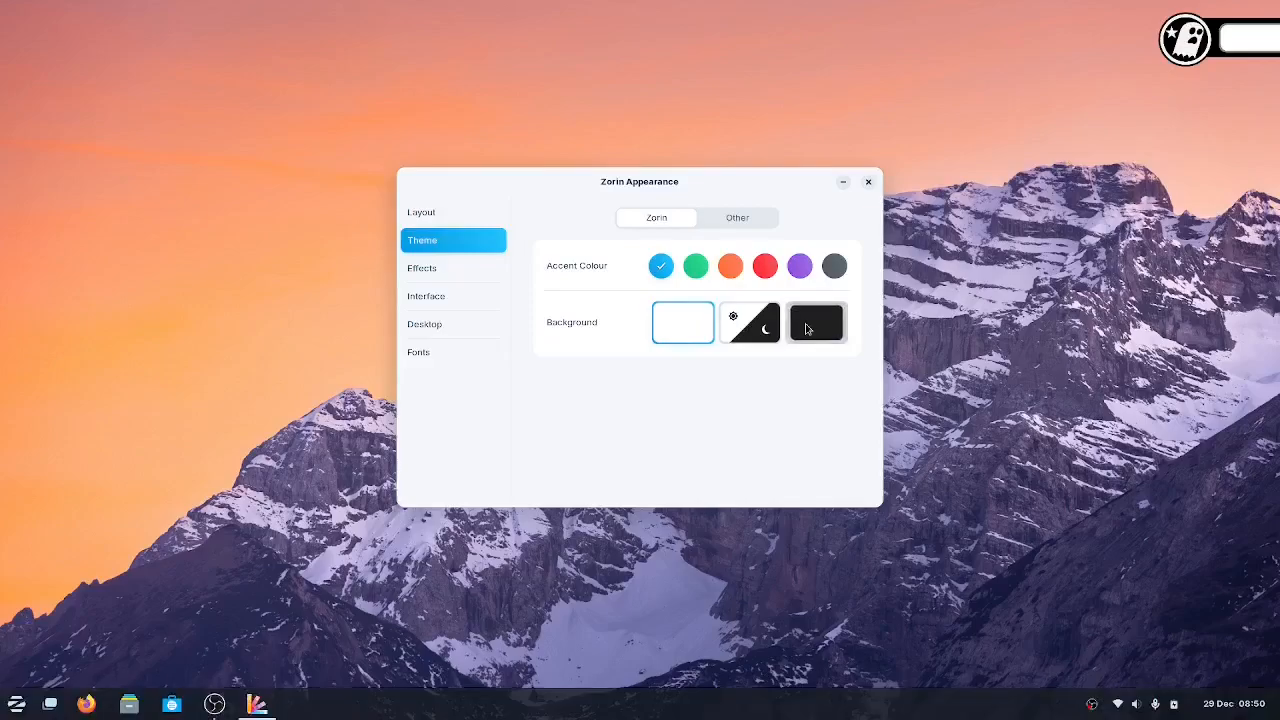
left_click(816, 322)
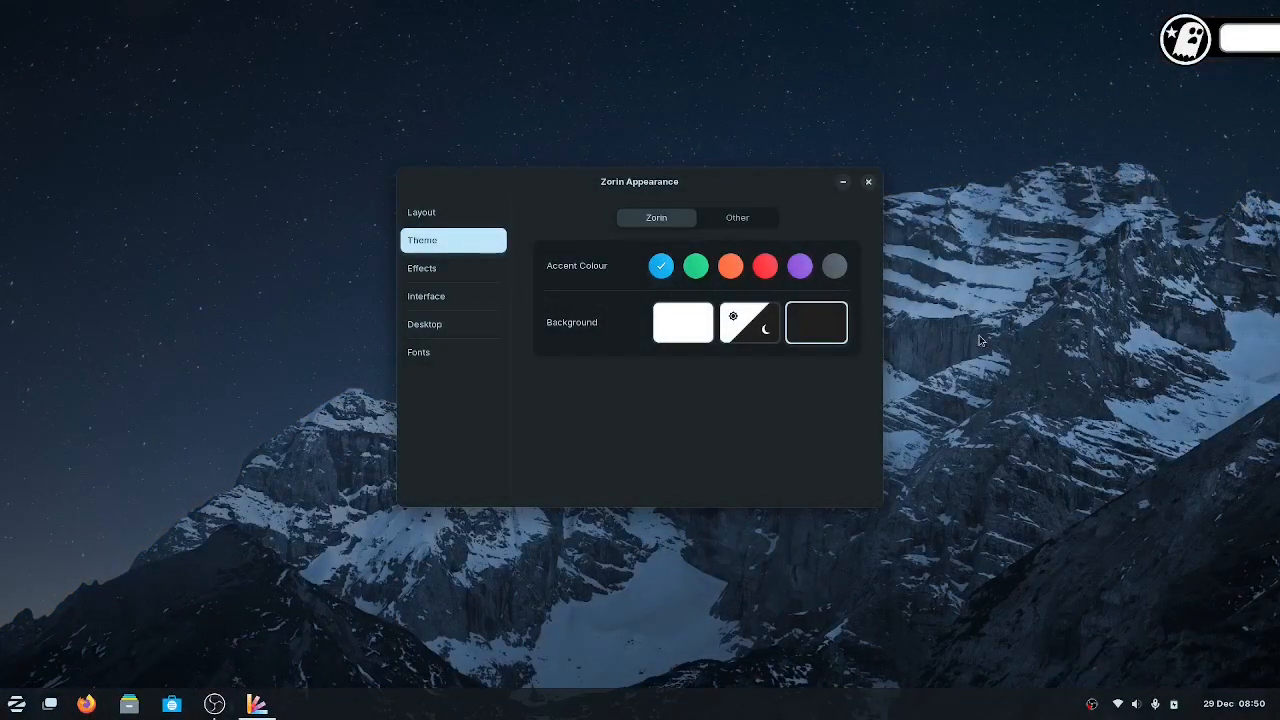
mouse_move(870, 482)
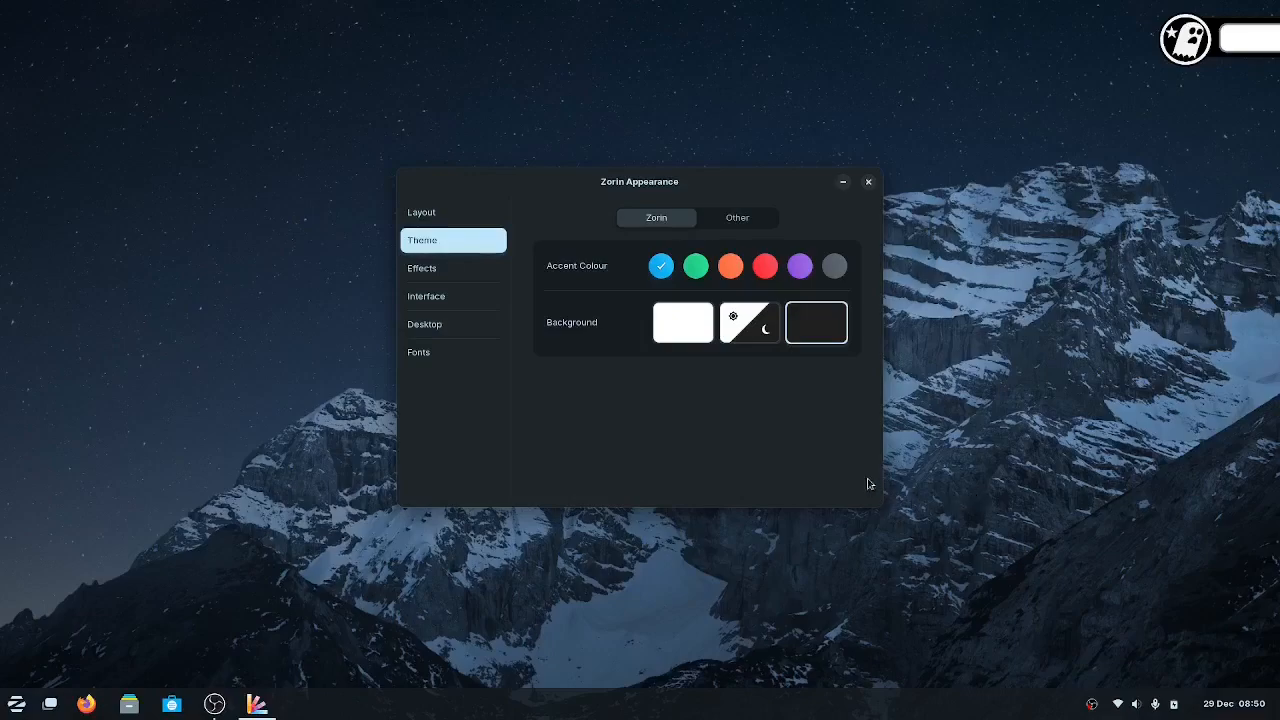
mouse_move(876, 284)
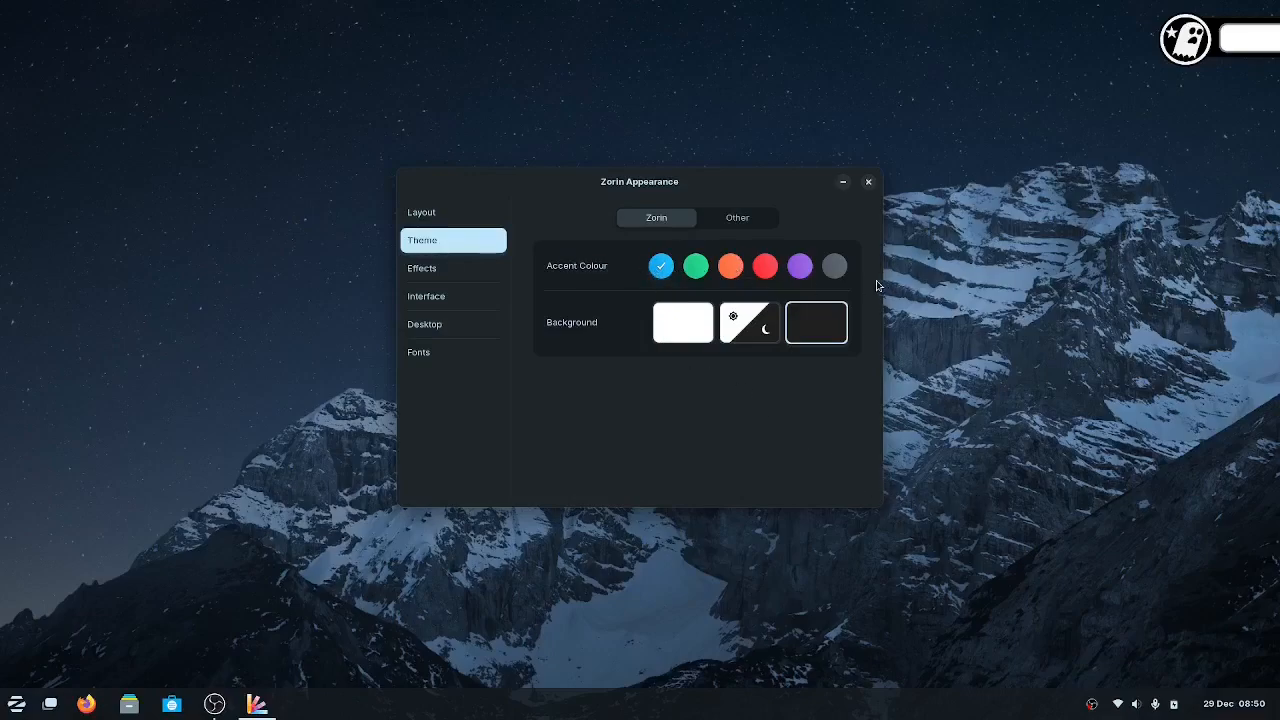
mouse_move(128, 704)
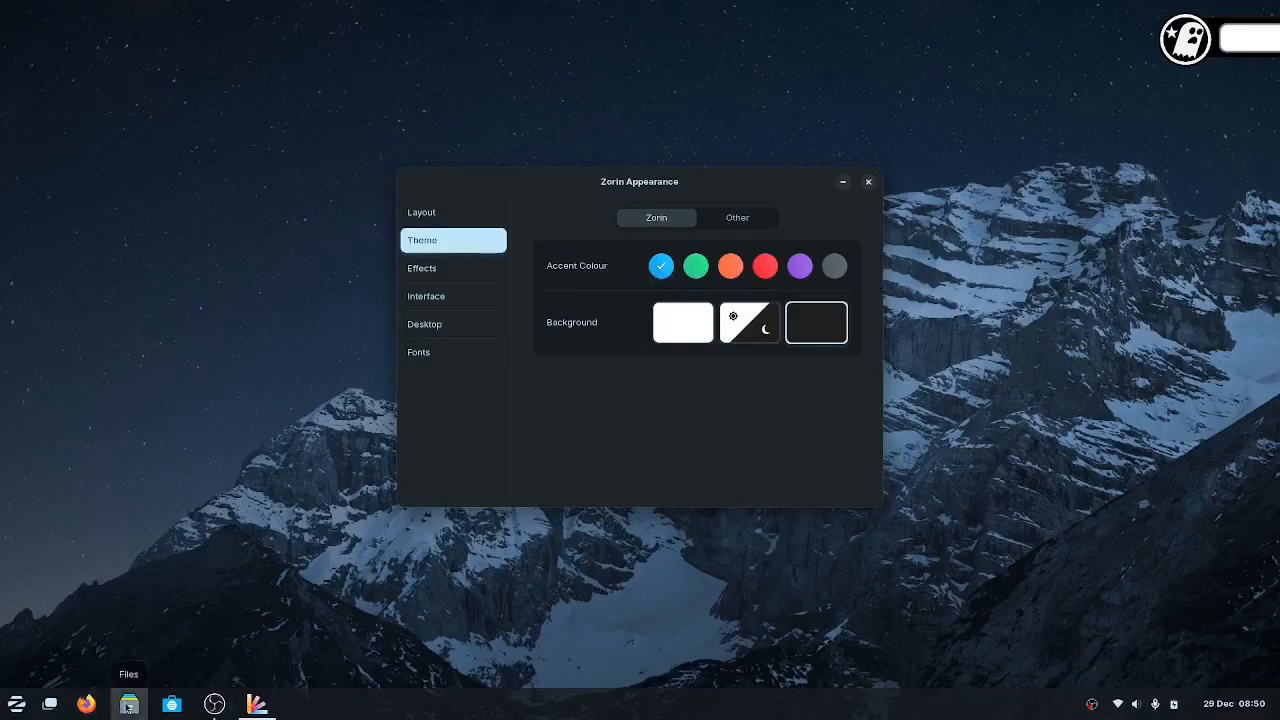
Show the Home folder in Files in dark style and set the accent colour to grey.
left_click(128, 704)
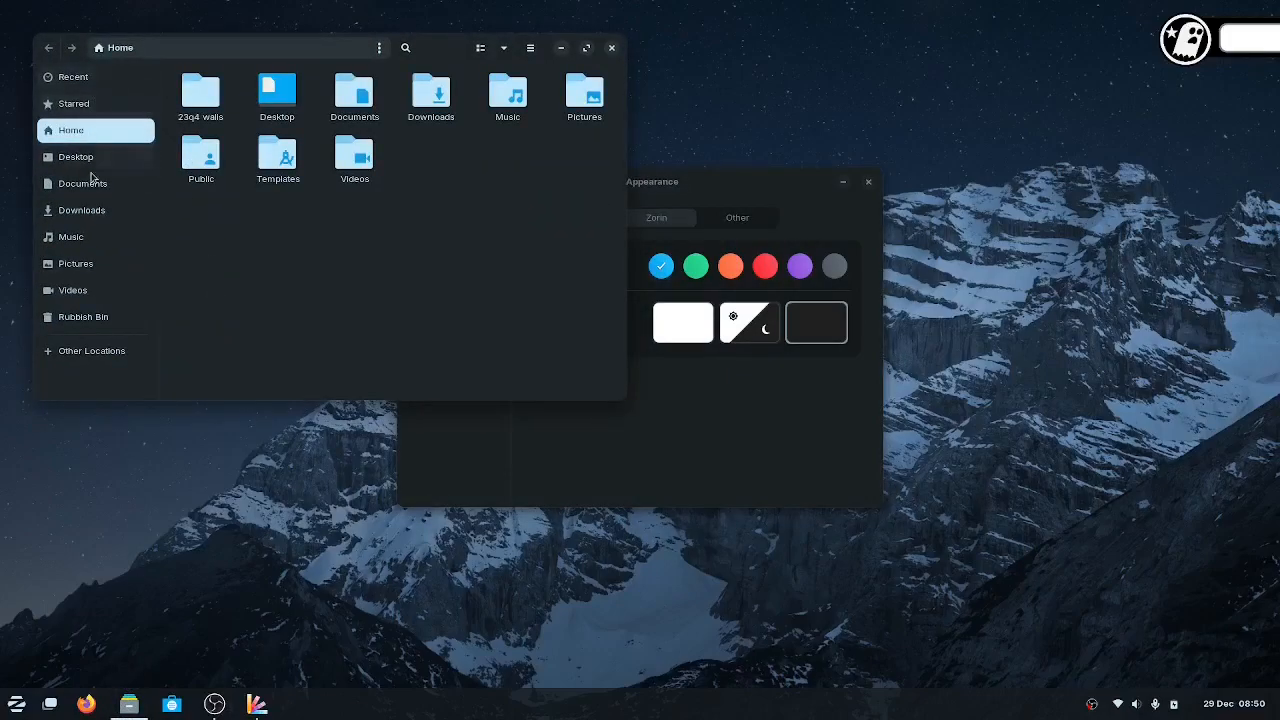
mouse_move(80, 210)
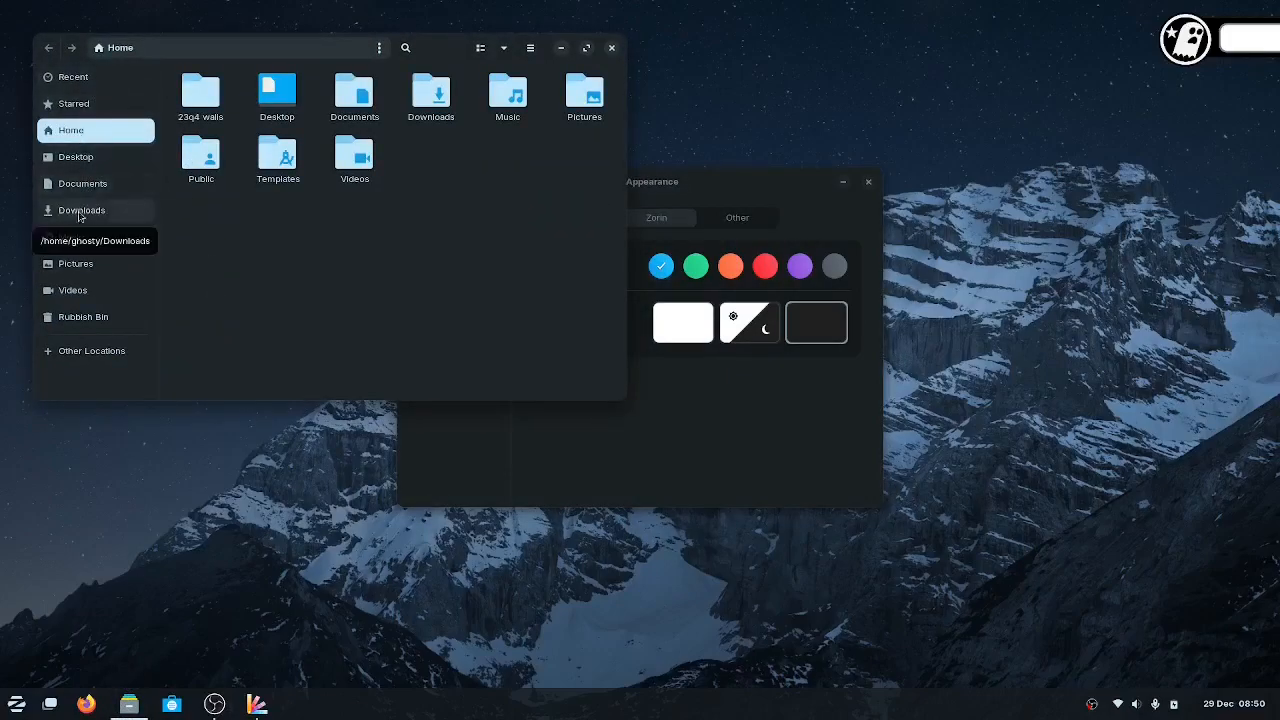
mouse_move(446, 62)
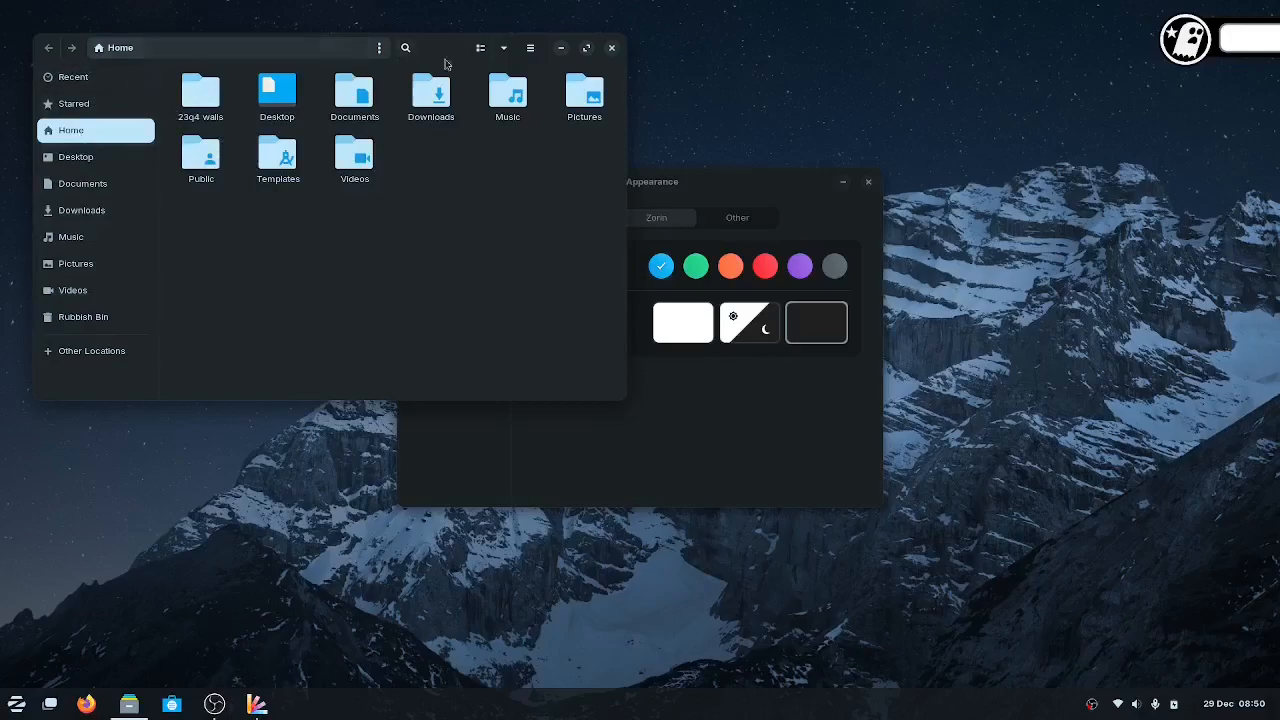
left_click(530, 48)
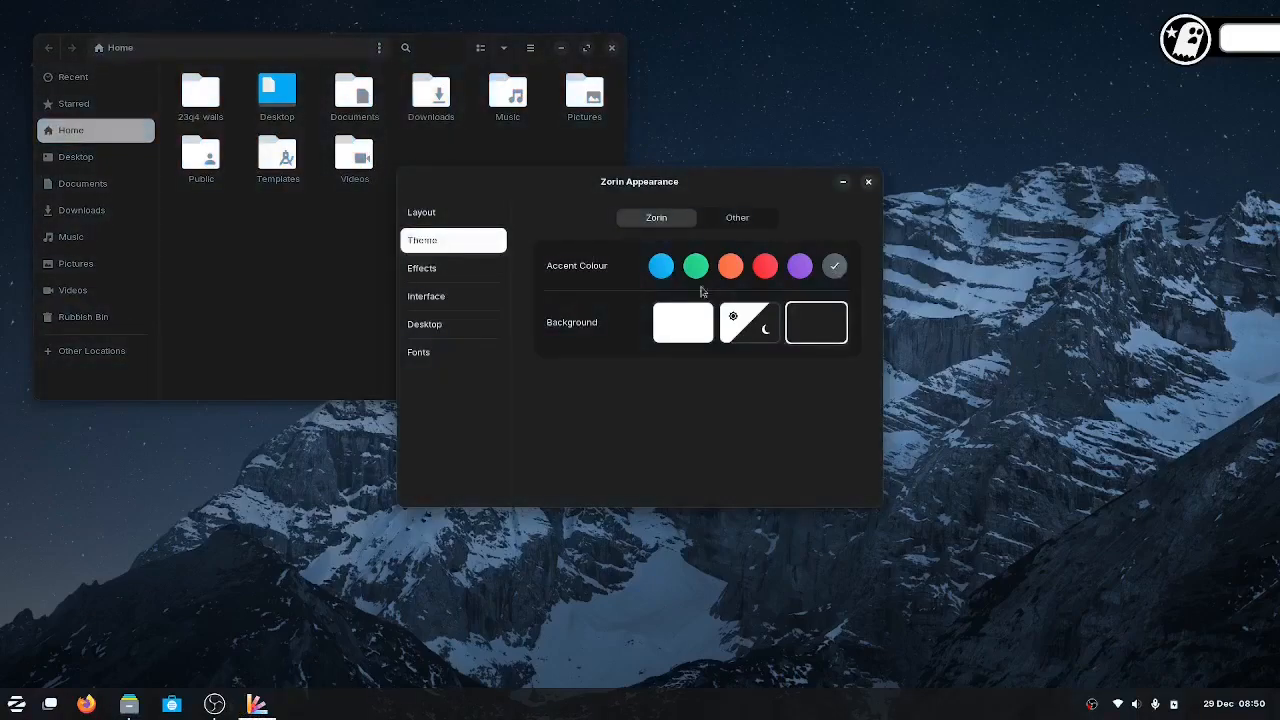
mouse_move(98, 316)
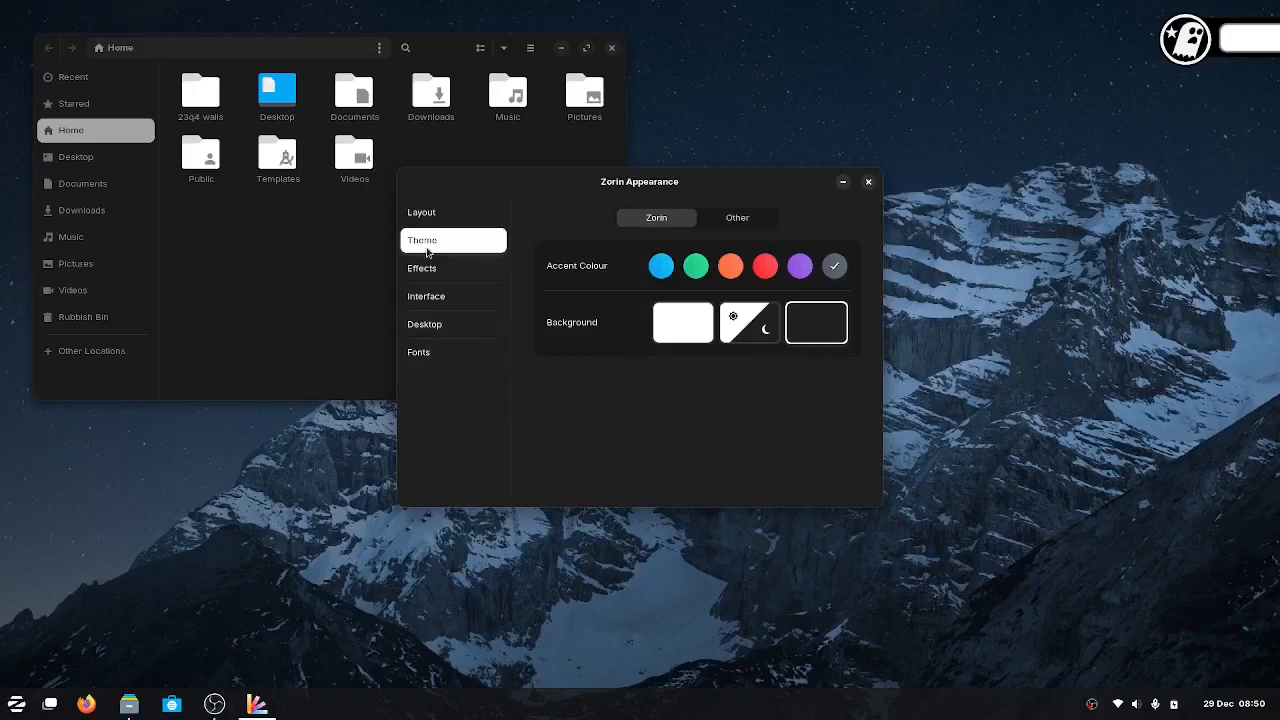
In Effects, enable Jelly Mode and move the window to see the wobble.
left_click(420, 268)
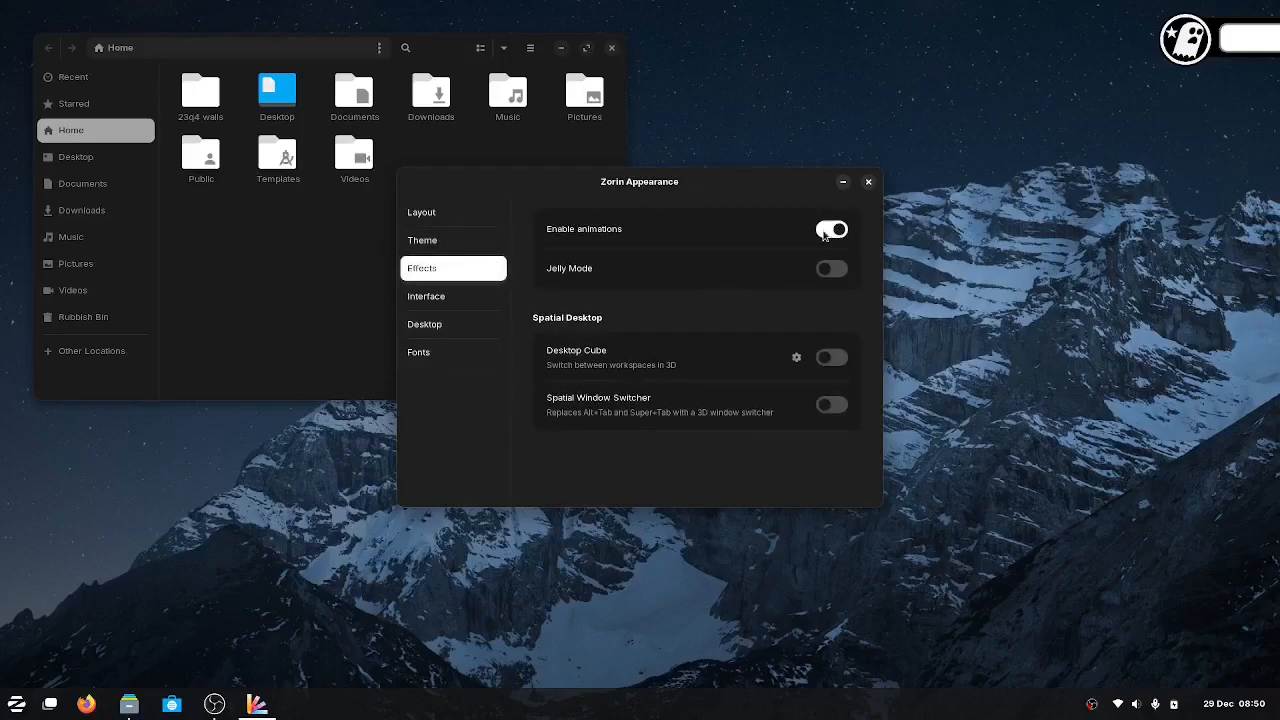
left_click_drag(640, 180, 852, 318)
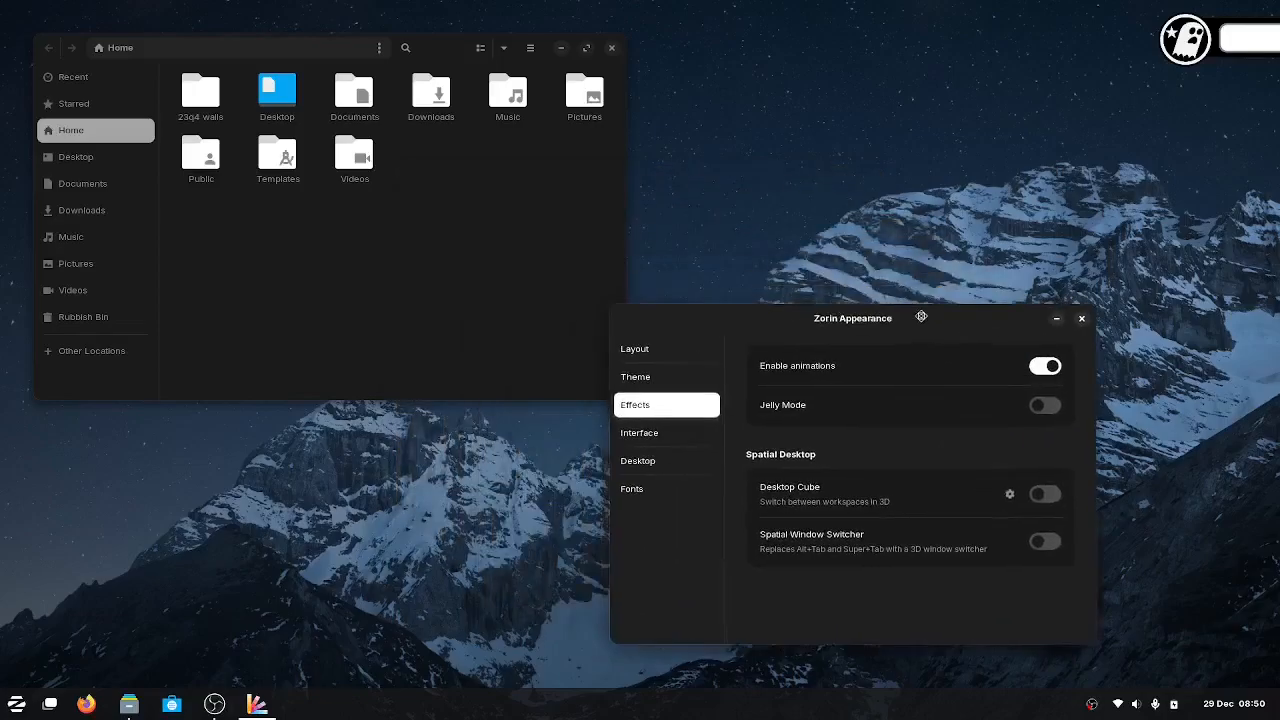
left_click_drag(852, 318, 656, 184)
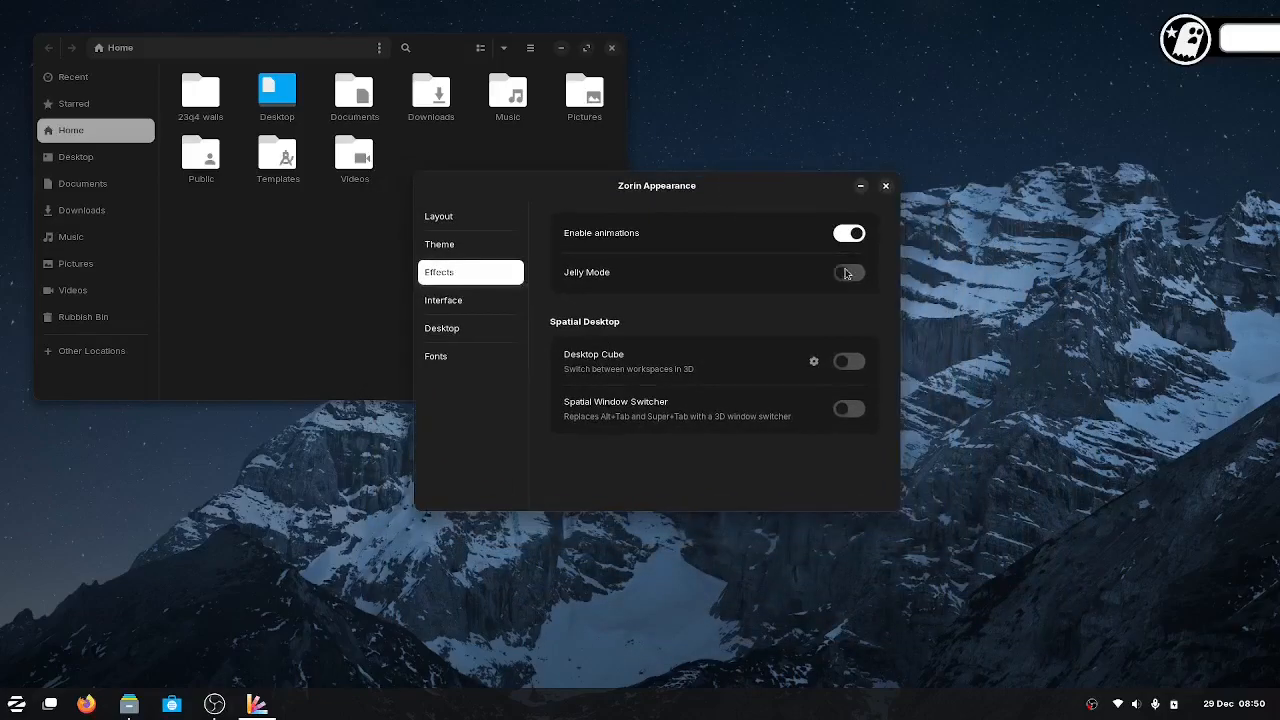
left_click(848, 272)
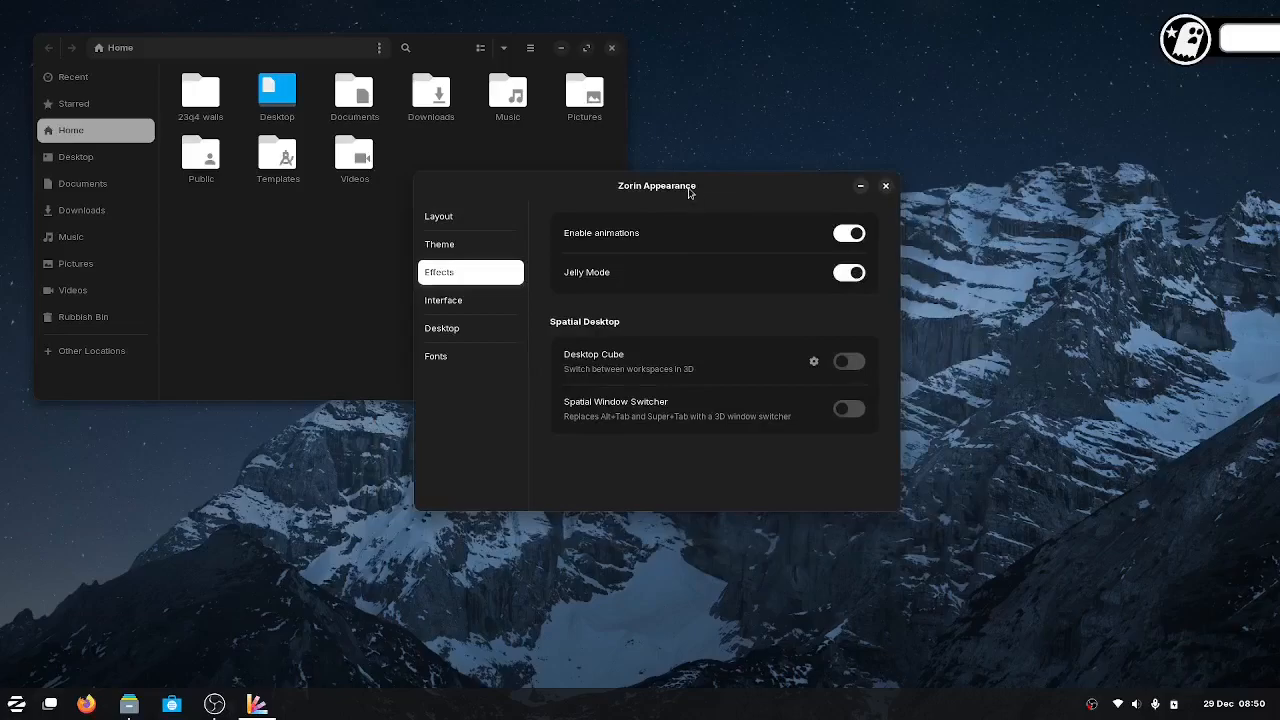
left_click_drag(656, 184, 780, 228)
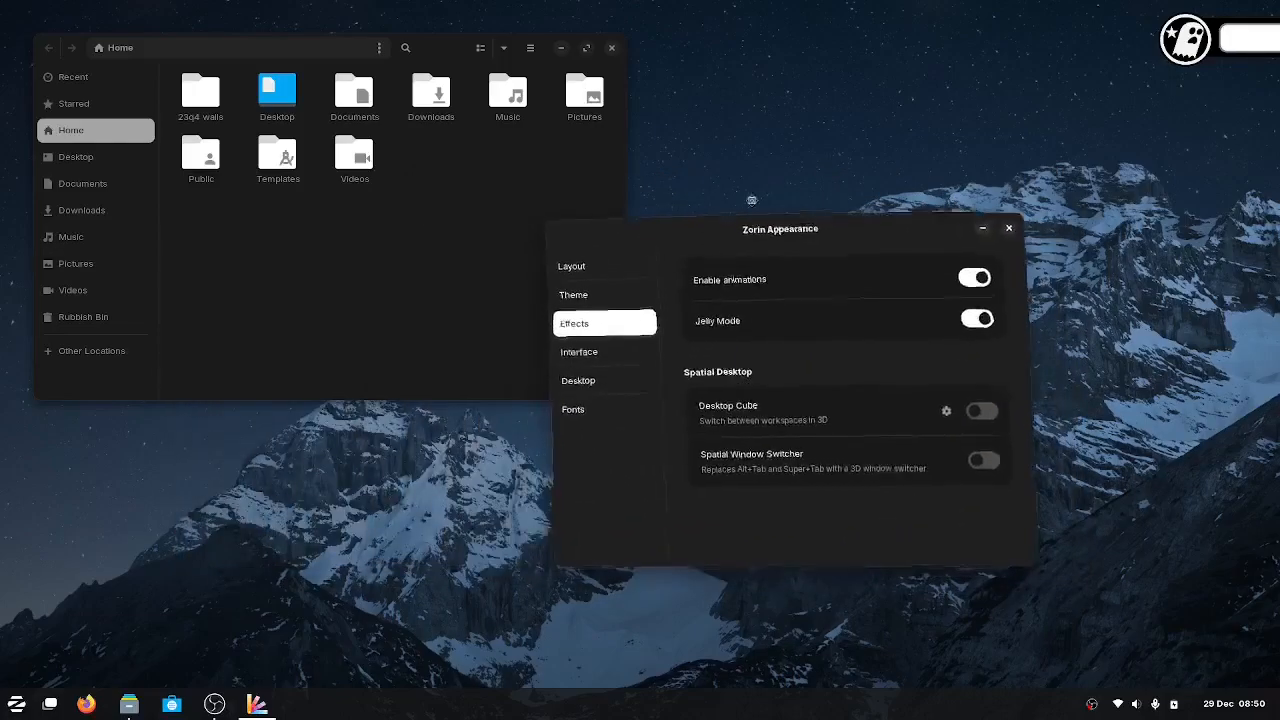
left_click_drag(780, 228, 678, 194)
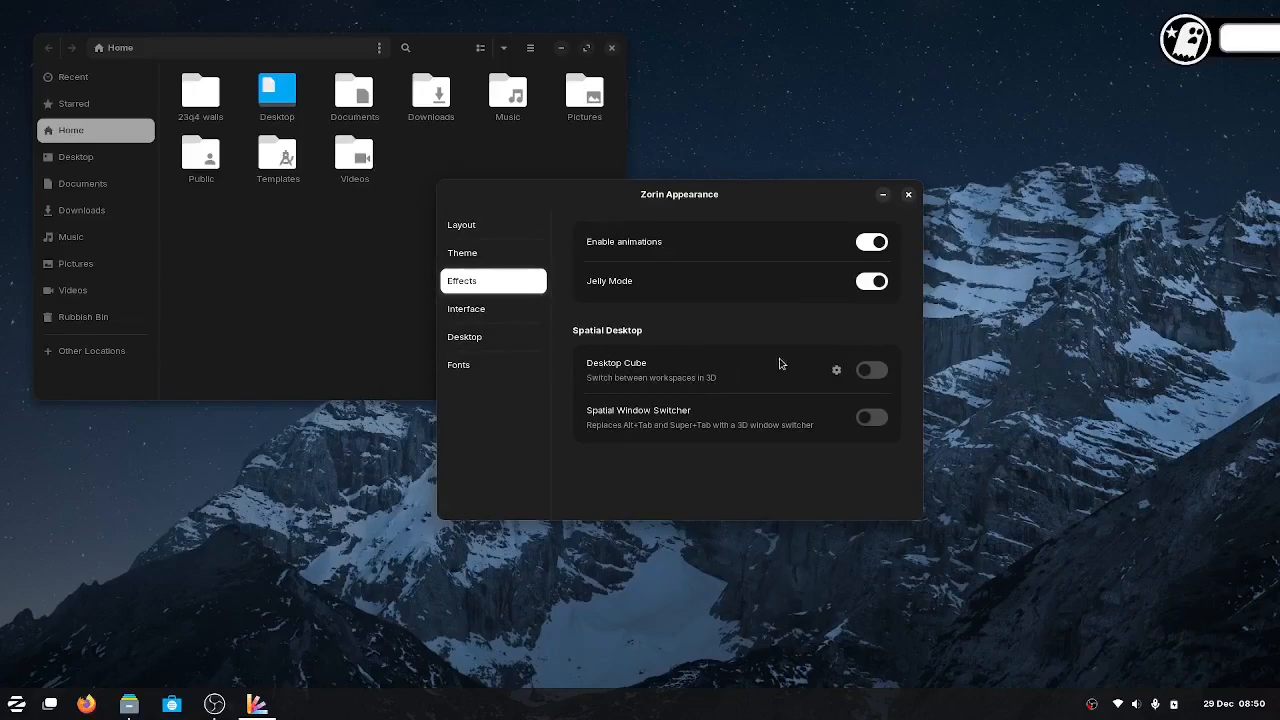
Enable the Desktop Cube and Spatial Window Switcher effects.
left_click(872, 370)
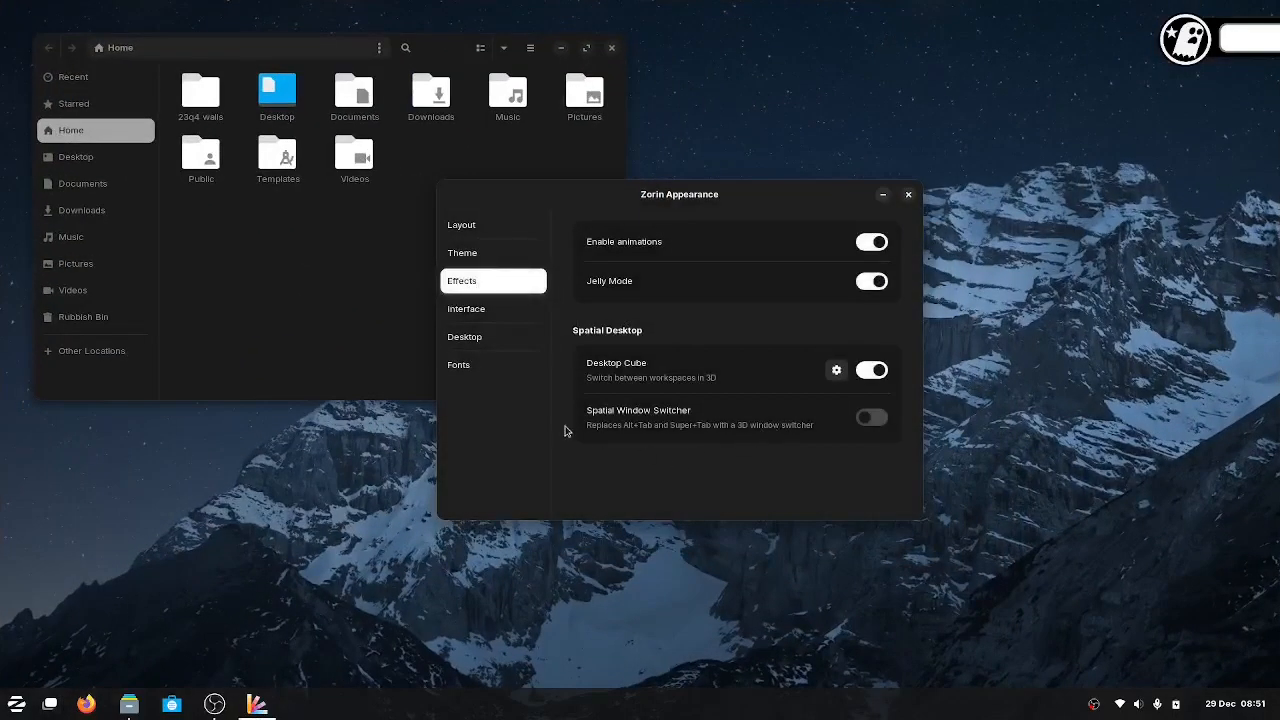
mouse_move(644, 424)
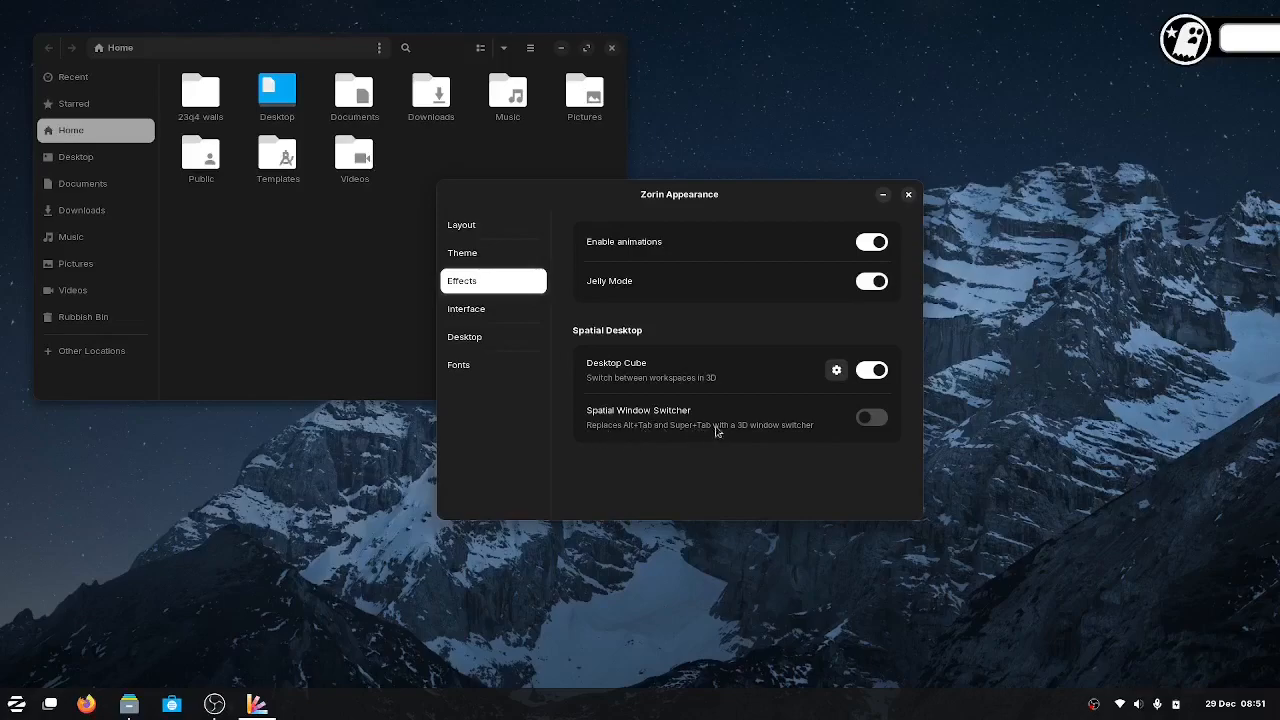
mouse_move(780, 432)
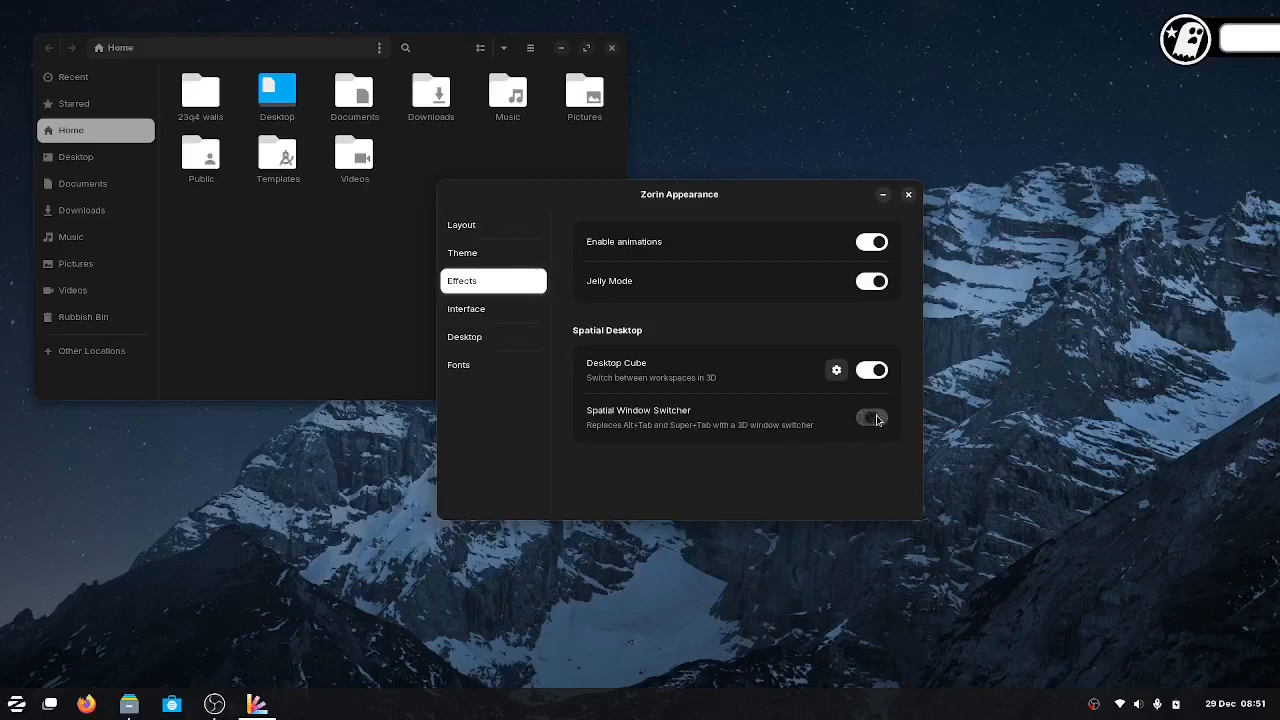
left_click(872, 418)
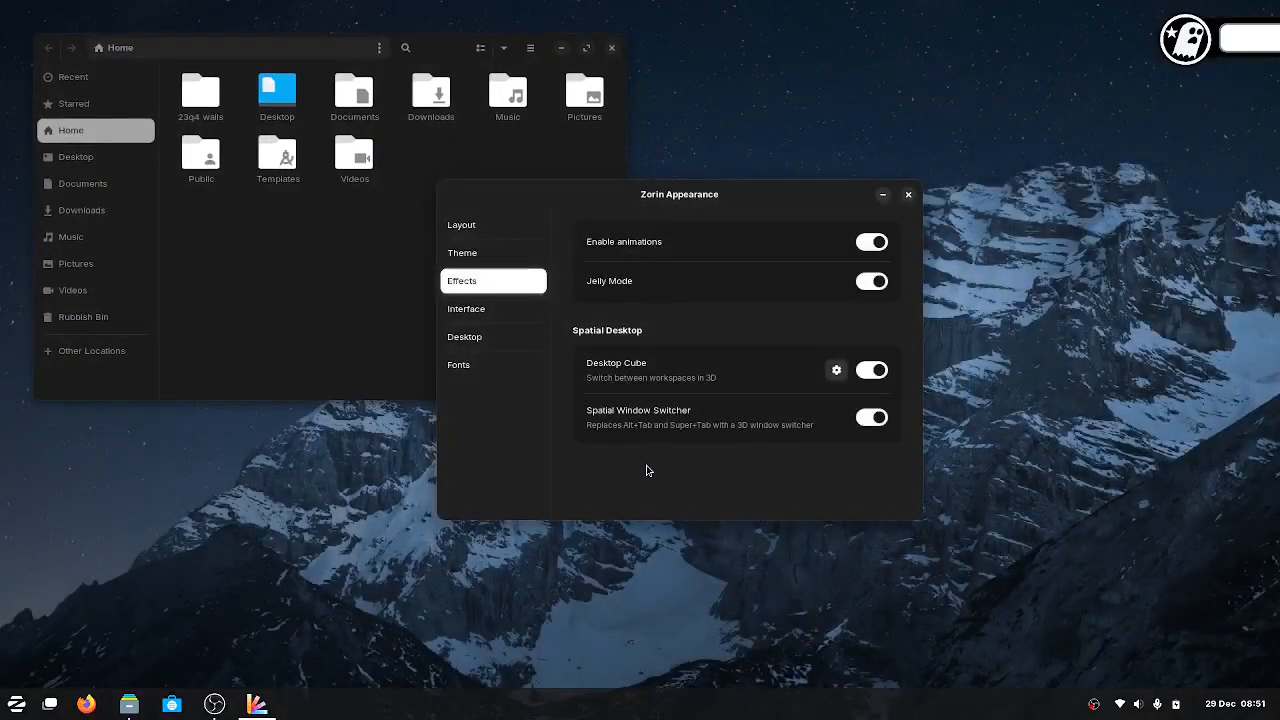
mouse_move(480, 312)
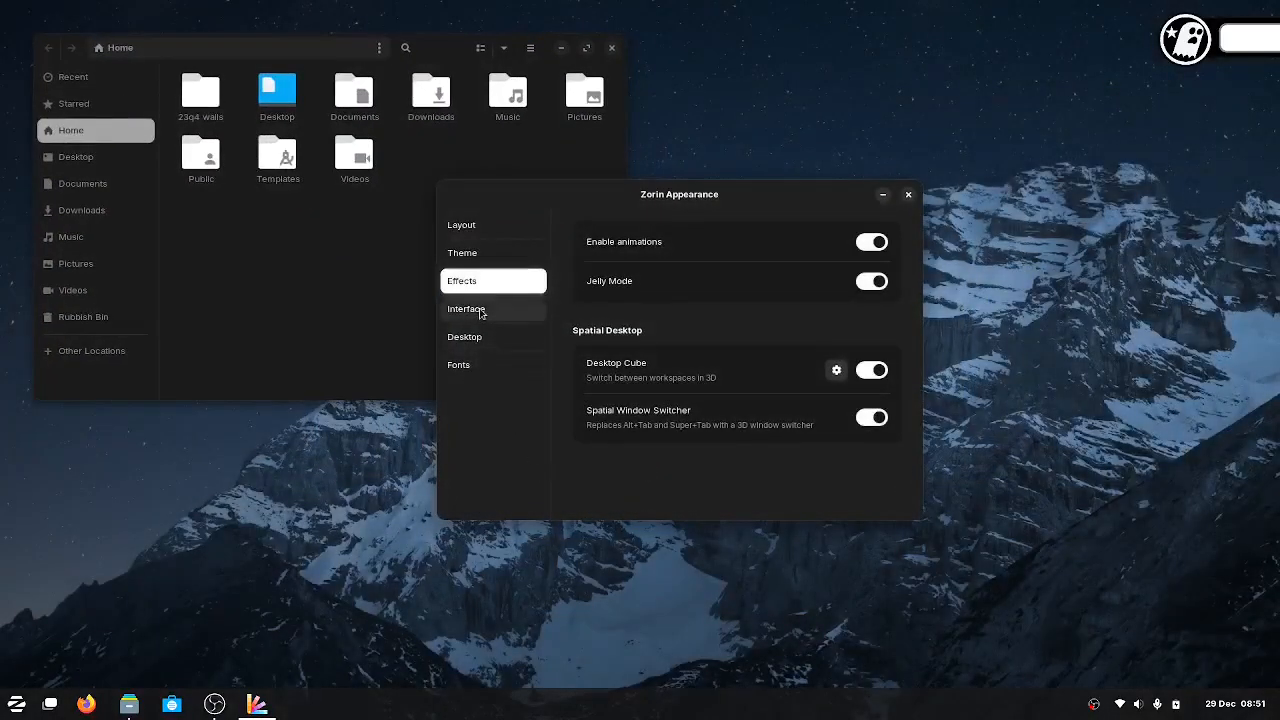
In Interface, keep titlebar buttons on the right and set the left Super key to Zorin Menu.
left_click(468, 308)
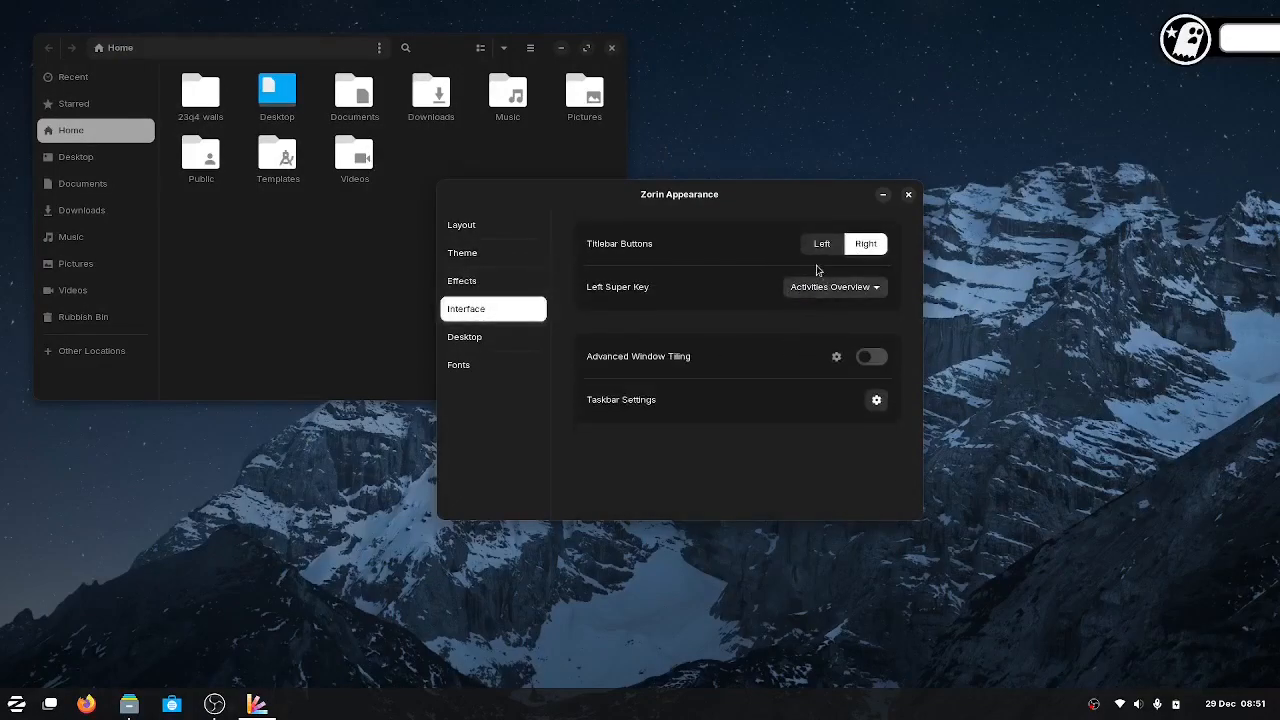
mouse_move(896, 200)
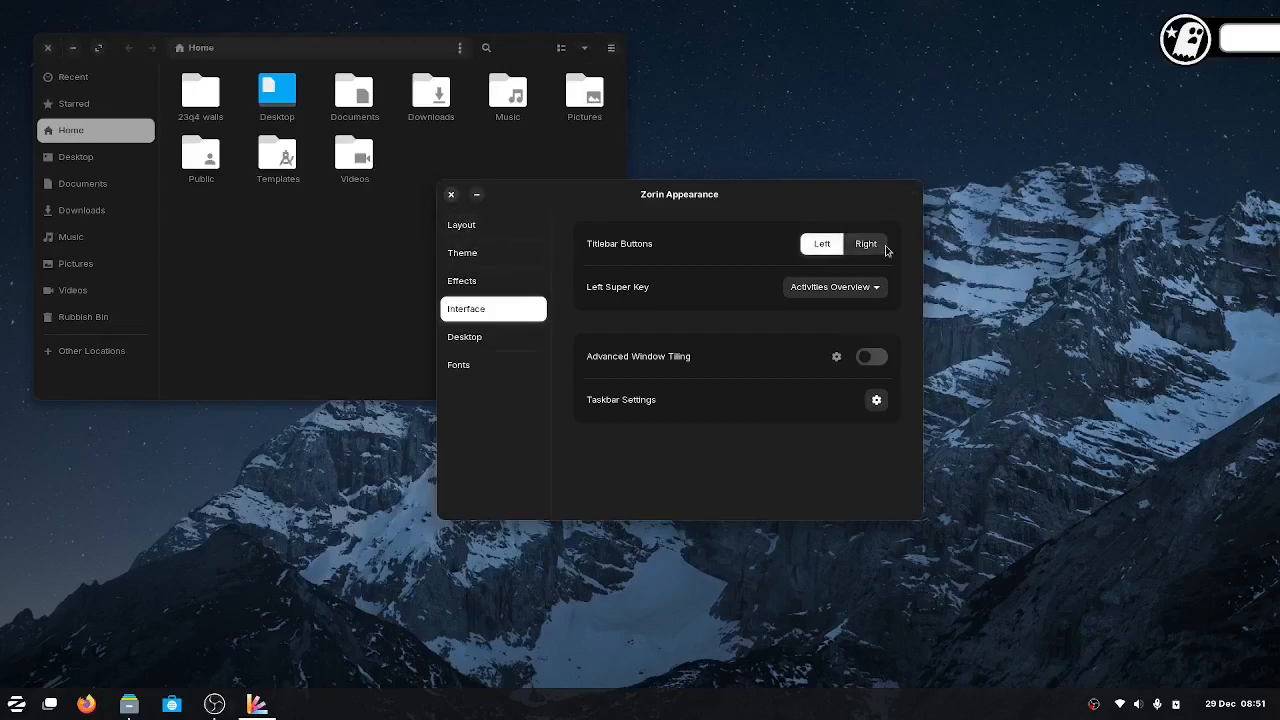
left_click(866, 244)
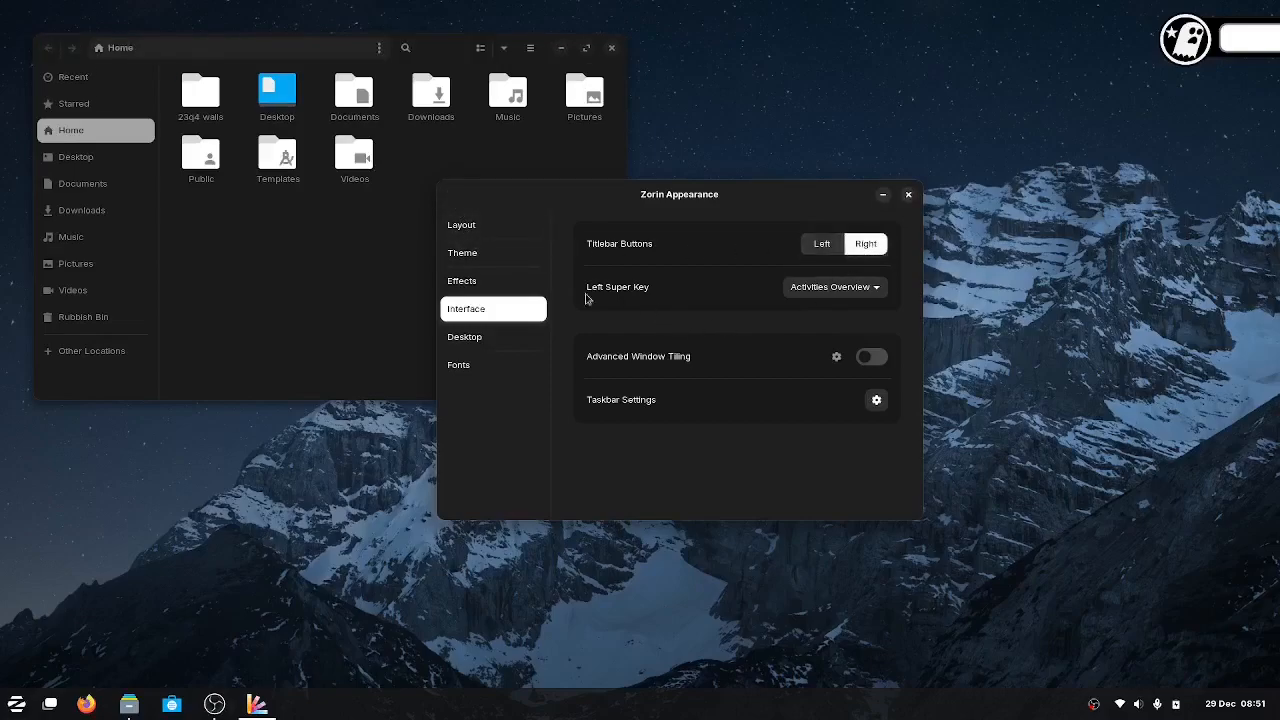
mouse_move(792, 296)
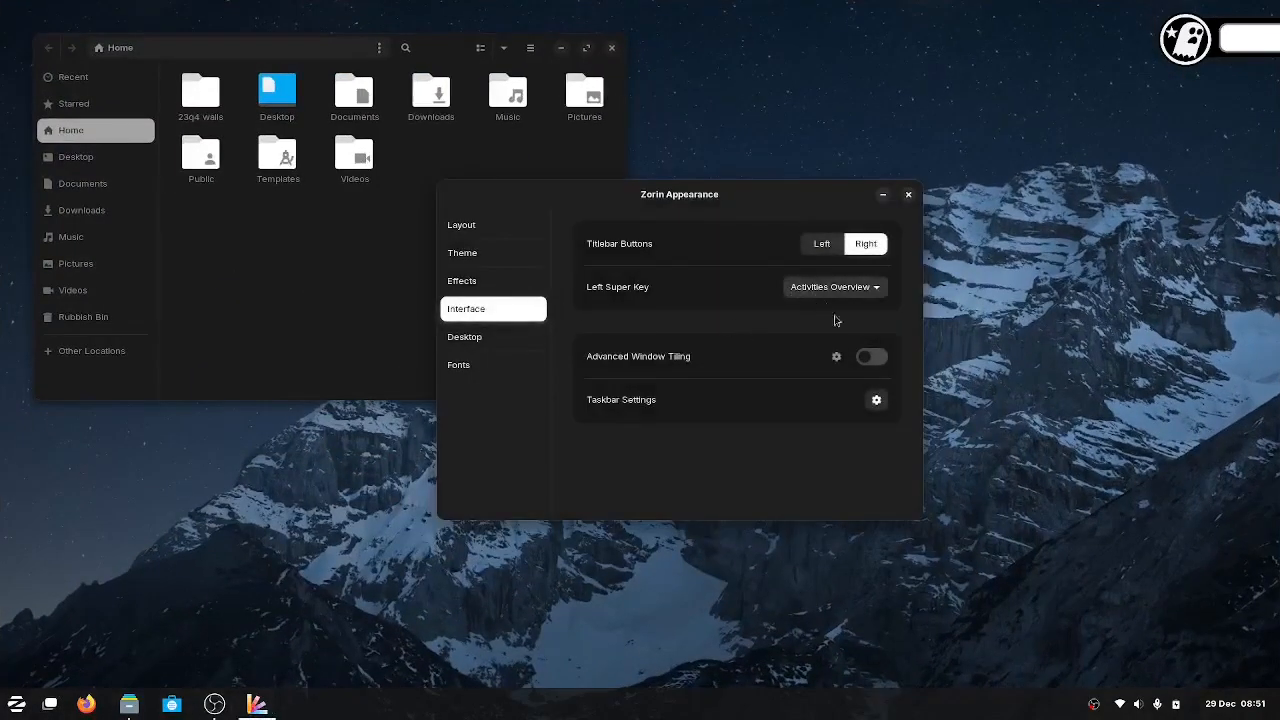
left_click(834, 288)
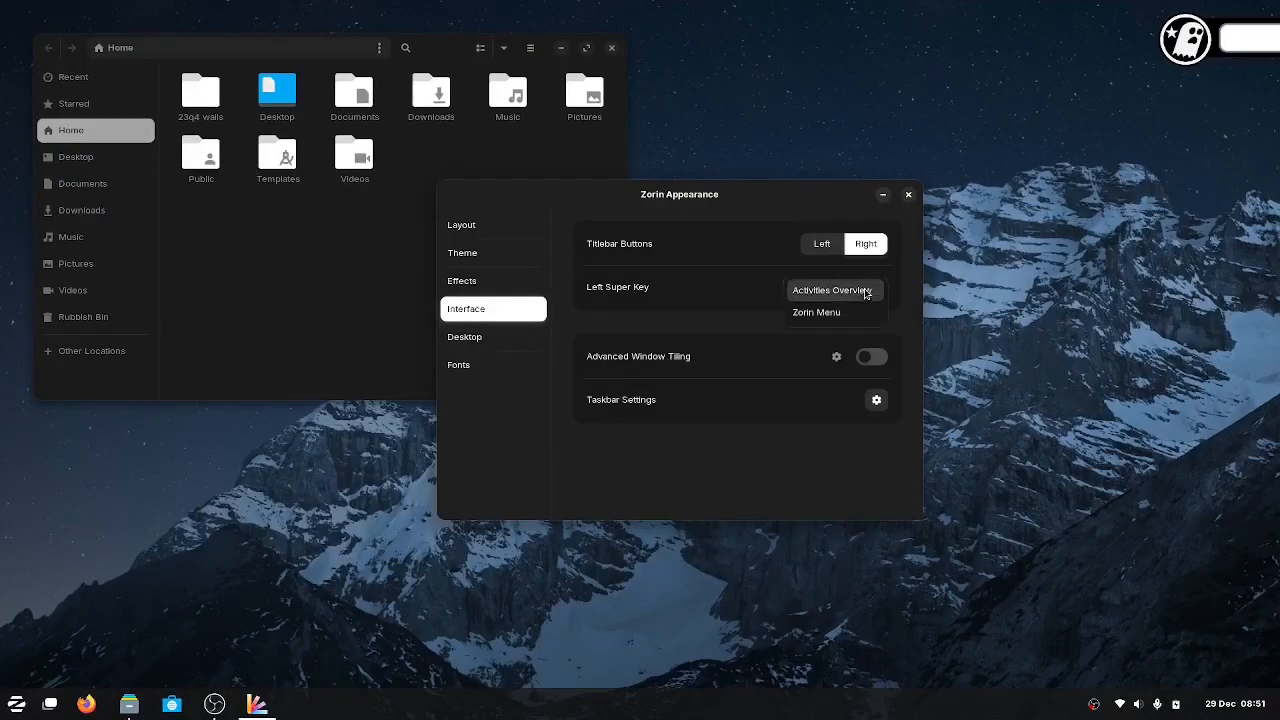
left_click(816, 312)
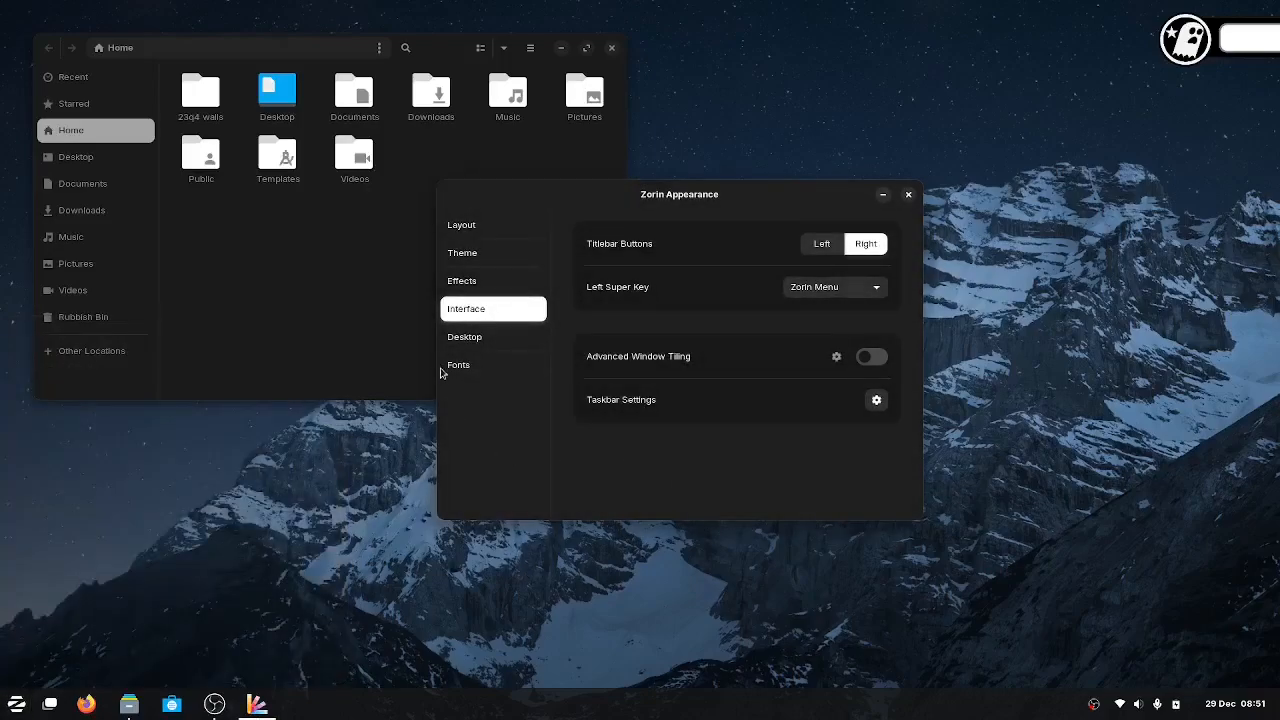
In Desktop, try Home and Rubbish Bin desktop icons, then turn them back off.
left_click(492, 336)
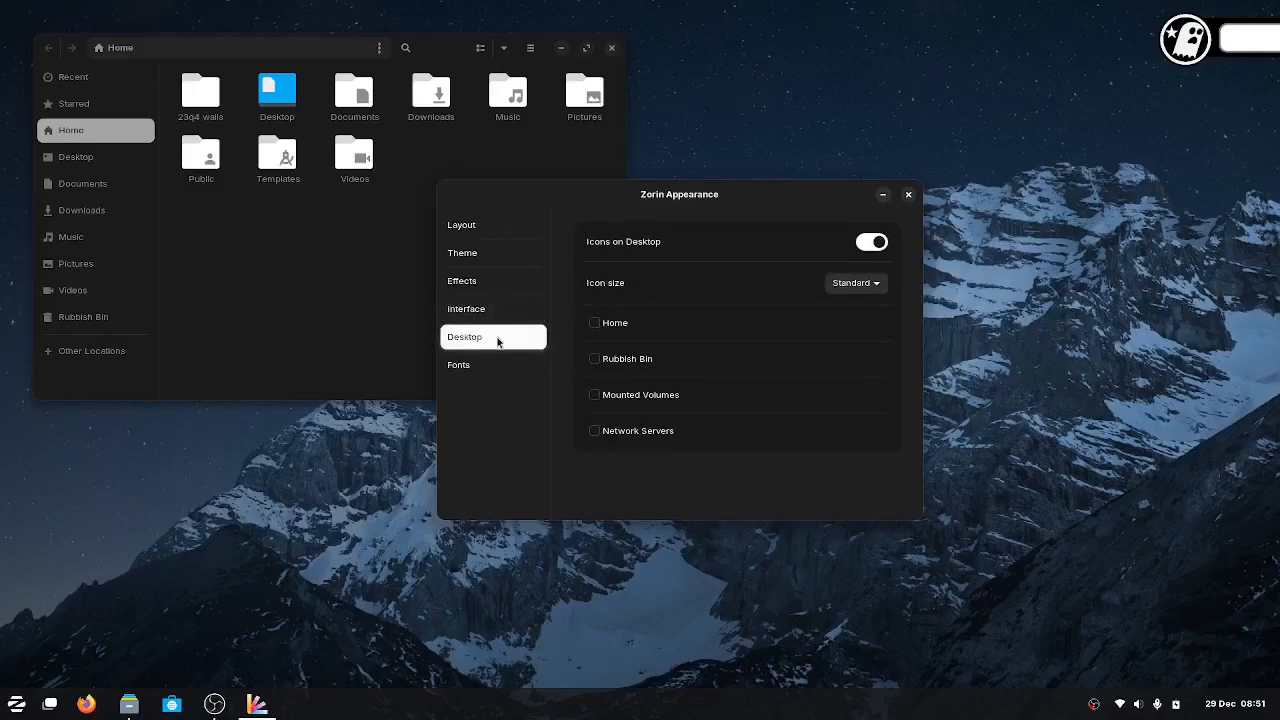
mouse_move(316, 52)
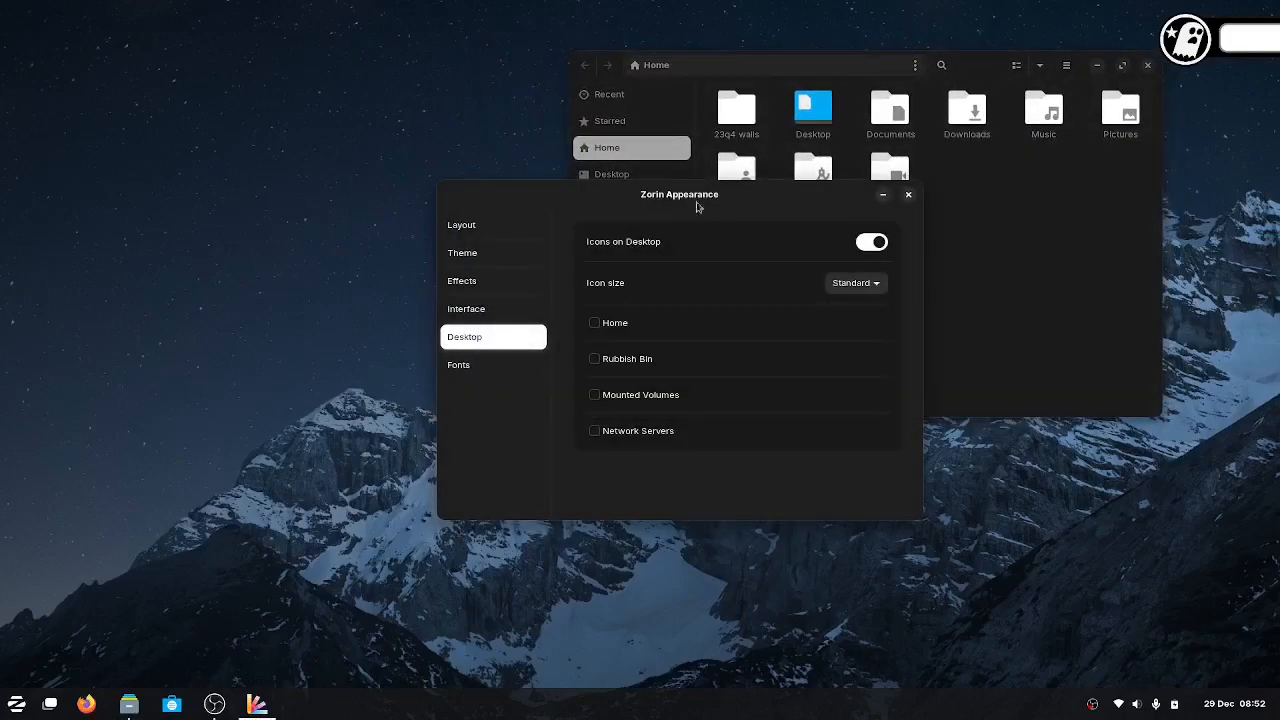
left_click_drag(680, 194, 440, 264)
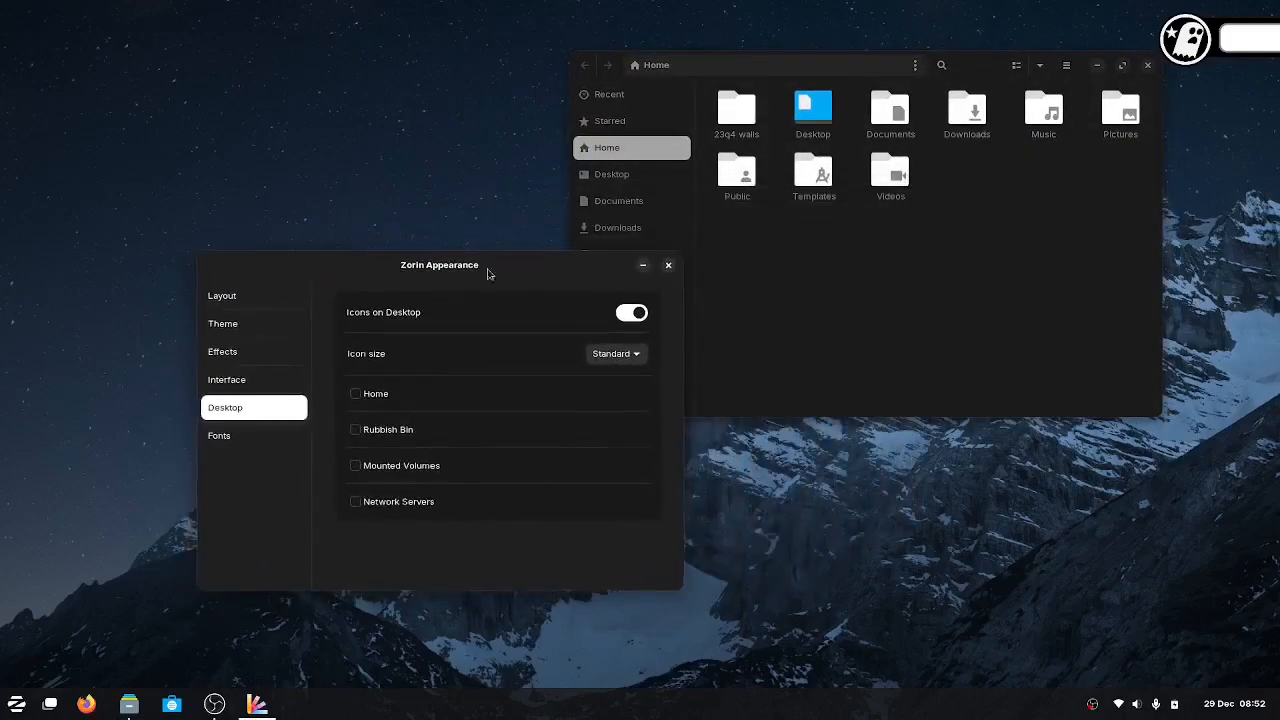
mouse_move(476, 580)
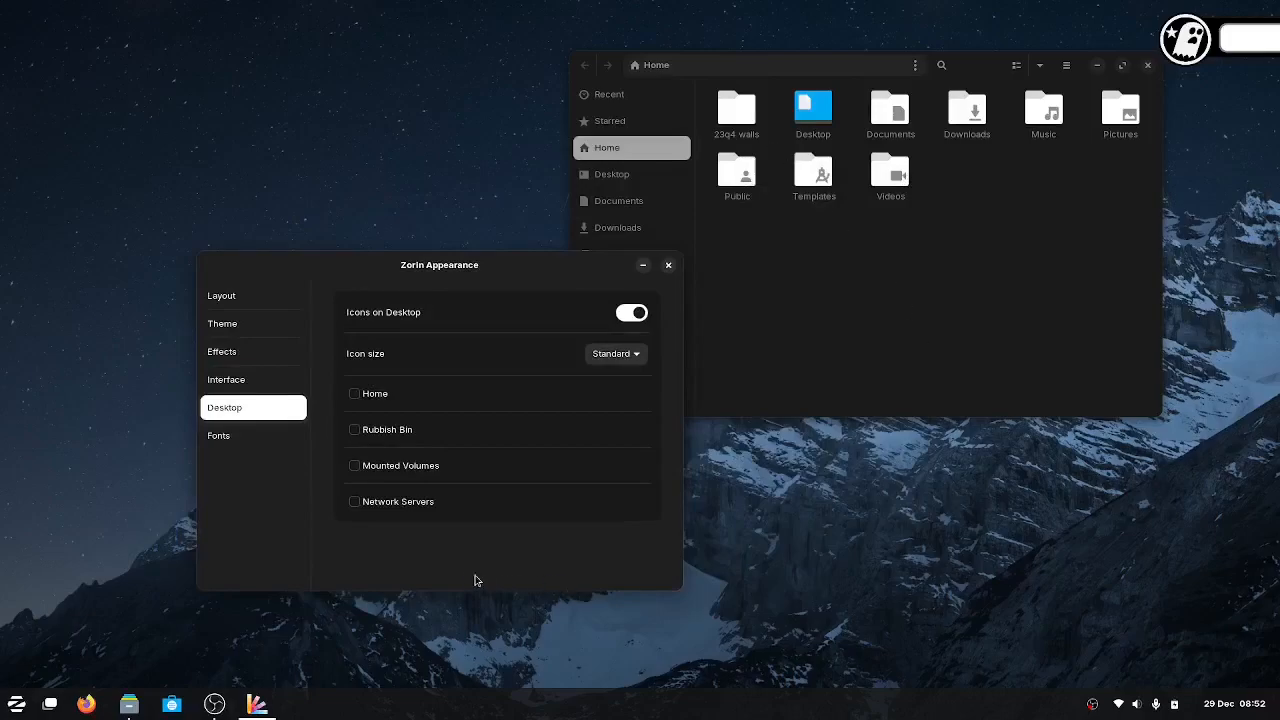
left_click(354, 392)
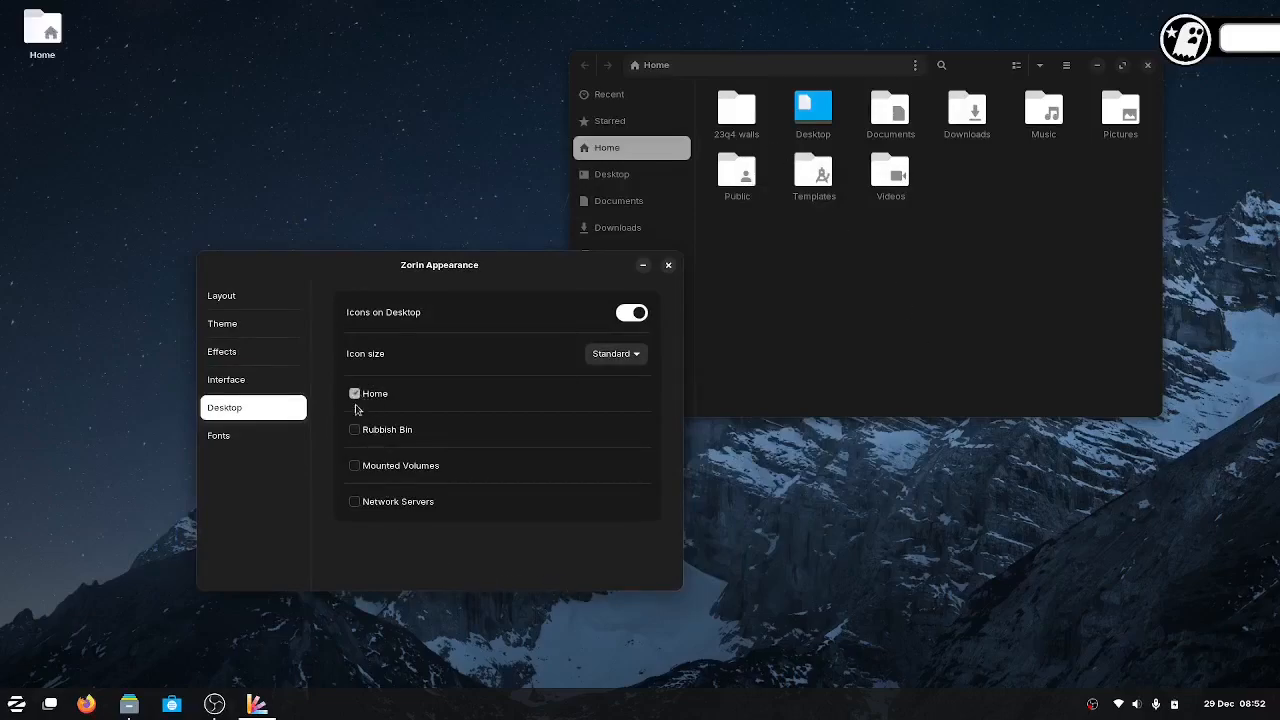
left_click(354, 392)
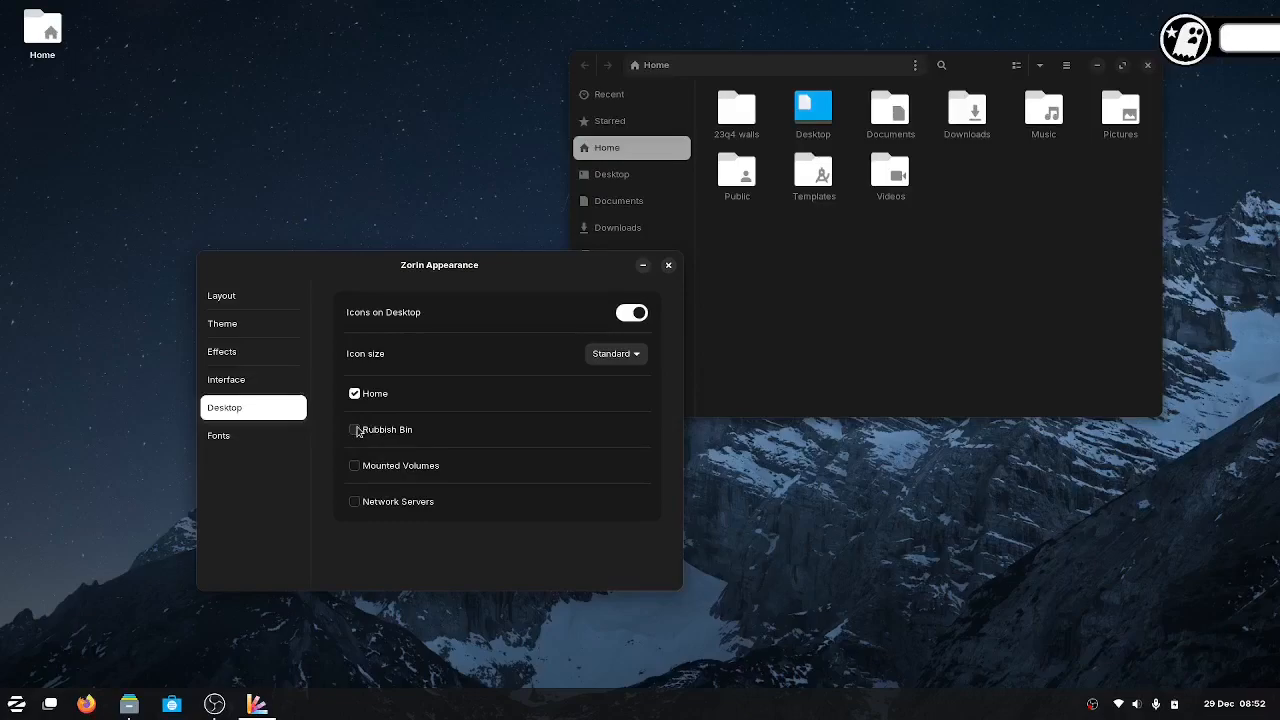
left_click(354, 428)
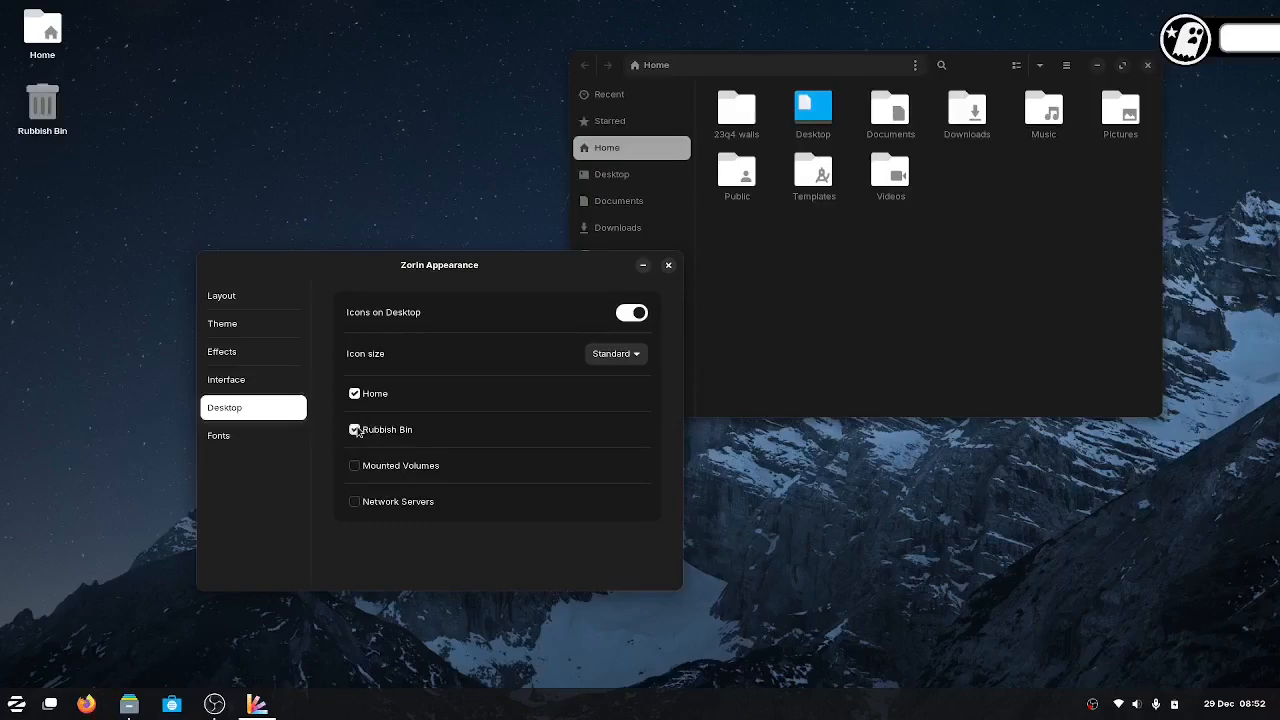
left_click(354, 428)
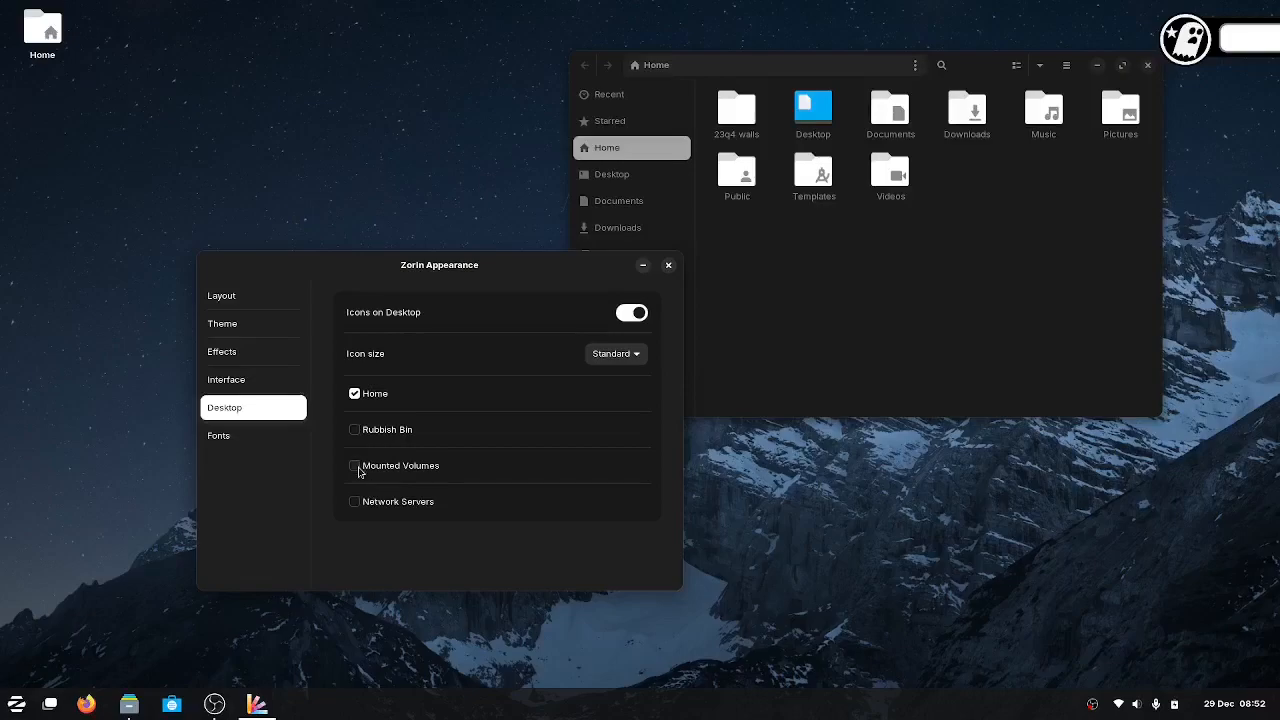
left_click(354, 500)
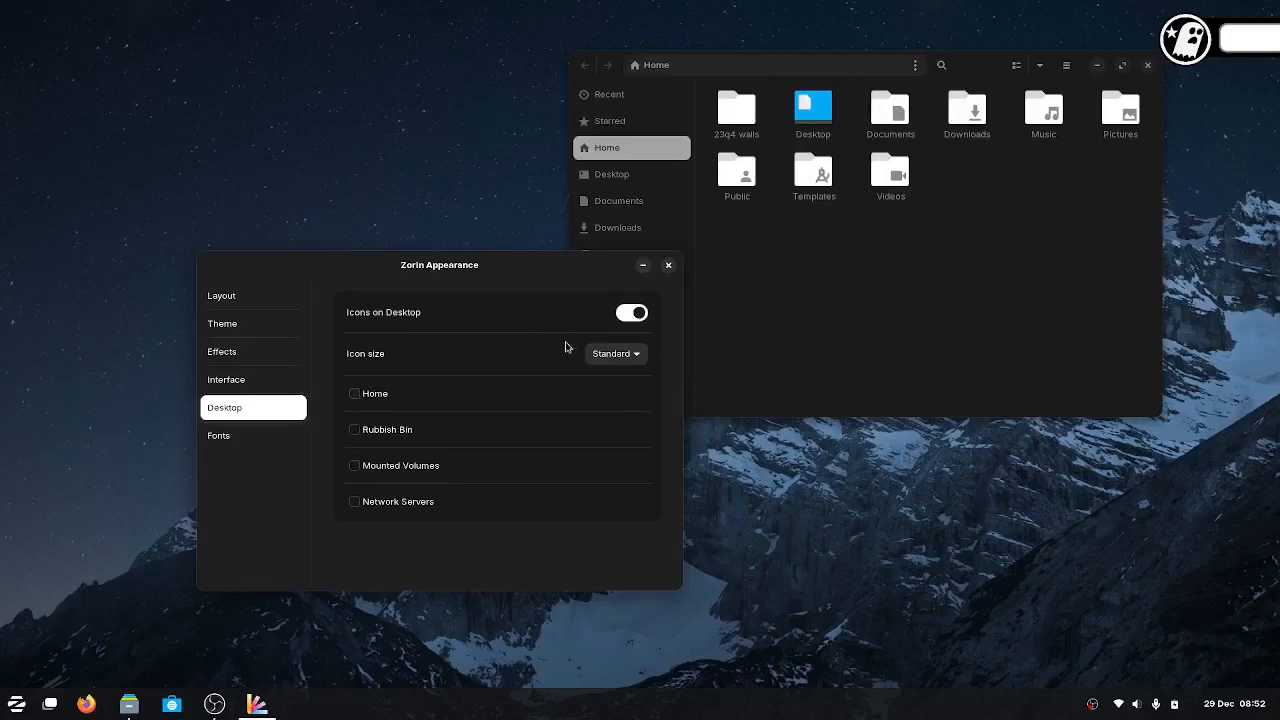
Review the desktop icon sizes and keep Standard.
left_click(614, 352)
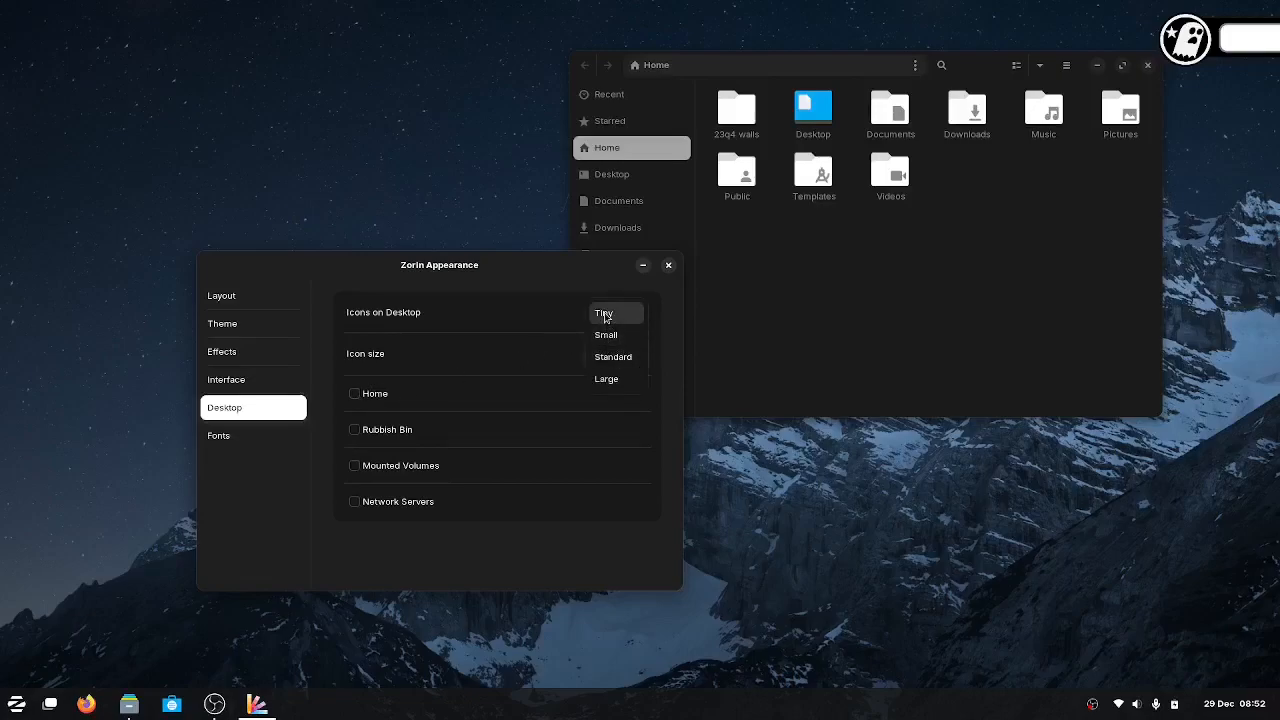
left_click(612, 356)
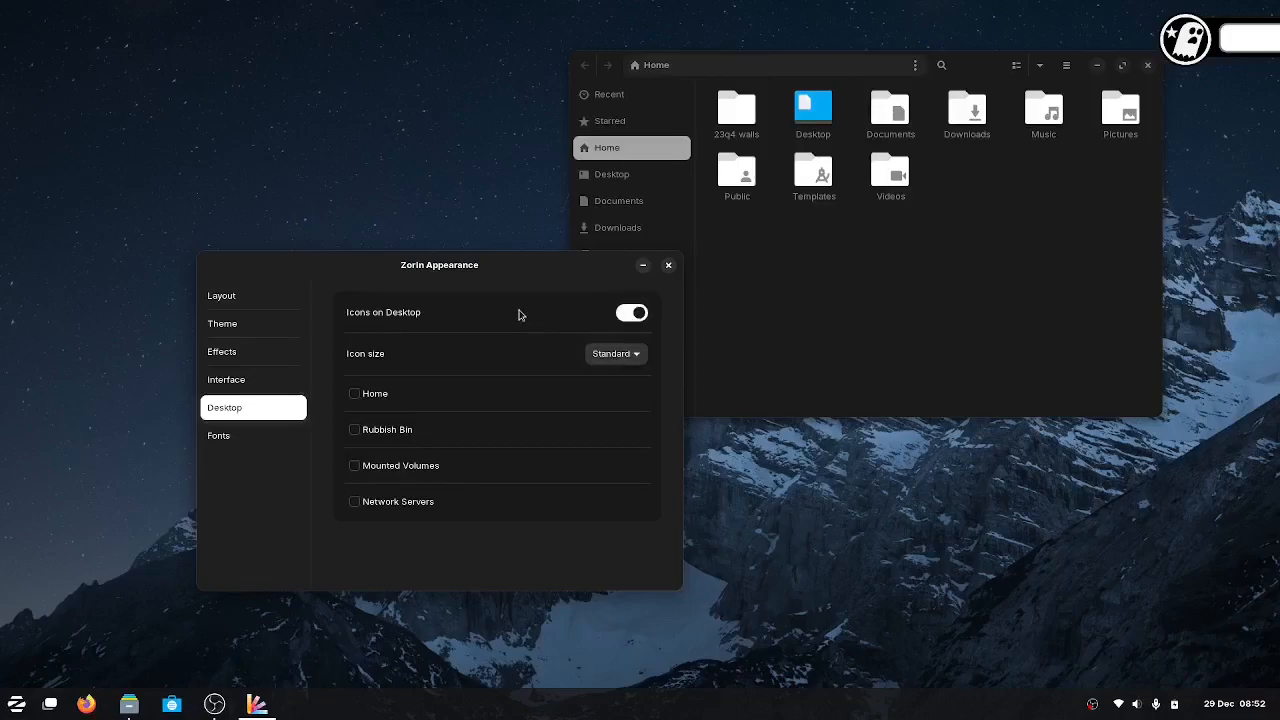
mouse_move(272, 448)
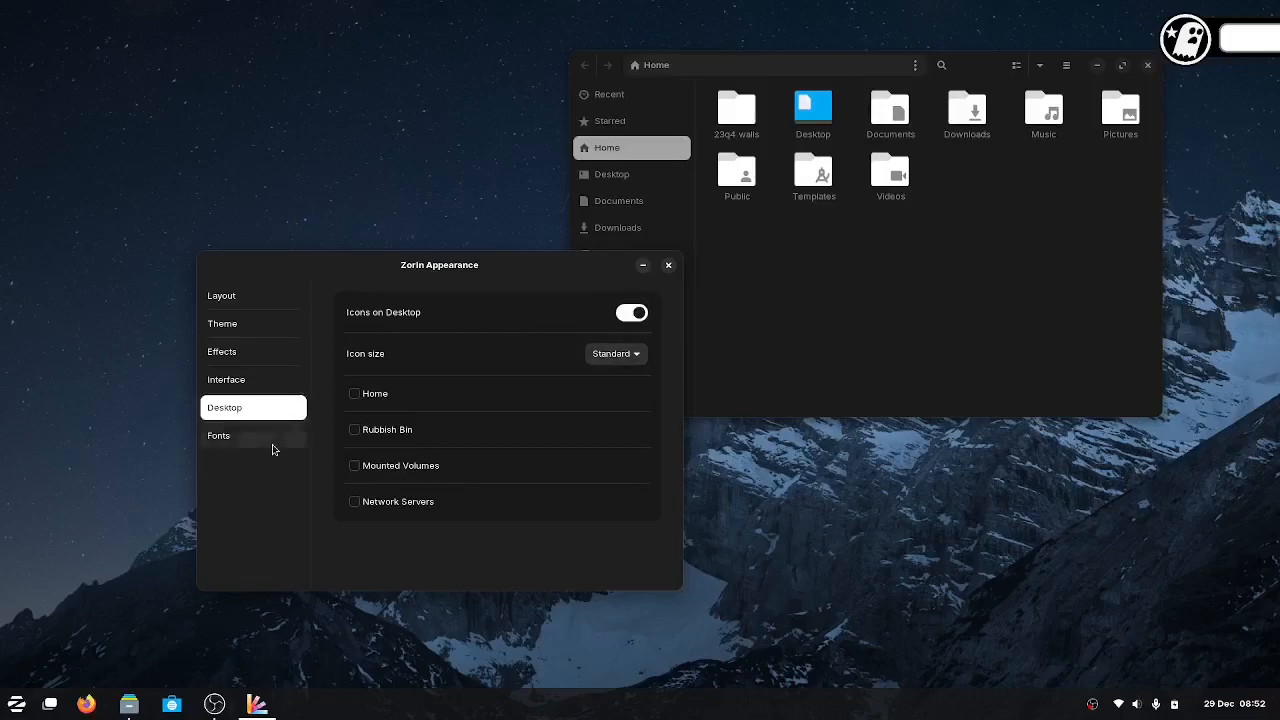
View the Fonts section, then close Zorin Appearance and the Home folder window.
left_click(252, 436)
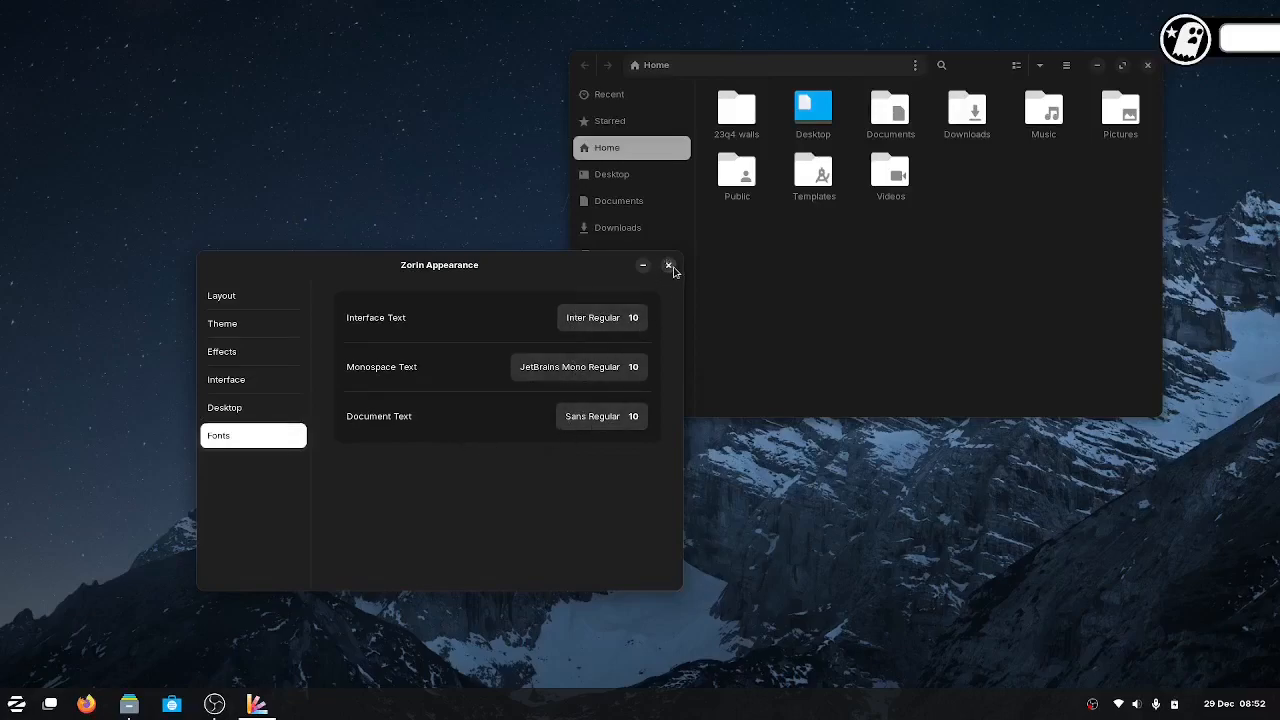
left_click(668, 264)
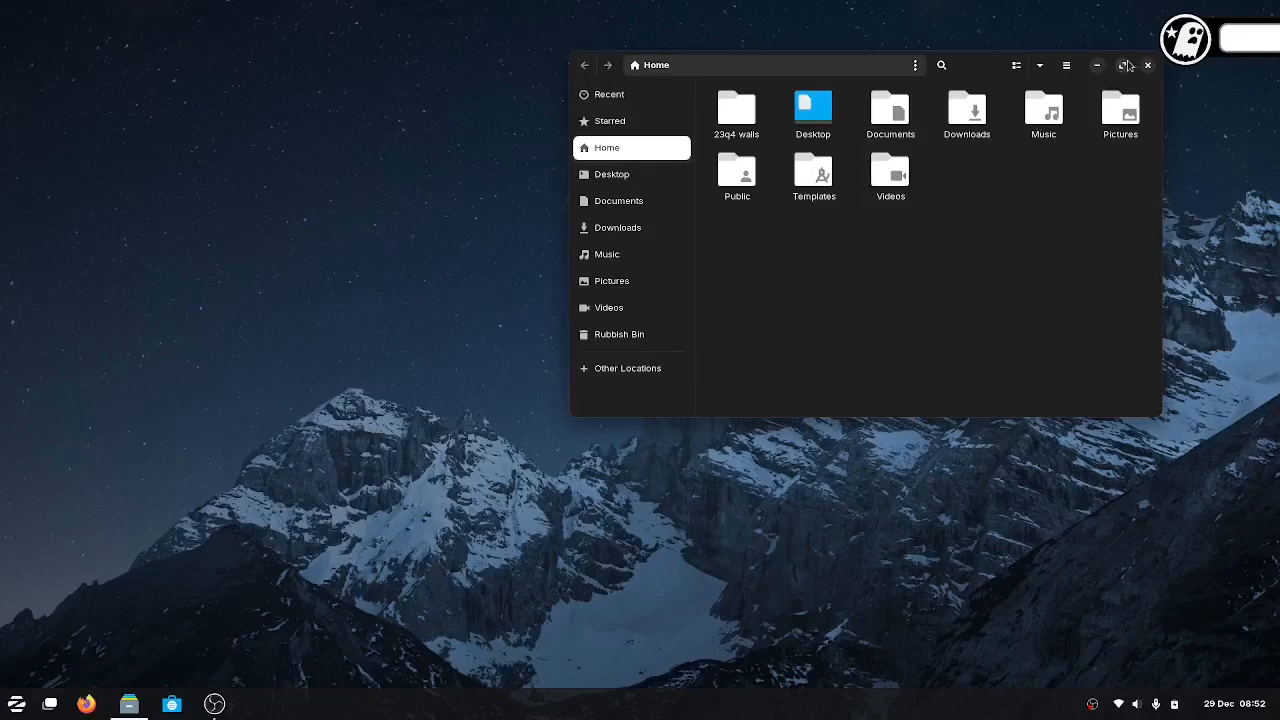
left_click(1148, 64)
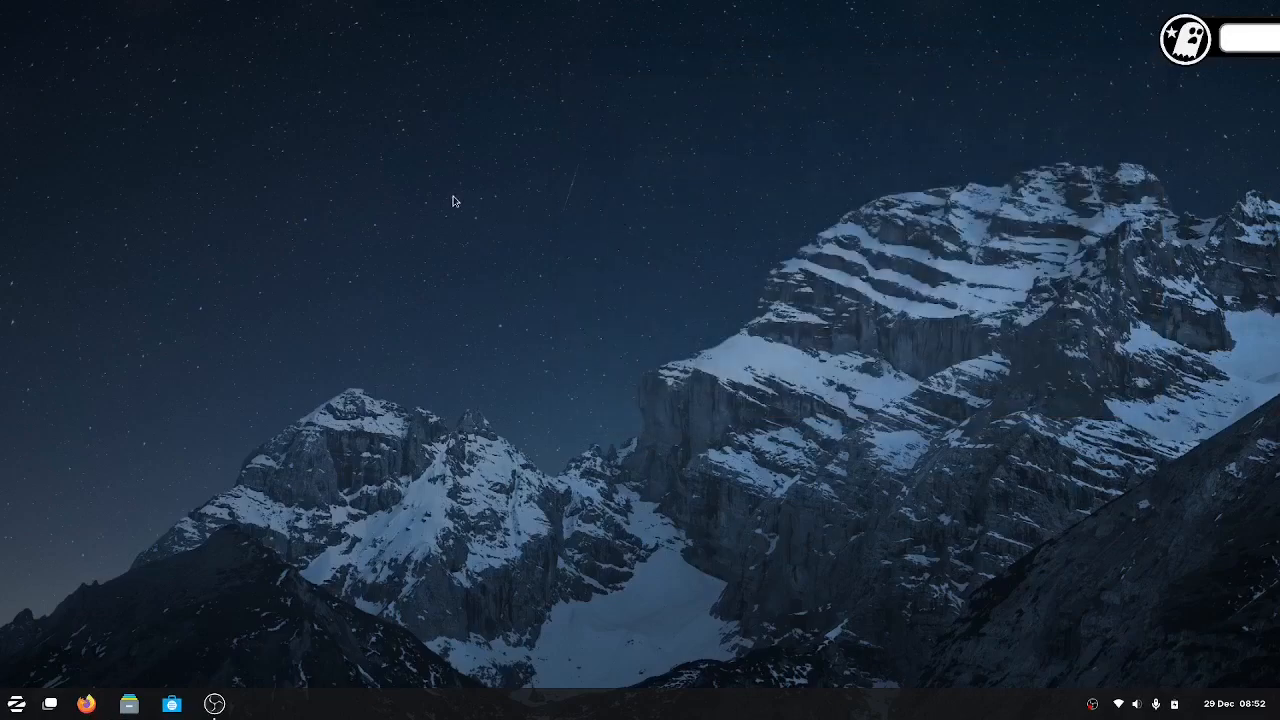
Reach the Background settings from the desktop's right-click menu.
right_click(454, 198)
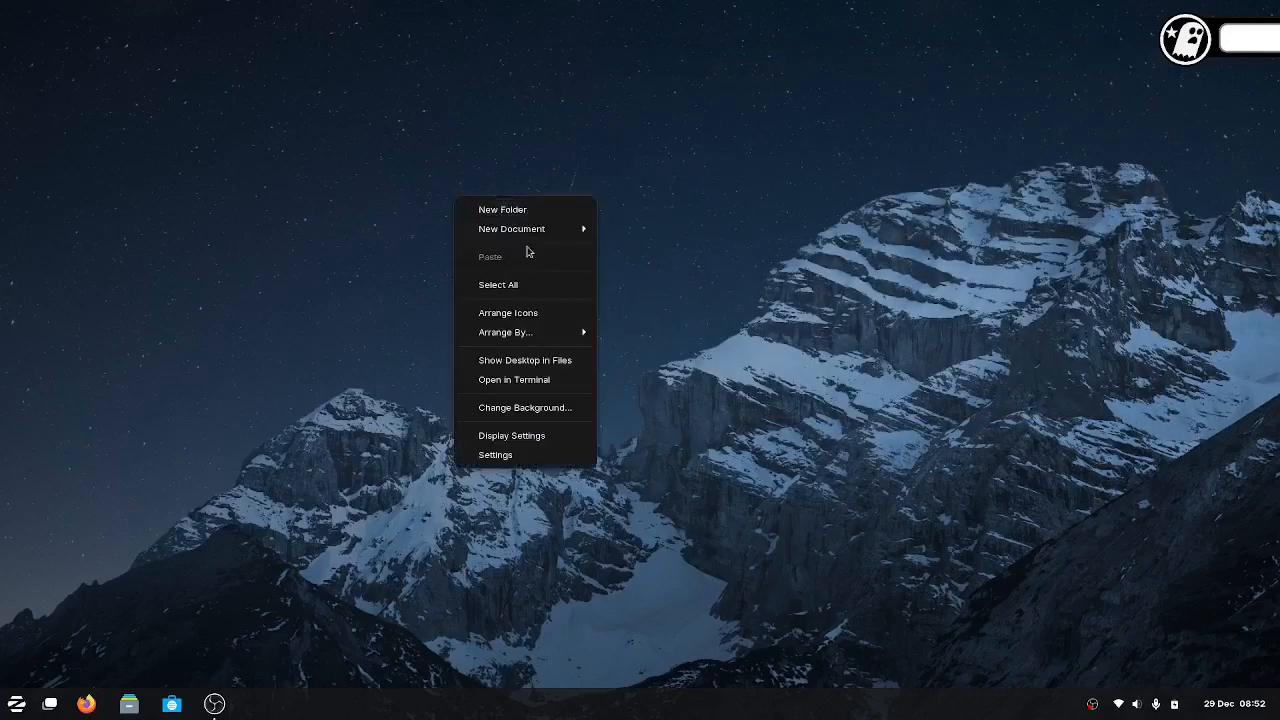
left_click(524, 408)
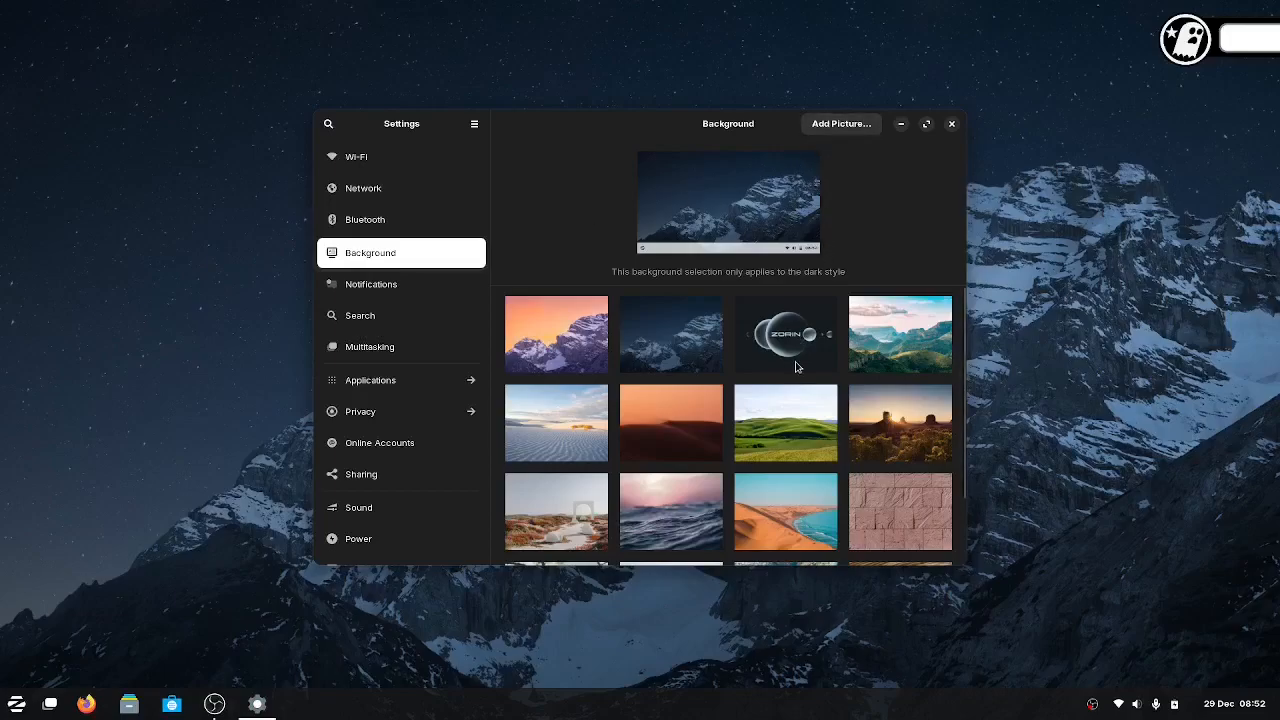
scroll("down", 3)
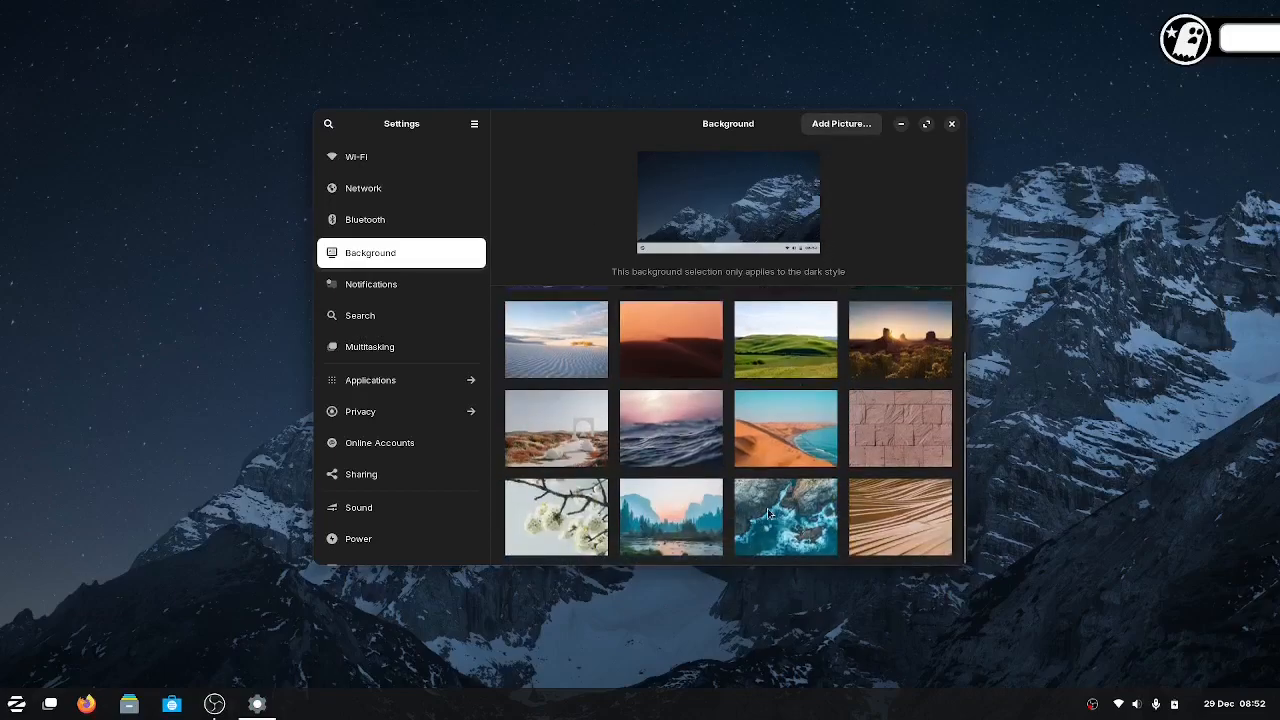
Try the ocean waves, desert dune and rock formation wallpapers, then apply the Zorin logo one.
left_click(672, 428)
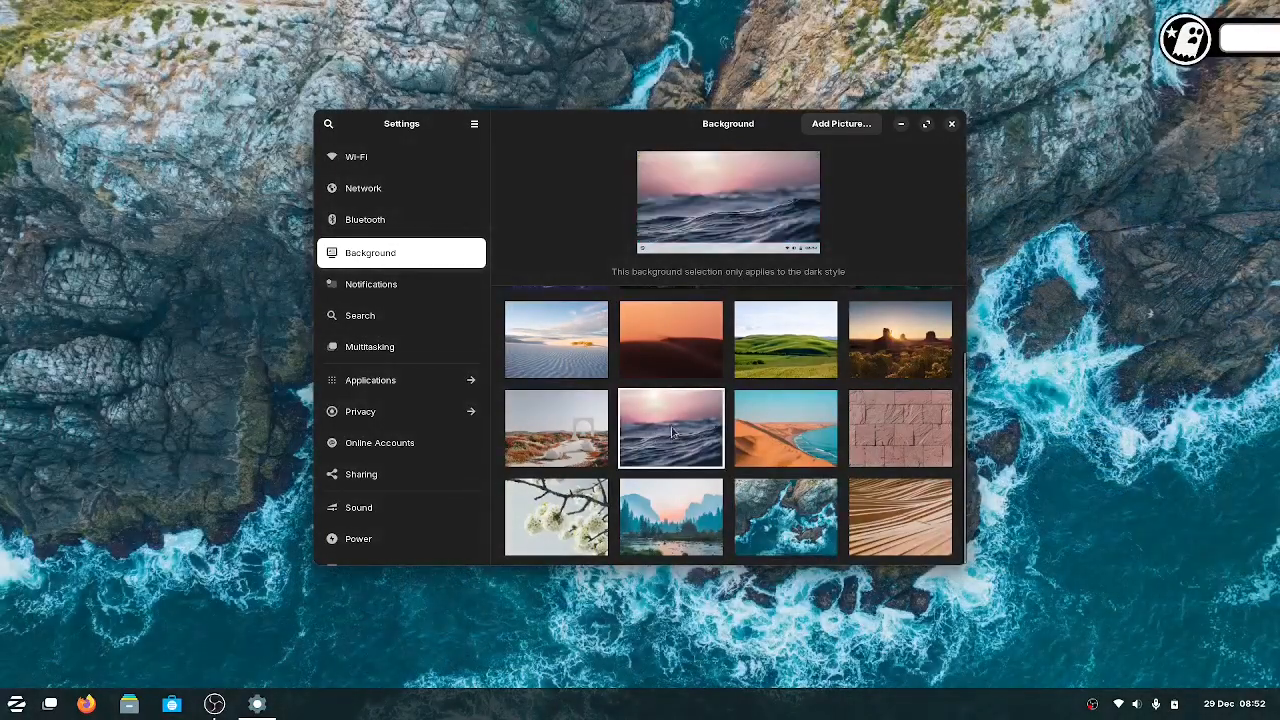
left_click(672, 340)
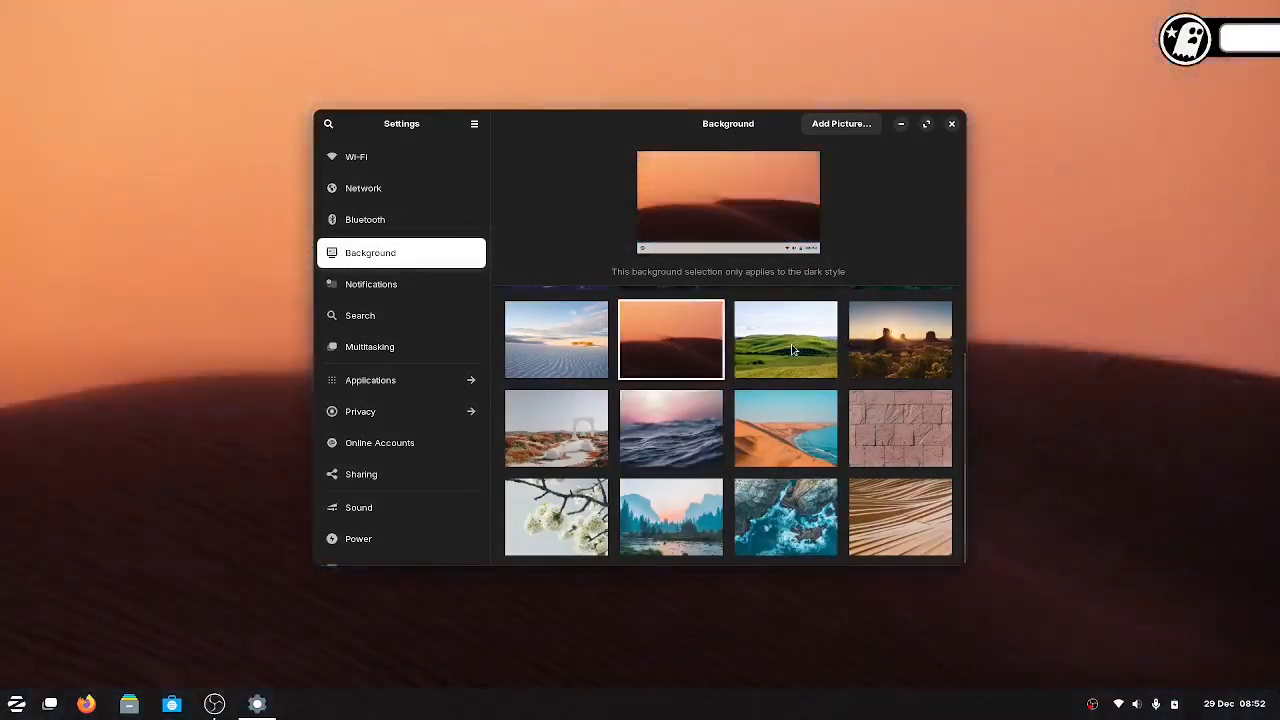
left_click(900, 340)
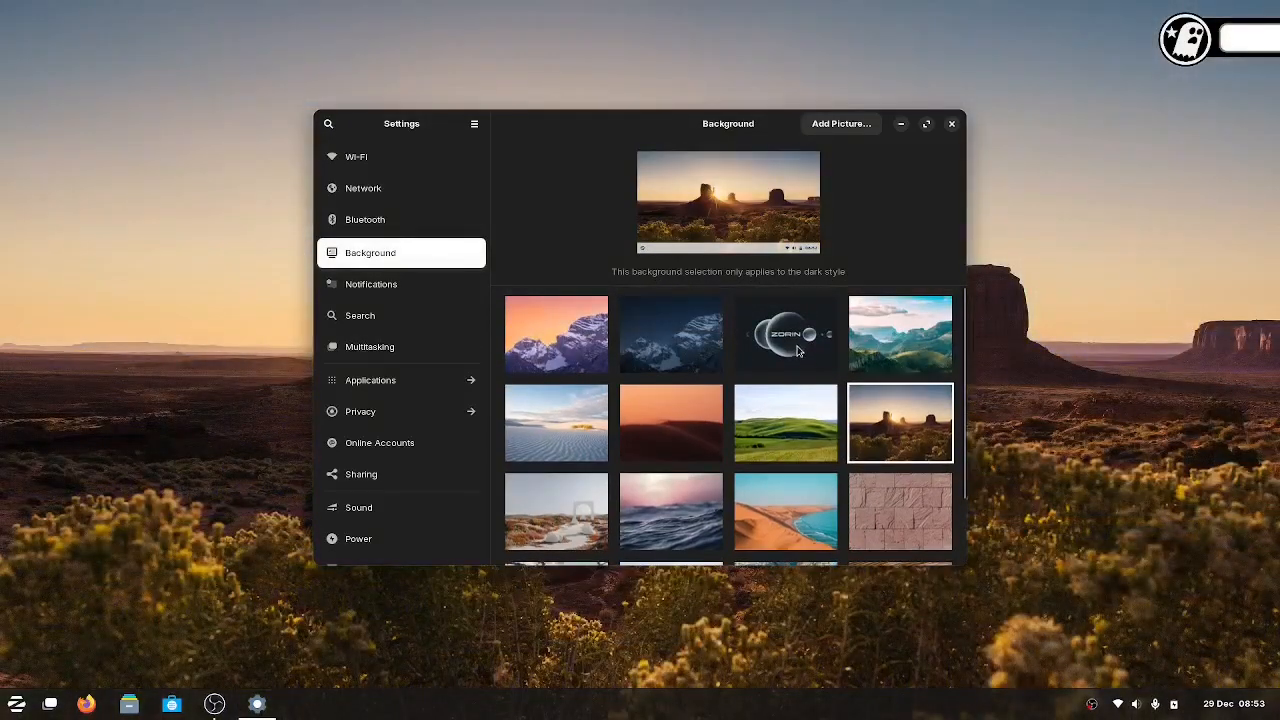
left_click(784, 334)
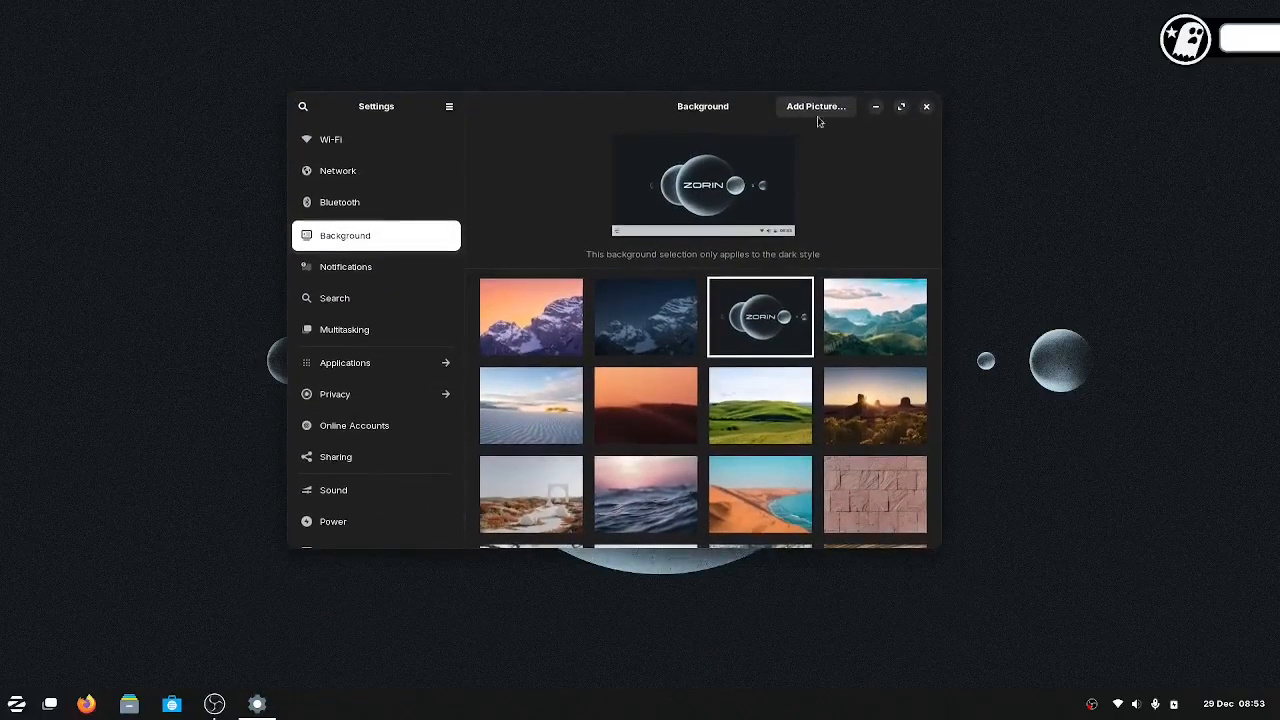
Add the ghost-logo picture from the 23q4 walls folder as wallpaper and close Settings.
left_click(816, 106)
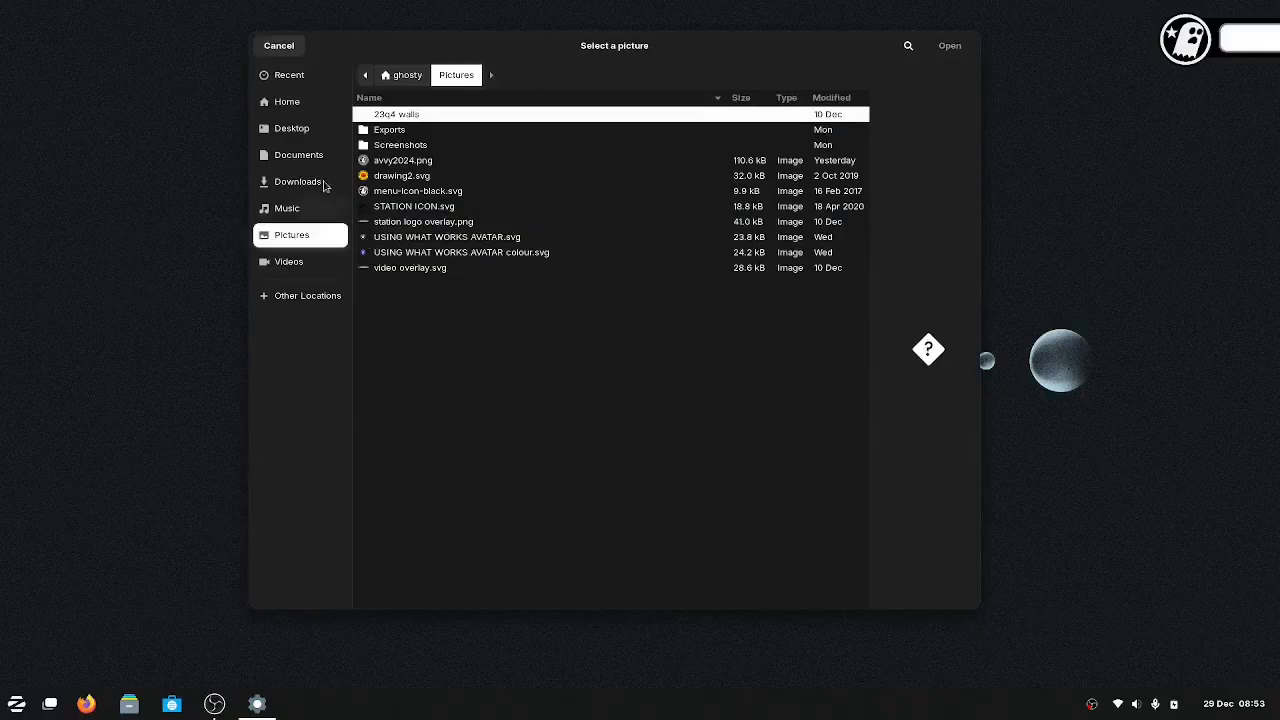
left_click(288, 100)
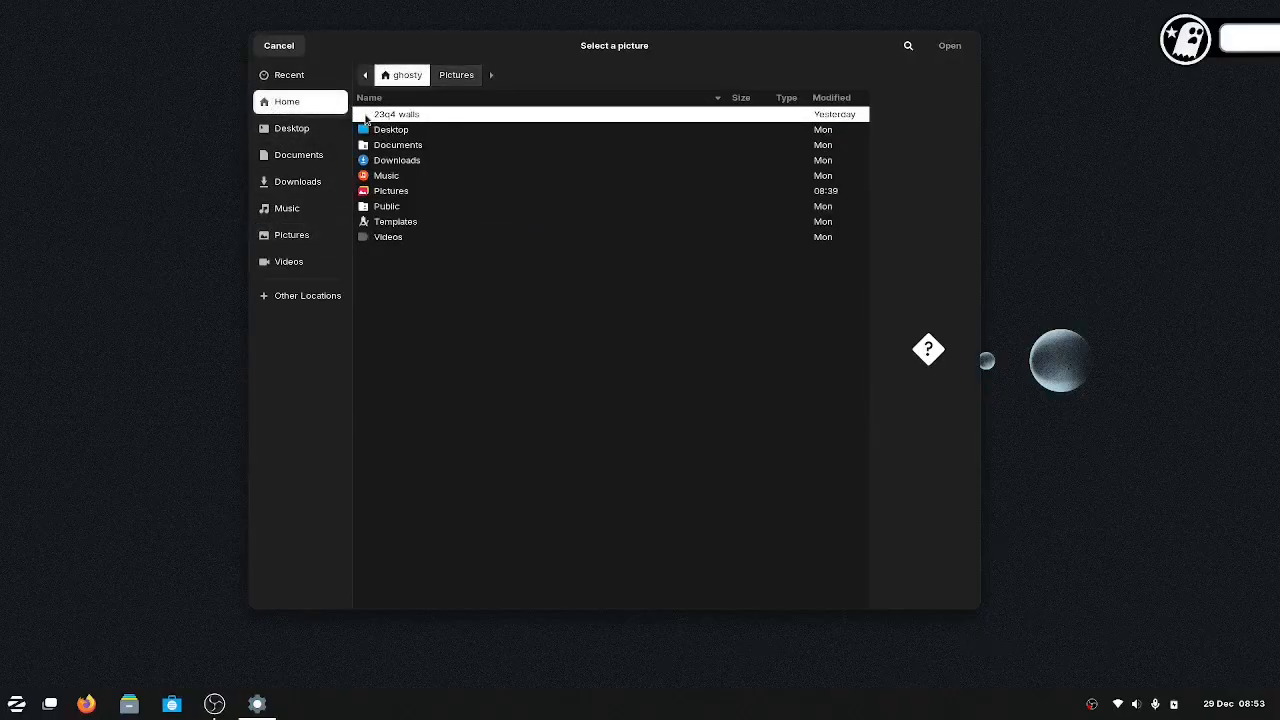
double_click(392, 114)
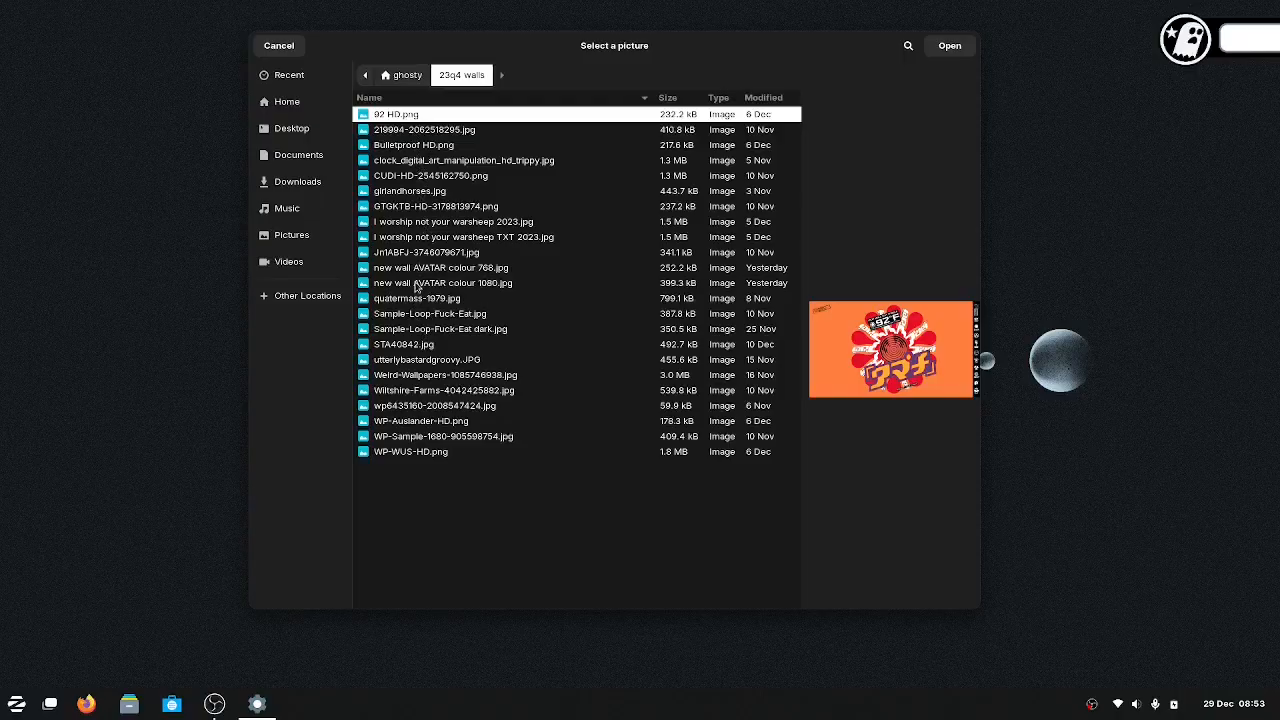
left_click(444, 282)
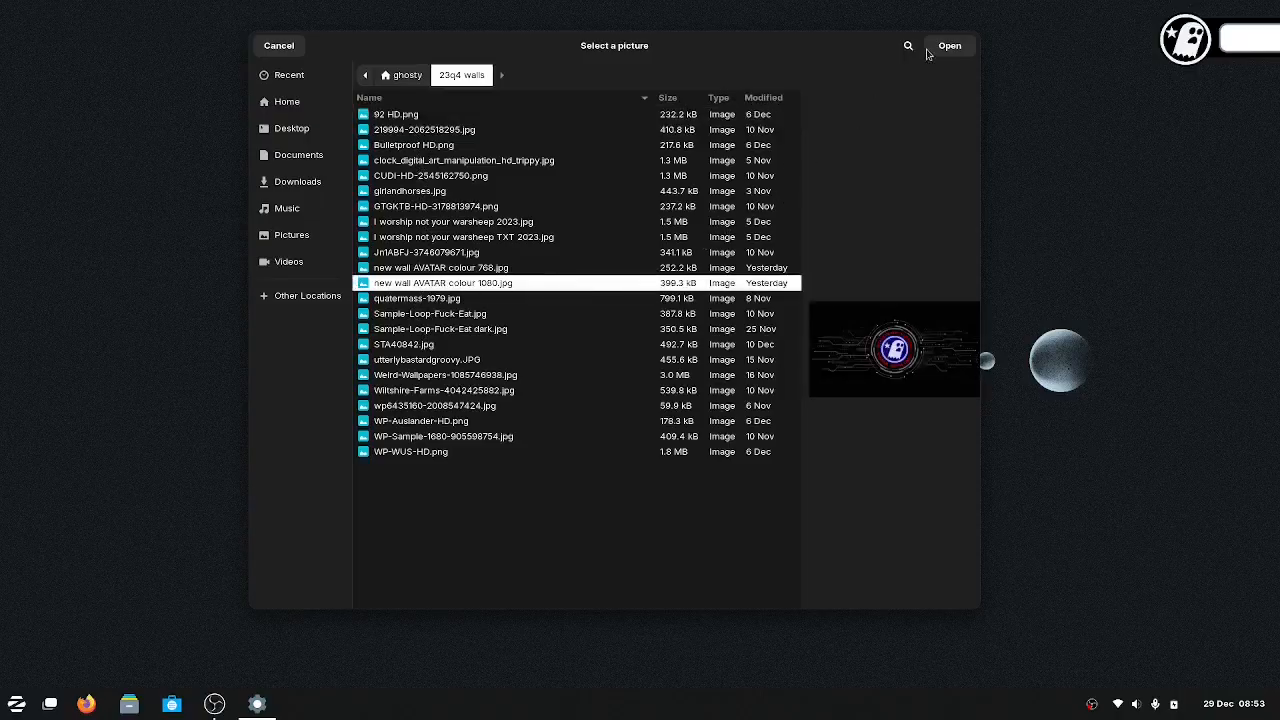
left_click(948, 44)
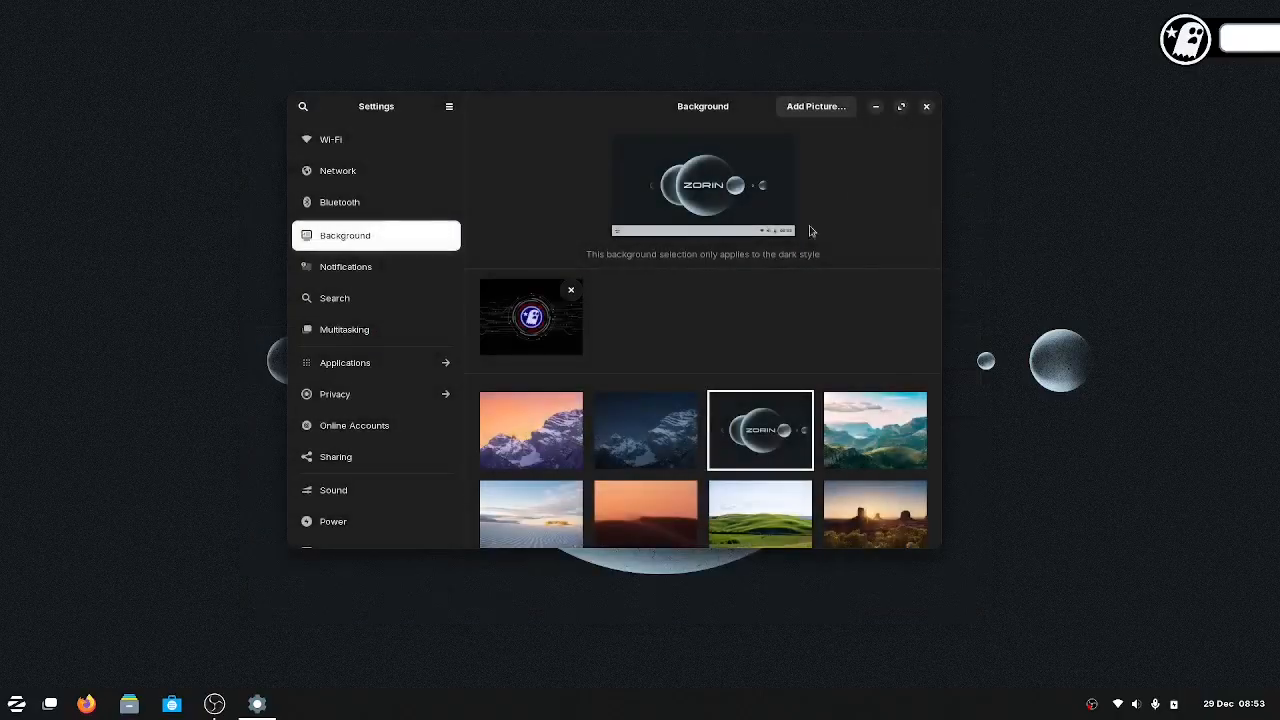
left_click(530, 316)
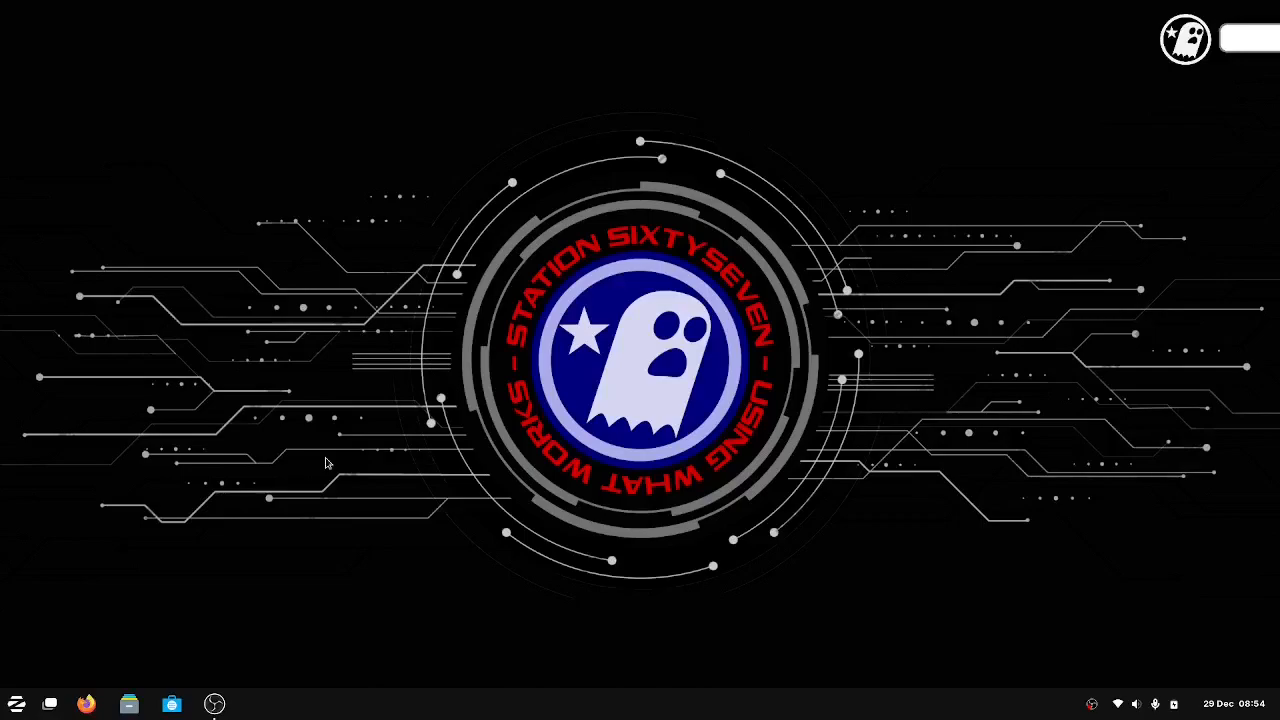
mouse_move(822, 320)
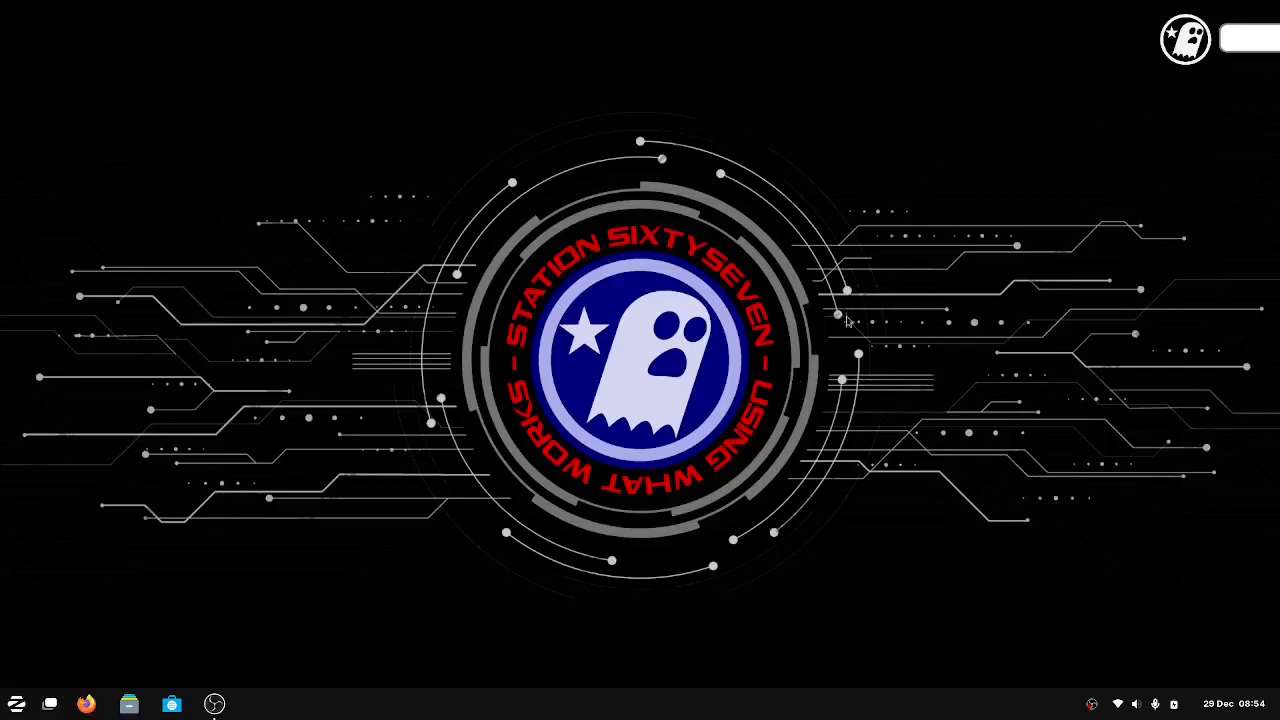
mouse_move(848, 330)
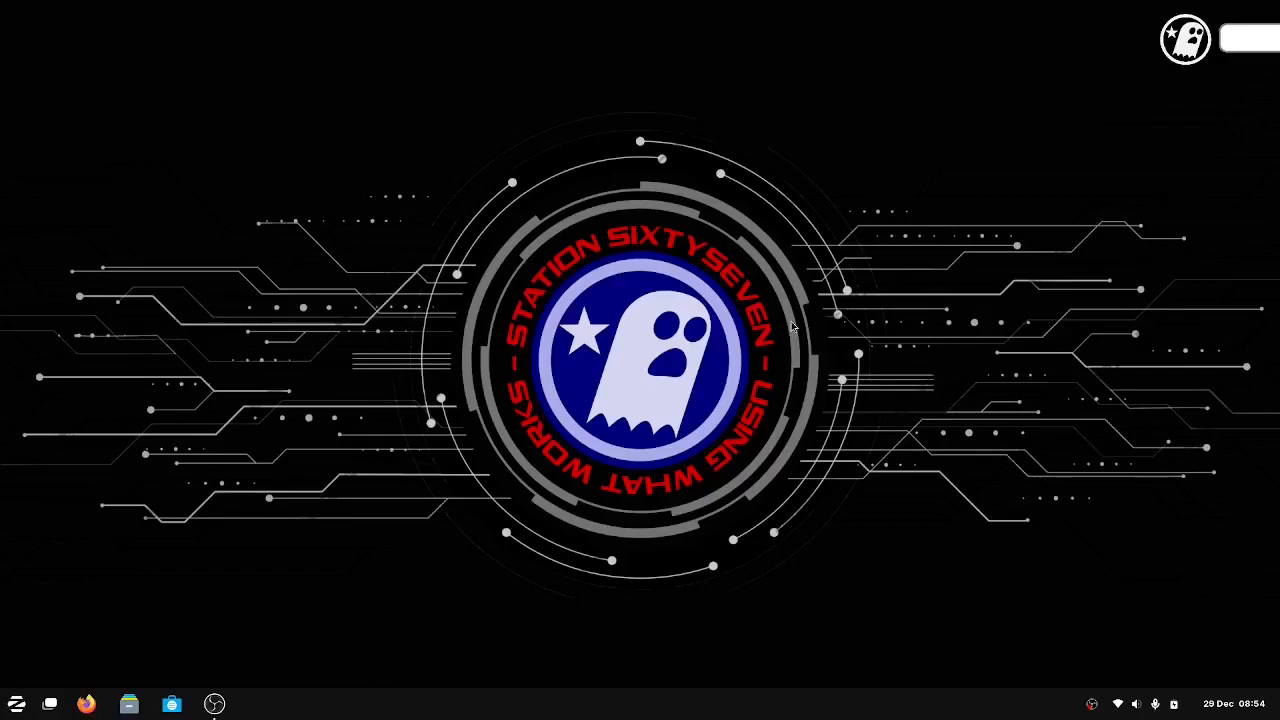
mouse_move(164, 568)
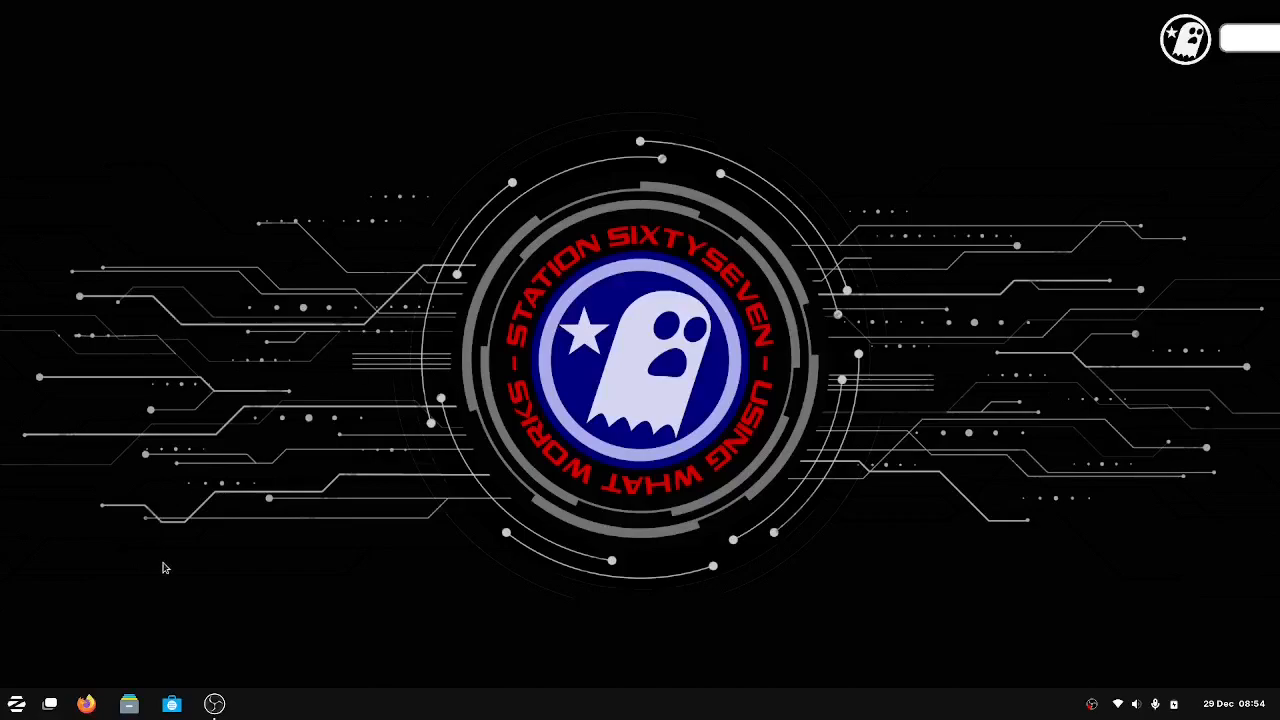
mouse_move(88, 704)
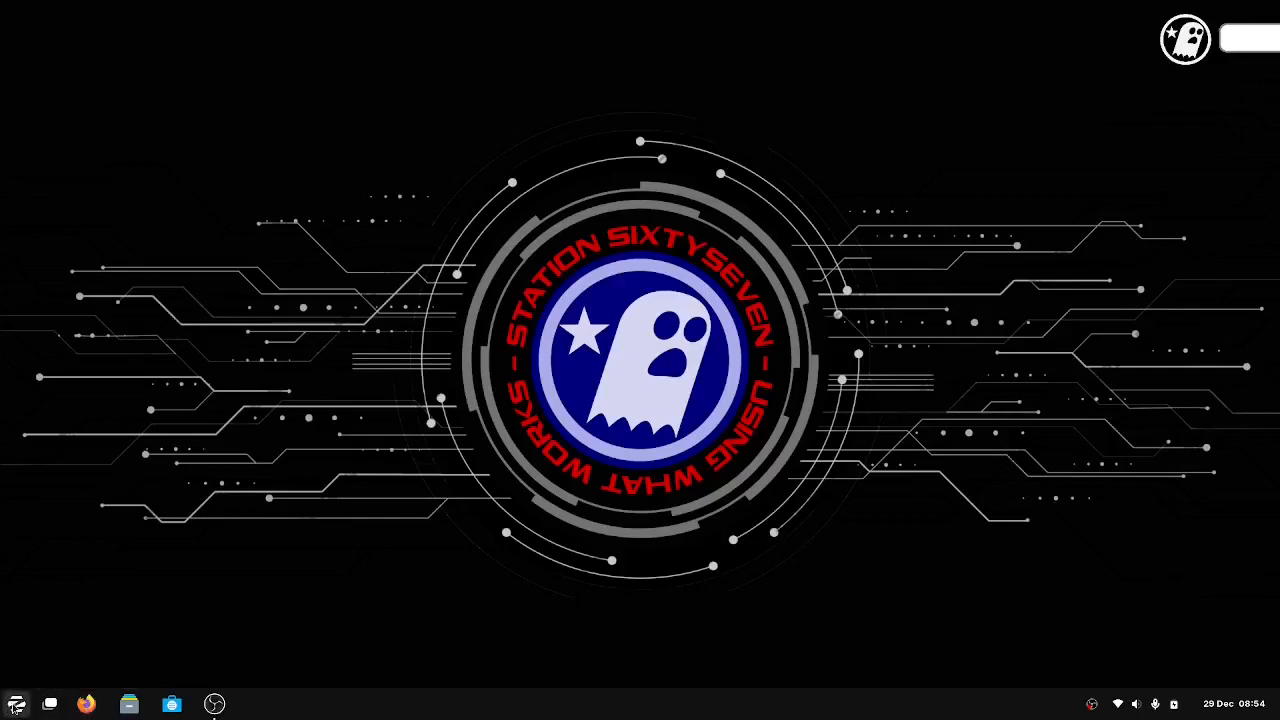
Search 'ter' in the Zorin Menu so Terminal tops the results.
left_click(22, 700)
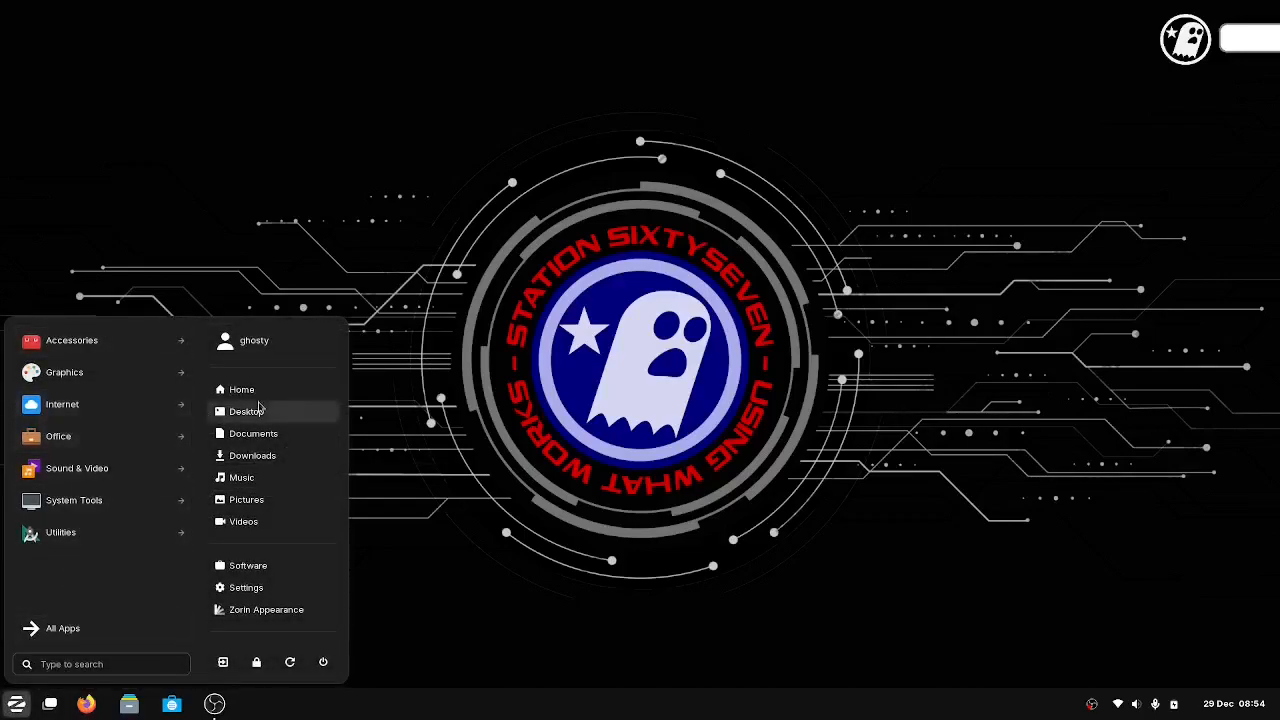
mouse_move(50, 532)
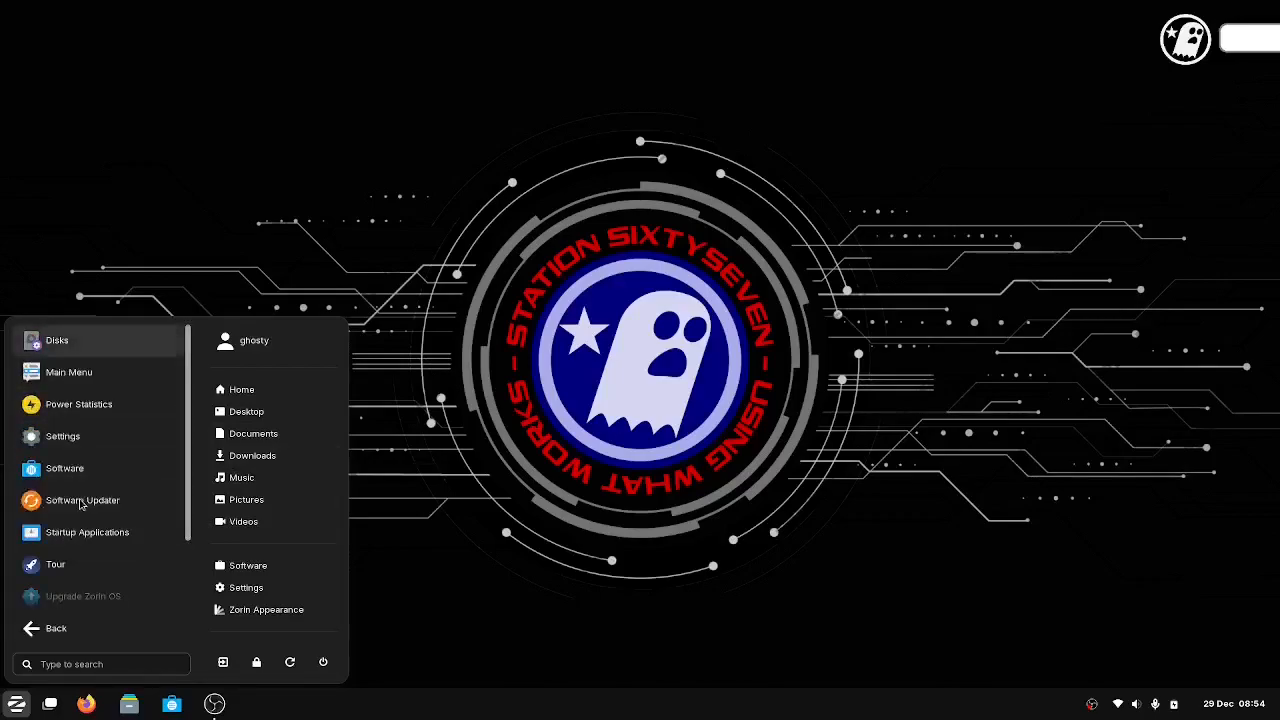
mouse_move(92, 428)
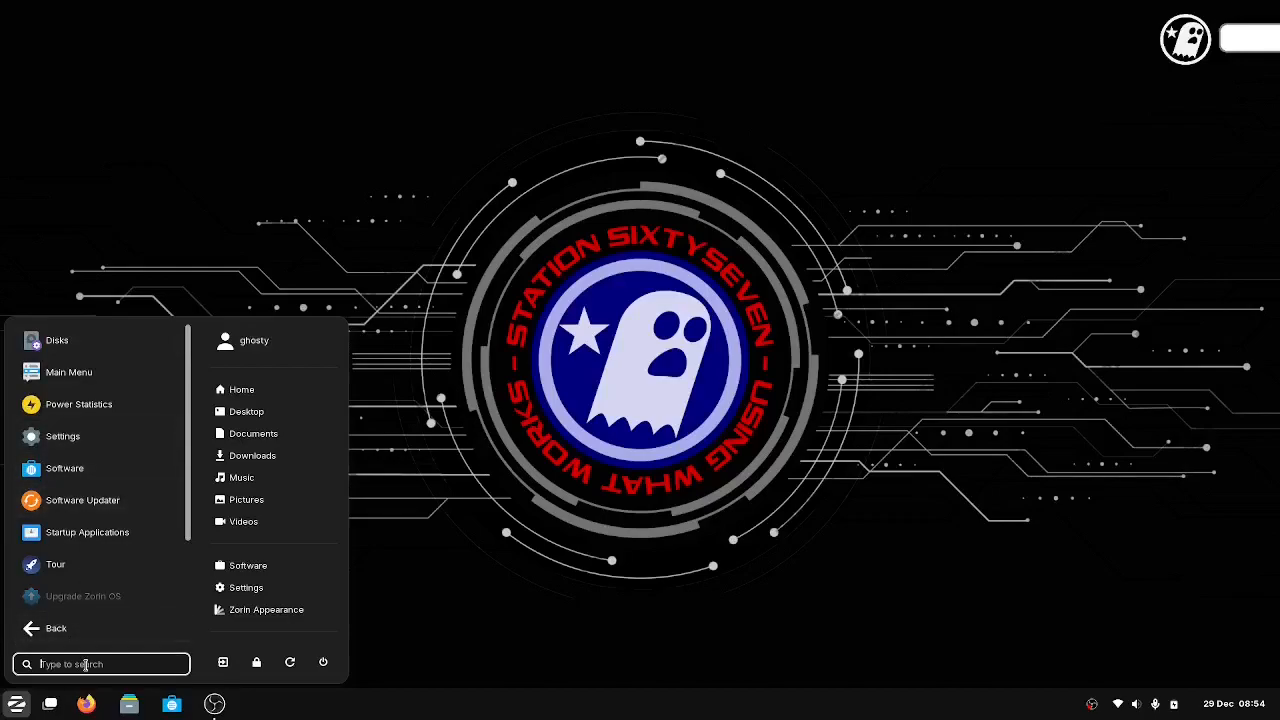
type("ter")
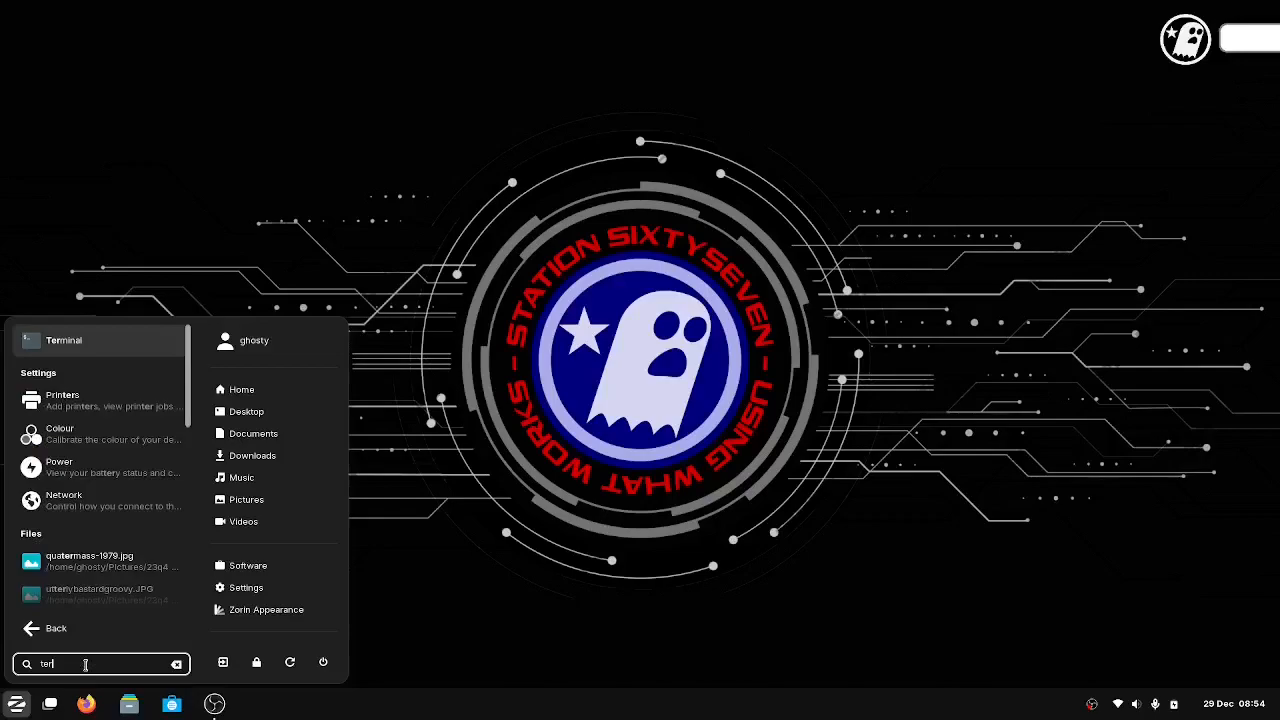
Run 'snap list' in Terminal, showing no snaps installed, with the window centred.
left_click(64, 340)
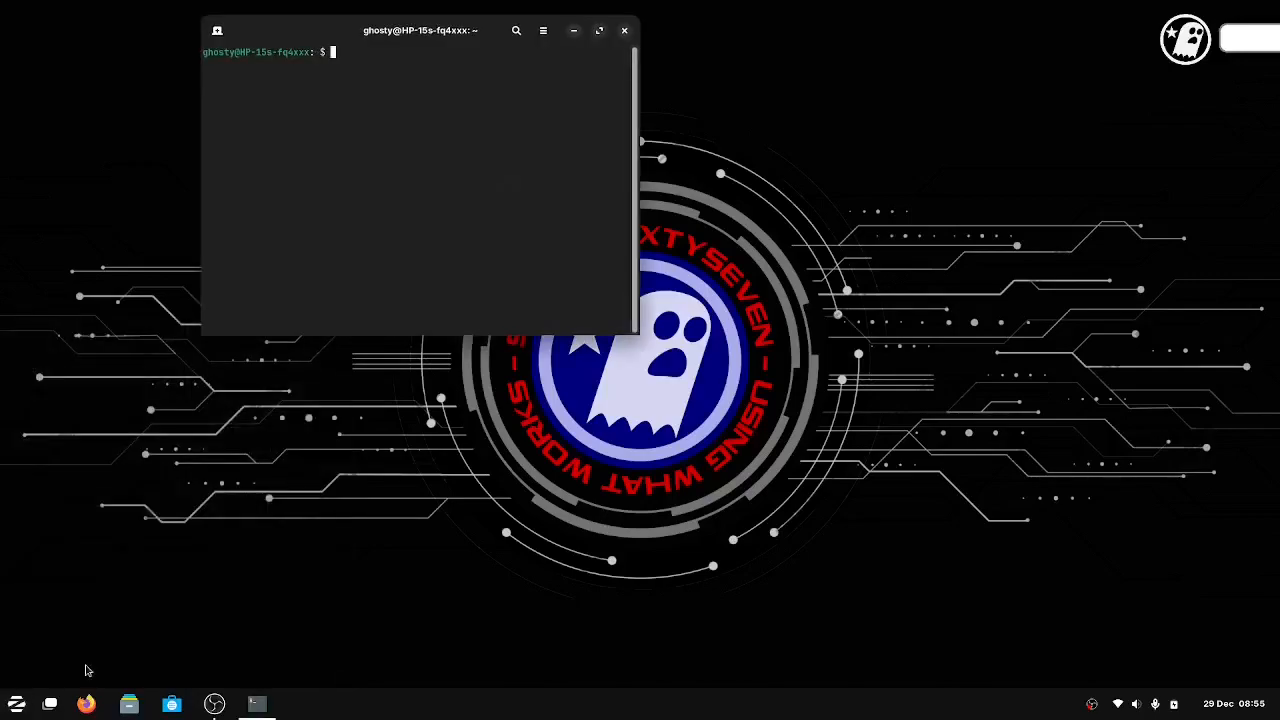
type("s")
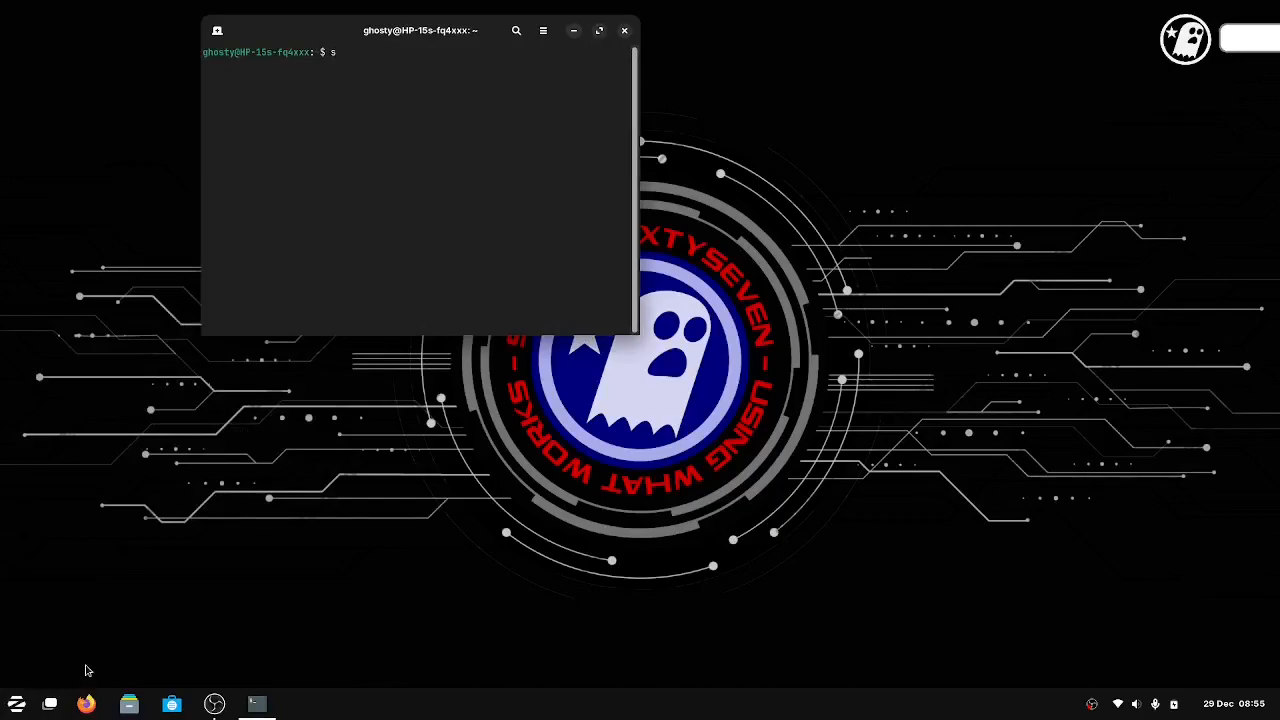
type("nap list")
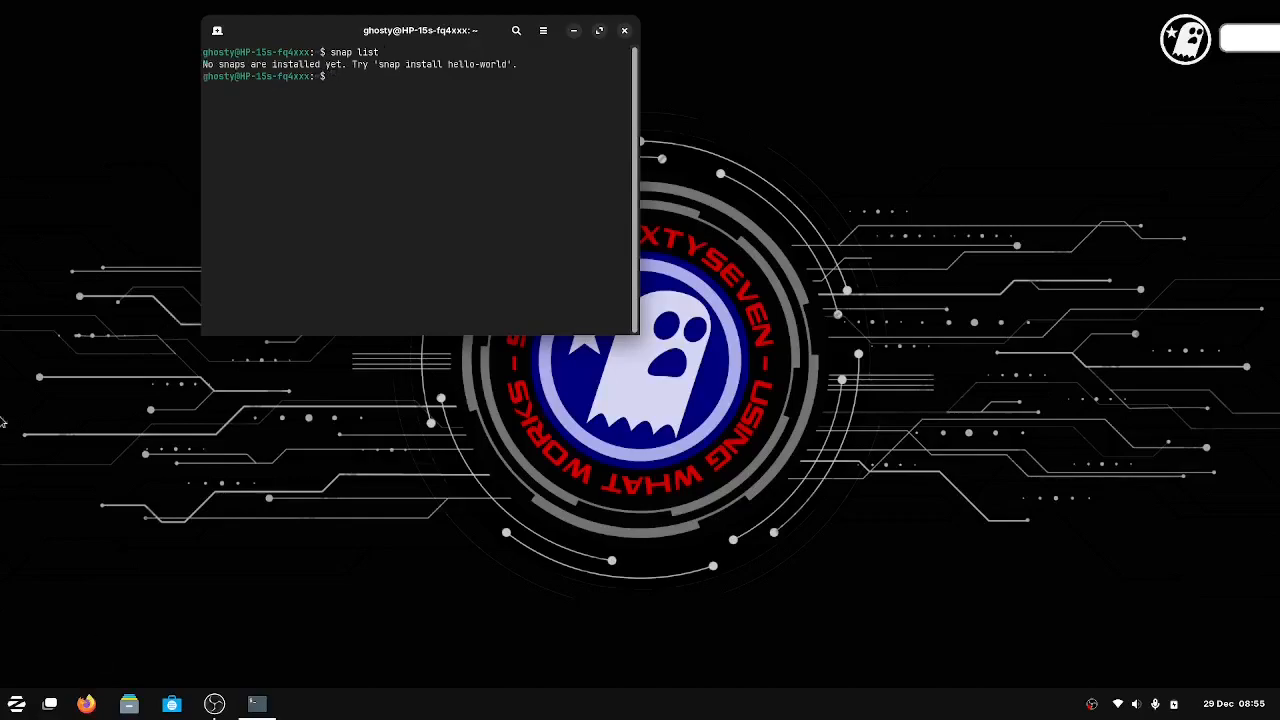
left_click_drag(420, 30, 496, 276)
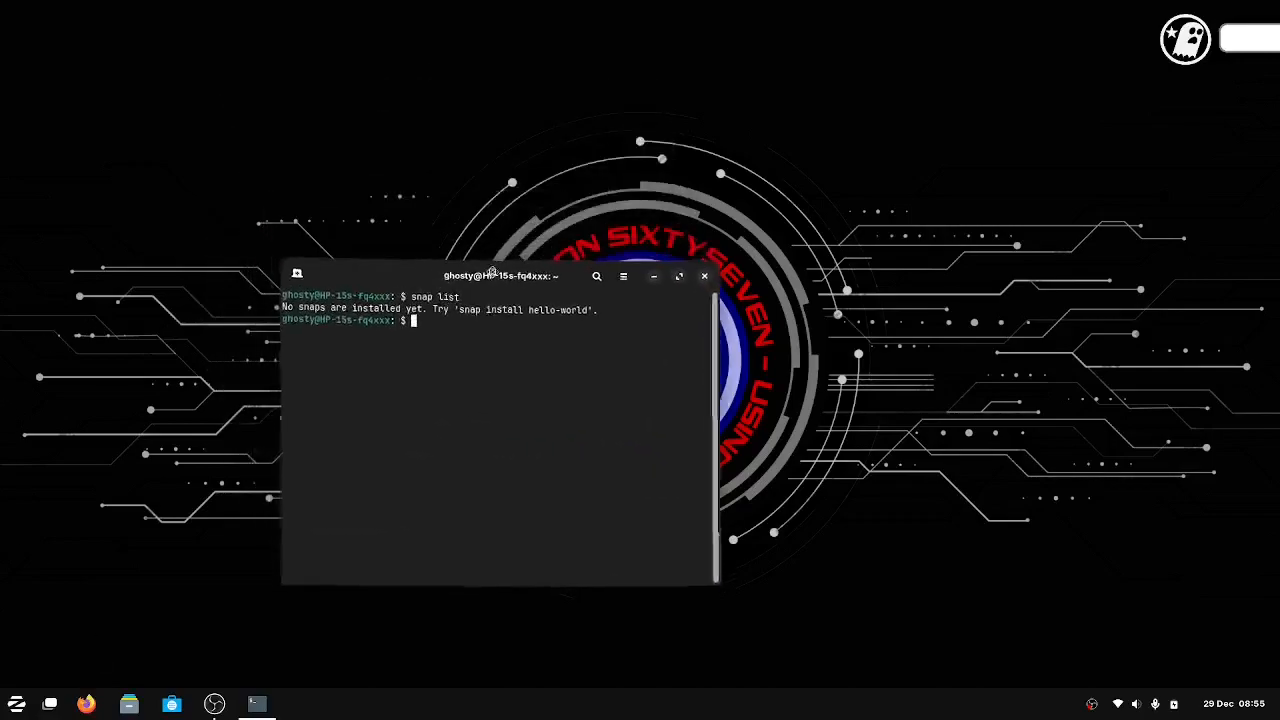
left_click_drag(500, 276, 620, 256)
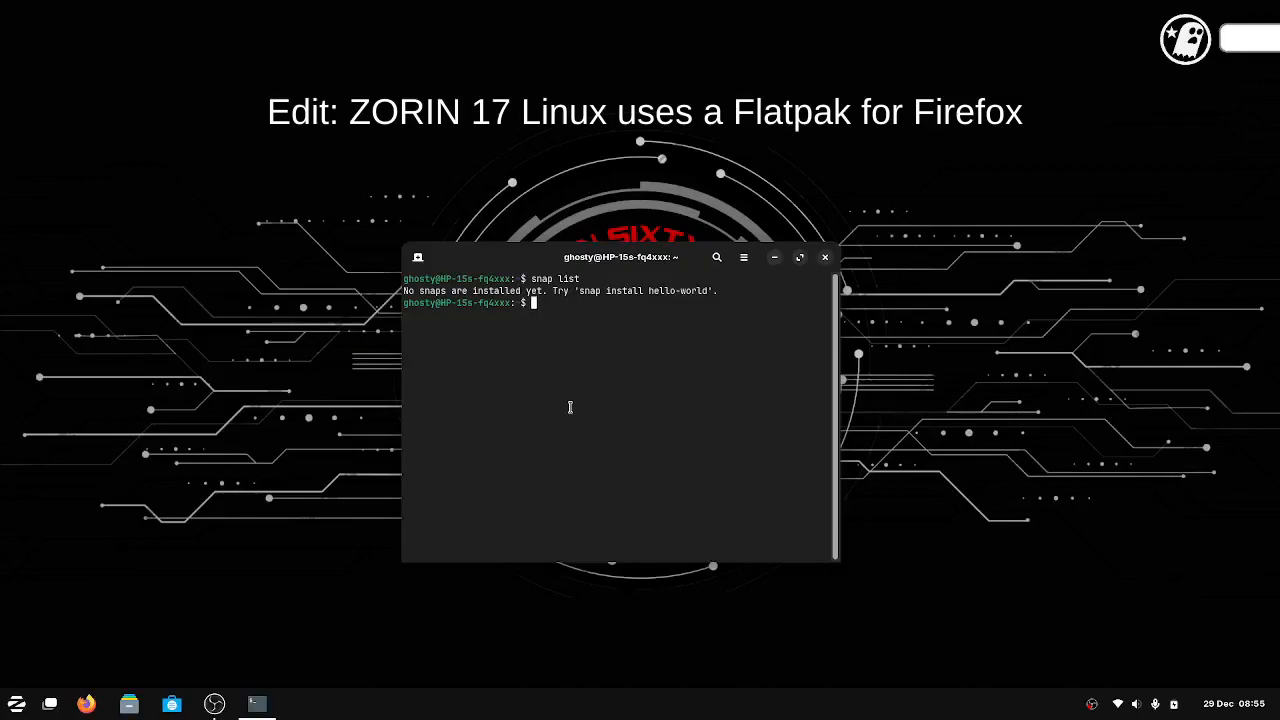
Exit the terminal session with the 'exit' command.
type("exit")
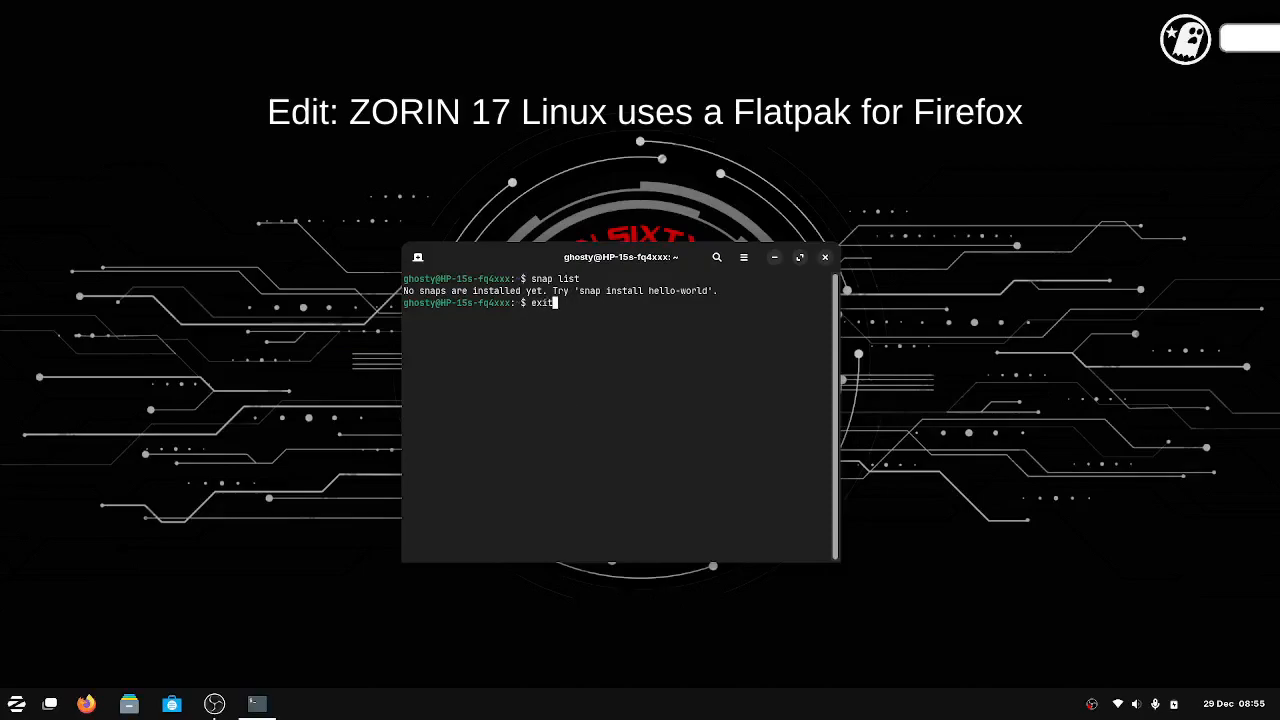
key("Return")
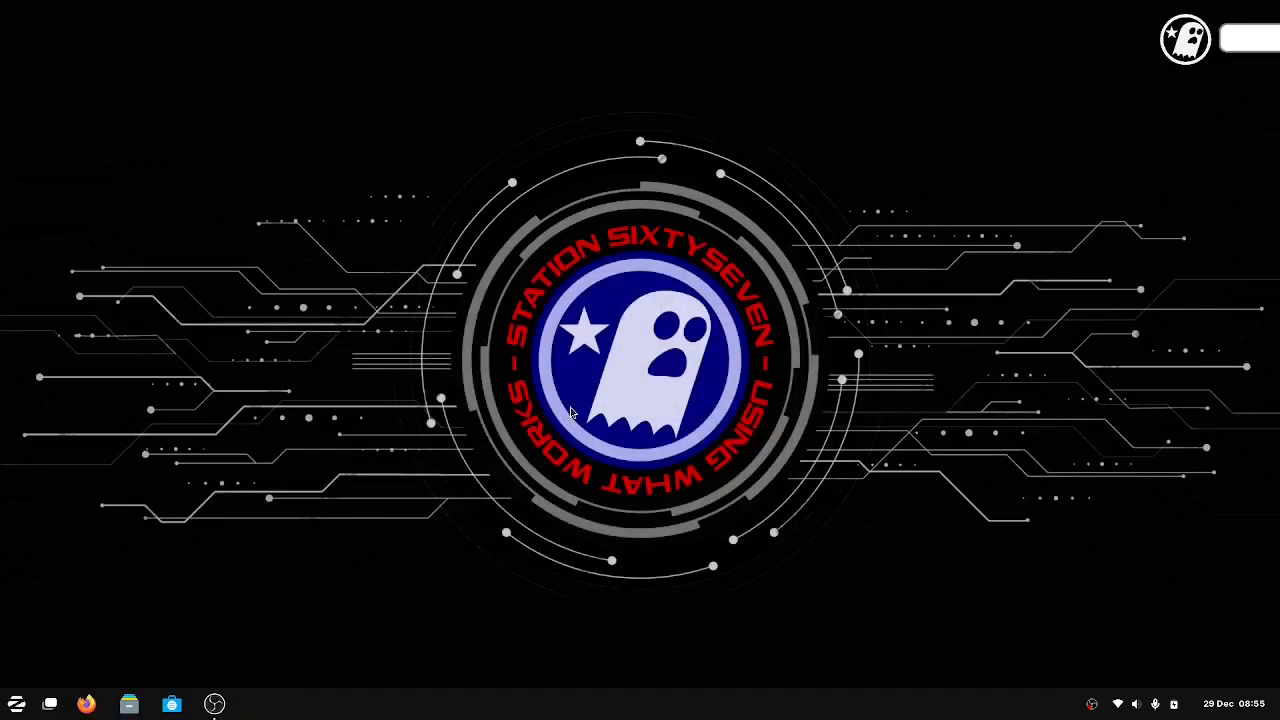
Launch the Software store from the taskbar and bring up the application menu over it.
left_click(172, 704)
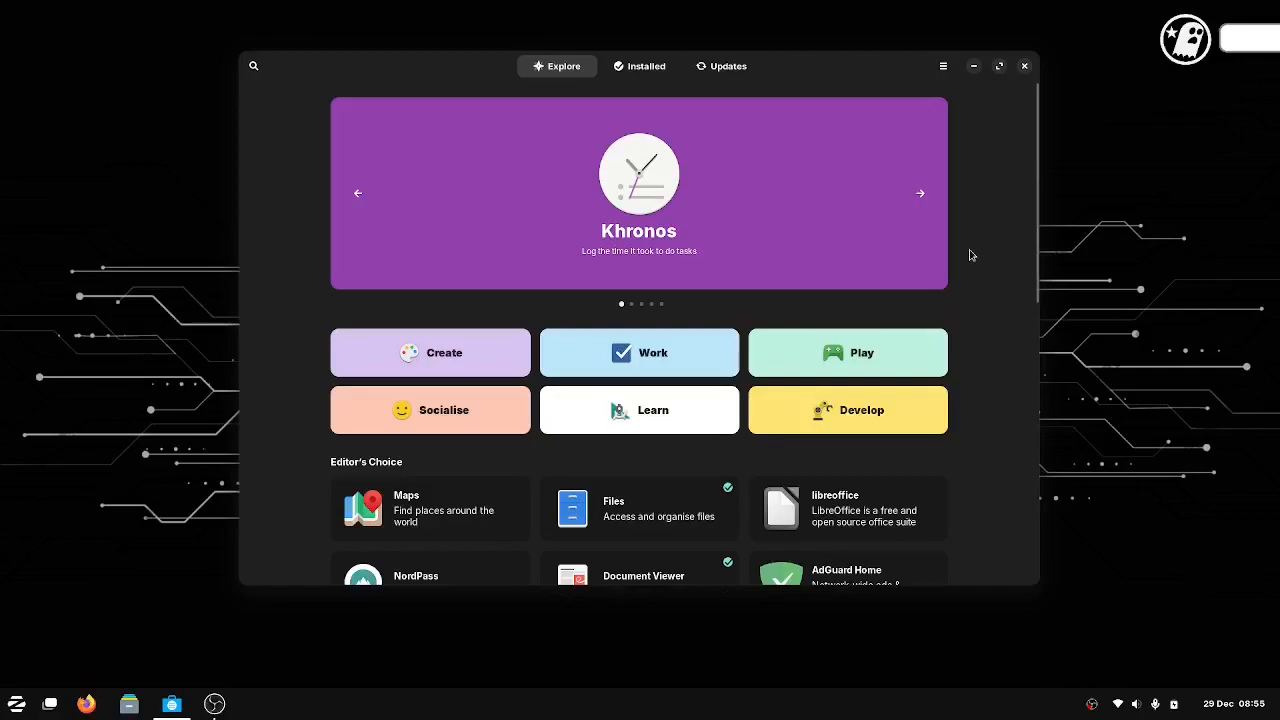
left_click(18, 700)
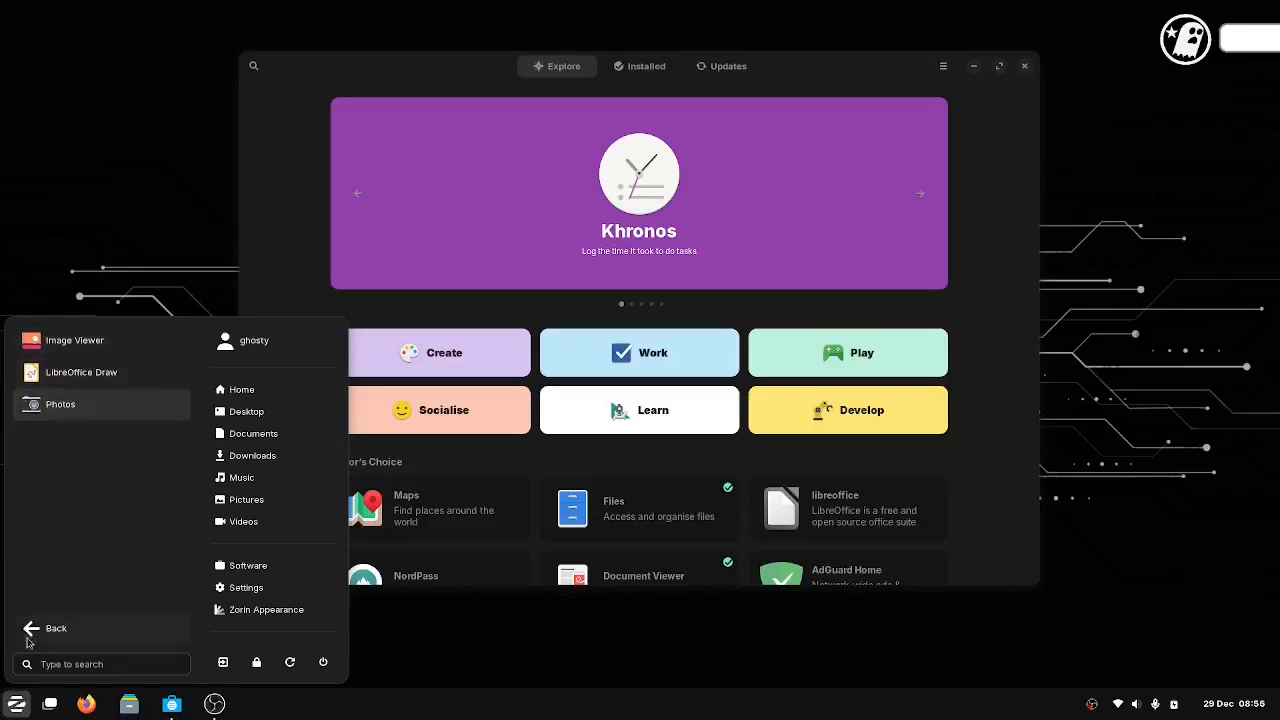
Browse the Sound & Video category and return to the main category list.
left_click(50, 628)
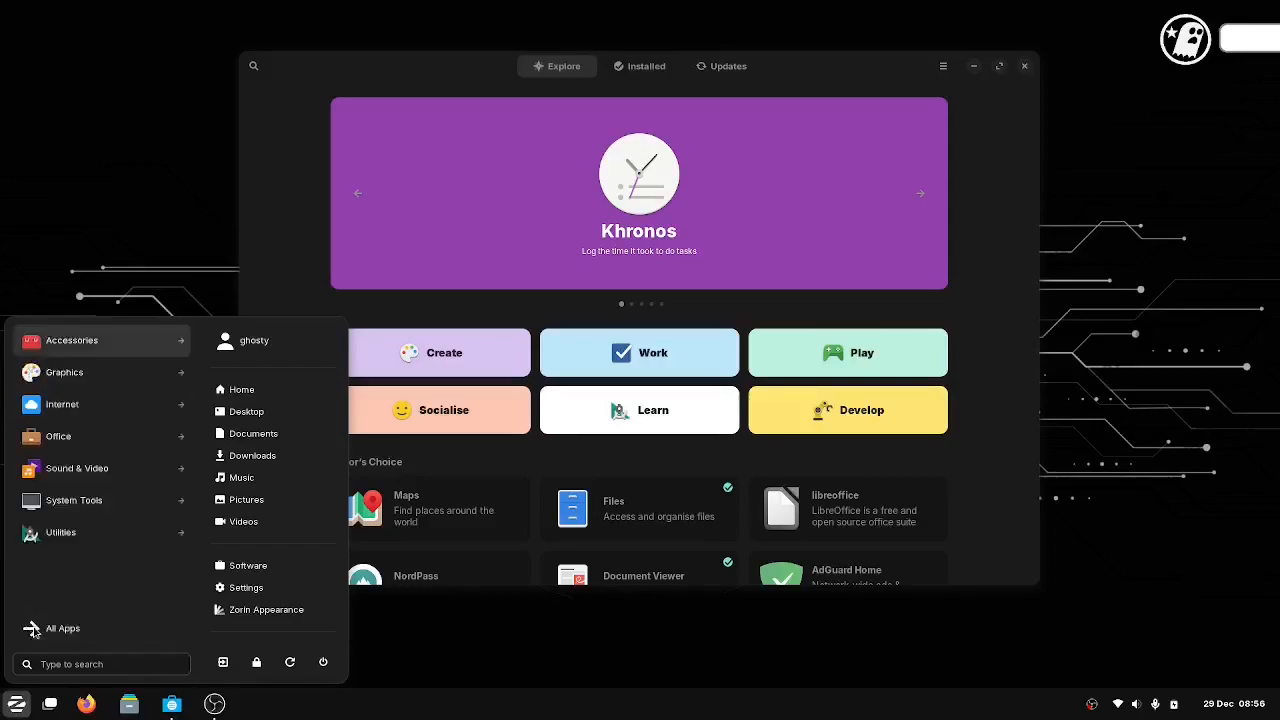
mouse_move(76, 468)
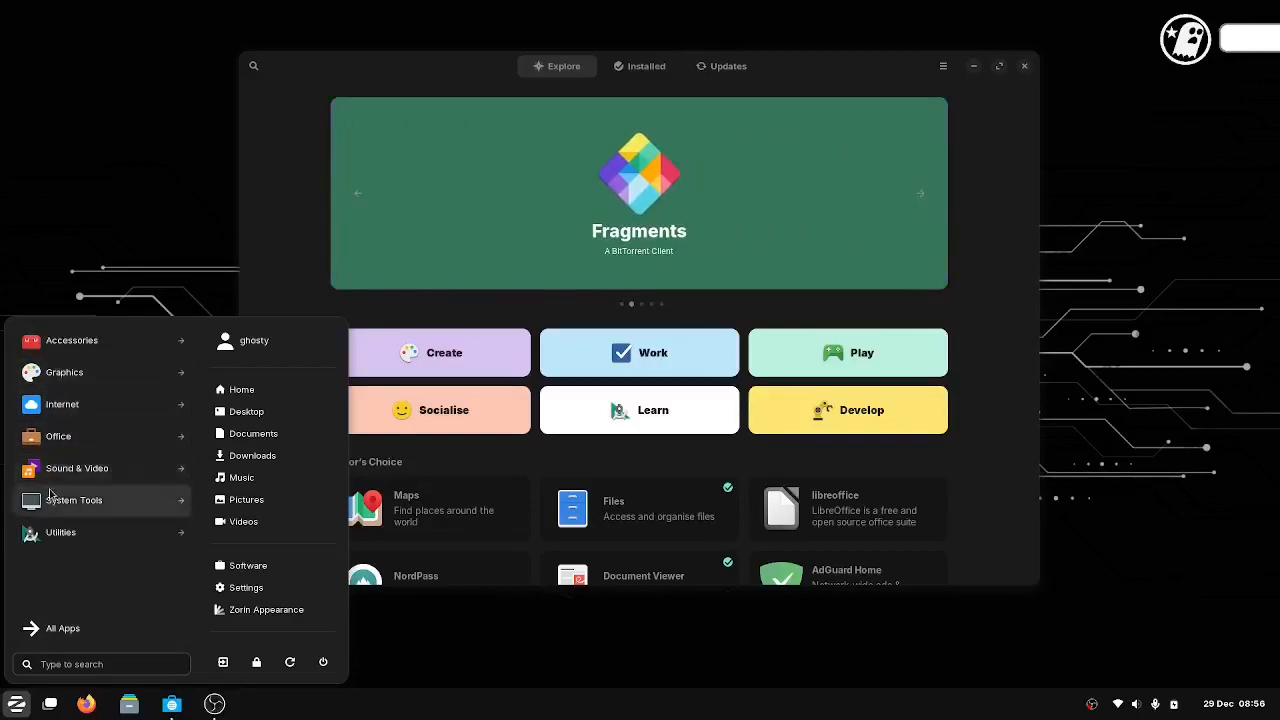
left_click(76, 468)
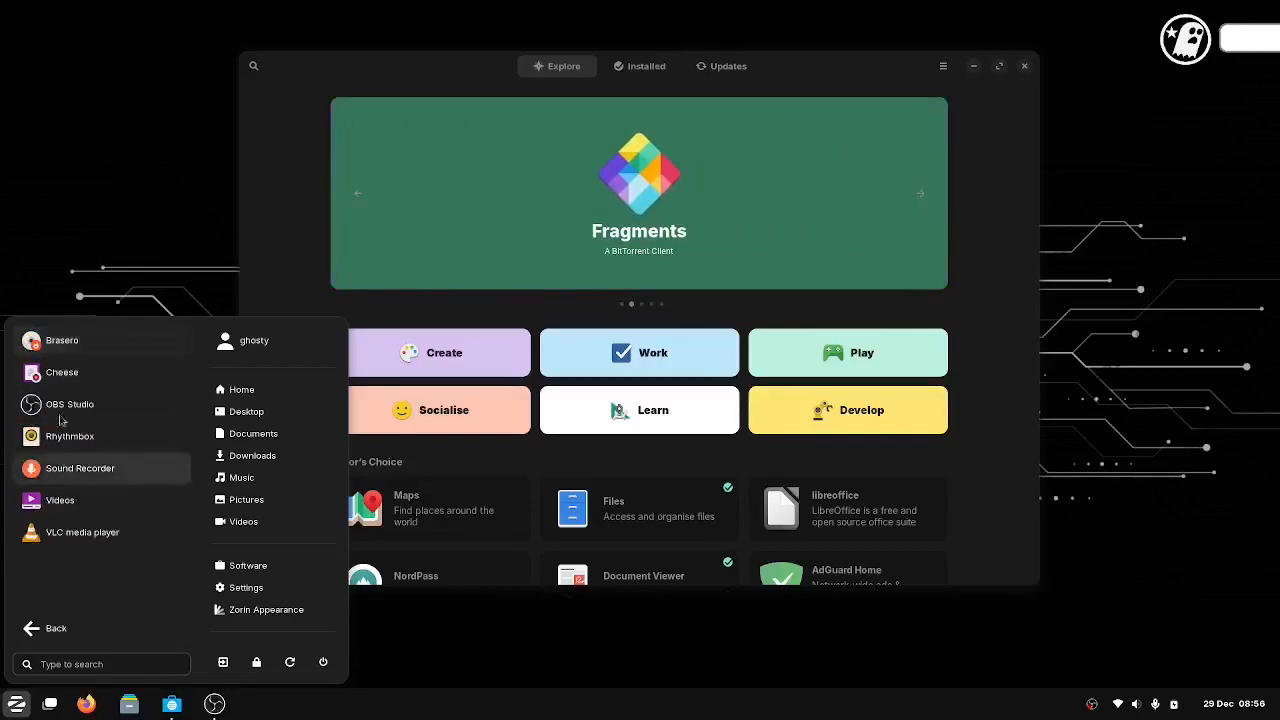
mouse_move(68, 404)
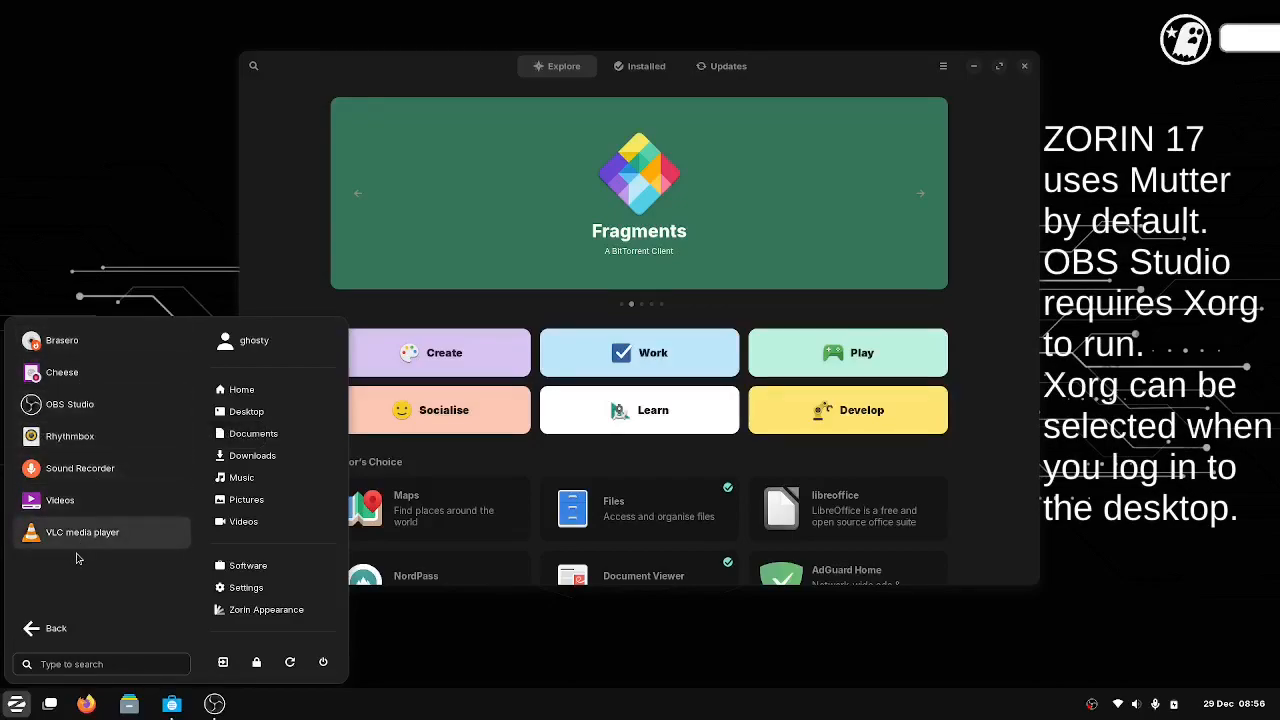
mouse_move(76, 554)
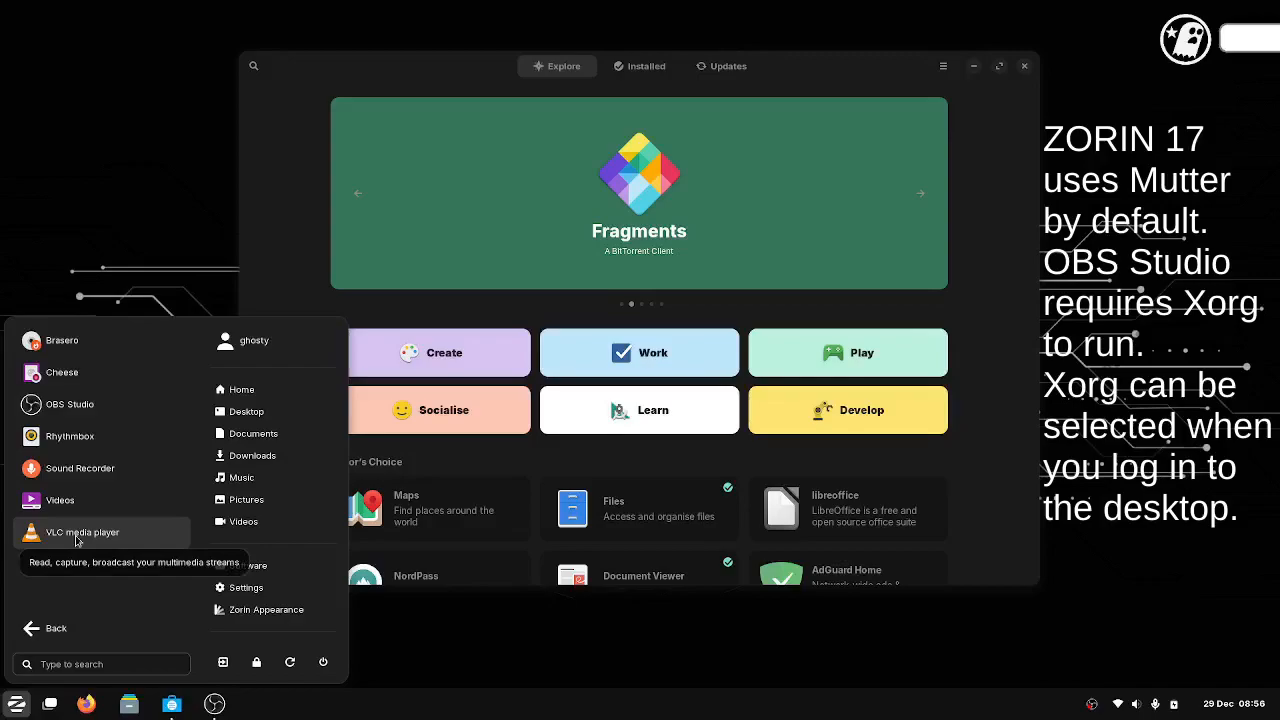
mouse_move(68, 404)
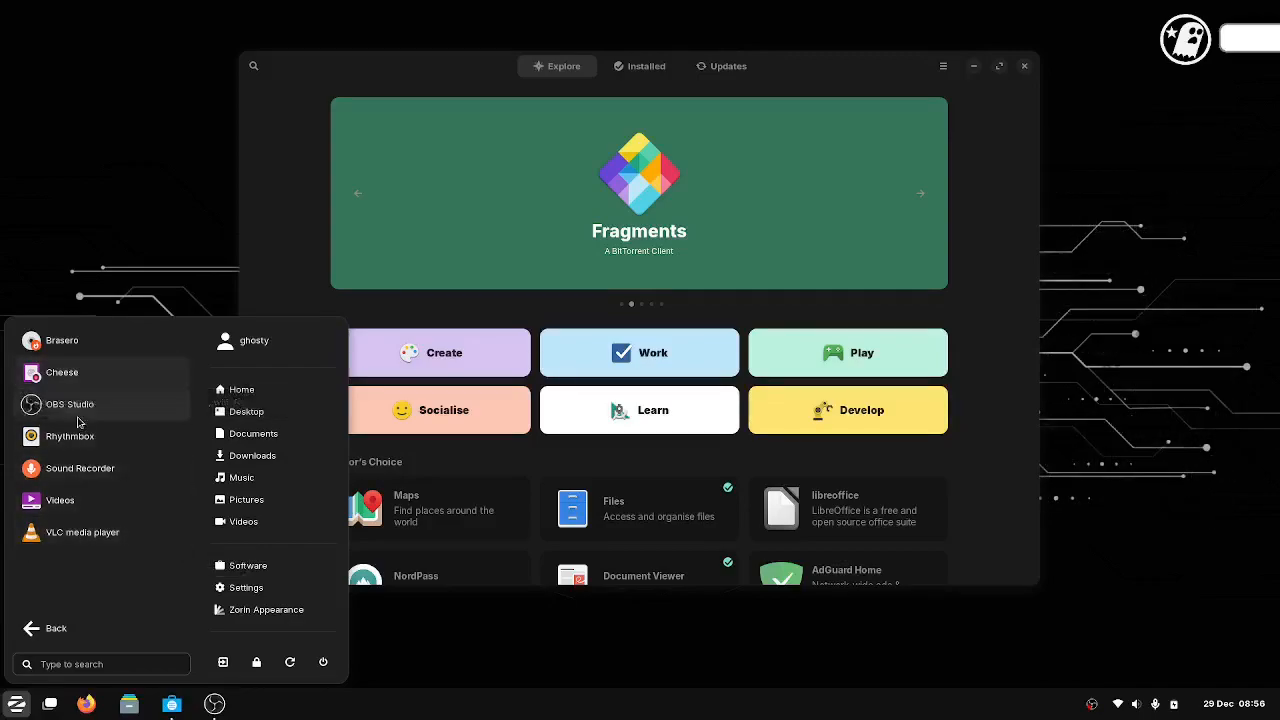
mouse_move(60, 340)
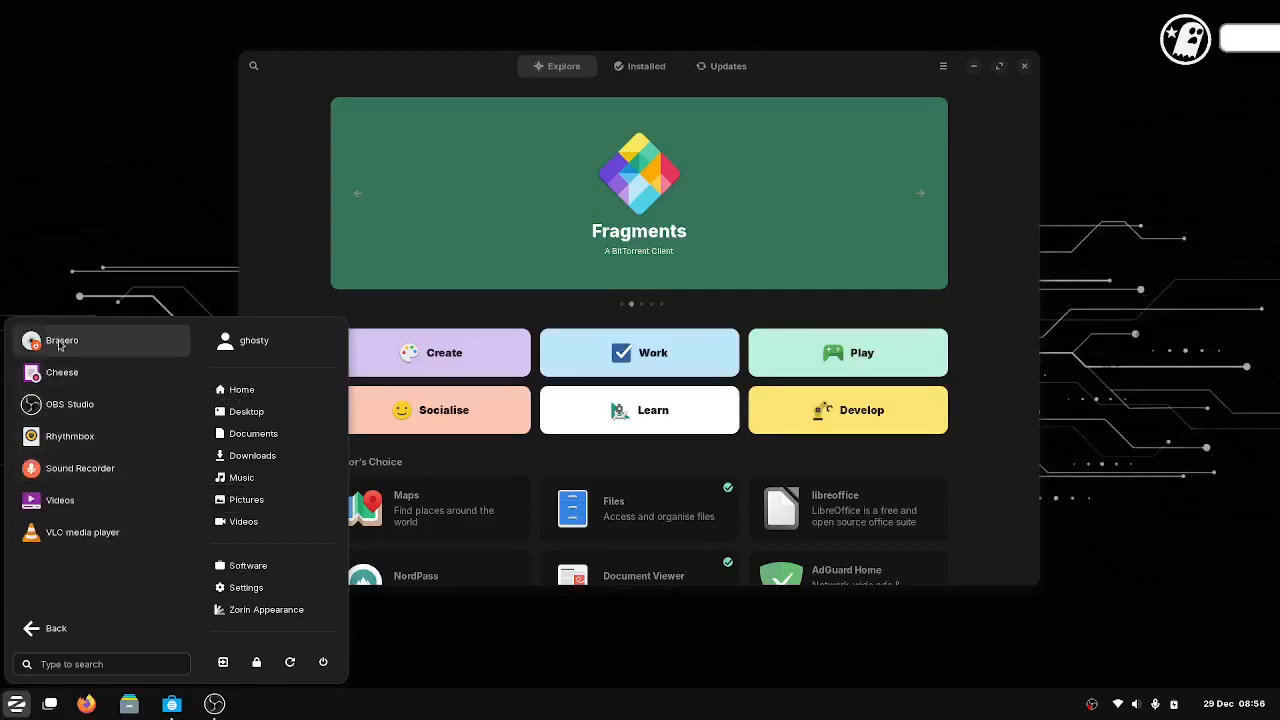
mouse_move(62, 340)
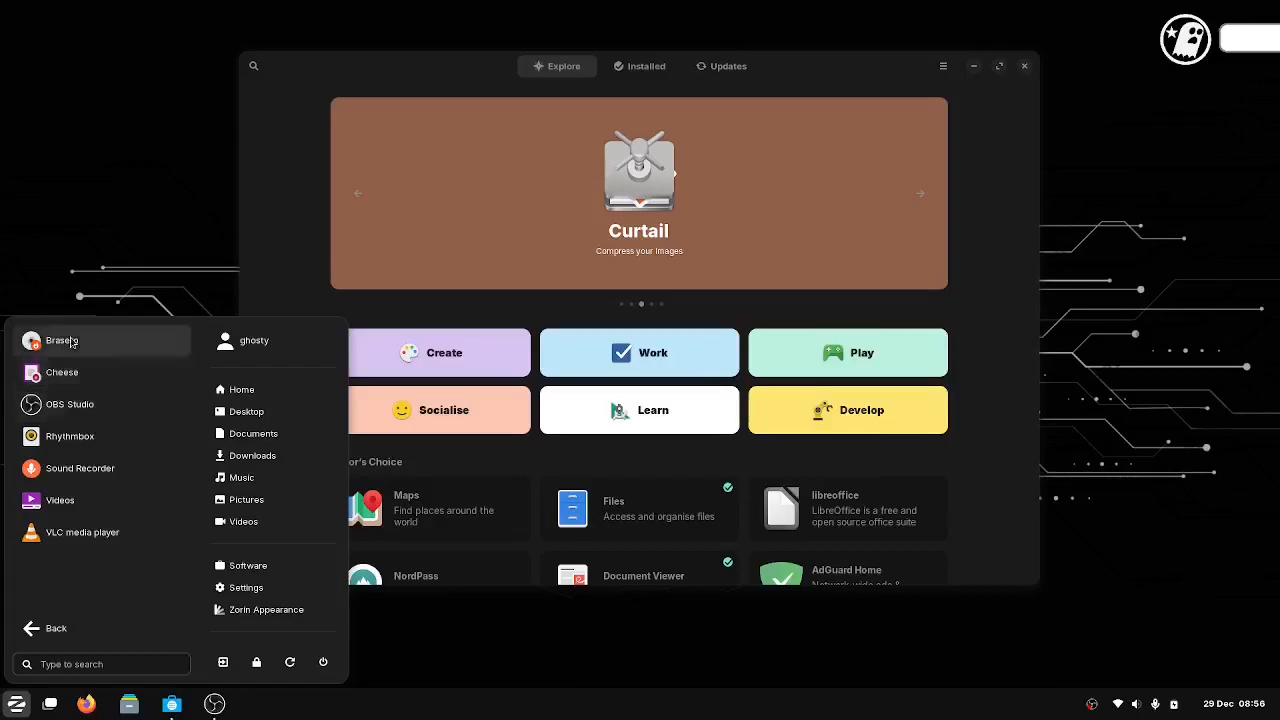
mouse_move(68, 340)
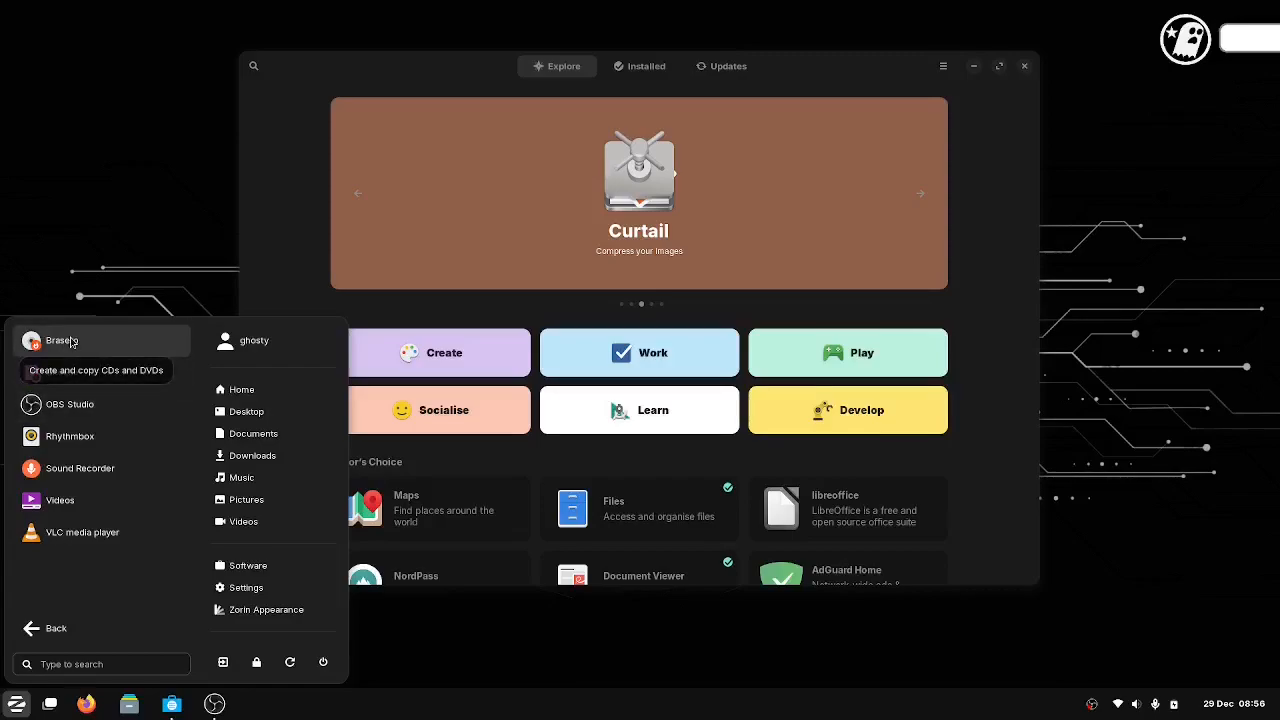
left_click(36, 628)
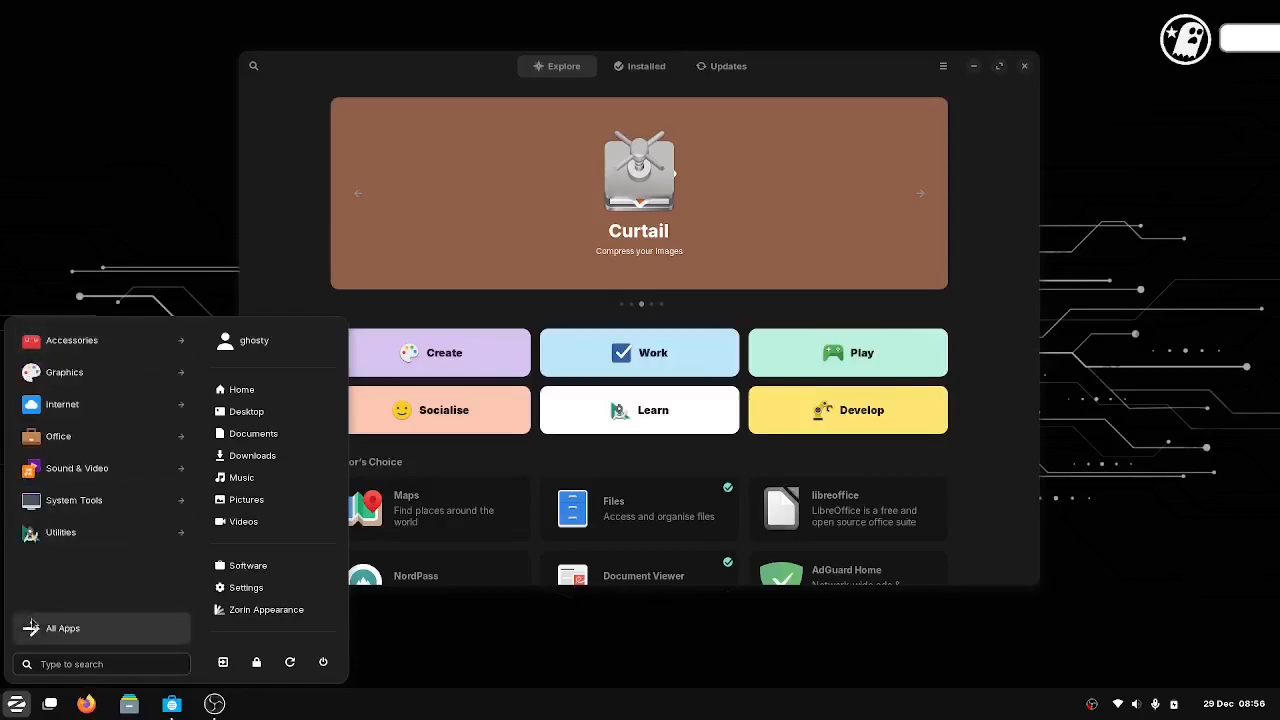
left_click(136, 214)
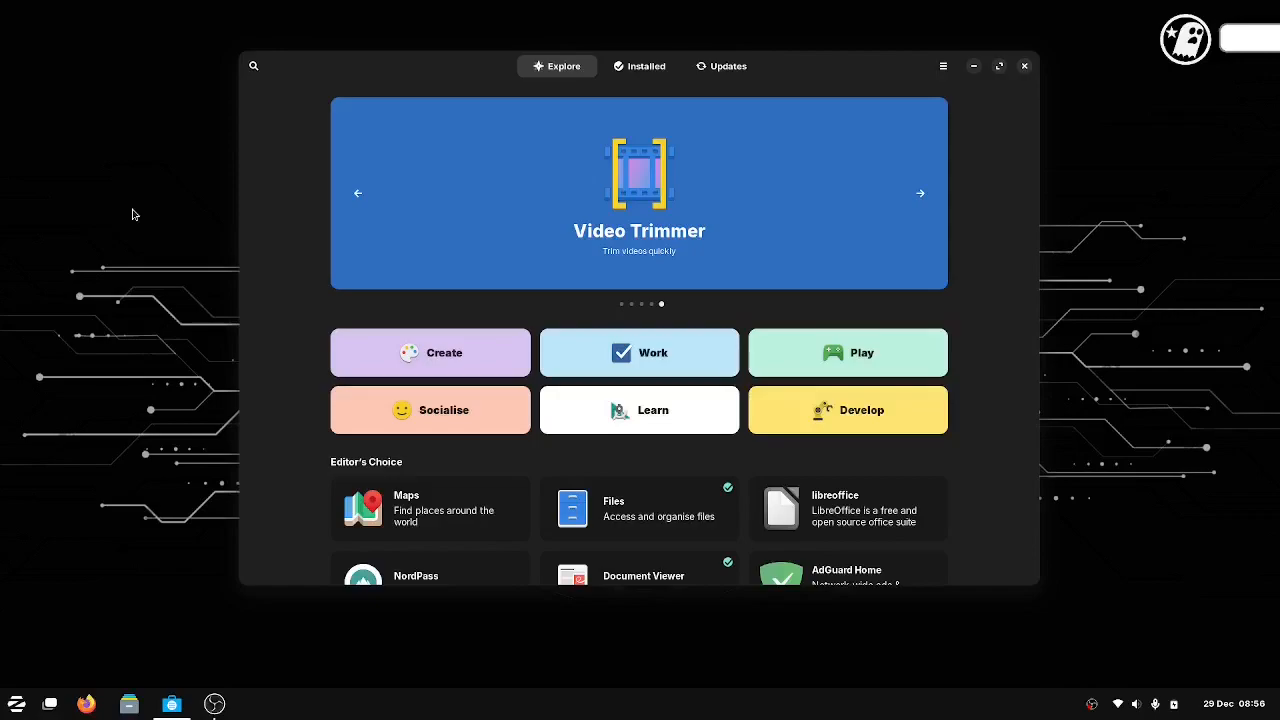
mouse_move(116, 496)
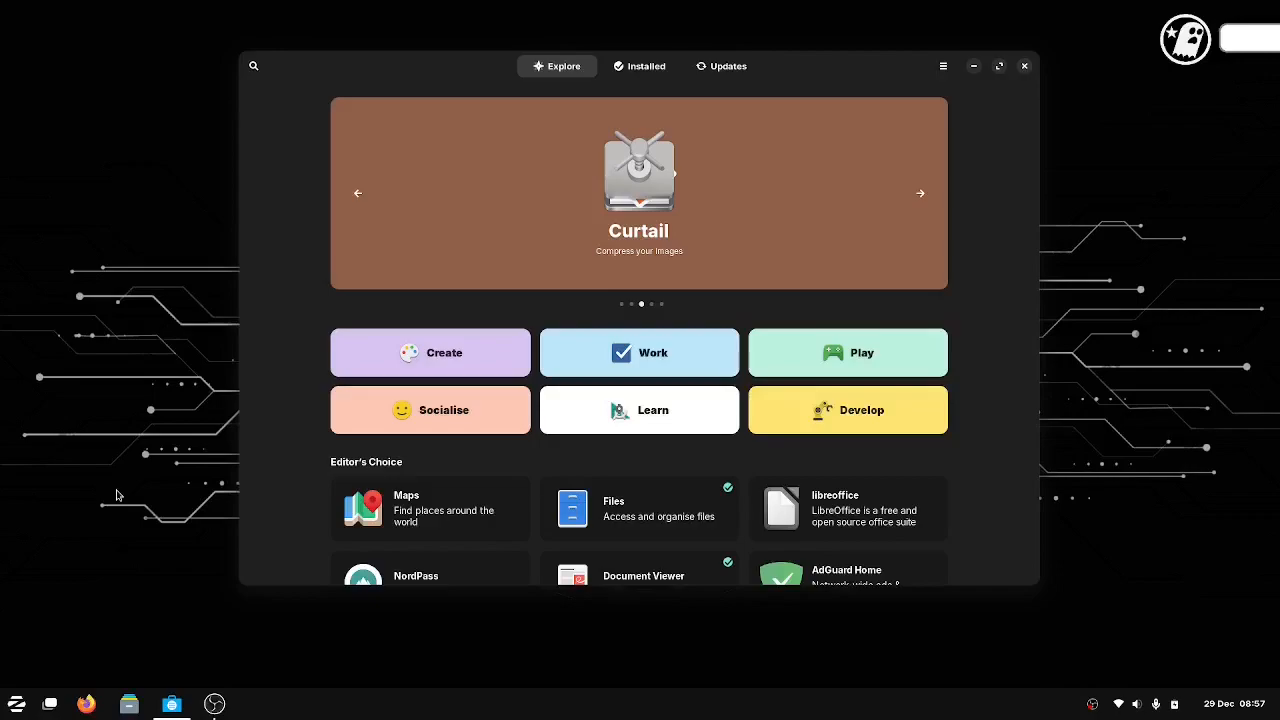
mouse_move(420, 68)
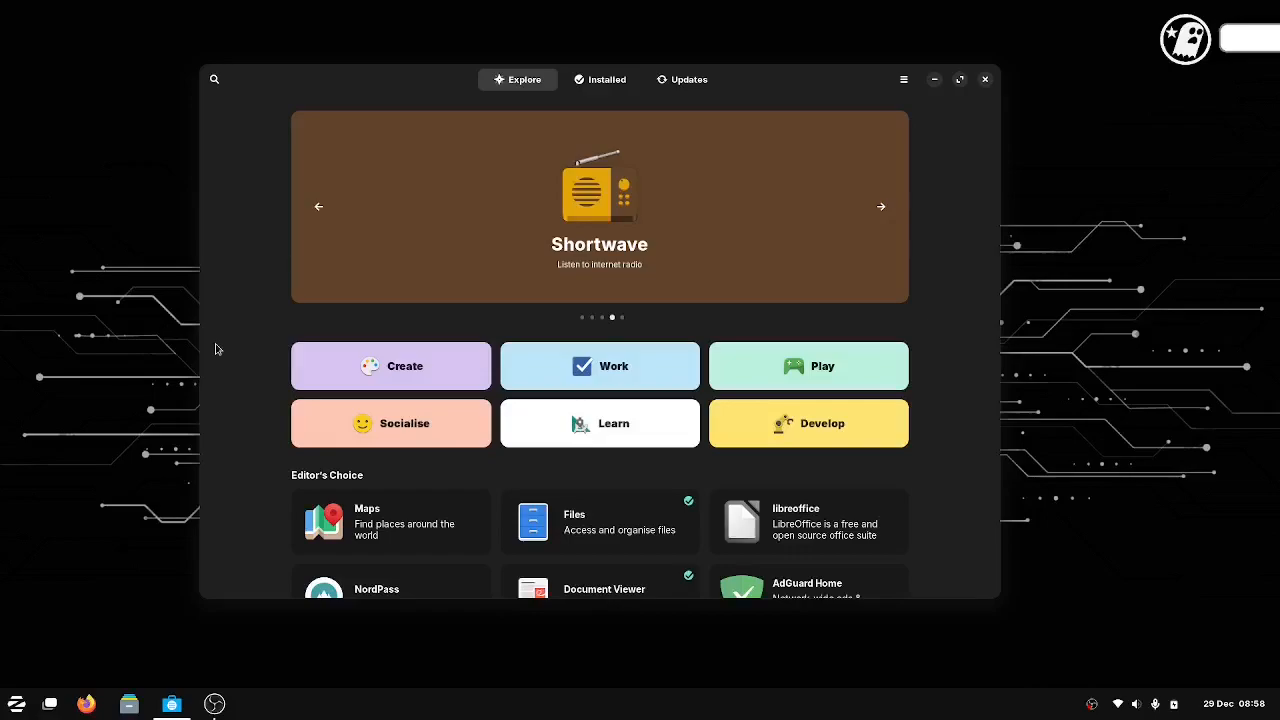
left_click(880, 206)
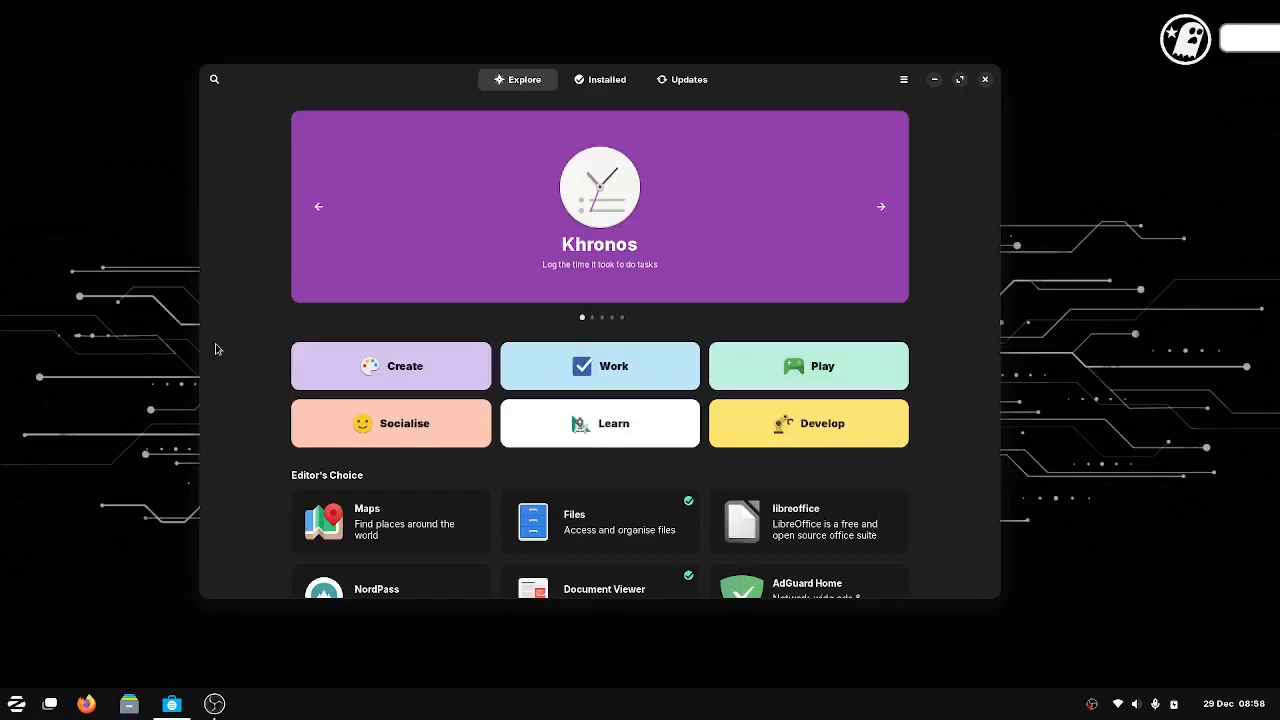
left_click(880, 206)
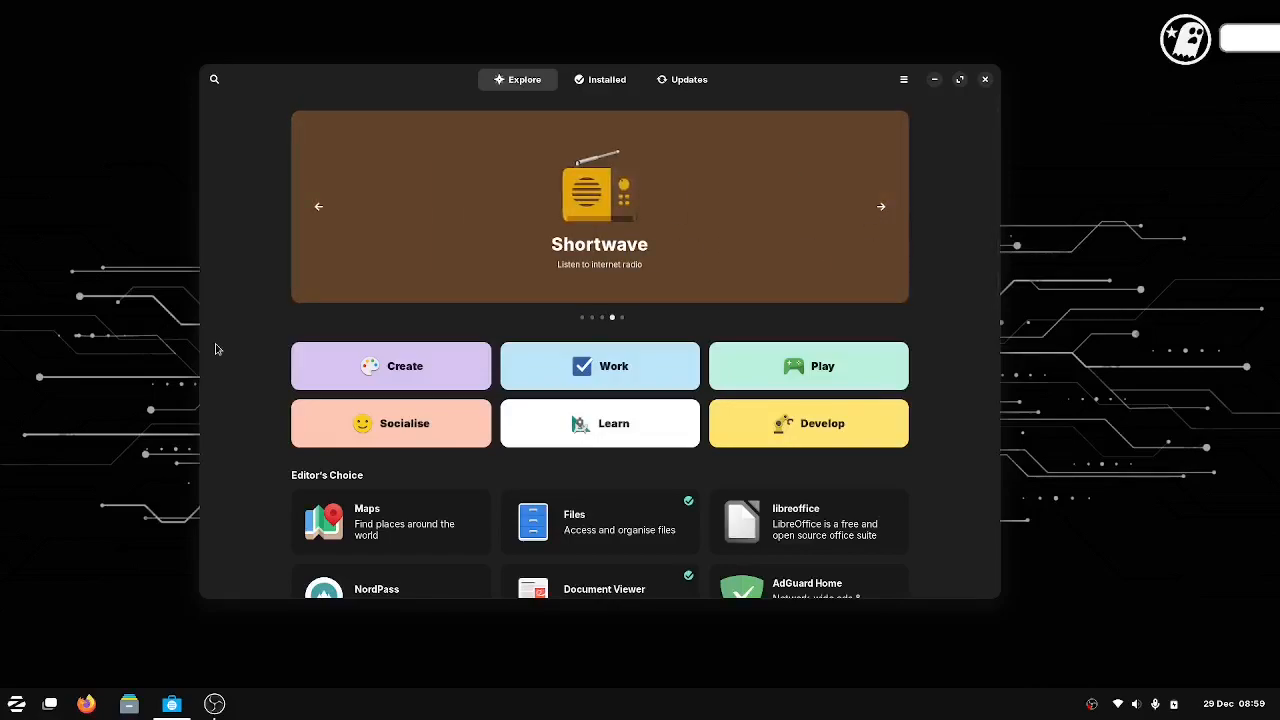
mouse_move(160, 222)
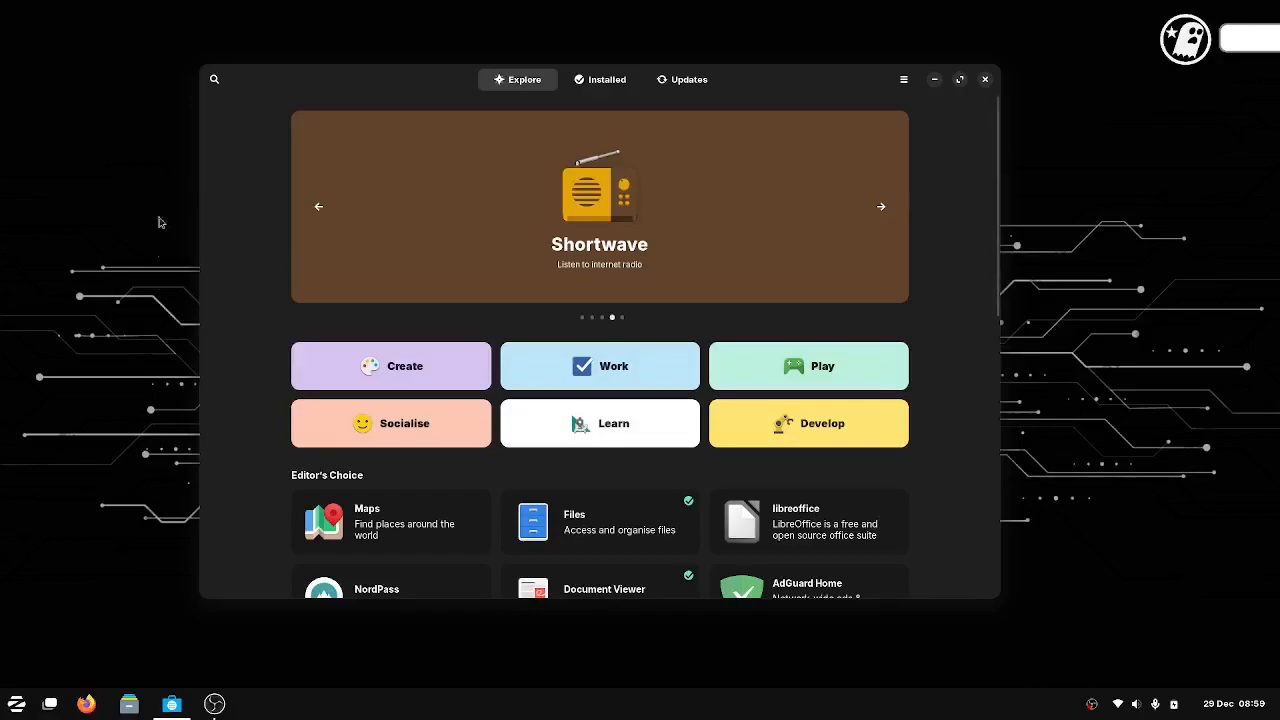
mouse_move(254, 352)
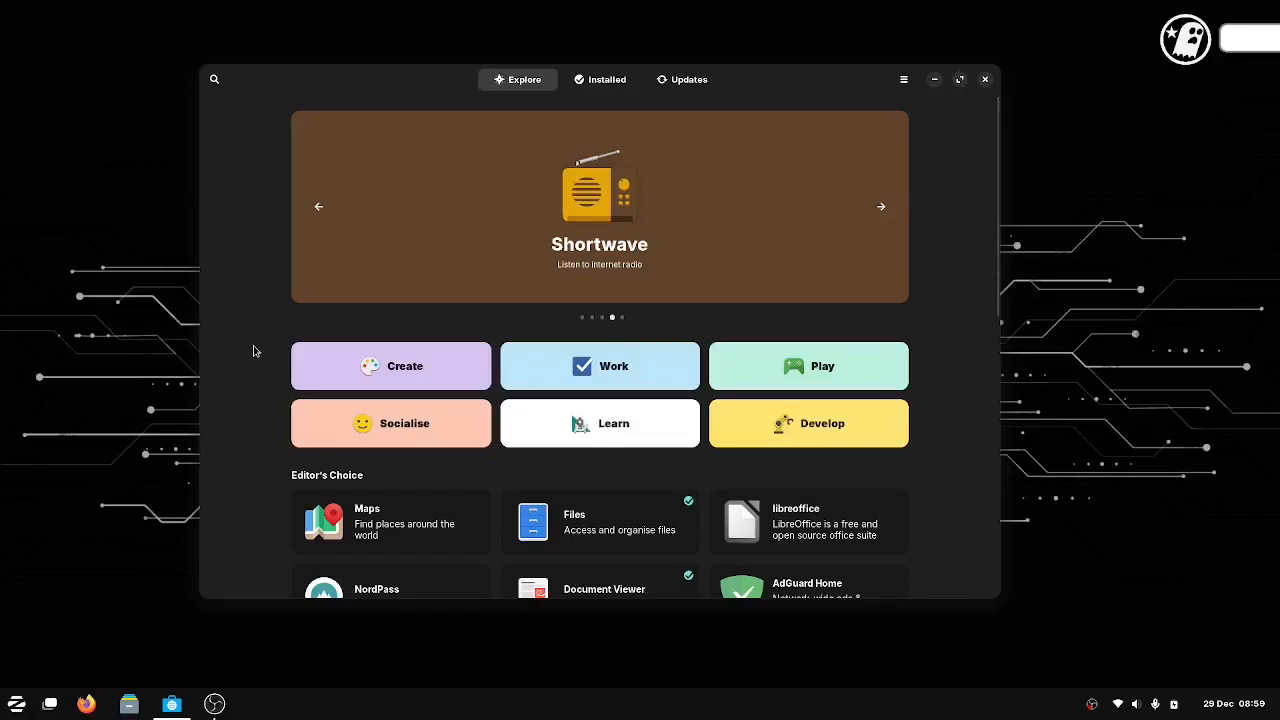
mouse_move(240, 92)
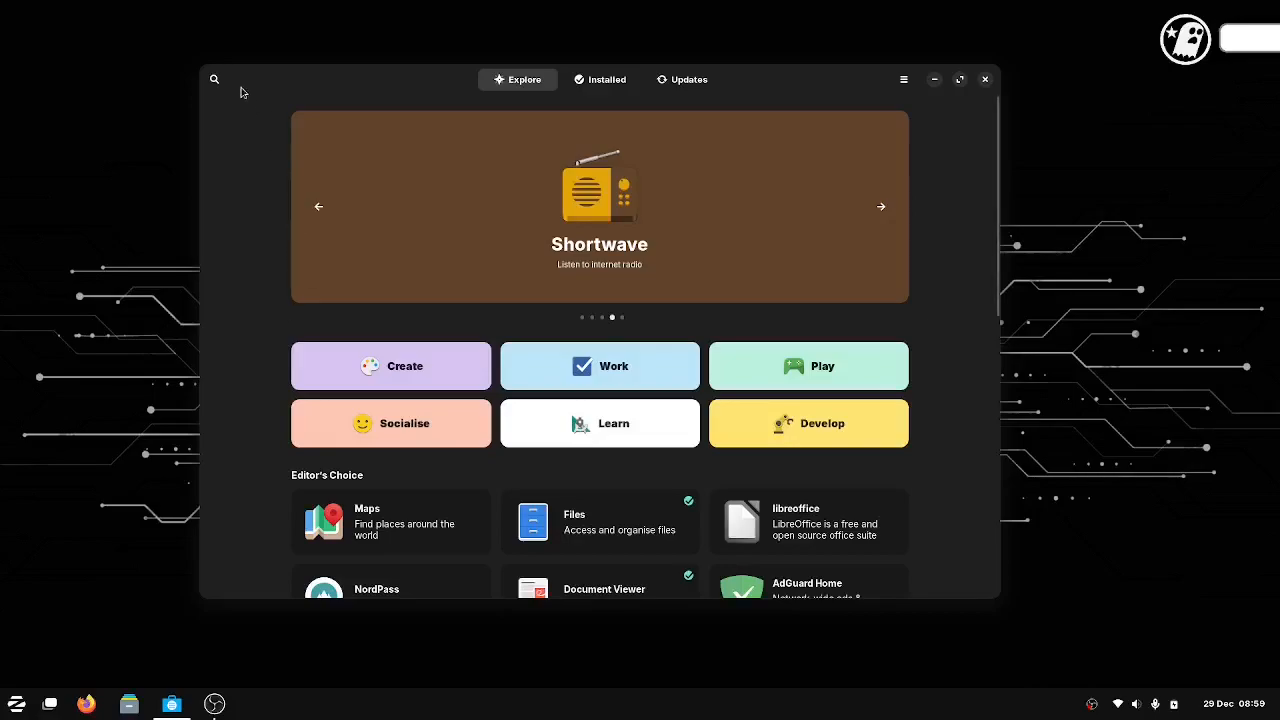
Search Software for 'gimp' and open the GNU Image Manipulation Program page.
left_click(214, 80)
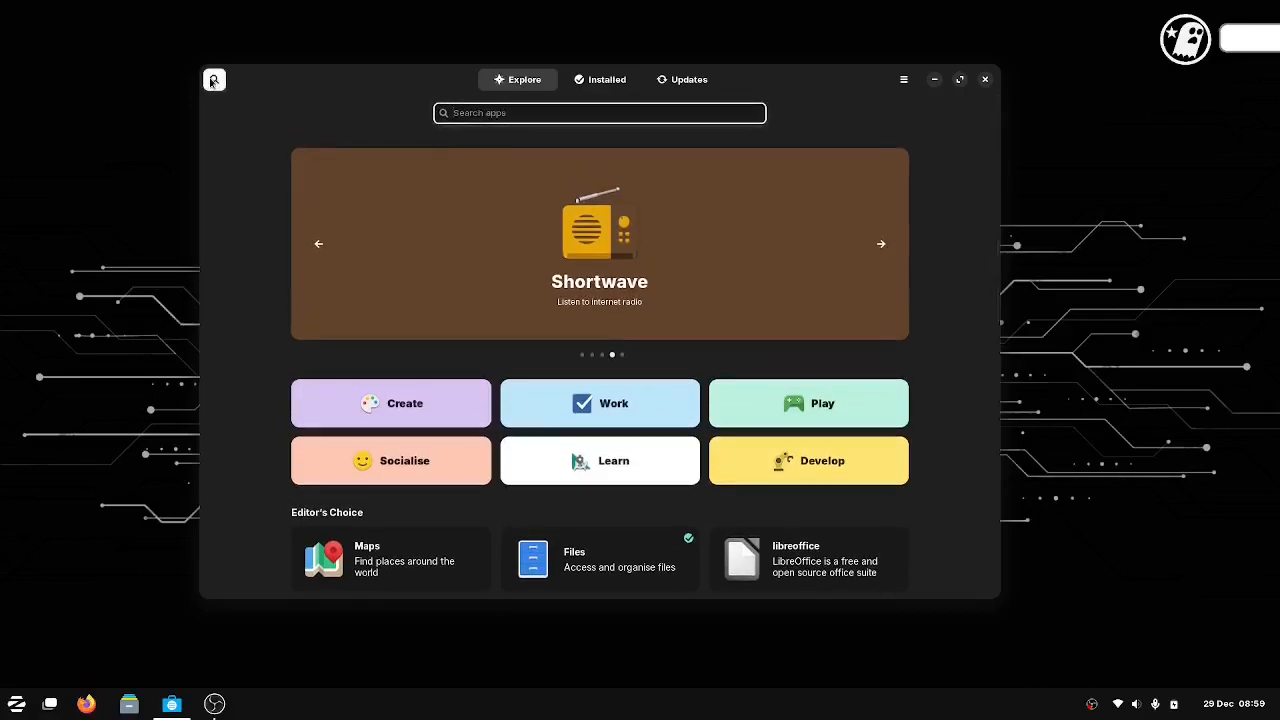
type("g")
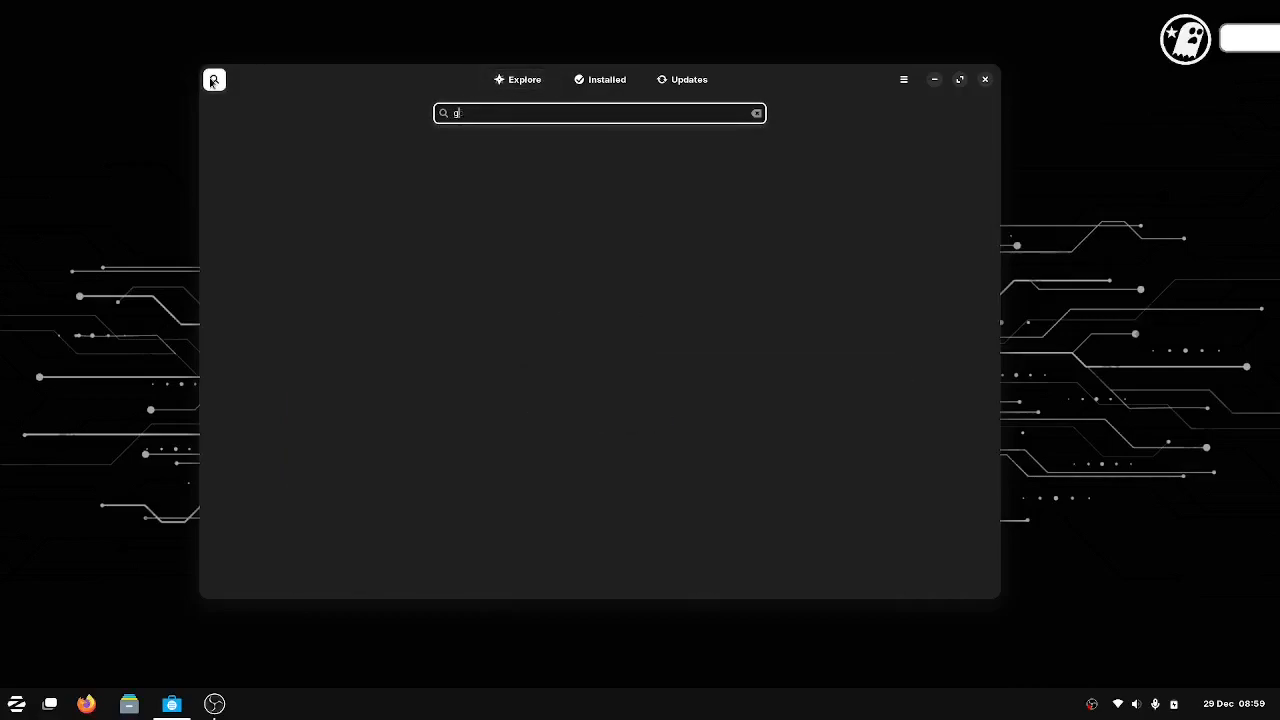
type("imp")
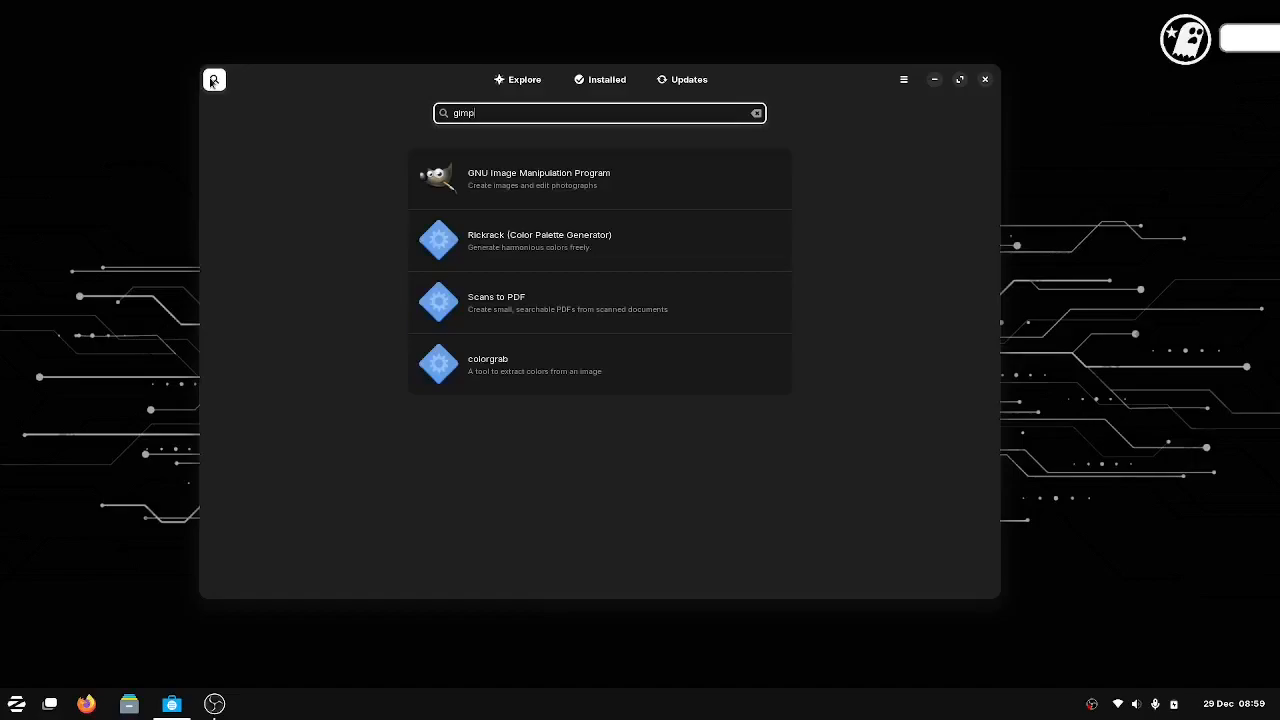
mouse_move(512, 180)
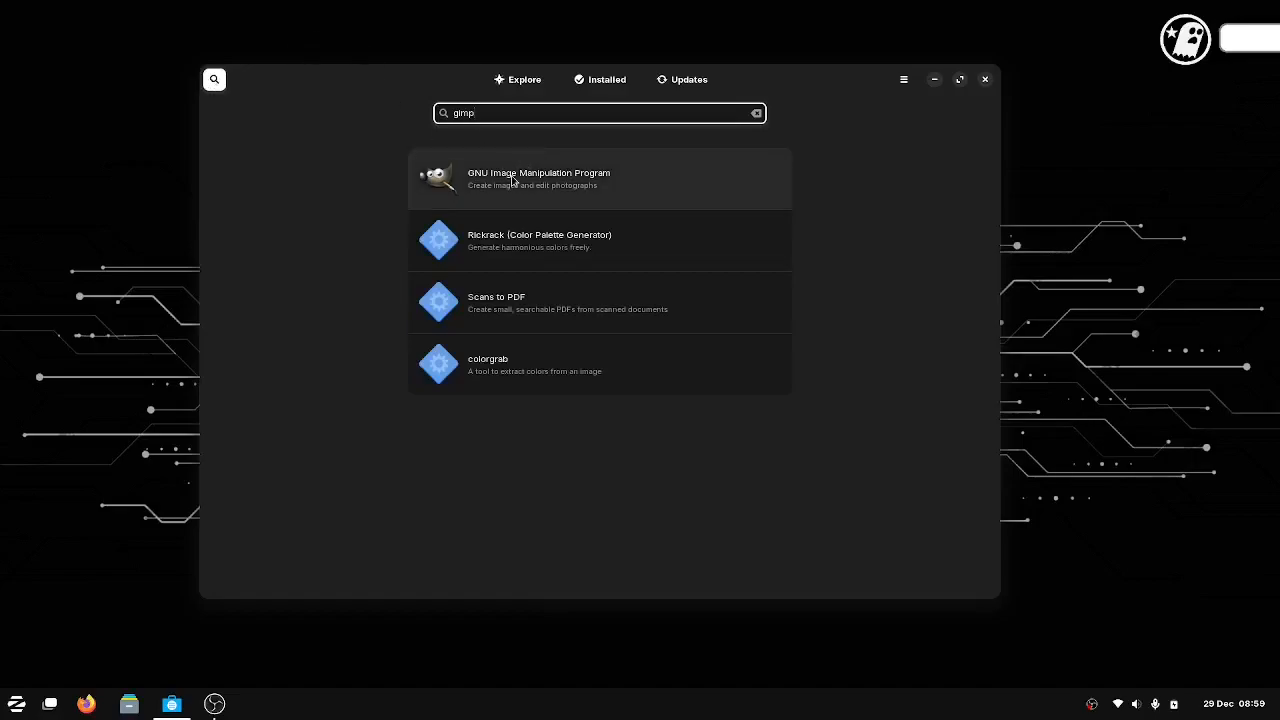
left_click(538, 178)
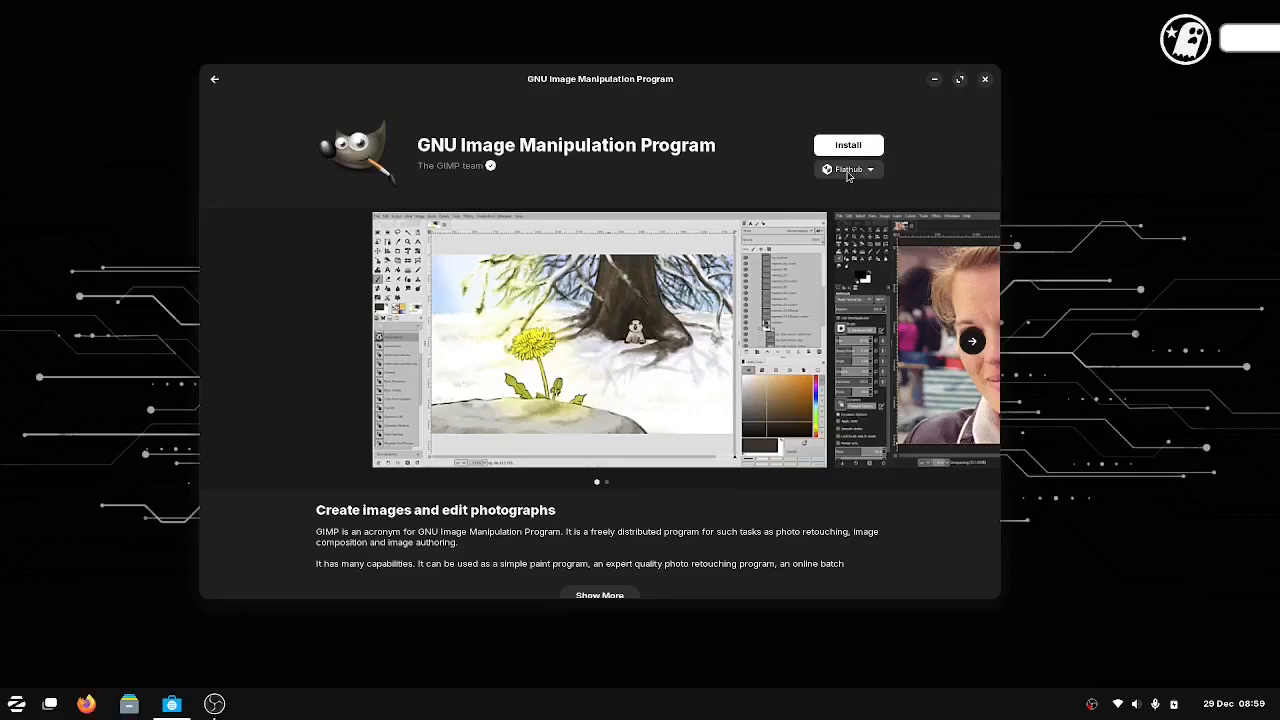
mouse_move(870, 172)
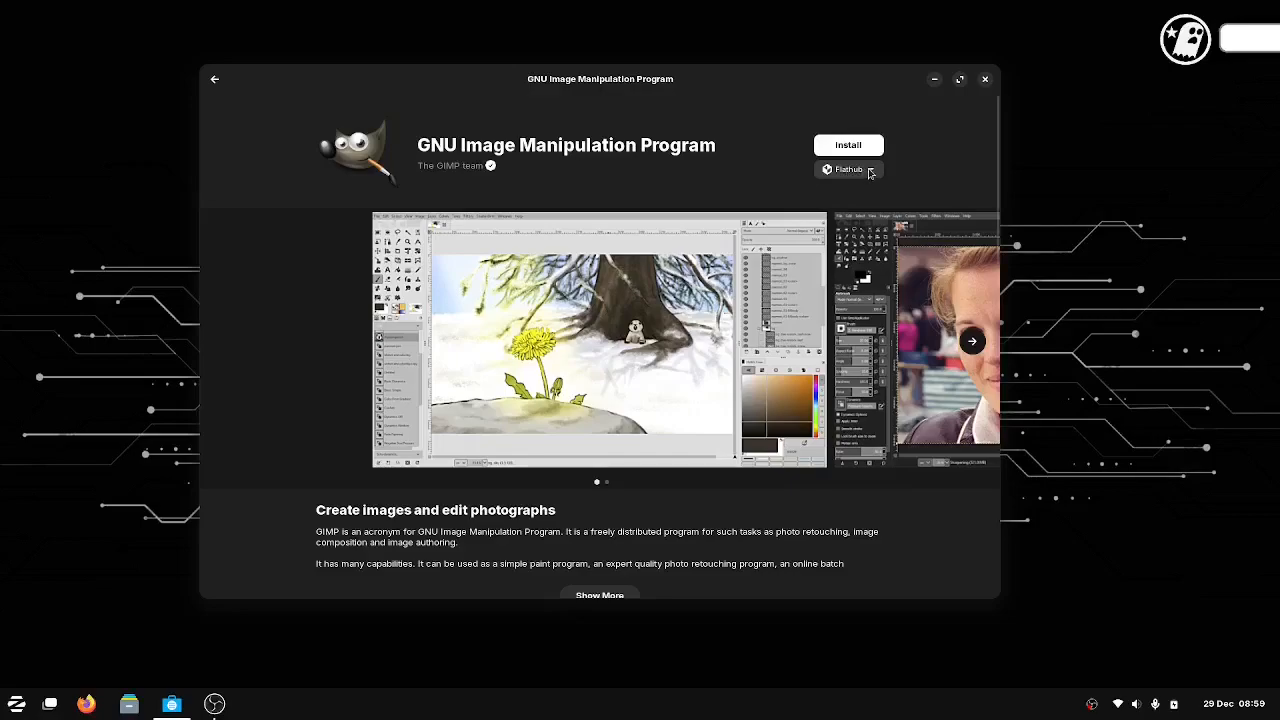
Show GIMP's install source list offering Flathub, Snap Store channels and Zorin OS.
left_click(872, 168)
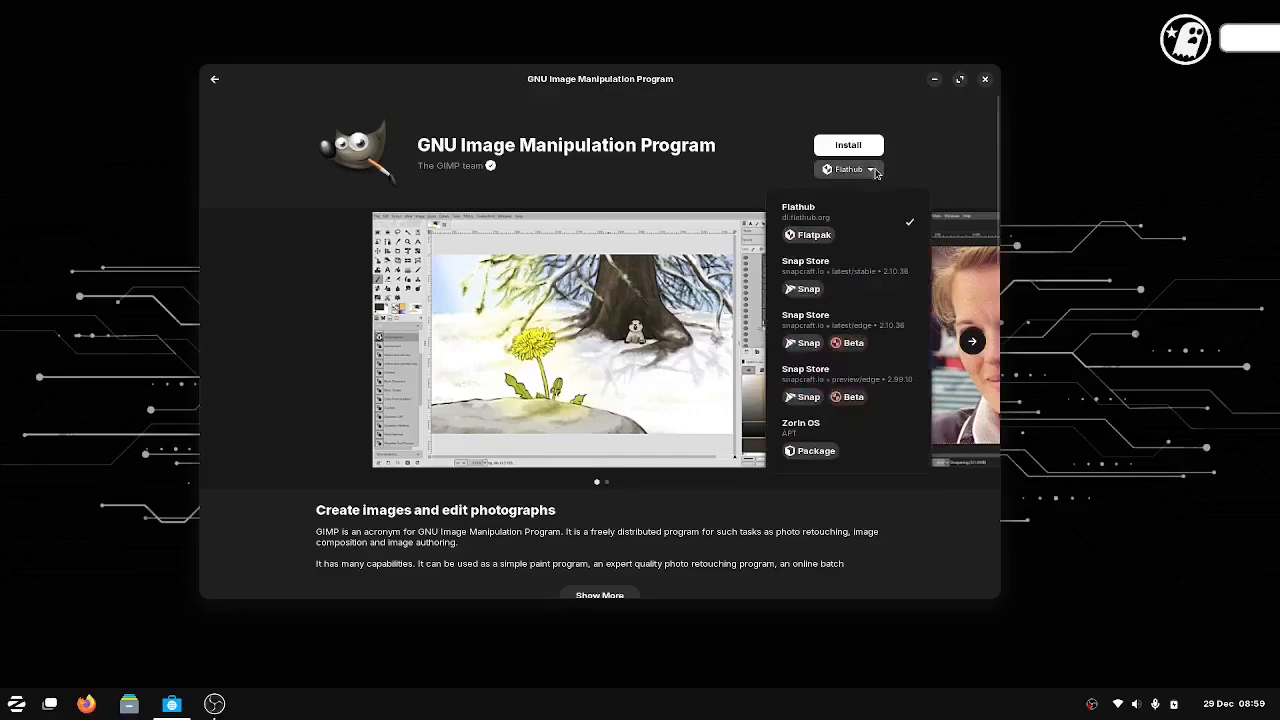
mouse_move(880, 280)
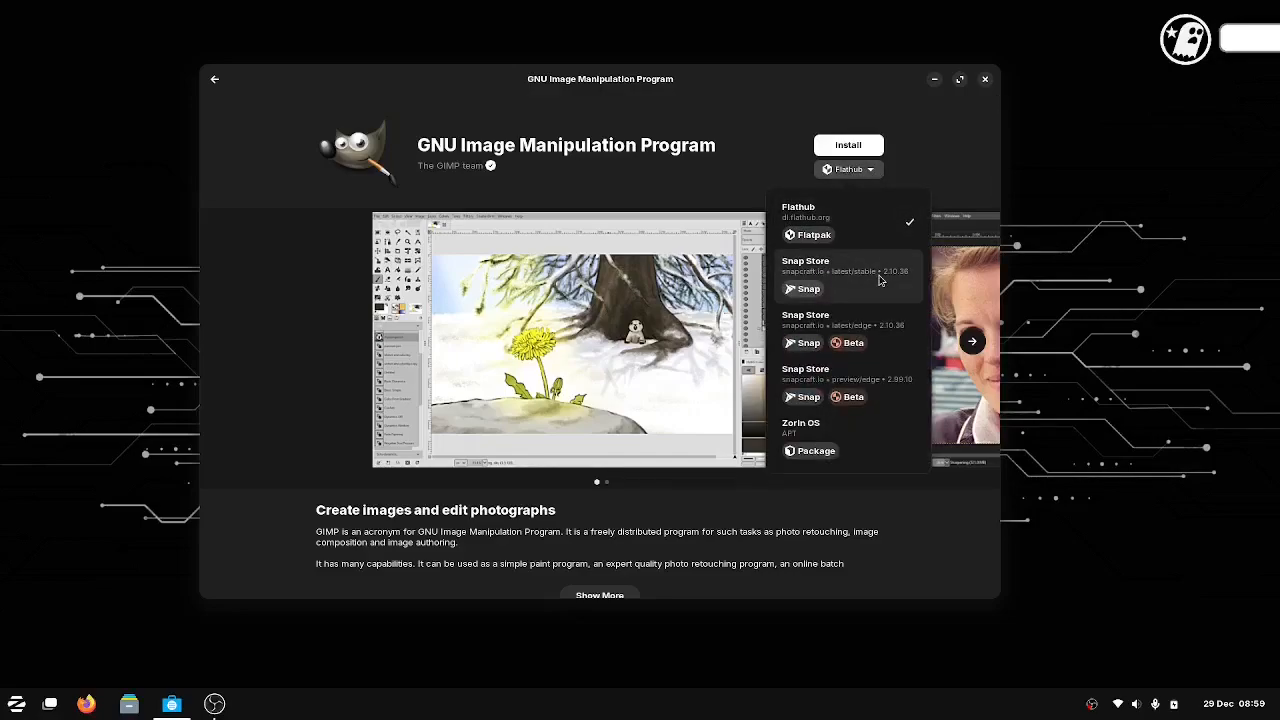
mouse_move(888, 330)
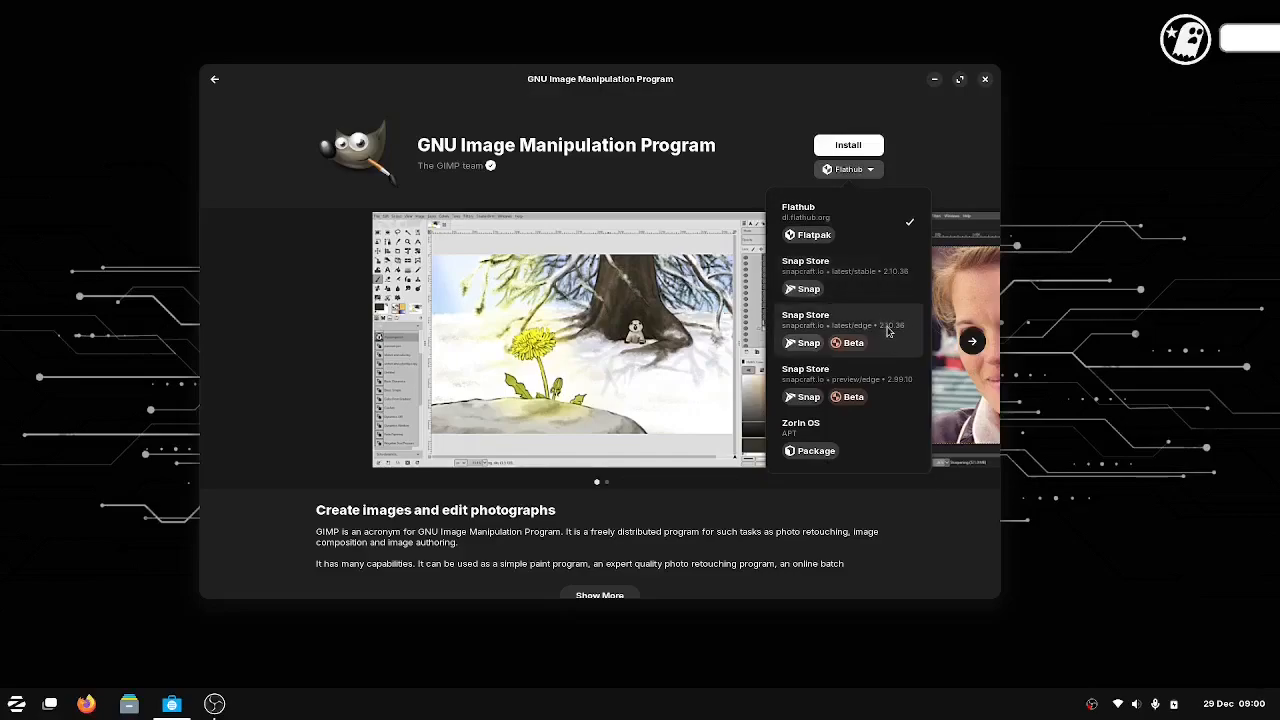
mouse_move(888, 392)
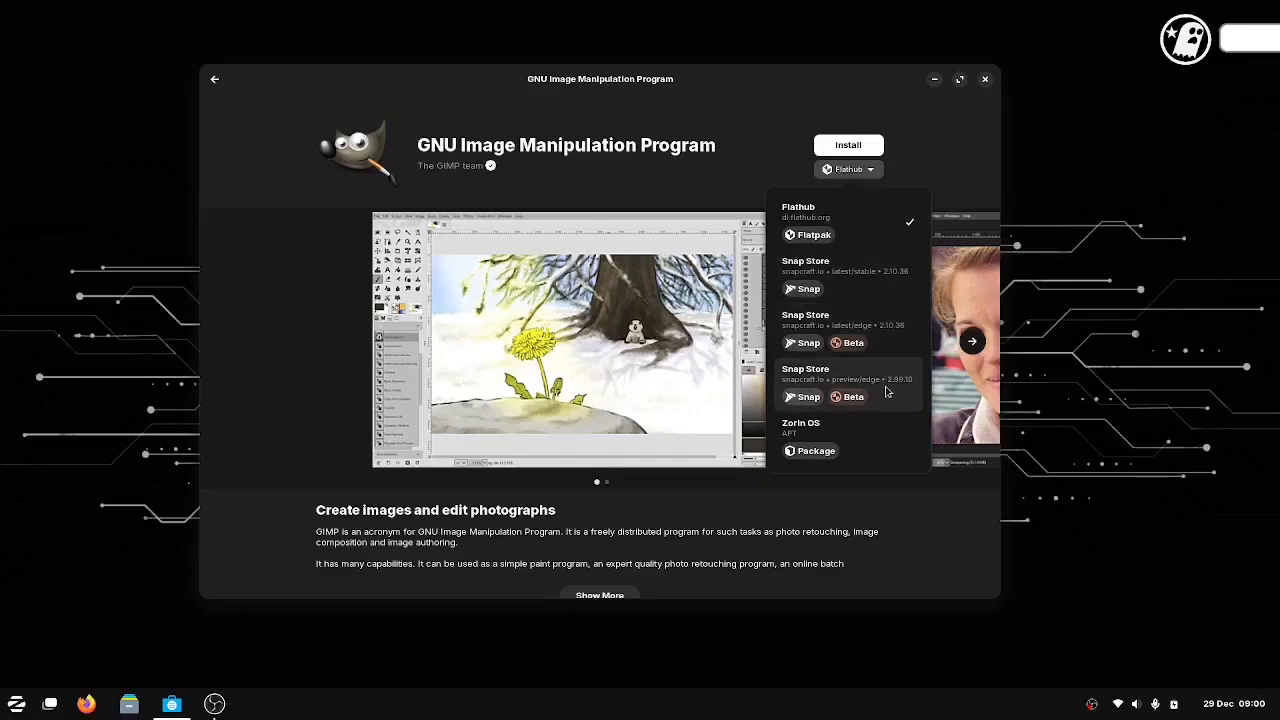
mouse_move(816, 458)
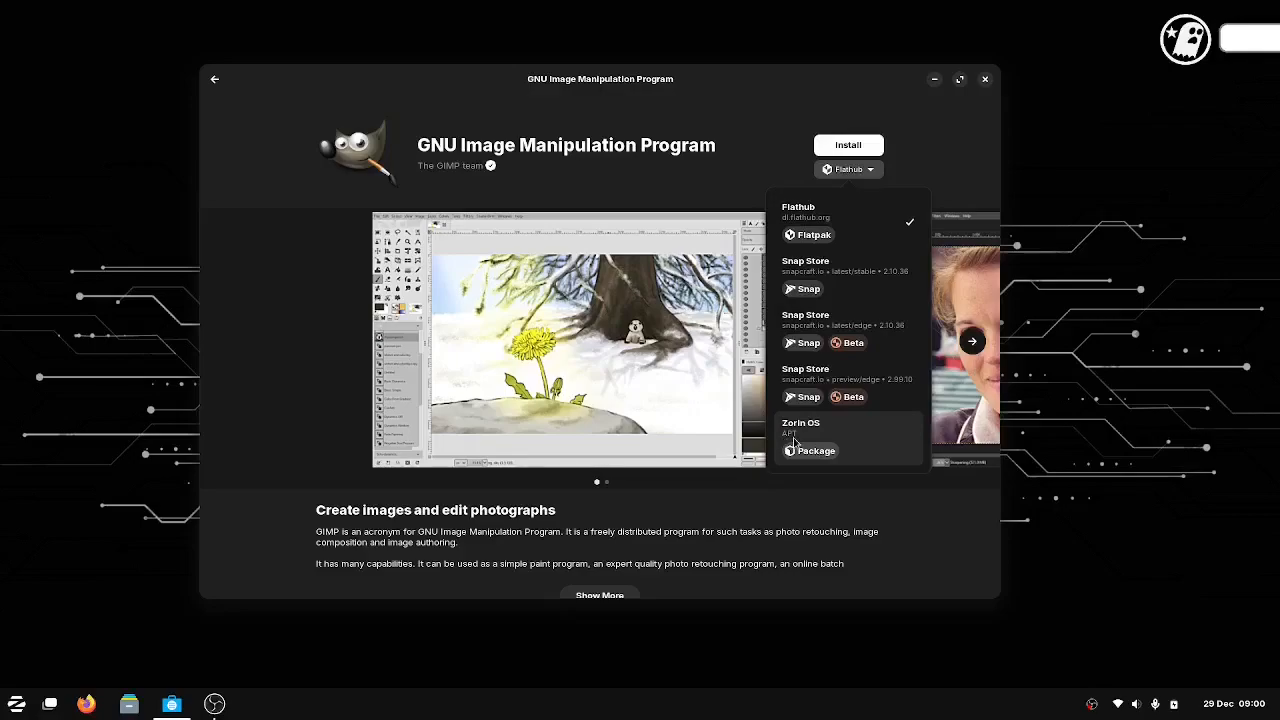
mouse_move(816, 452)
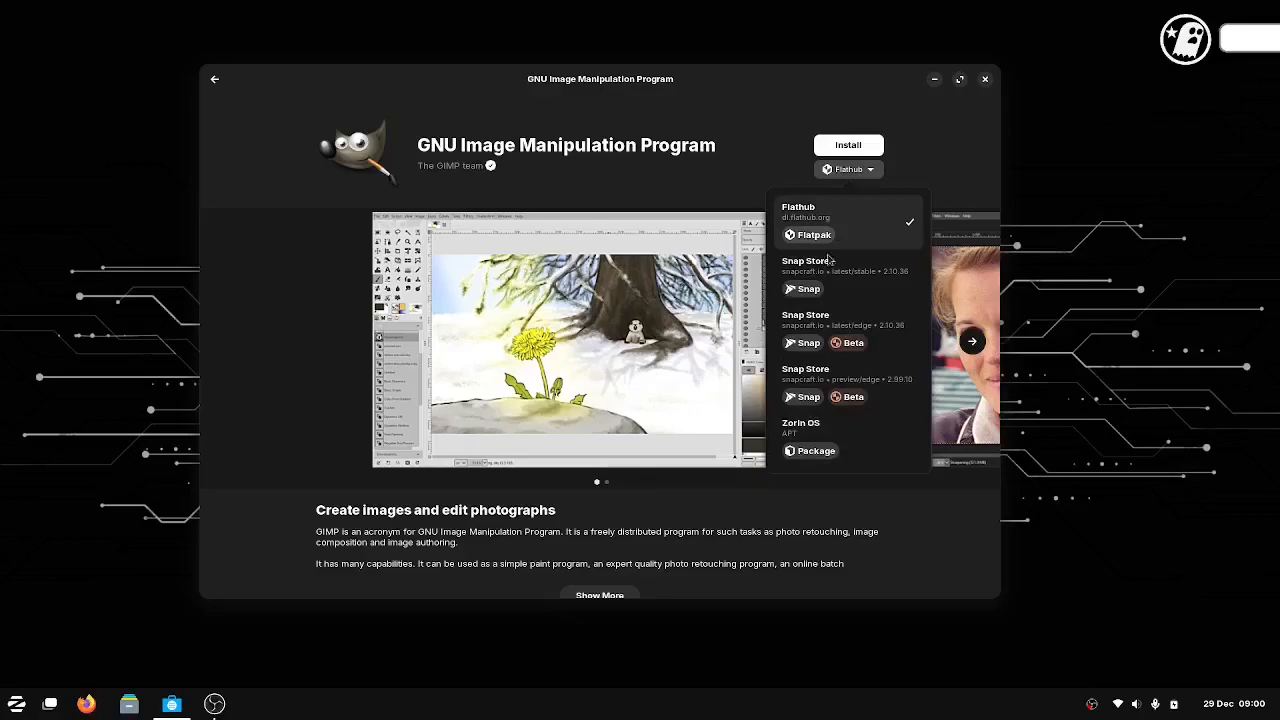
left_click(930, 160)
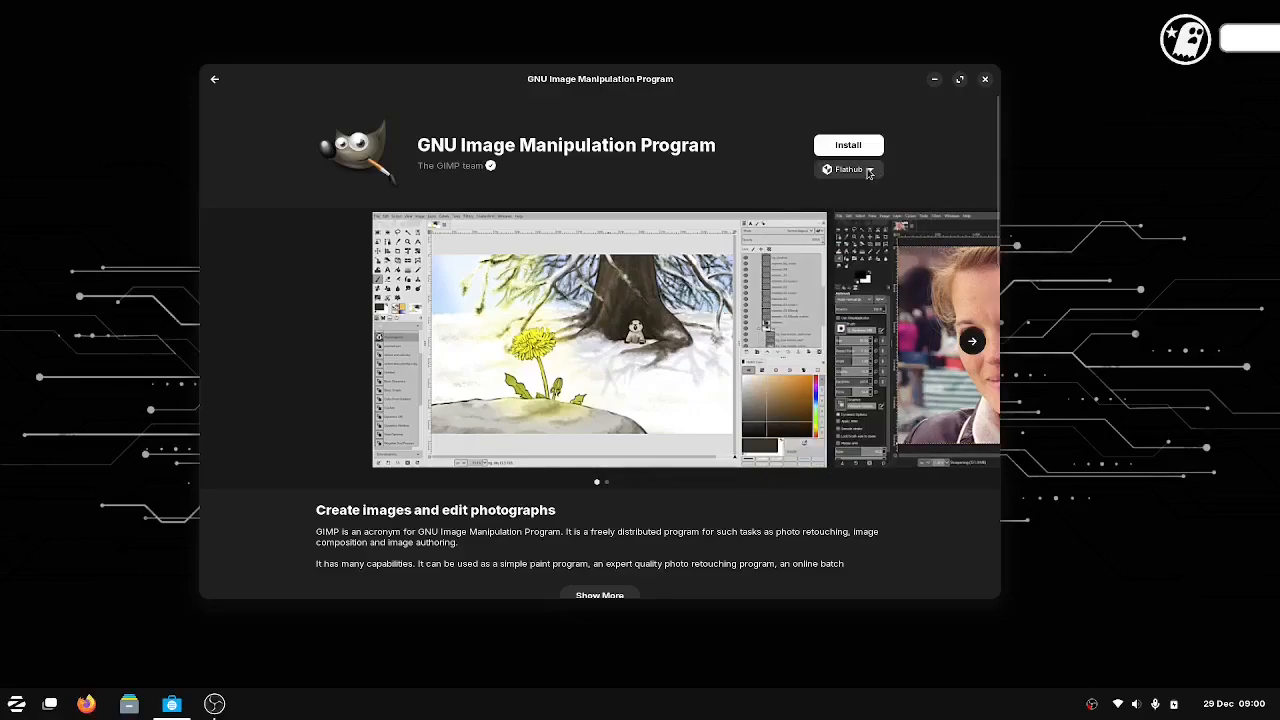
left_click(848, 168)
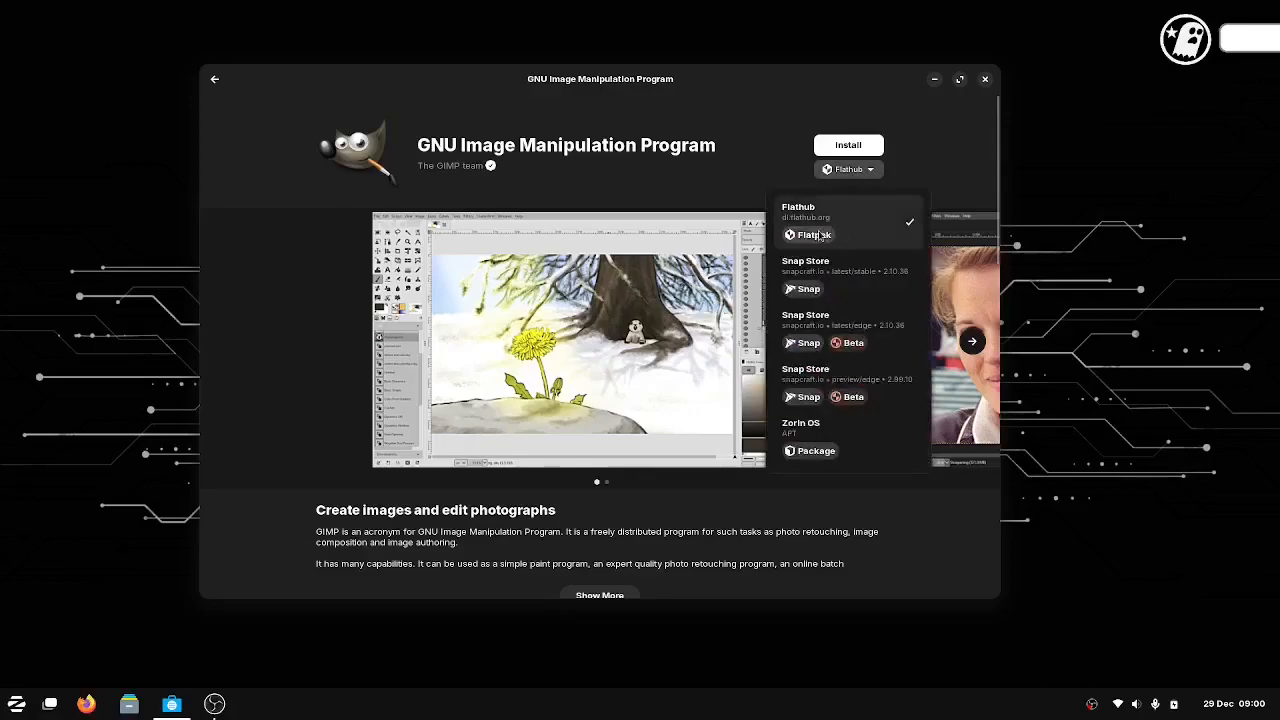
mouse_move(810, 328)
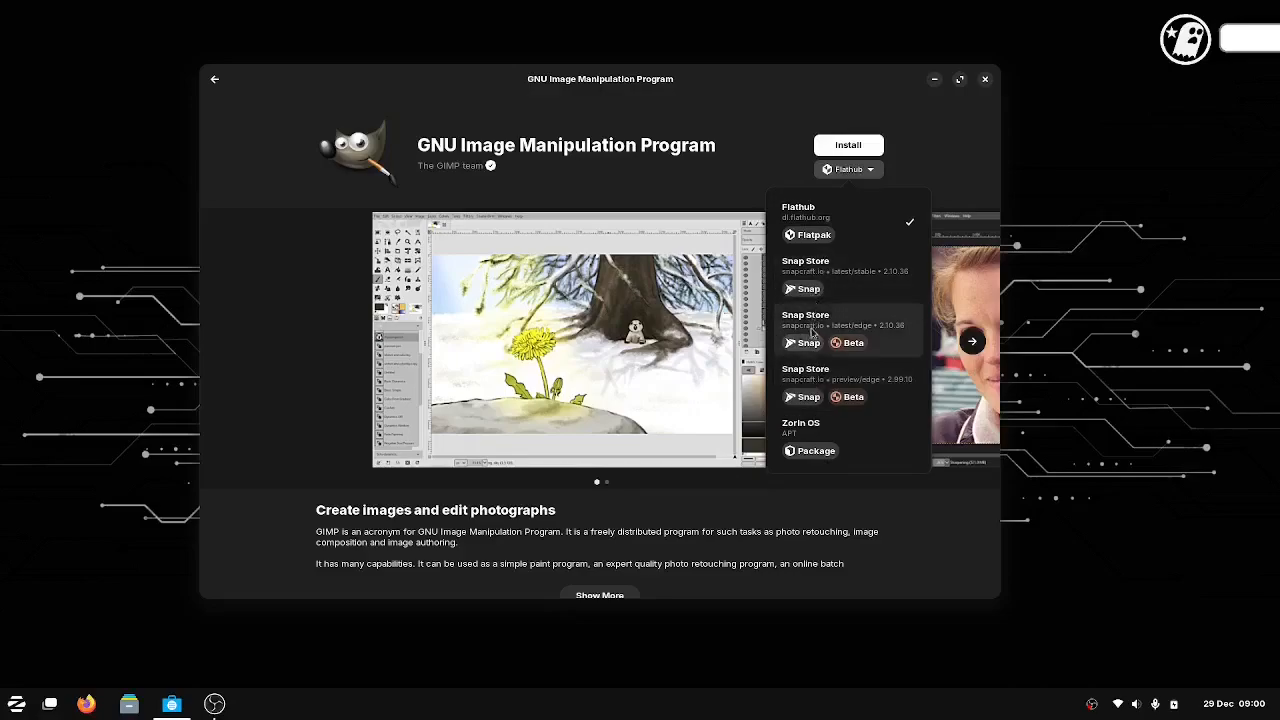
mouse_move(864, 344)
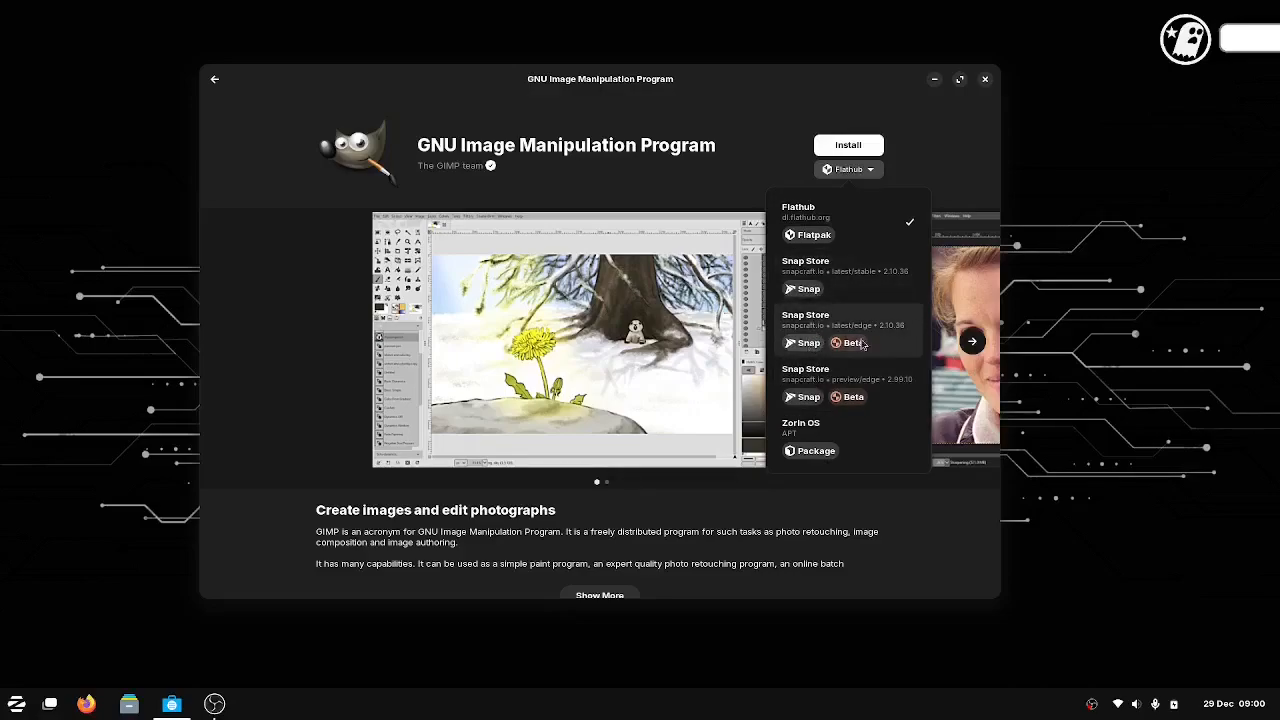
mouse_move(864, 344)
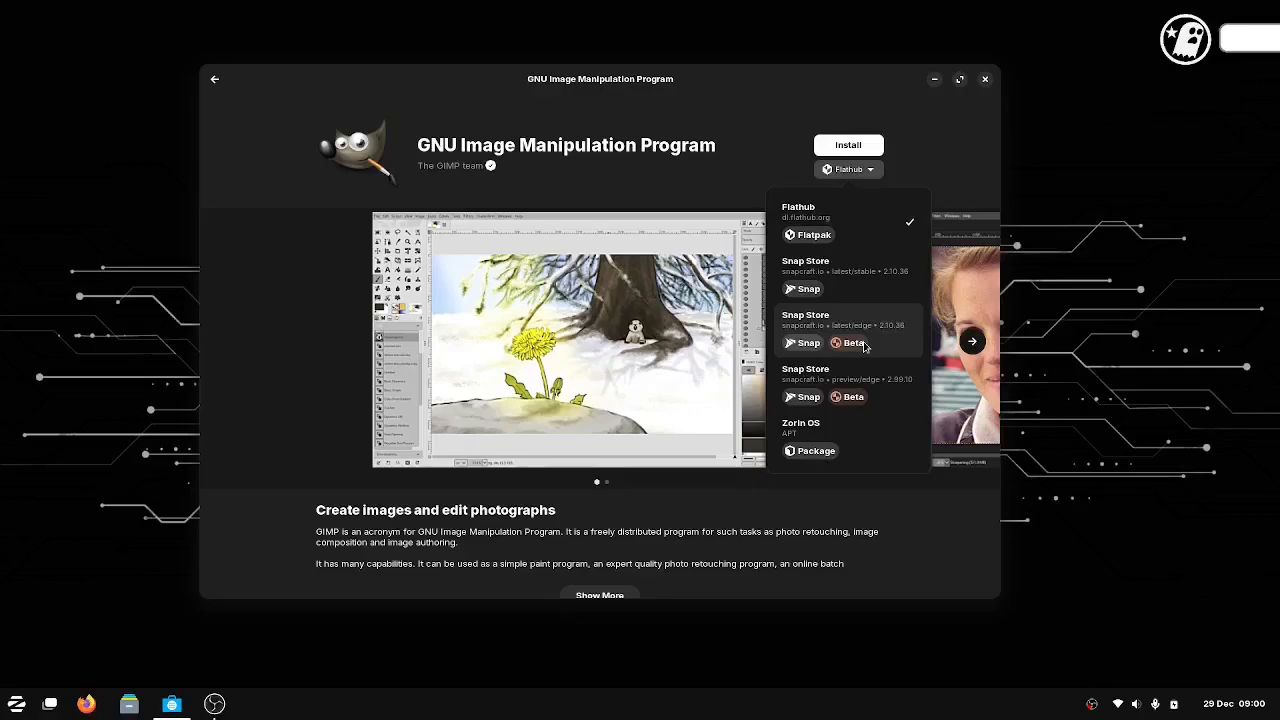
mouse_move(818, 456)
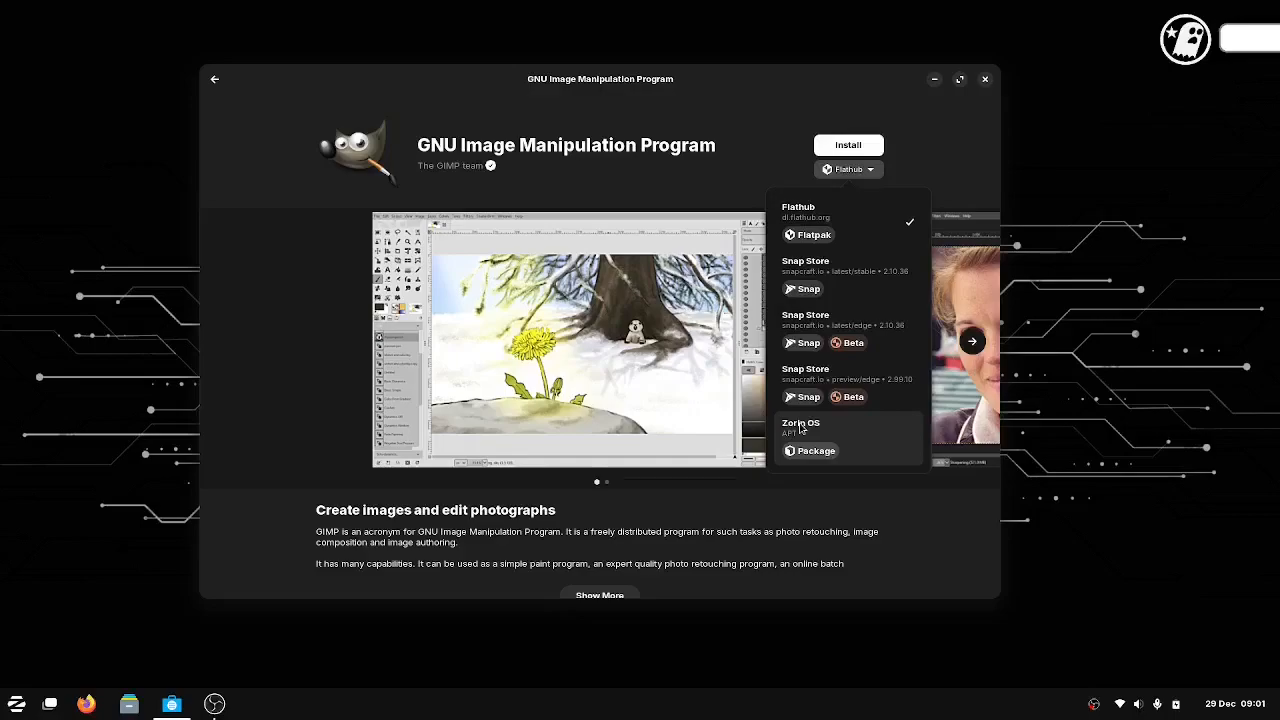
Dismiss the install source list and close the Software window.
left_click(958, 132)
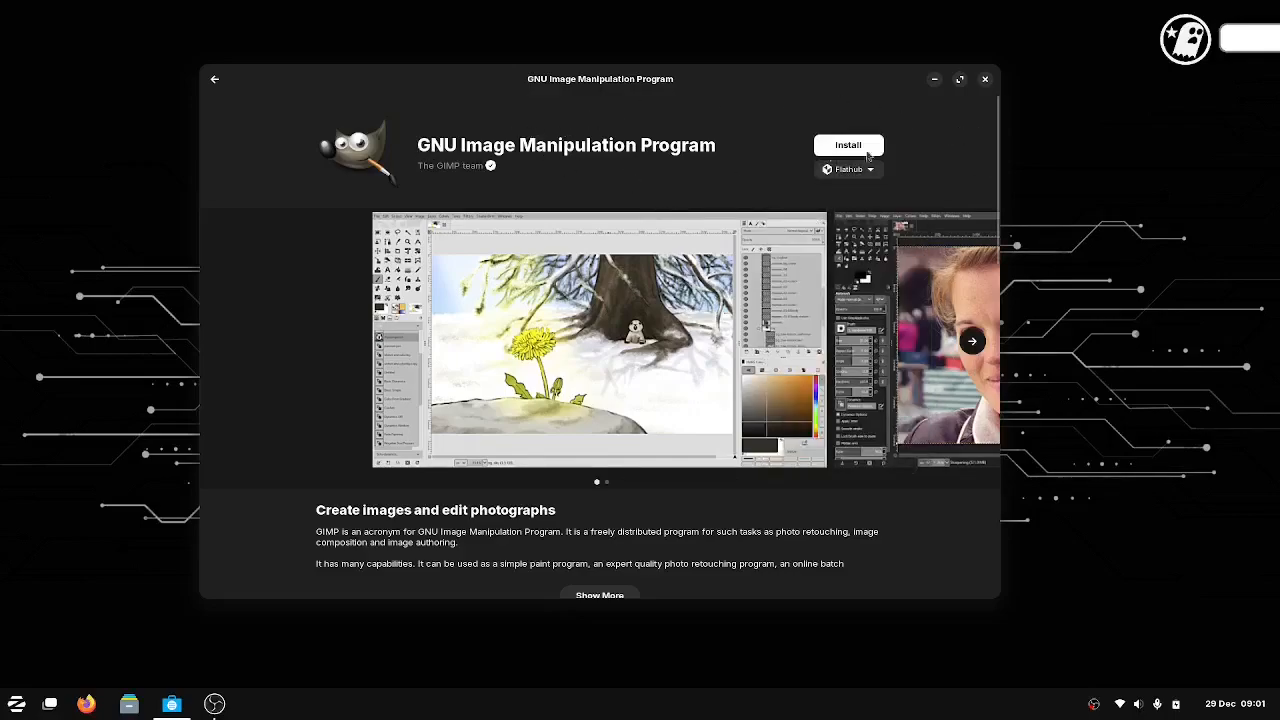
left_click(848, 168)
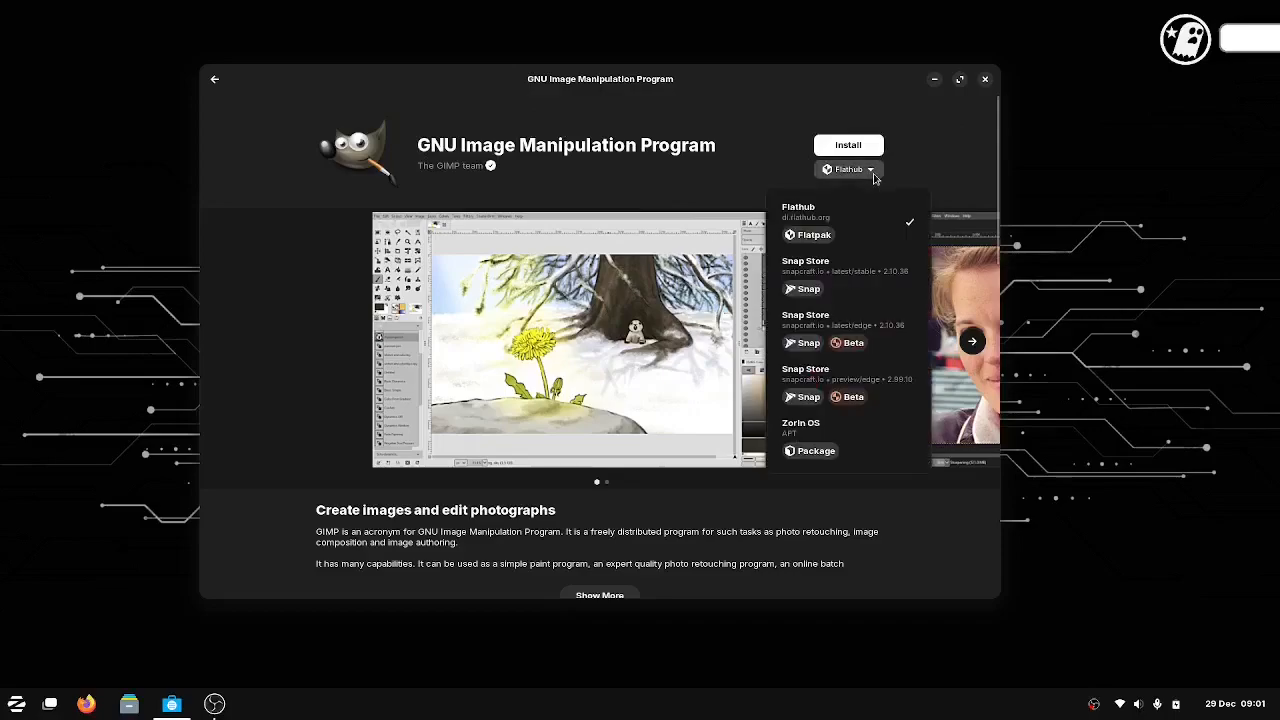
left_click(848, 168)
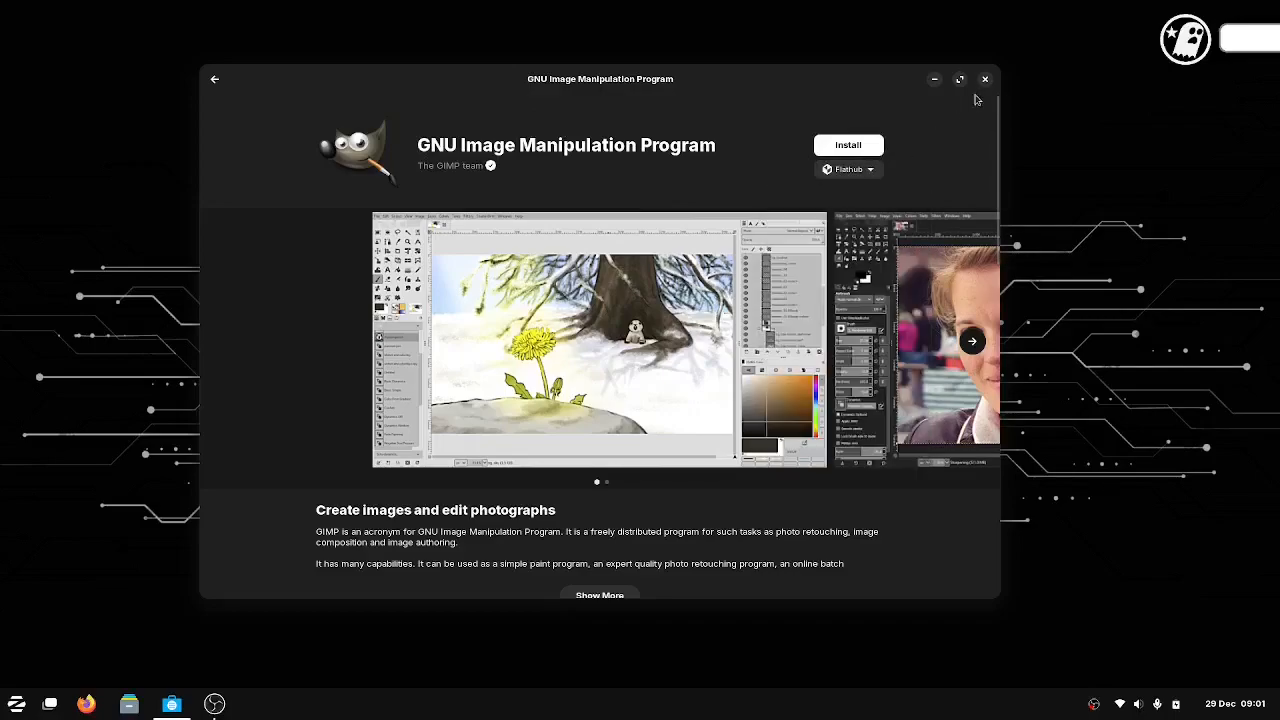
left_click(984, 80)
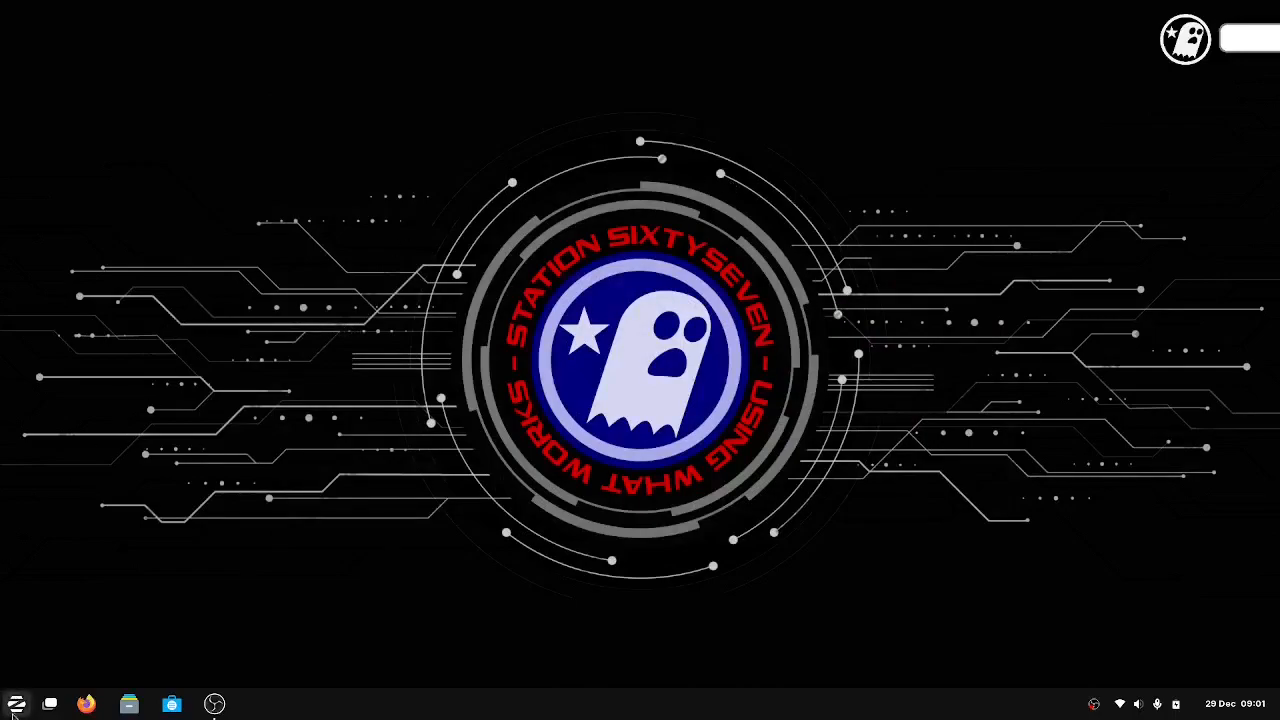
Launch Terminal via a 'ter' menu search and centre its window on screen.
left_click(16, 704)
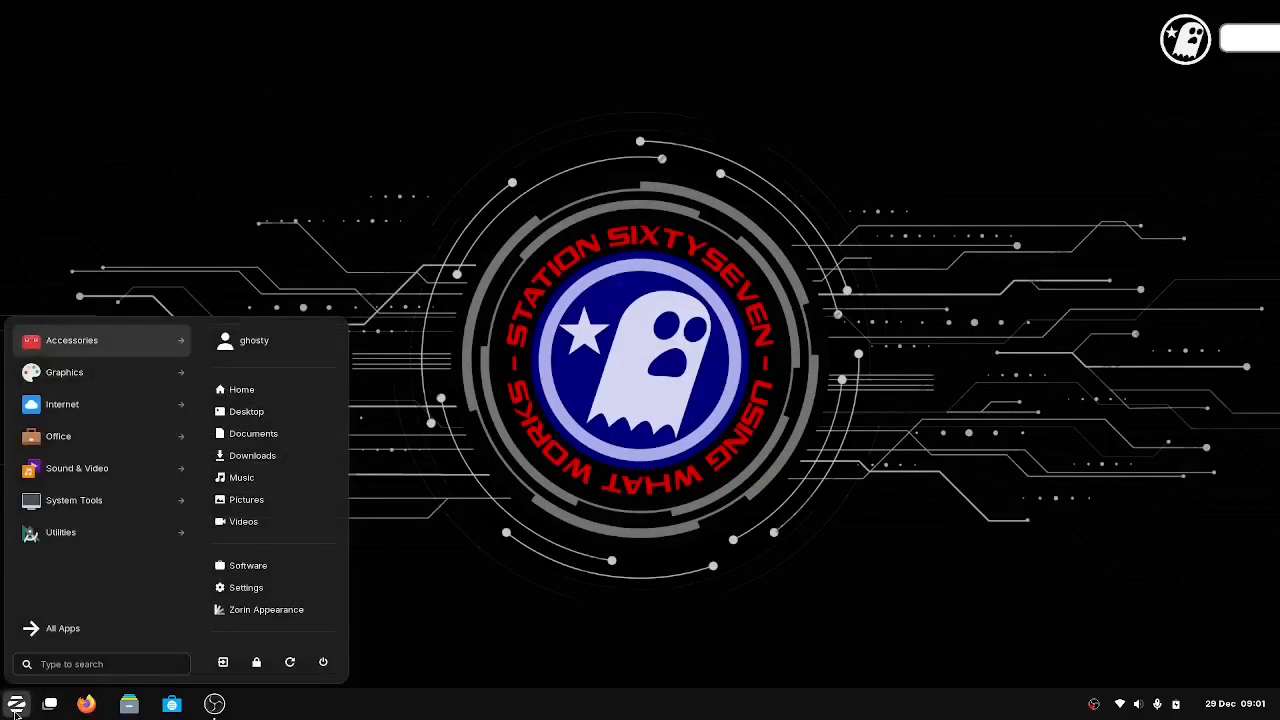
type("ter")
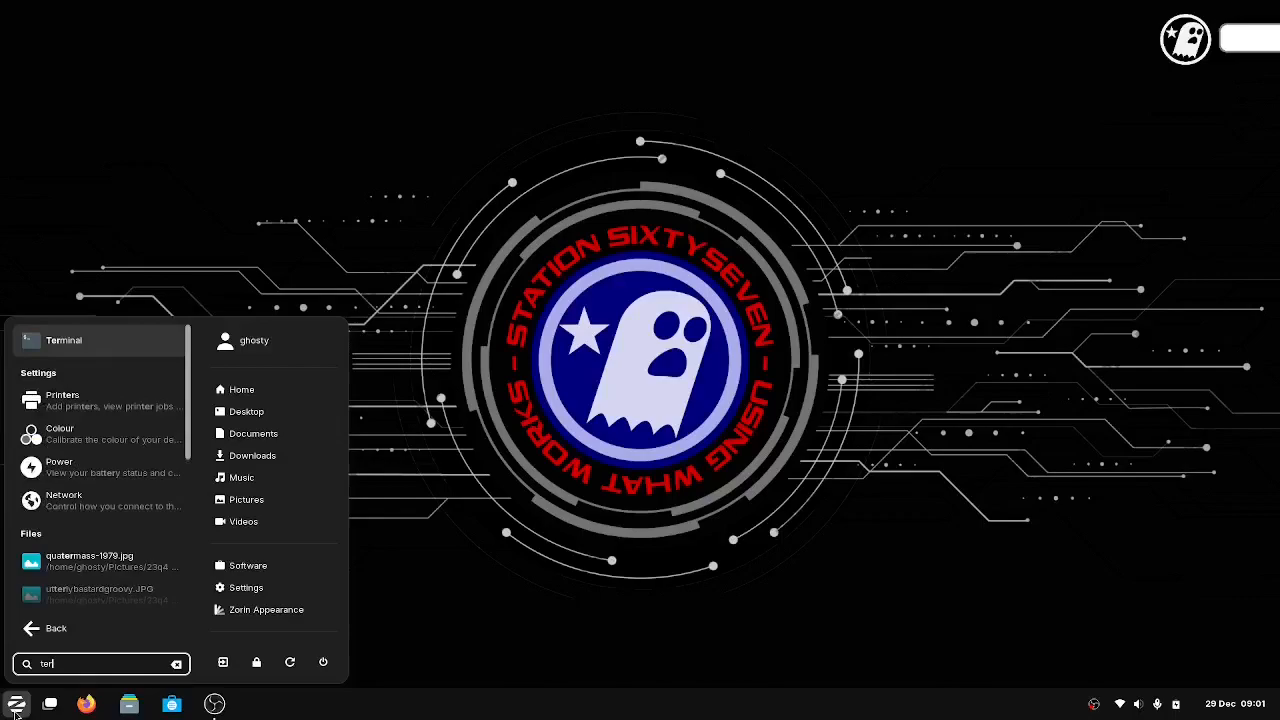
left_click(64, 340)
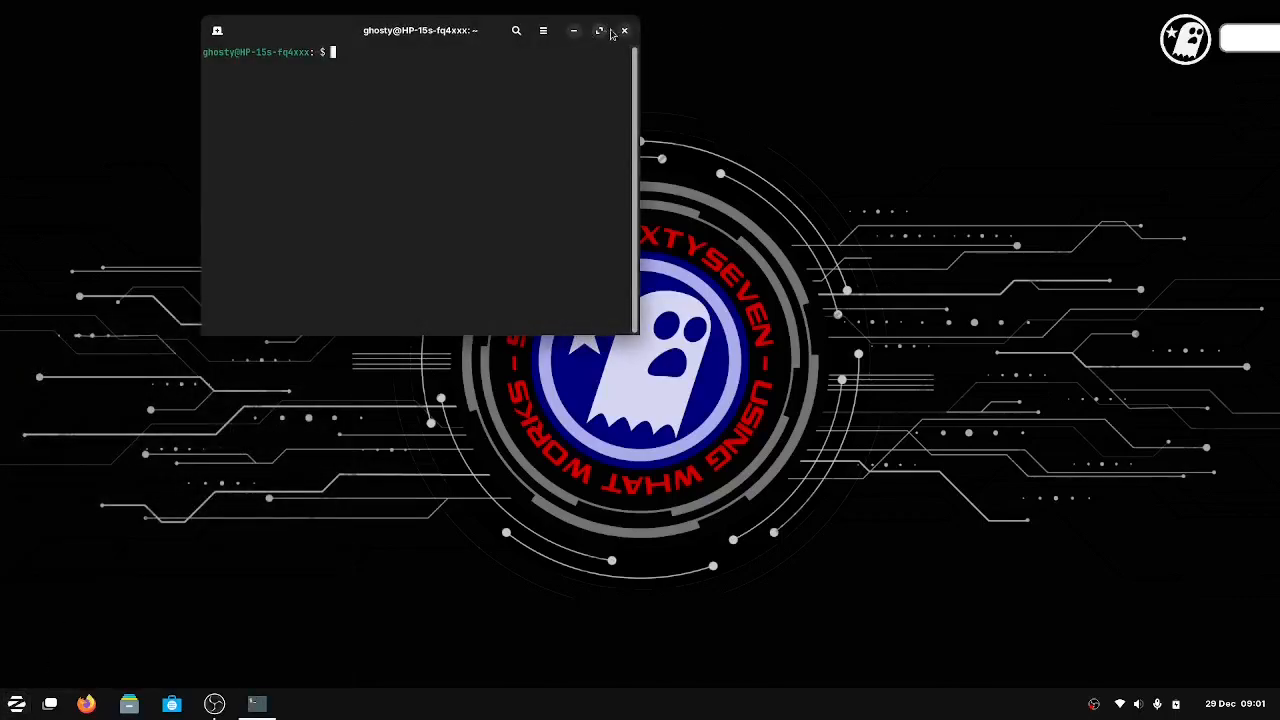
left_click_drag(420, 30, 676, 248)
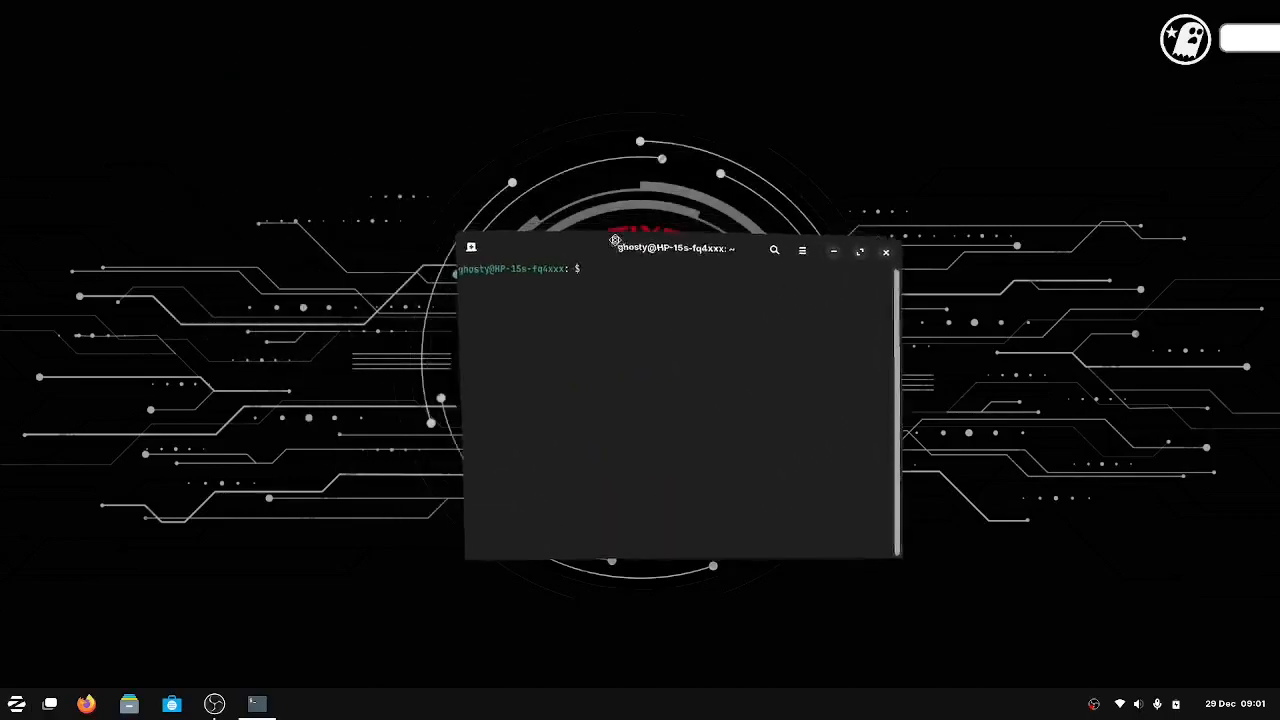
left_click_drag(676, 248, 630, 188)
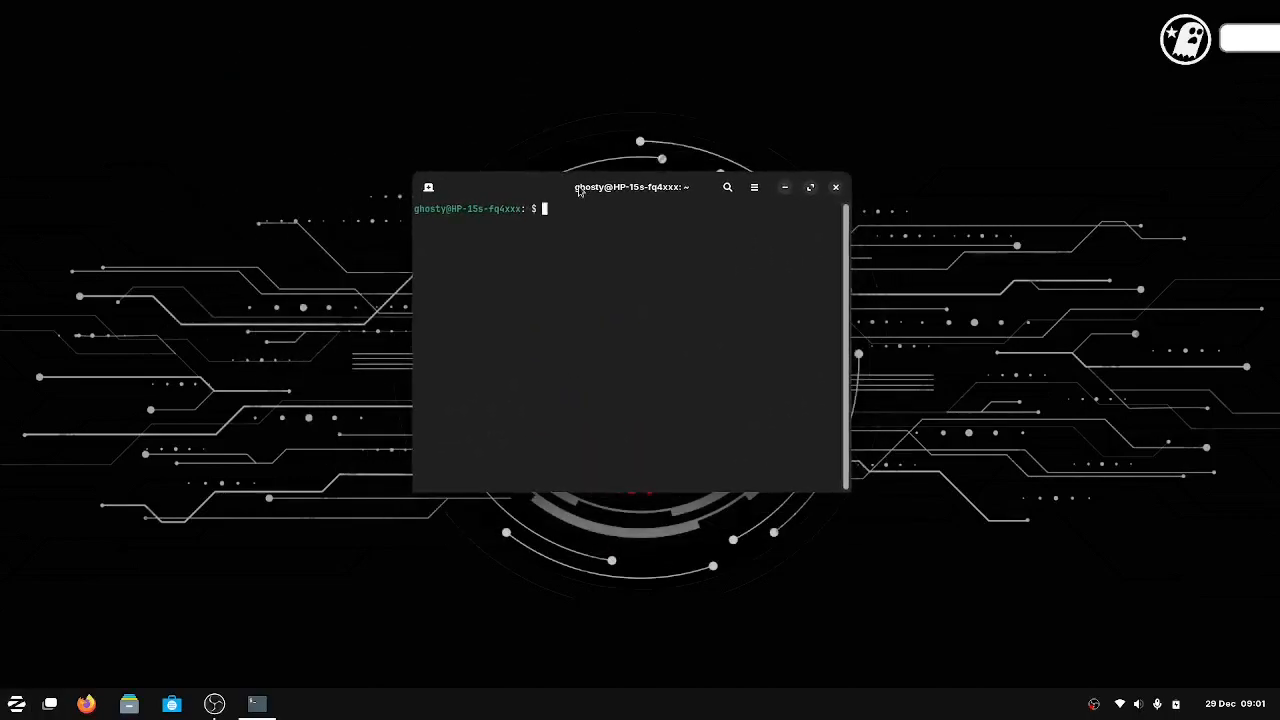
Run neofetch, find it missing, and install it with 'sudo apt install neofetch'.
type("neofetch")
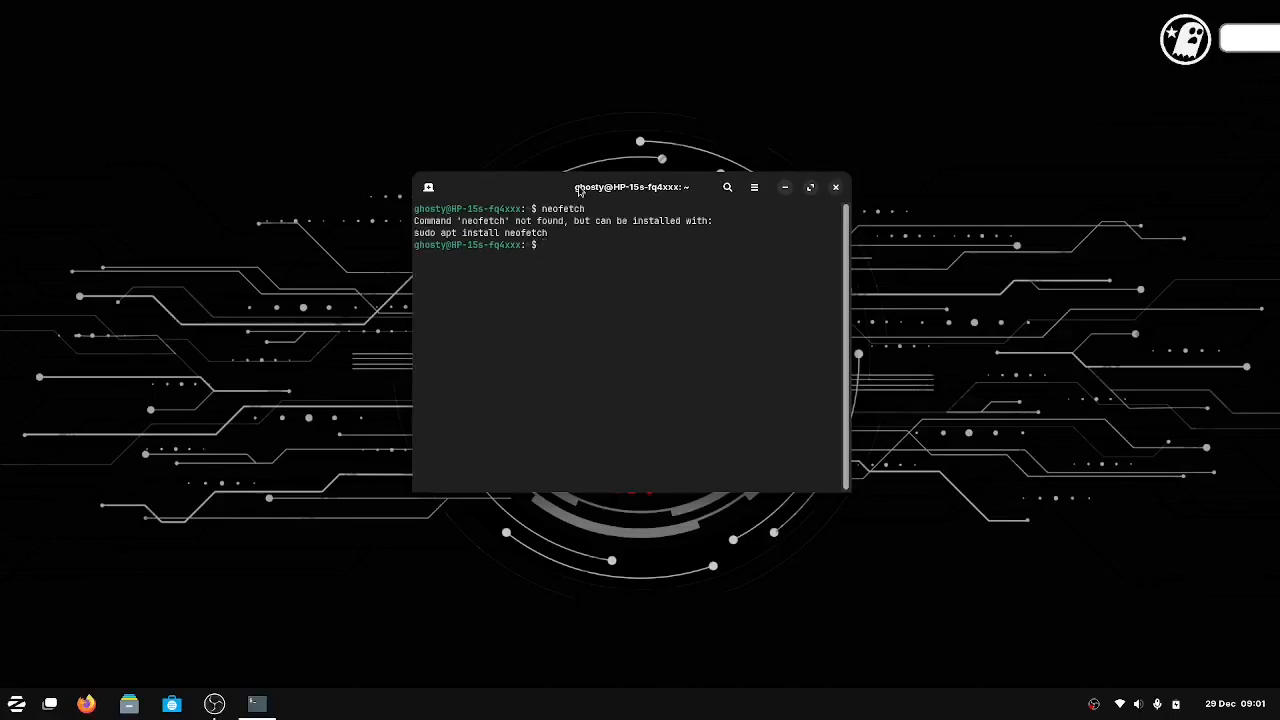
type("sudo apt install neofetch")
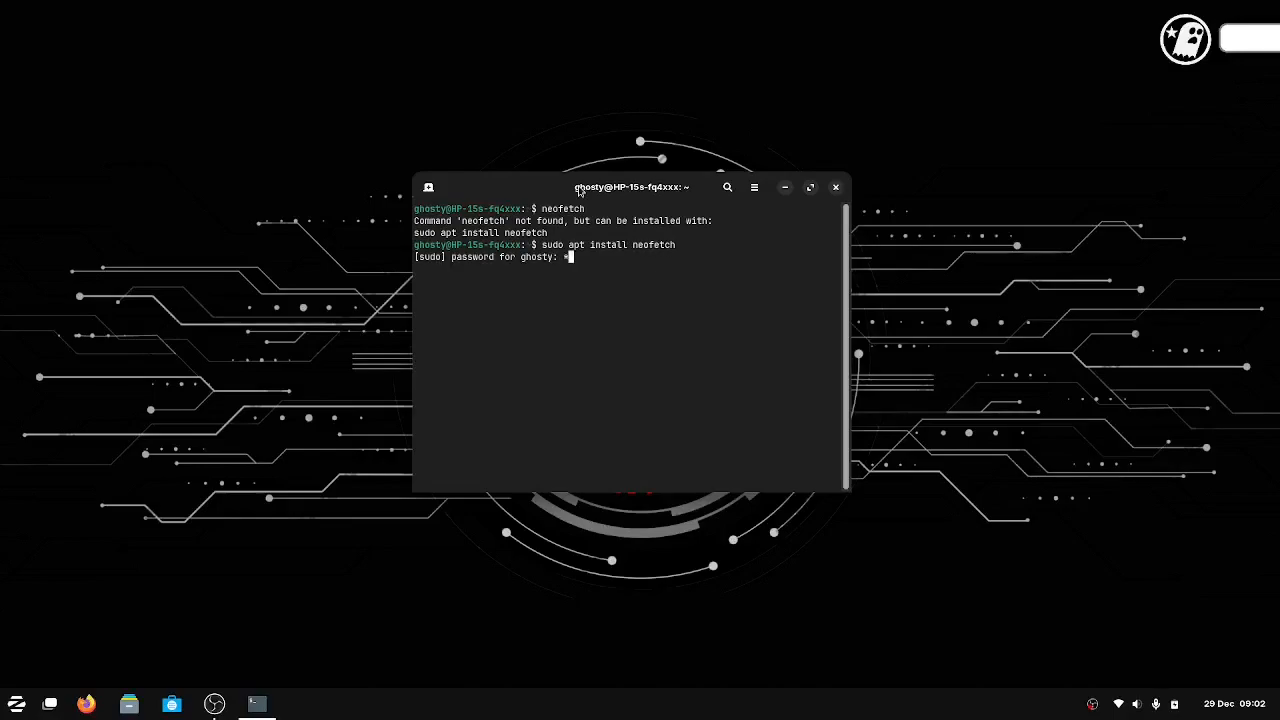
key("Return")
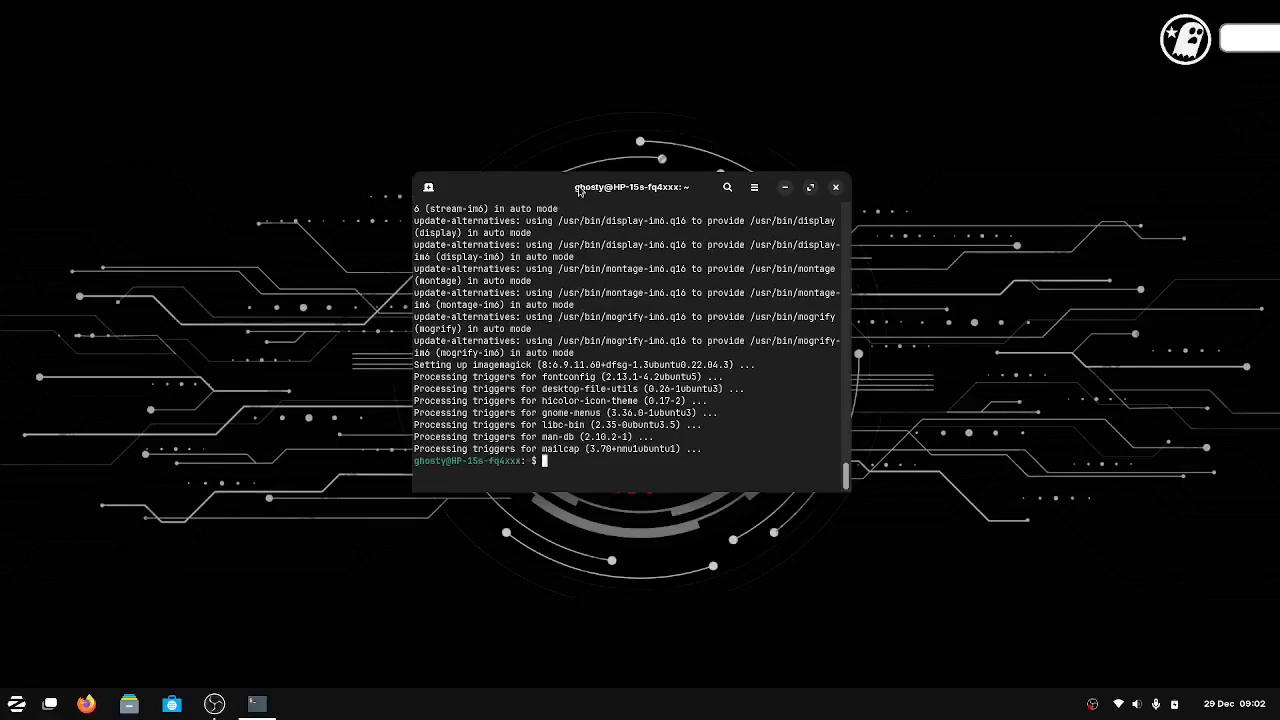
Run neofetch to display Zorin OS 17 system information, then exit the terminal.
type("neofetch")
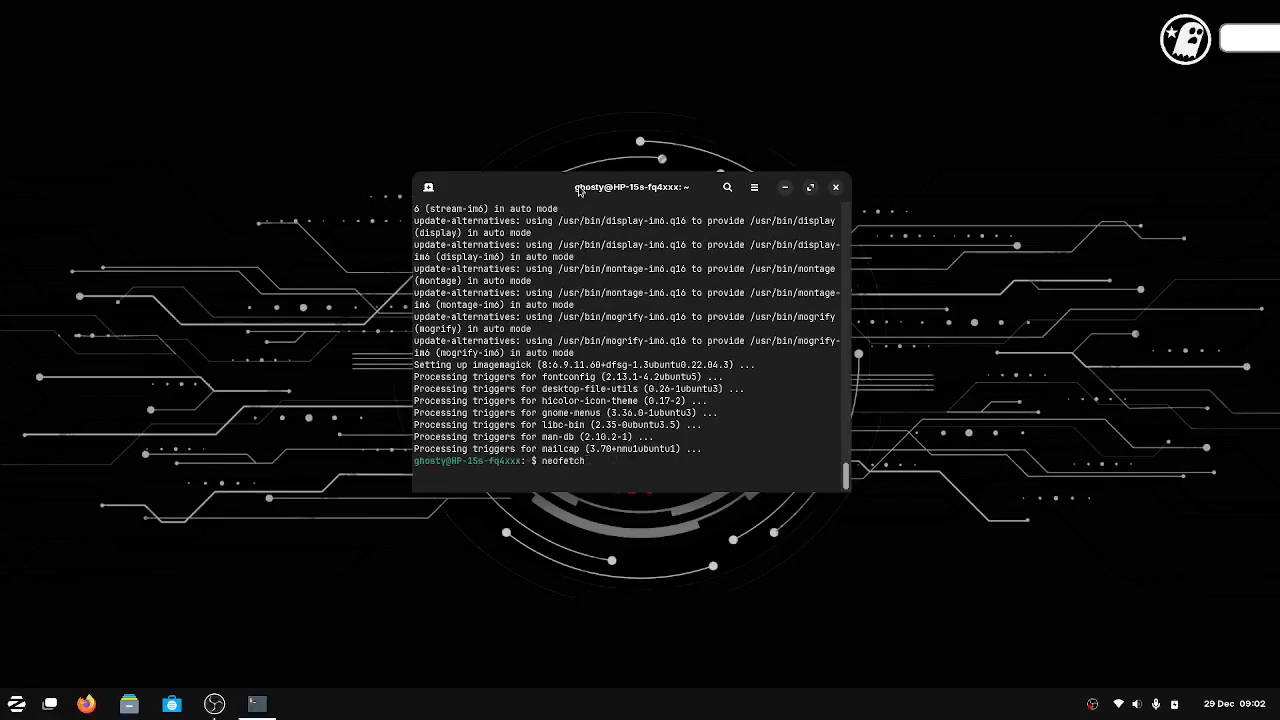
key("Return")
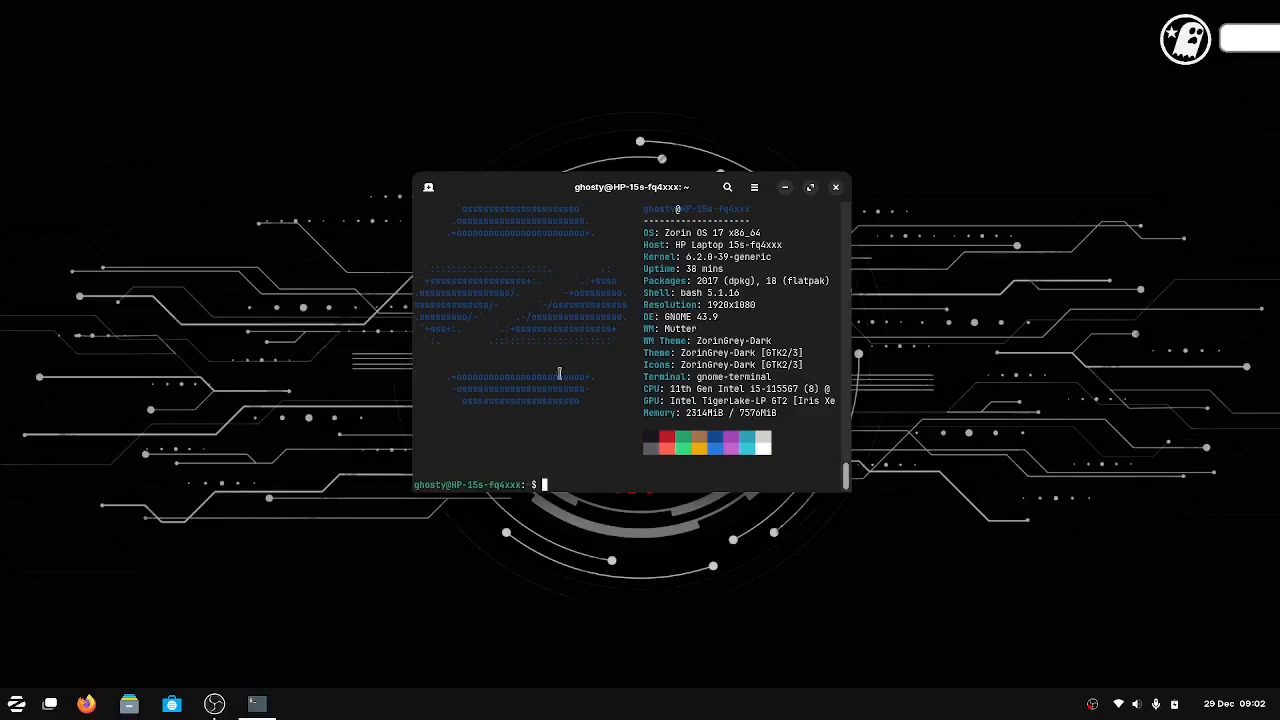
mouse_move(652, 332)
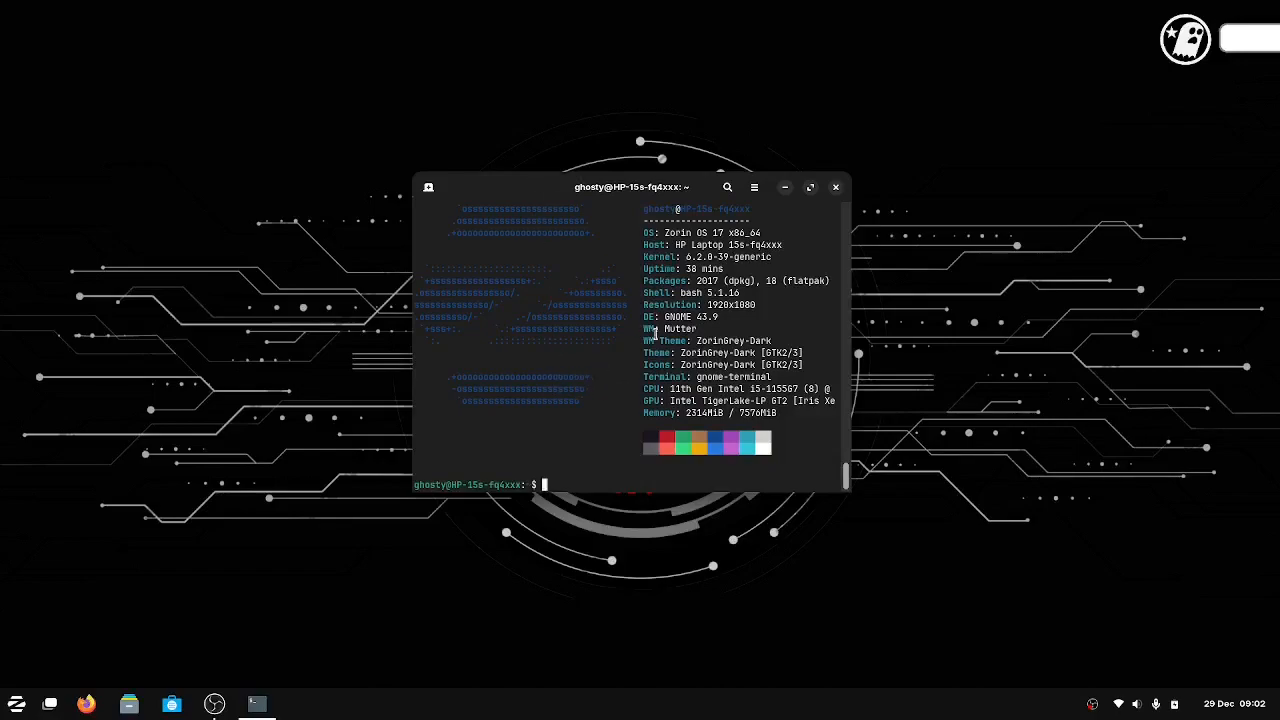
mouse_move(760, 390)
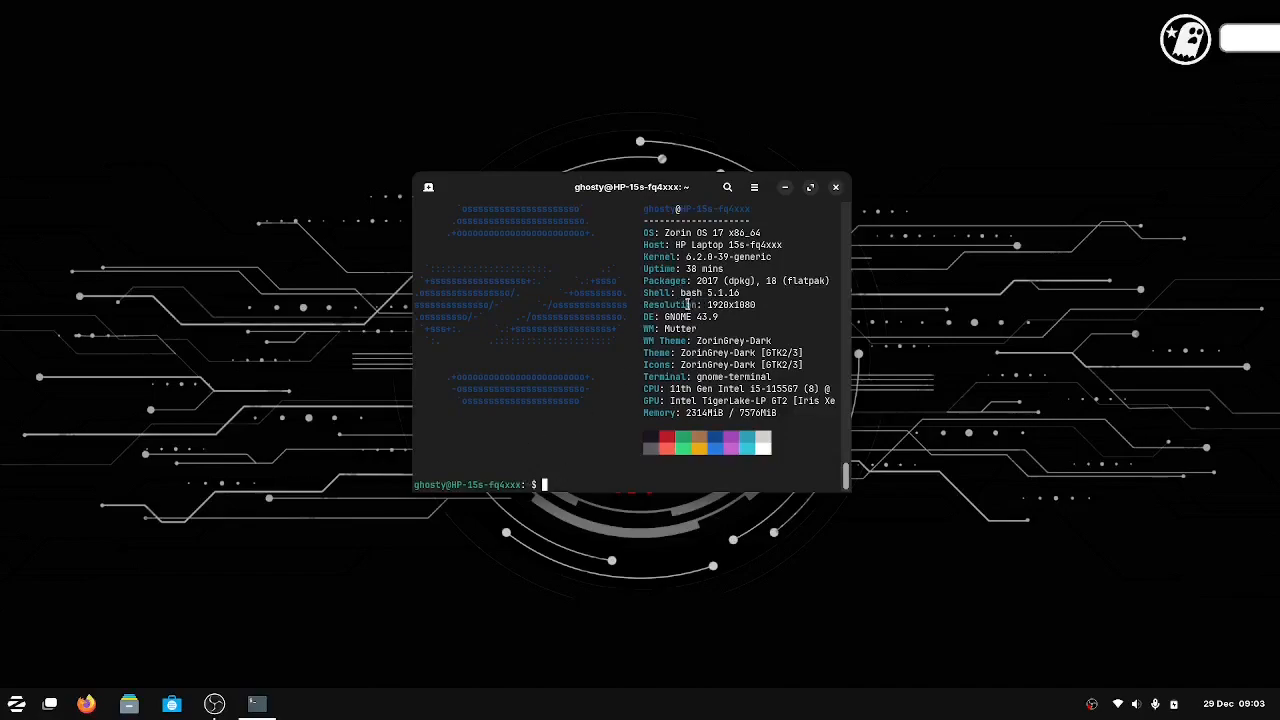
mouse_move(768, 292)
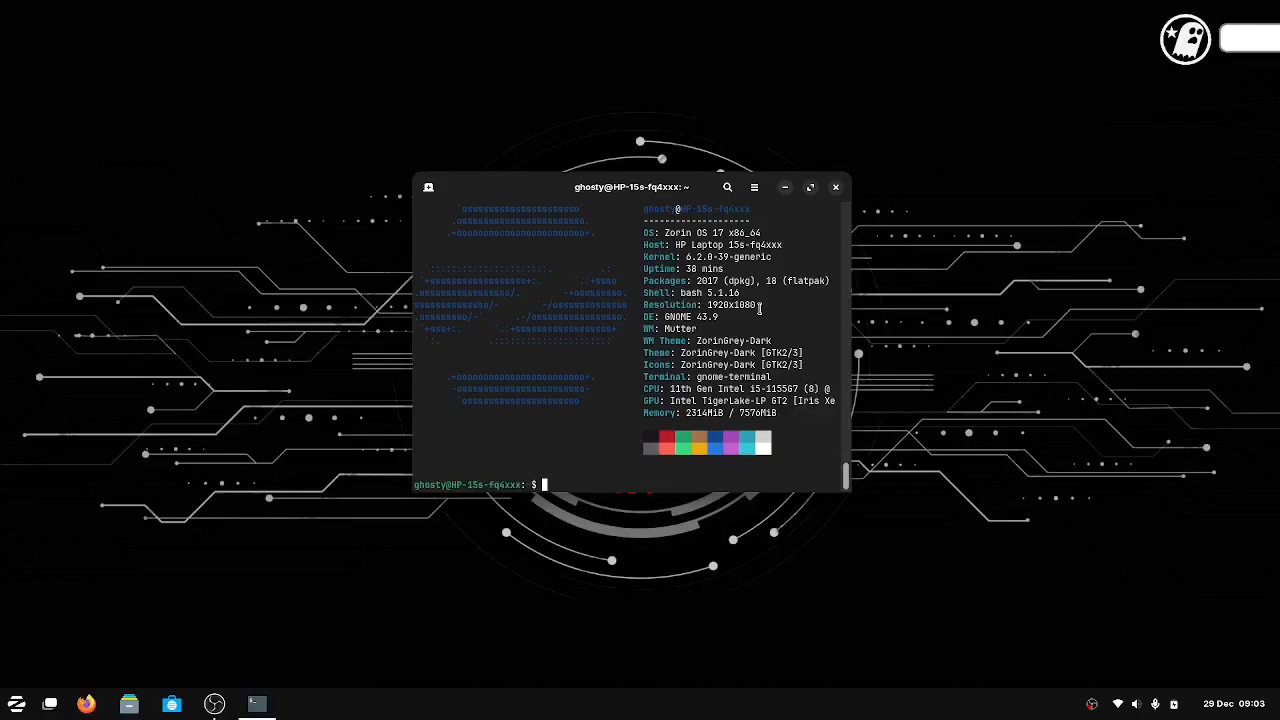
mouse_move(728, 322)
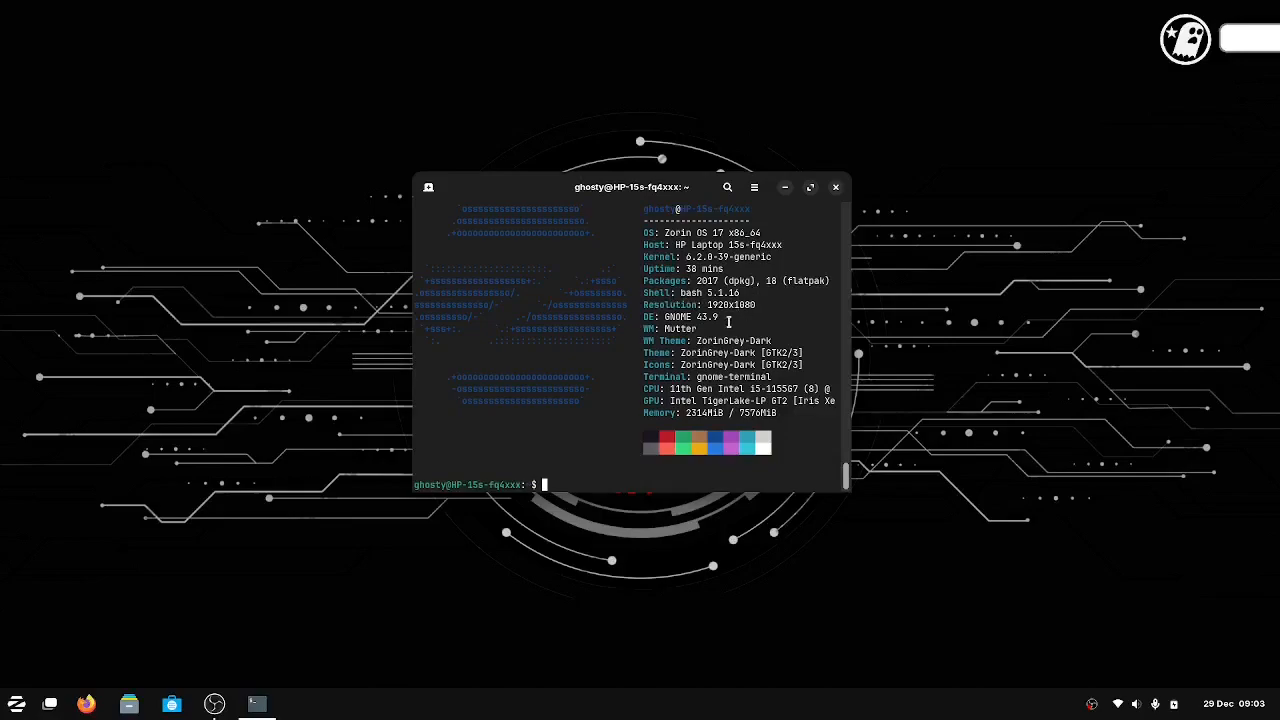
mouse_move(726, 322)
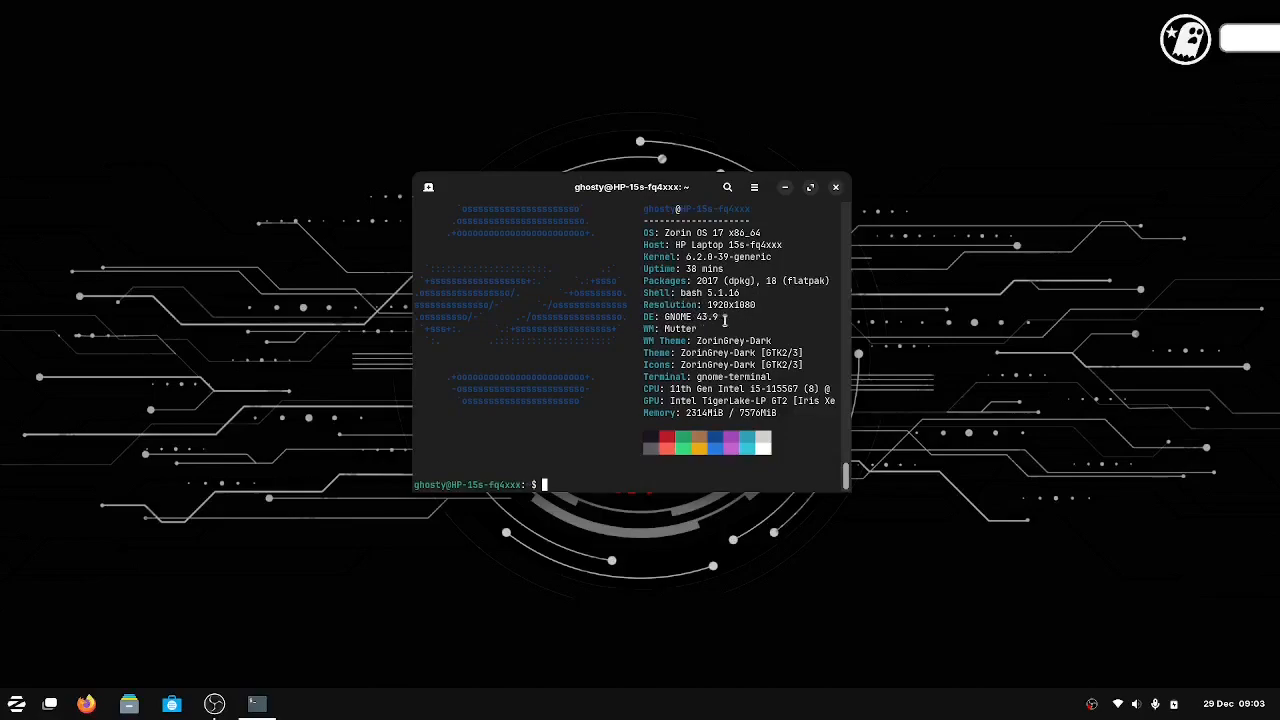
mouse_move(730, 320)
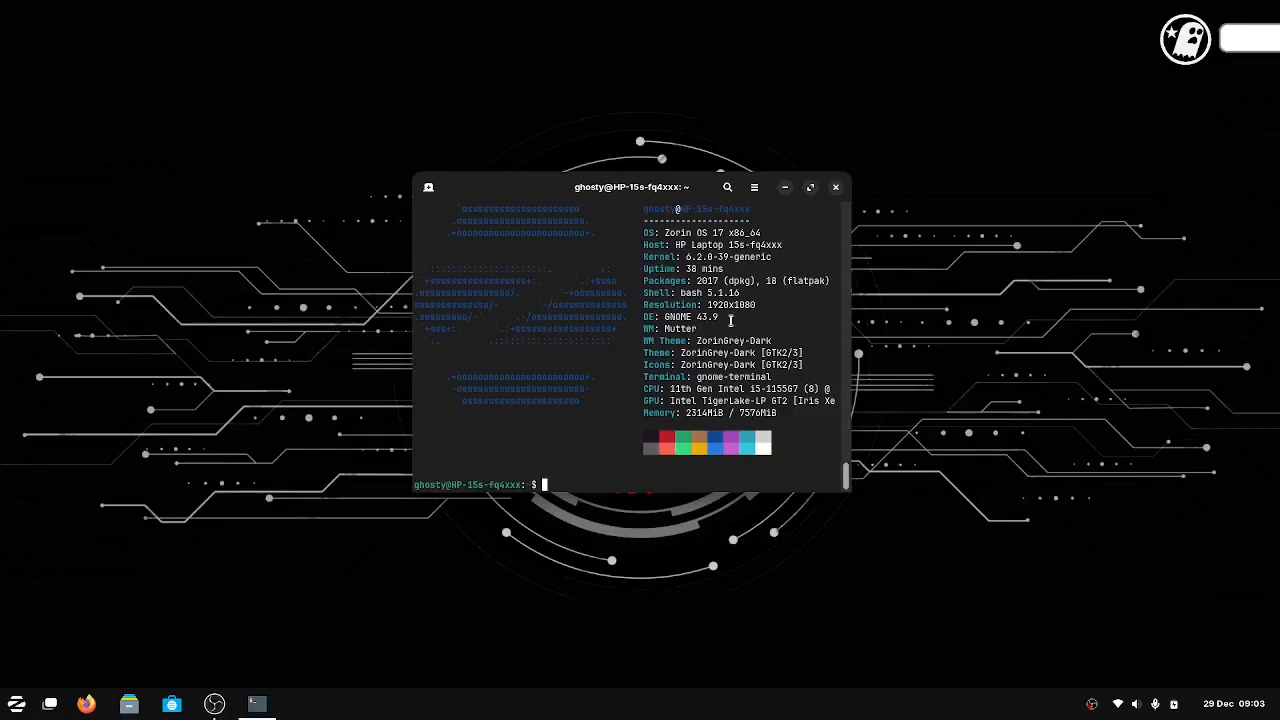
mouse_move(720, 328)
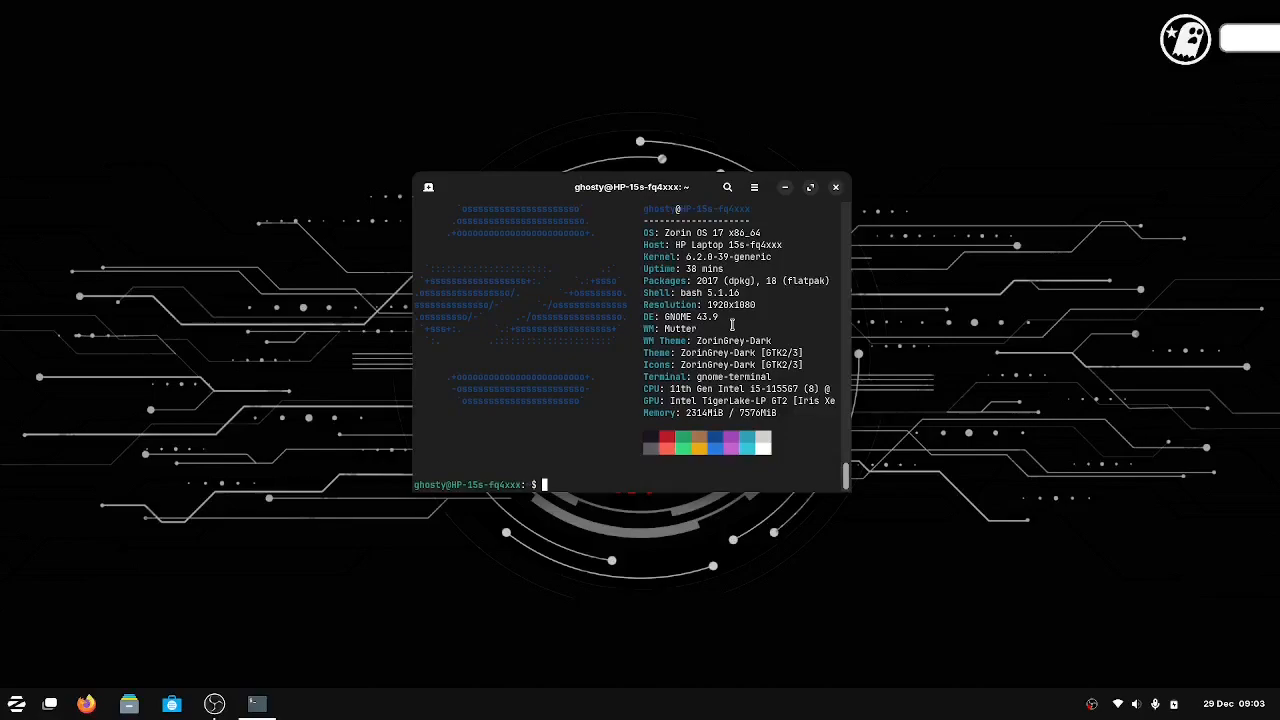
mouse_move(776, 338)
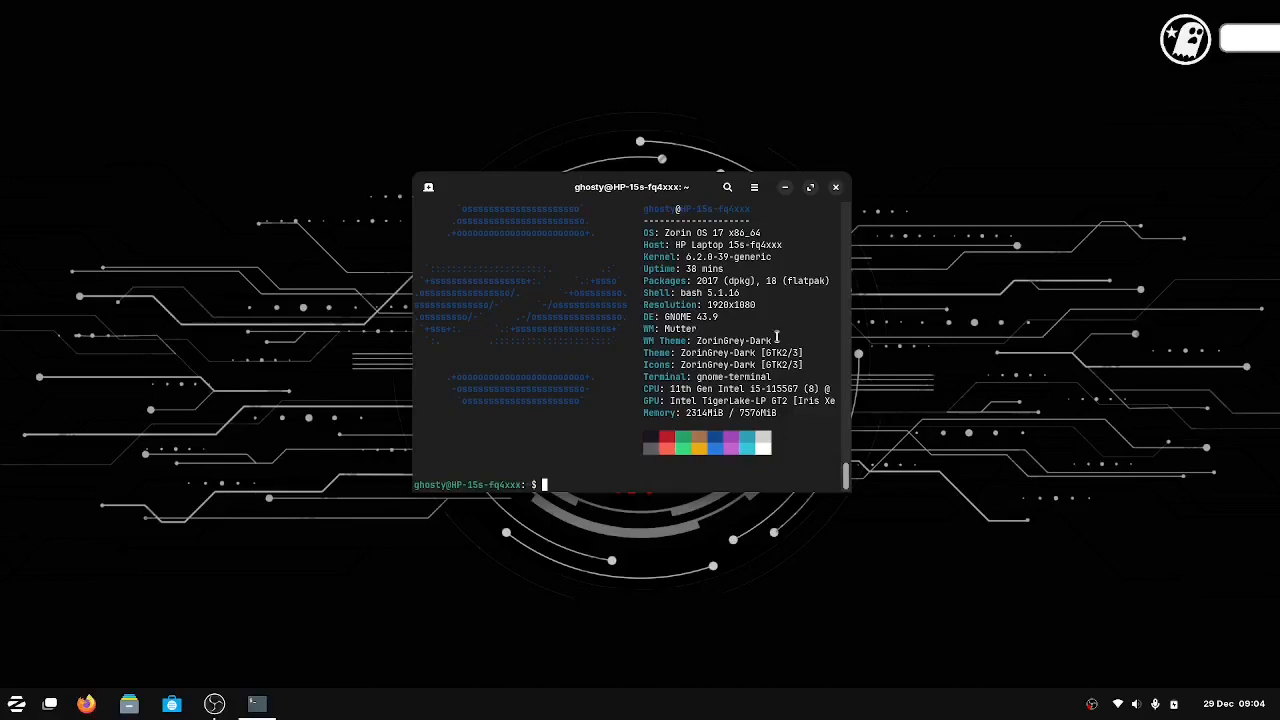
mouse_move(736, 352)
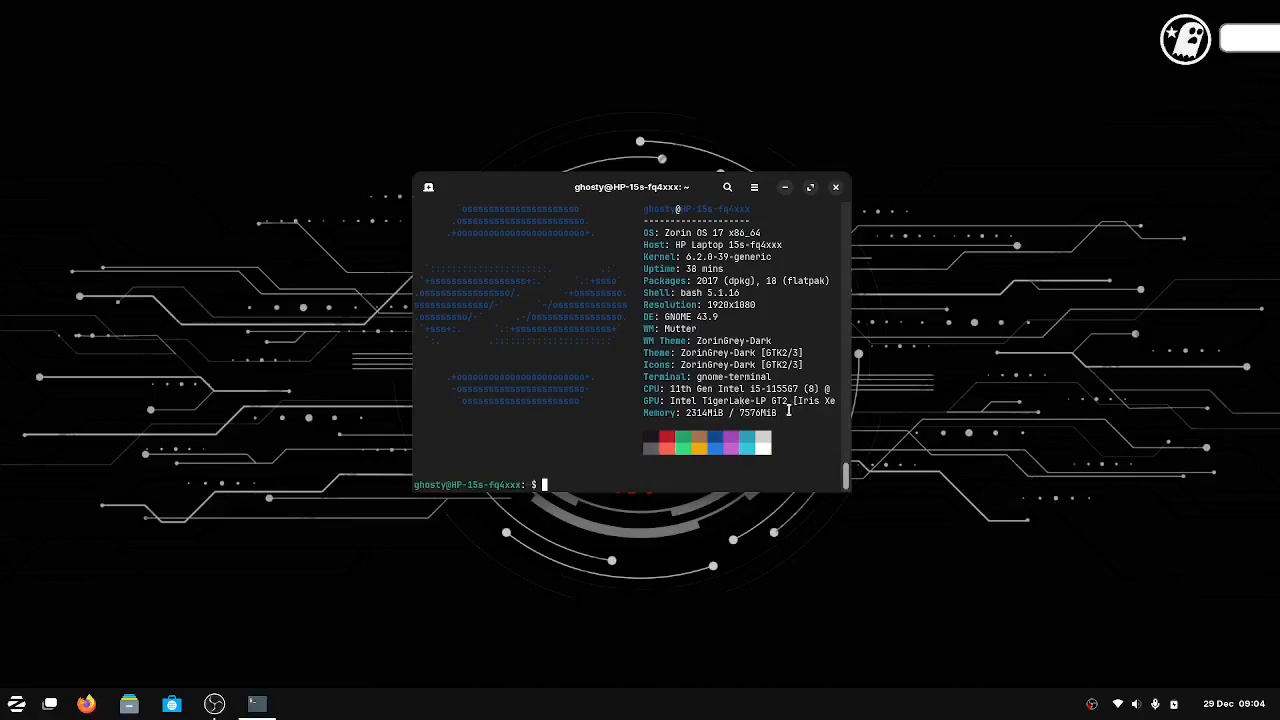
mouse_move(782, 404)
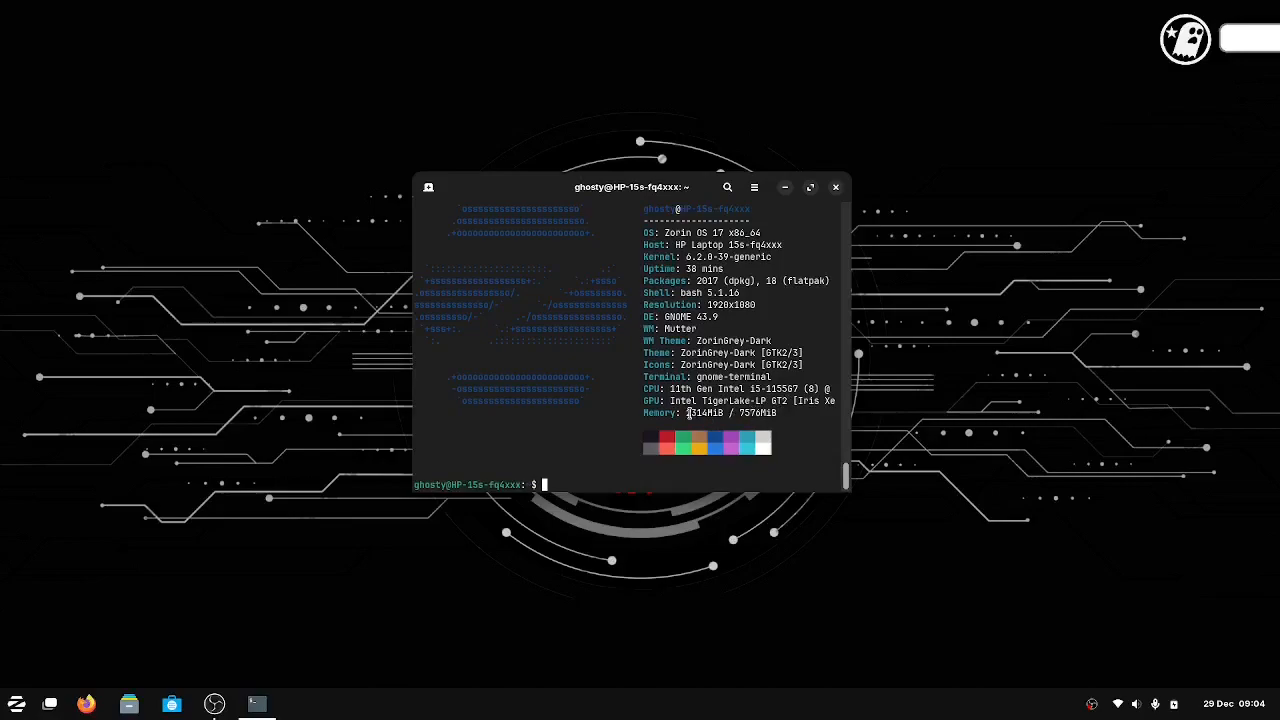
mouse_move(796, 424)
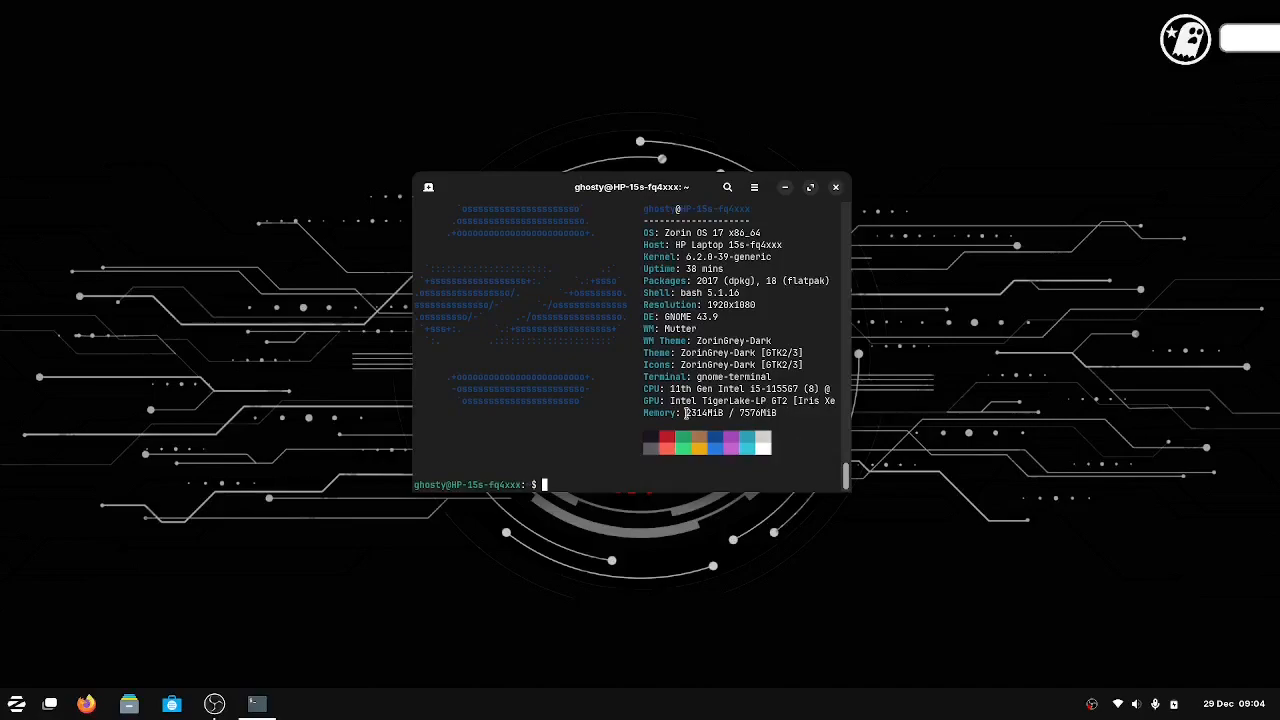
mouse_move(784, 412)
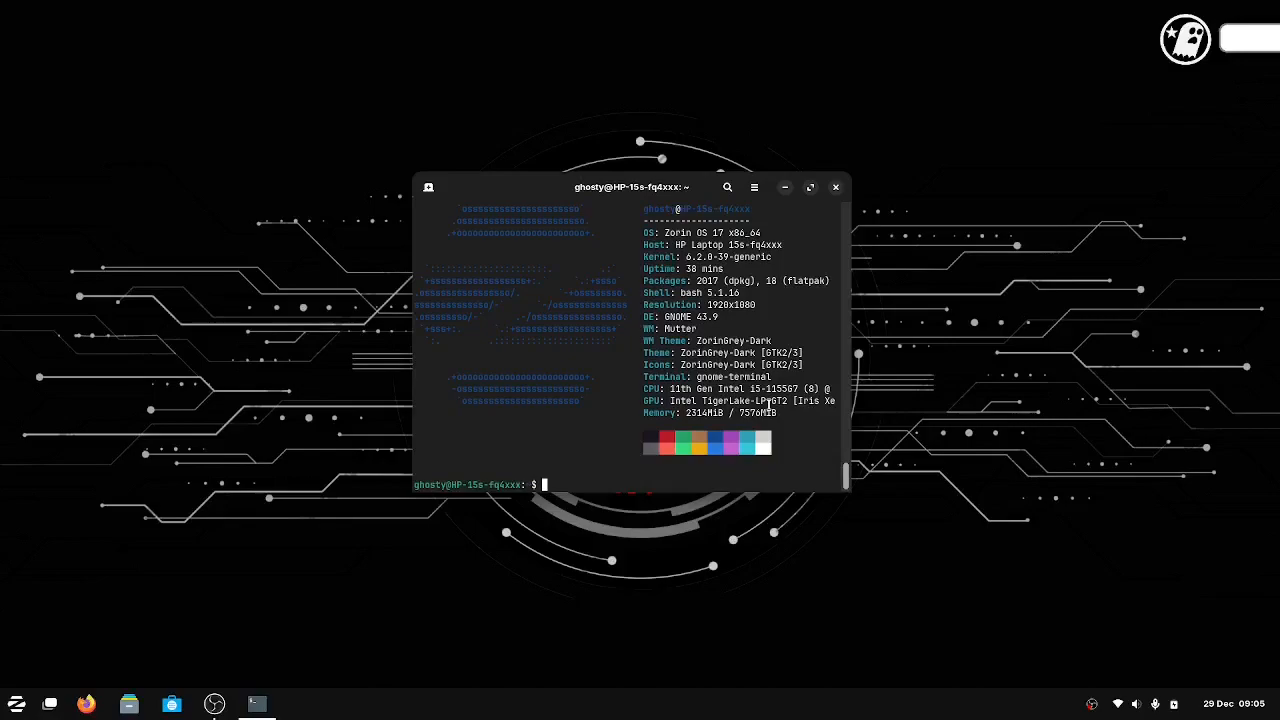
type("exit")
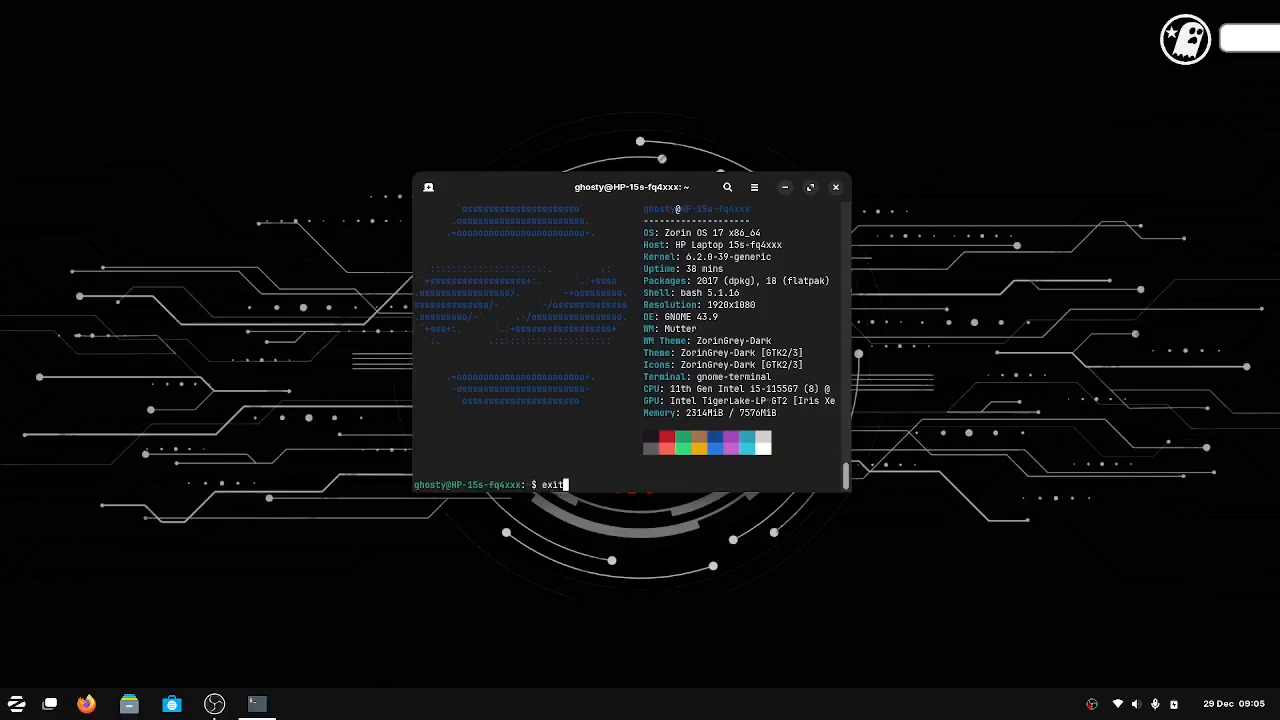
key("Return")
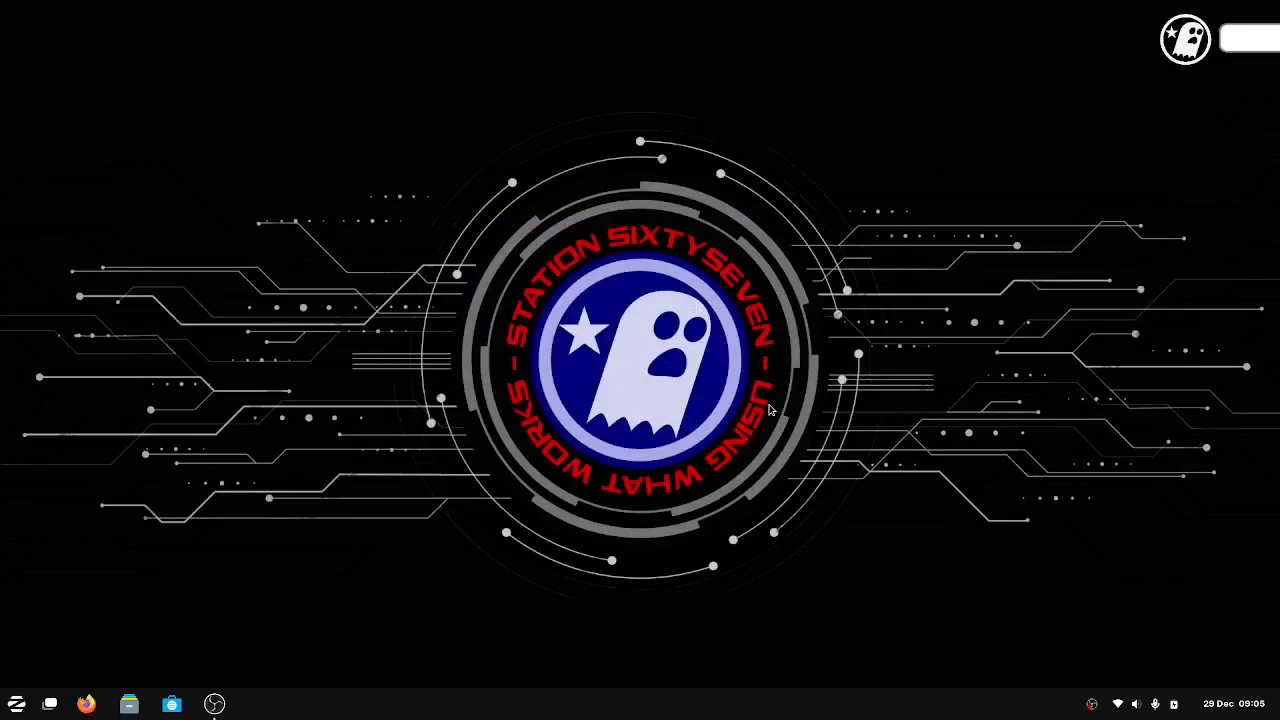